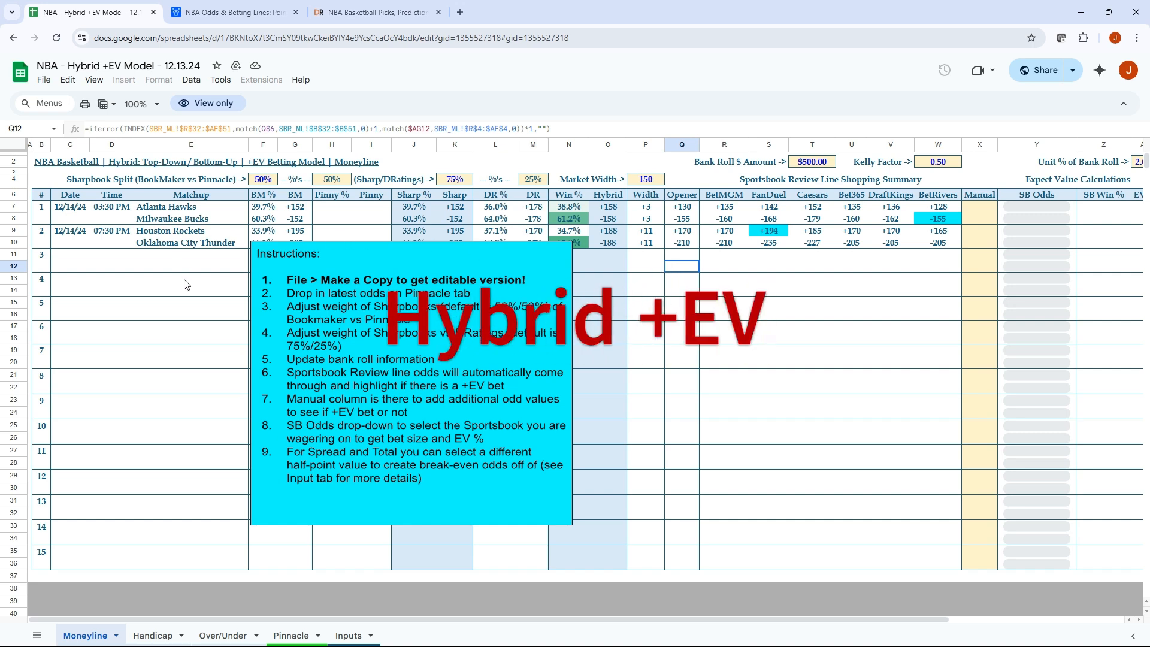
{"action": "mouse_move", "coordinate": [158, 275]}
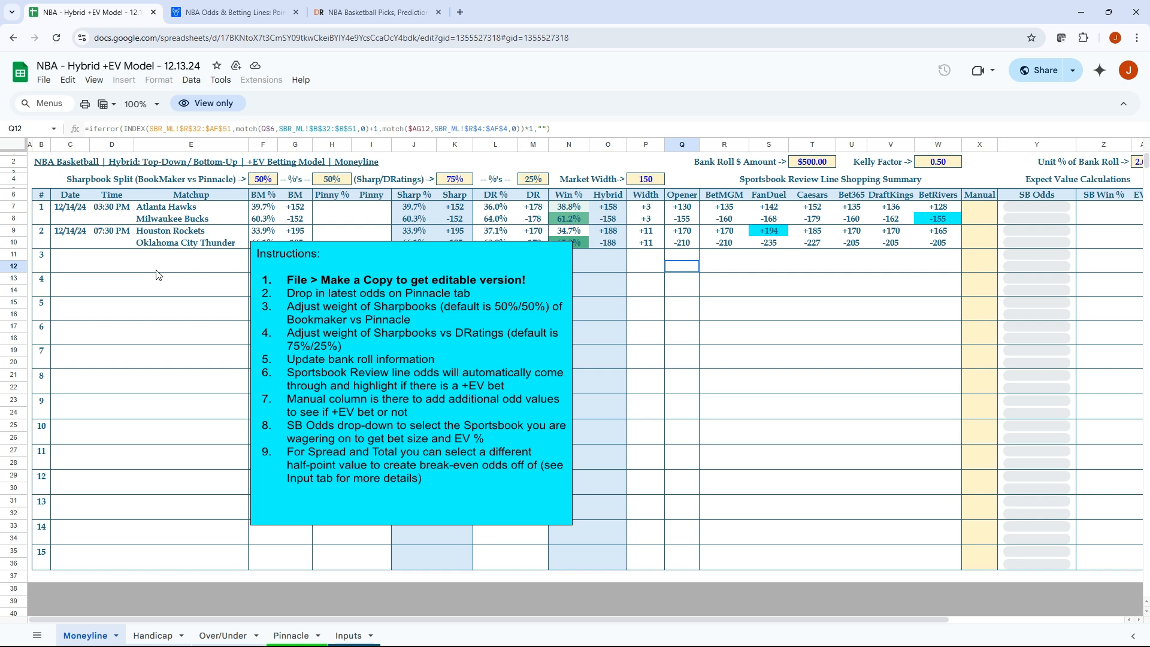
{"action": "mouse_move", "coordinate": [184, 279]}
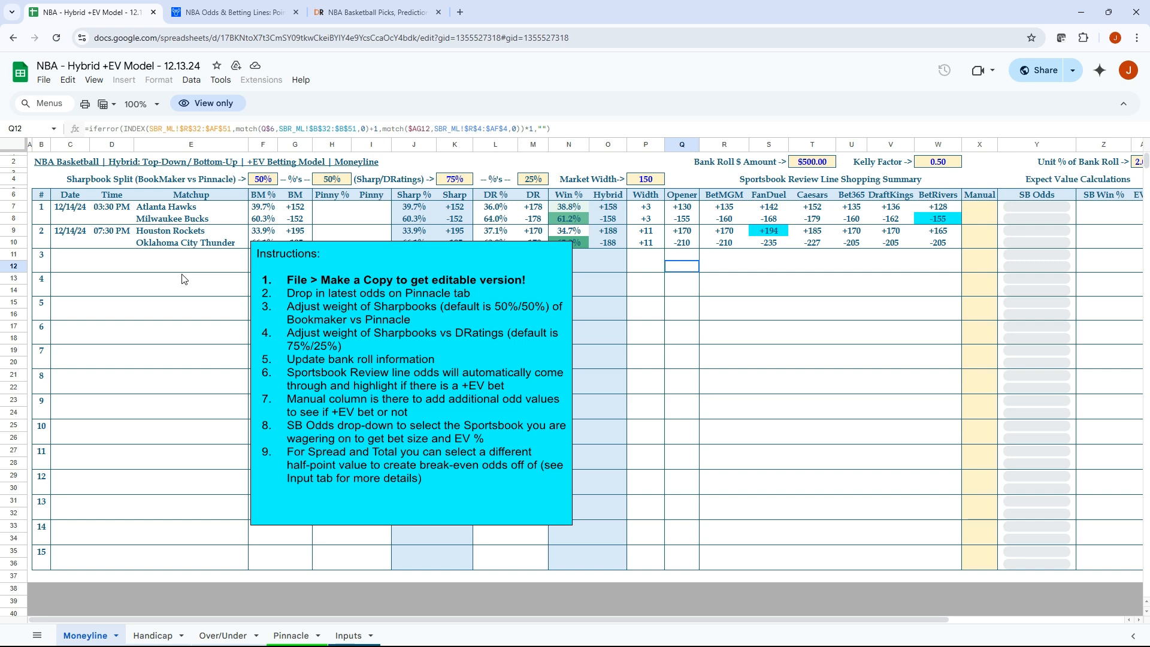
{"action": "mouse_move", "coordinate": [547, 237]}
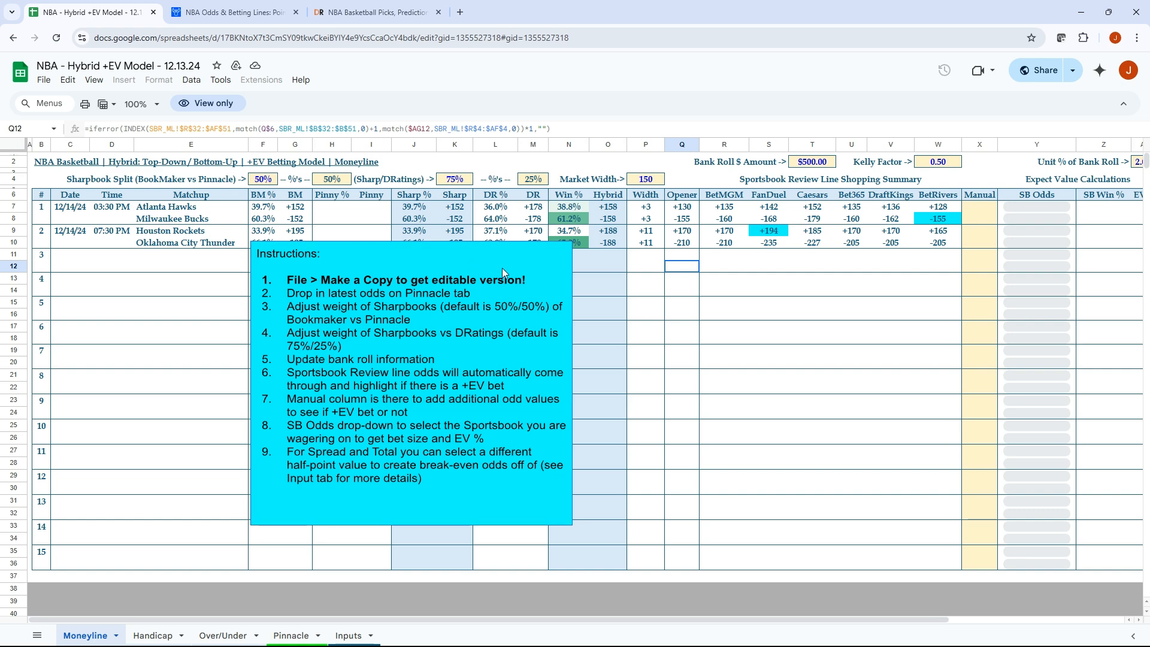
Make a copy of the workbook with the default name in My Drive.
{"action": "left_click", "coordinate": [43, 79]}
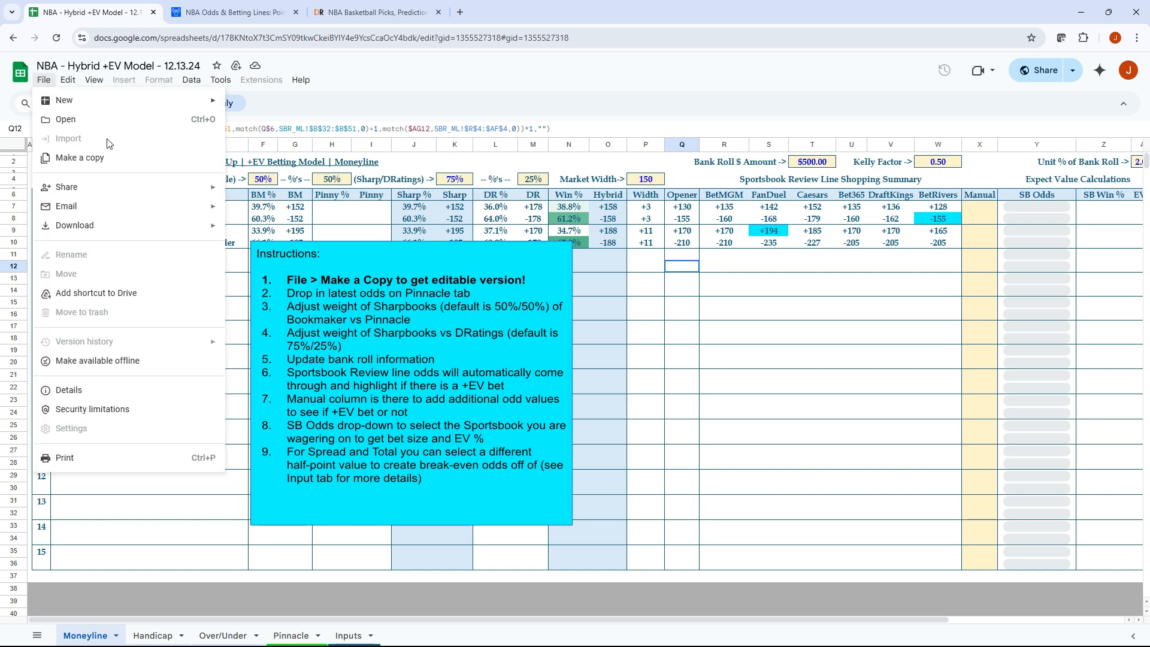
{"action": "mouse_move", "coordinate": [136, 164]}
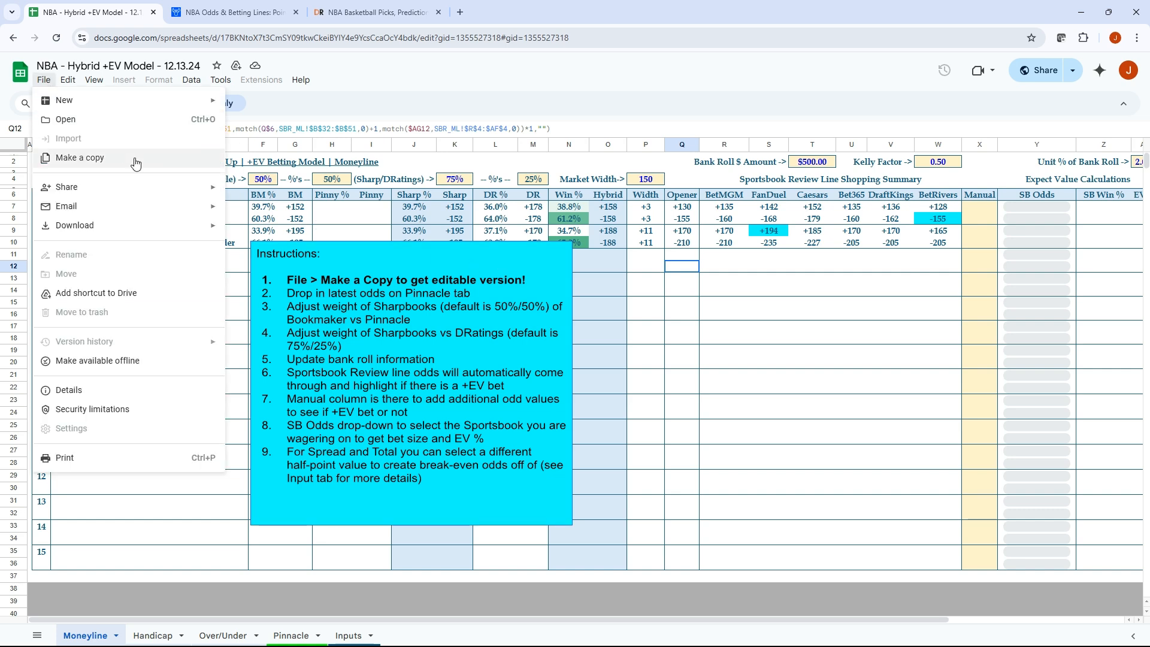
{"action": "left_click", "coordinate": [79, 158]}
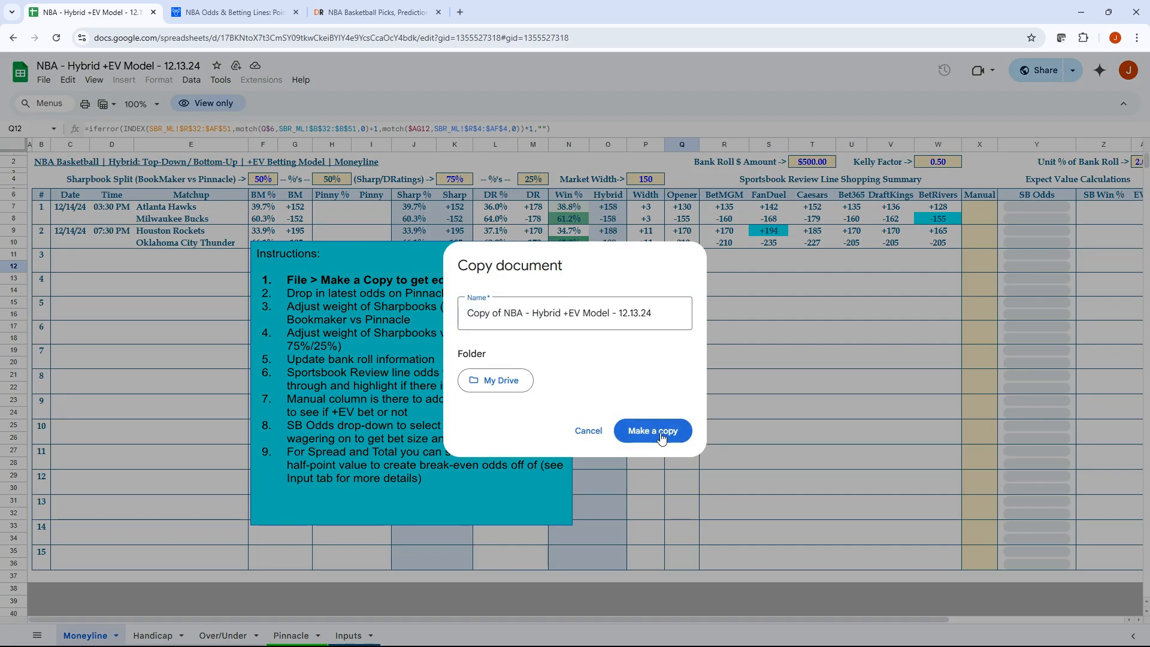
{"action": "left_click", "coordinate": [652, 430]}
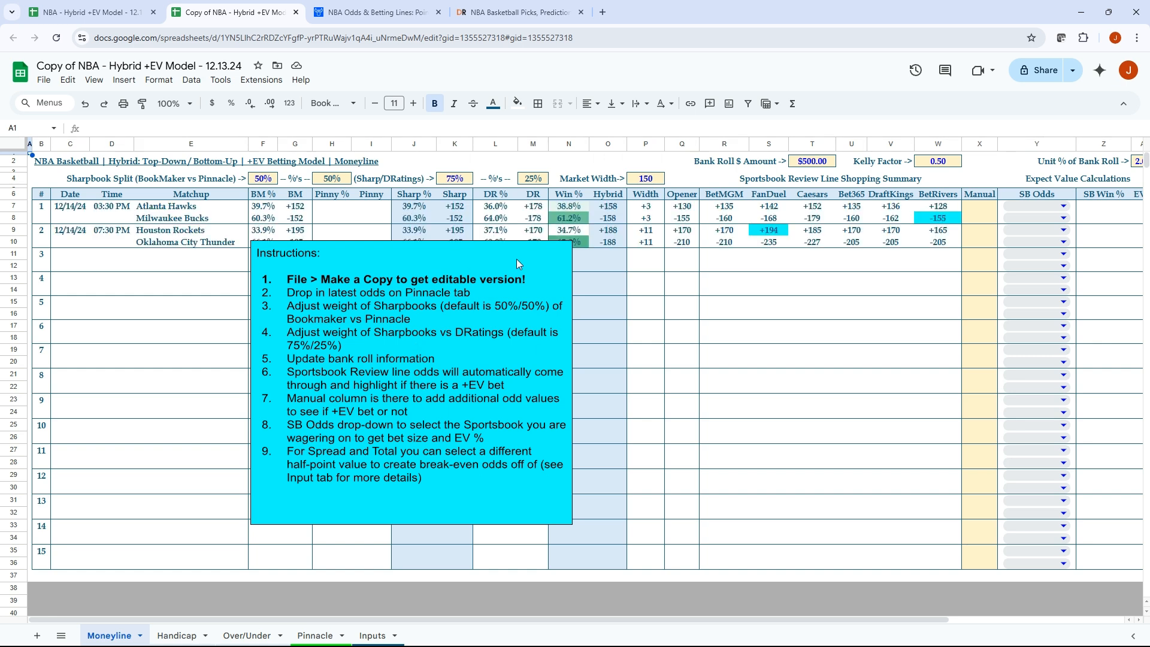
Delete the Instructions drawing from the Moneyline sheet.
{"action": "left_click", "coordinate": [506, 279]}
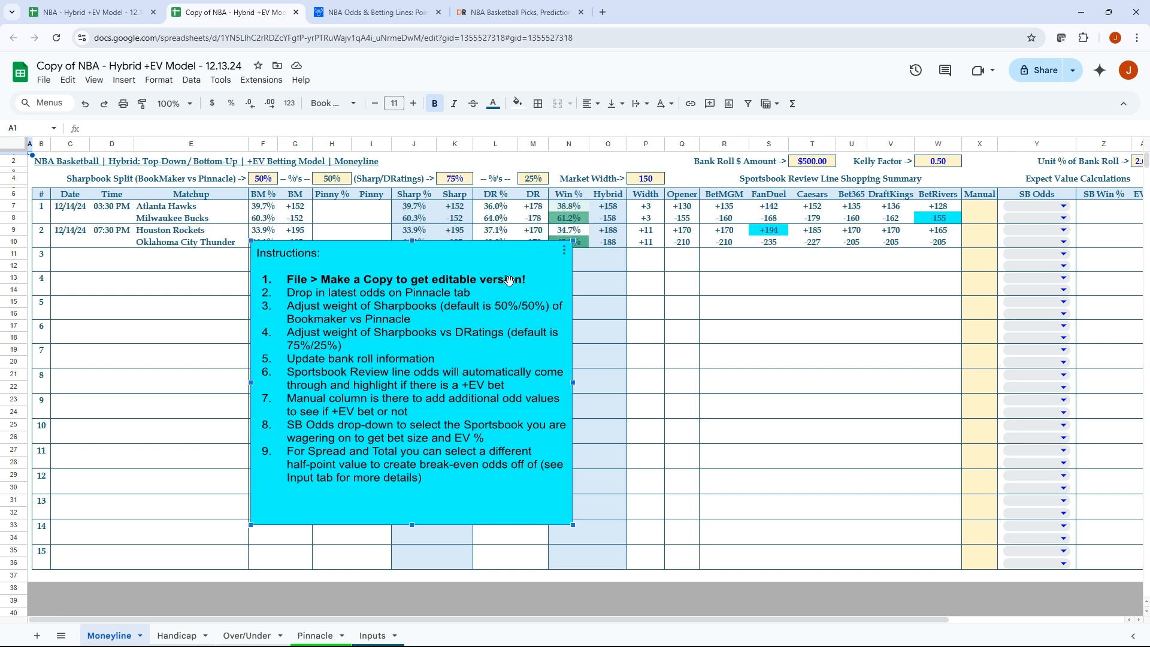
{"action": "mouse_move", "coordinate": [304, 280]}
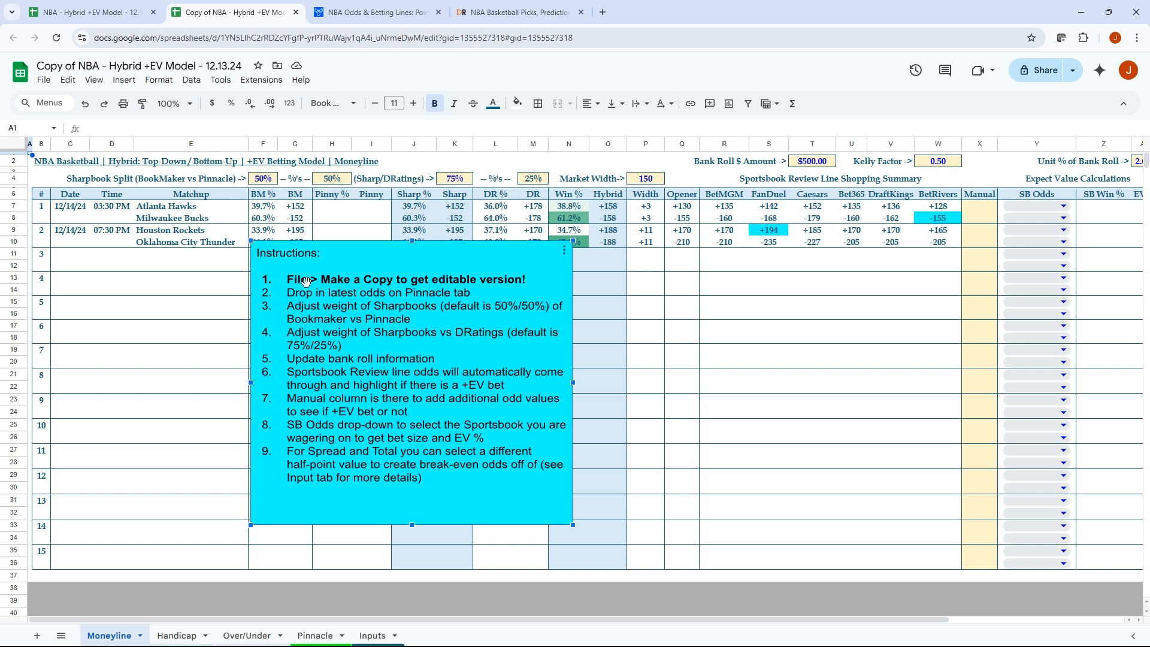
{"action": "mouse_move", "coordinate": [564, 260]}
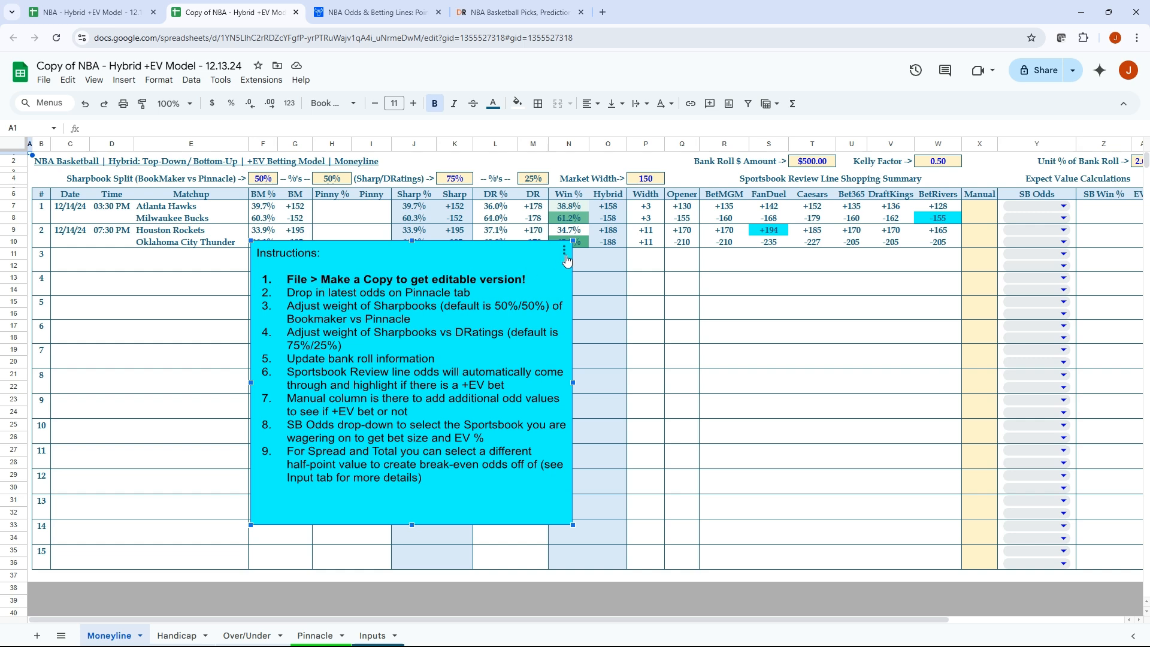
{"action": "left_click", "coordinate": [563, 254]}
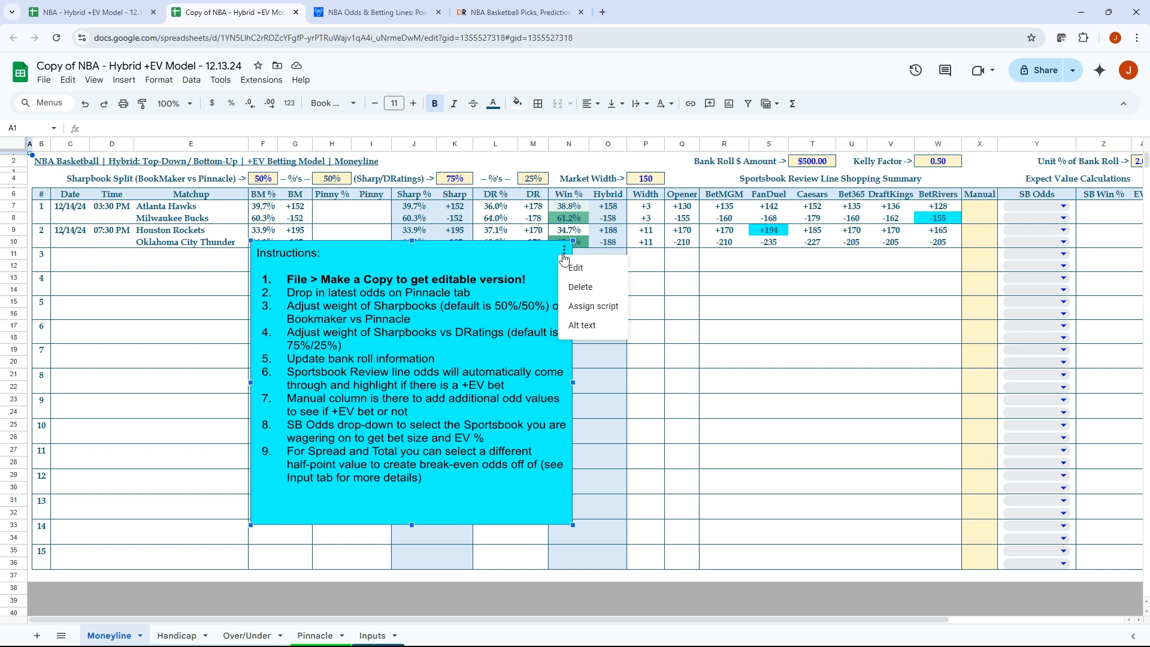
{"action": "mouse_move", "coordinate": [544, 278]}
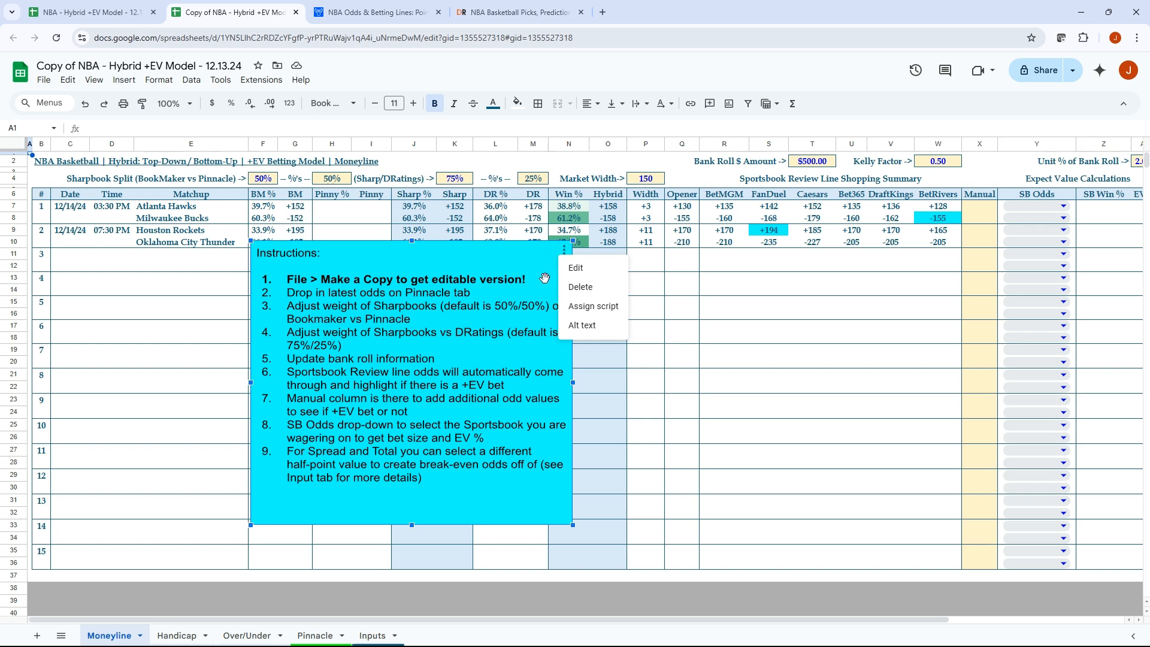
{"action": "left_click", "coordinate": [580, 286]}
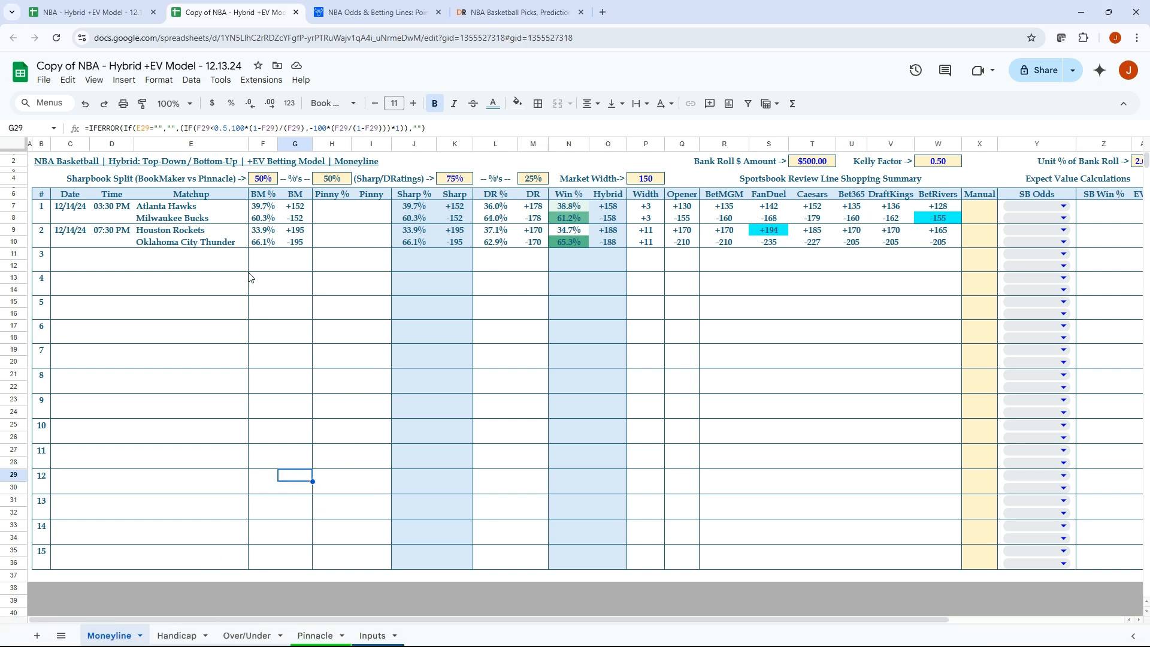
{"action": "mouse_move", "coordinate": [124, 241]}
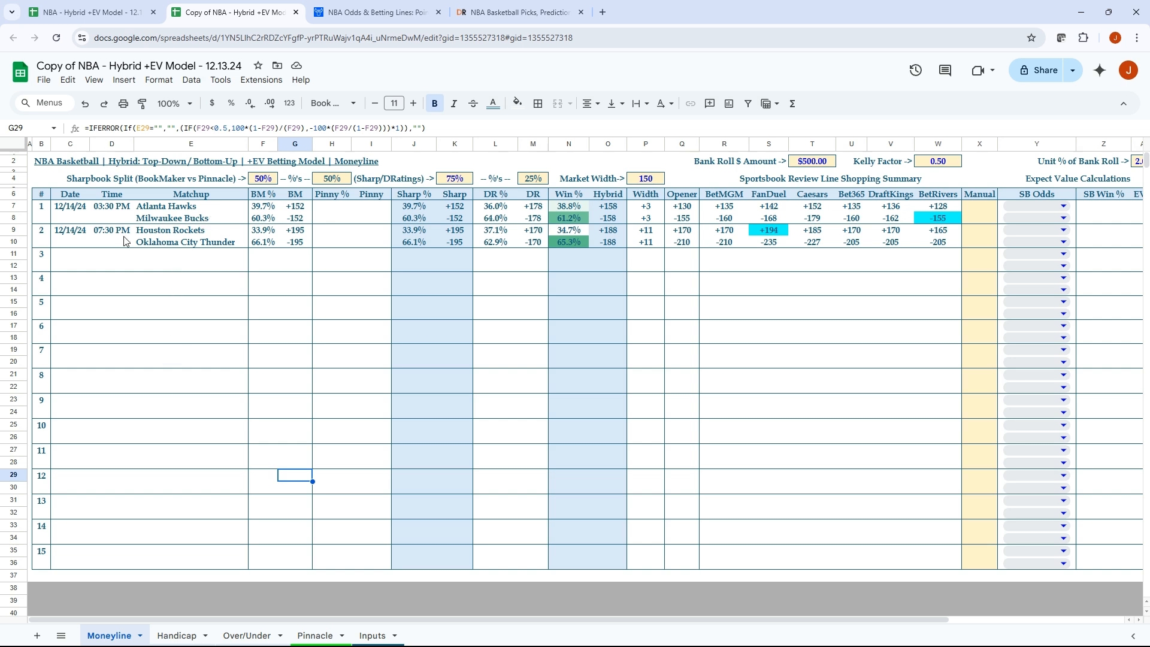
{"action": "mouse_move", "coordinate": [430, 248]}
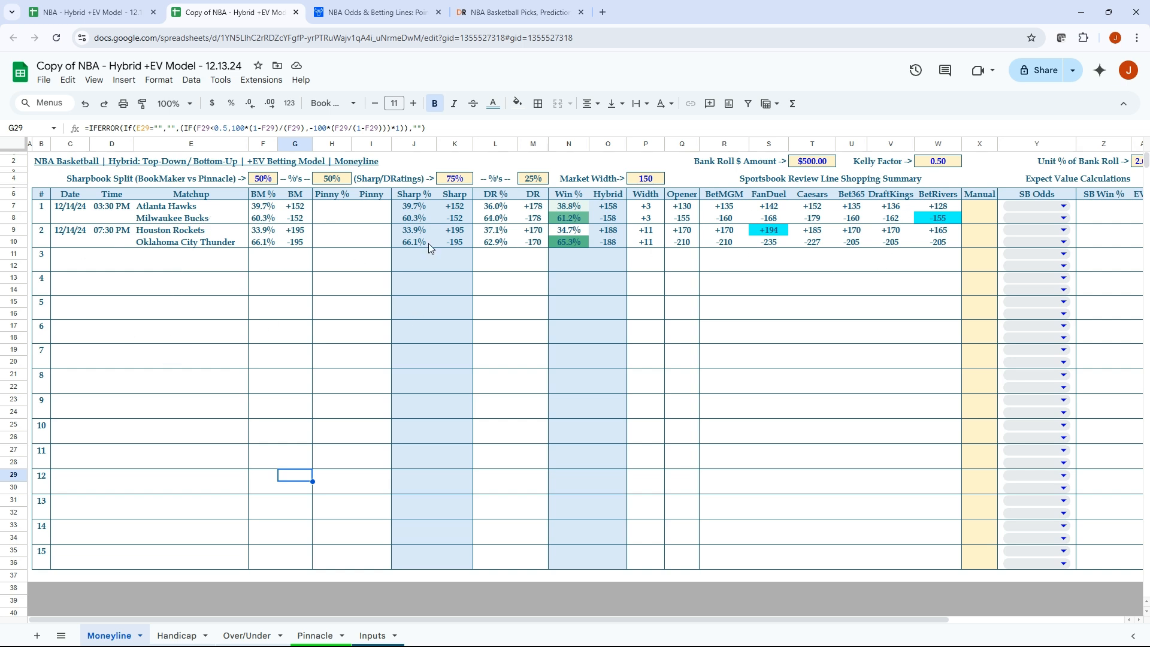
{"action": "mouse_move", "coordinate": [309, 352]}
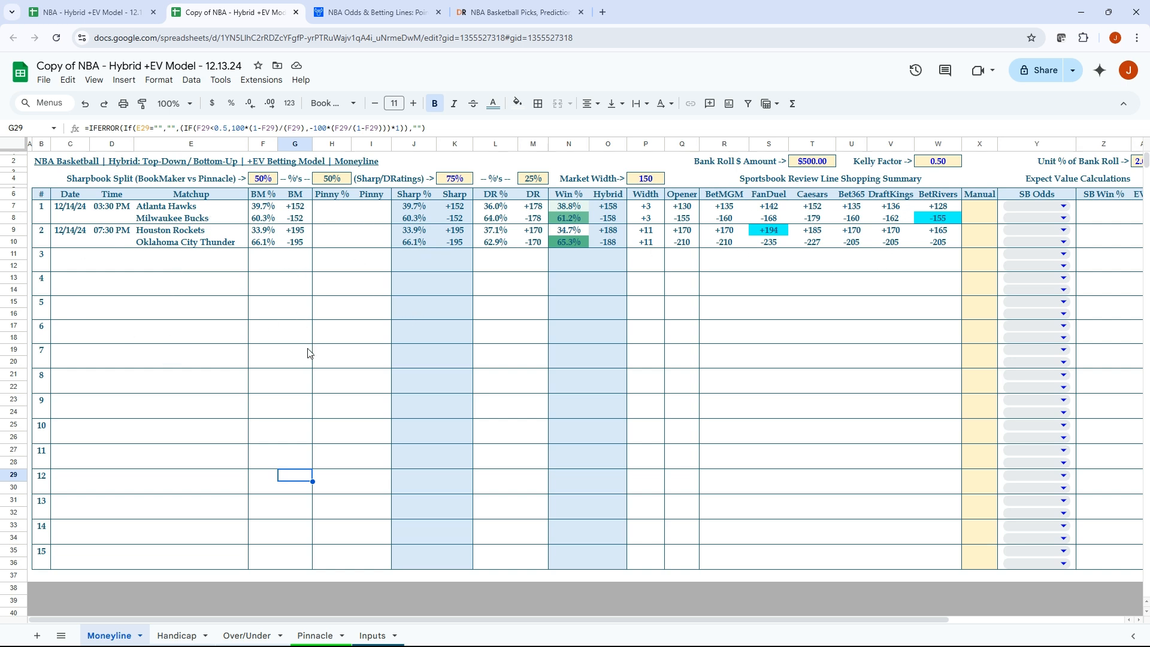
{"action": "mouse_move", "coordinate": [264, 263]}
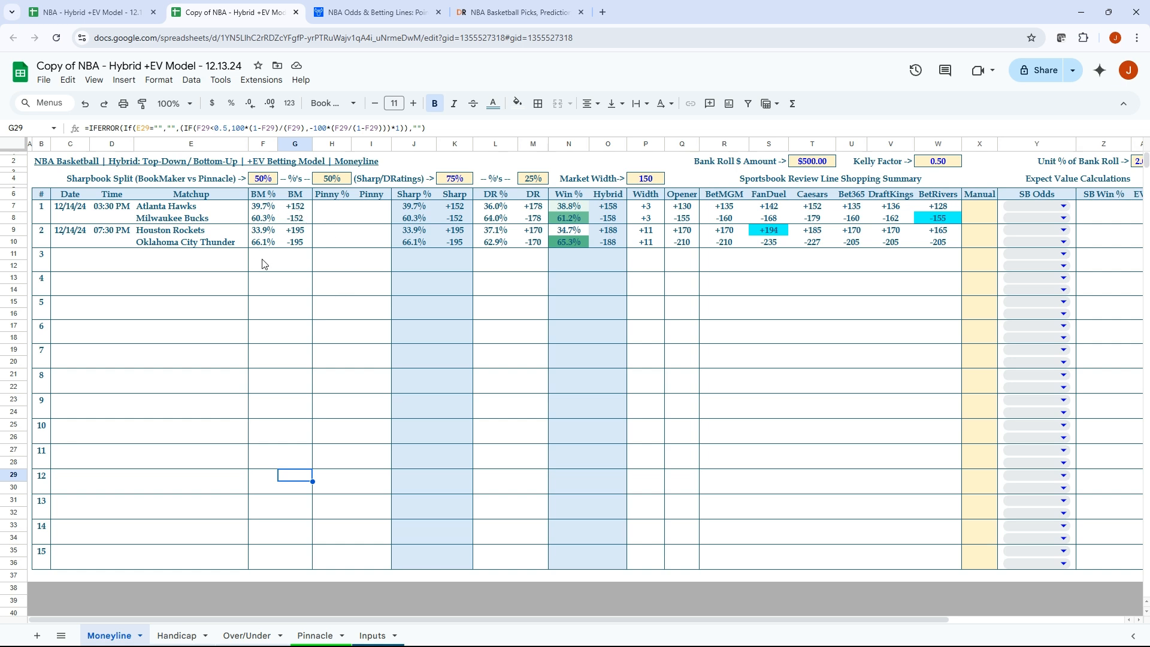
{"action": "mouse_move", "coordinate": [334, 387]}
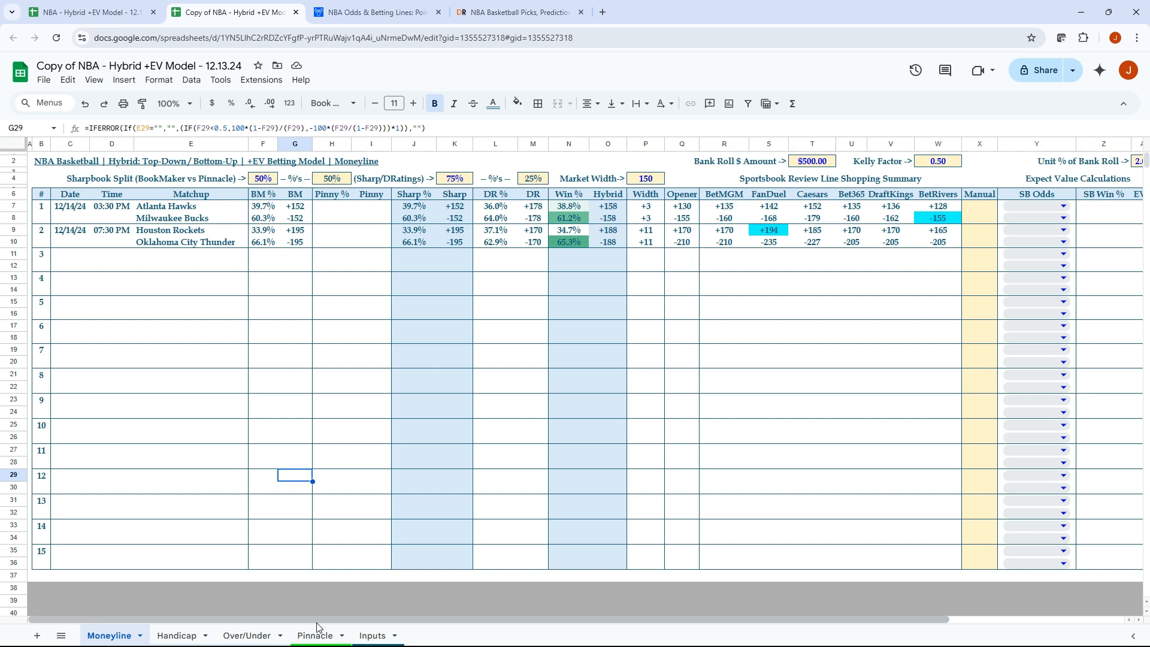
Switch to the Pinnacle NBA odds browser tab.
{"action": "left_click", "coordinate": [314, 635]}
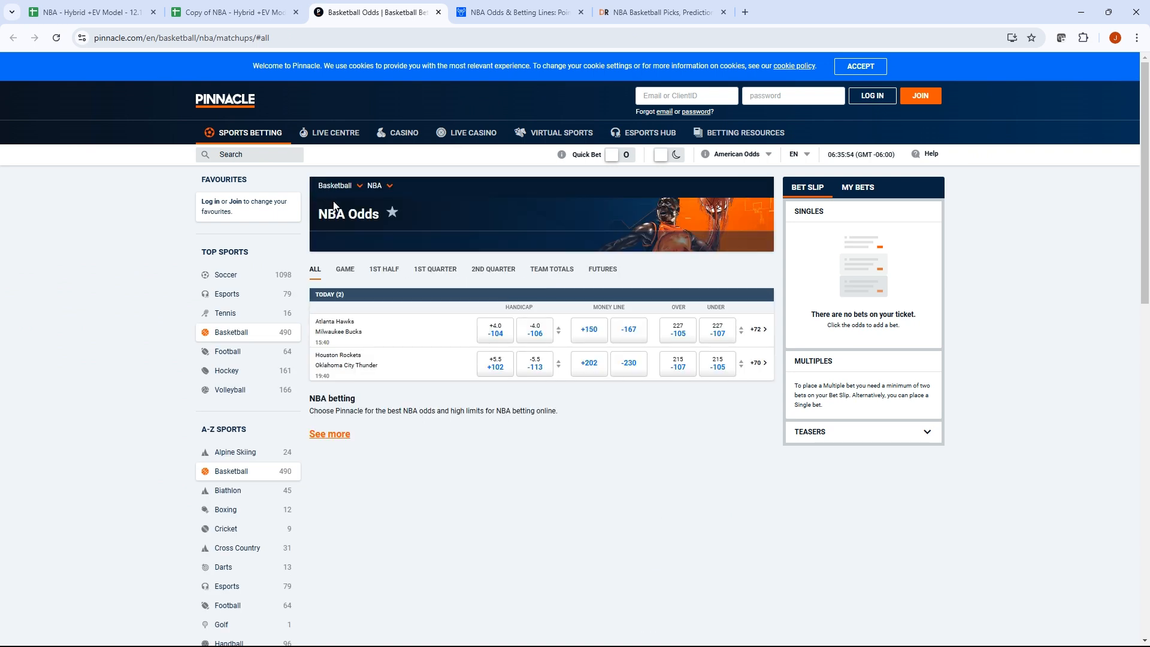
{"action": "mouse_move", "coordinate": [757, 163]}
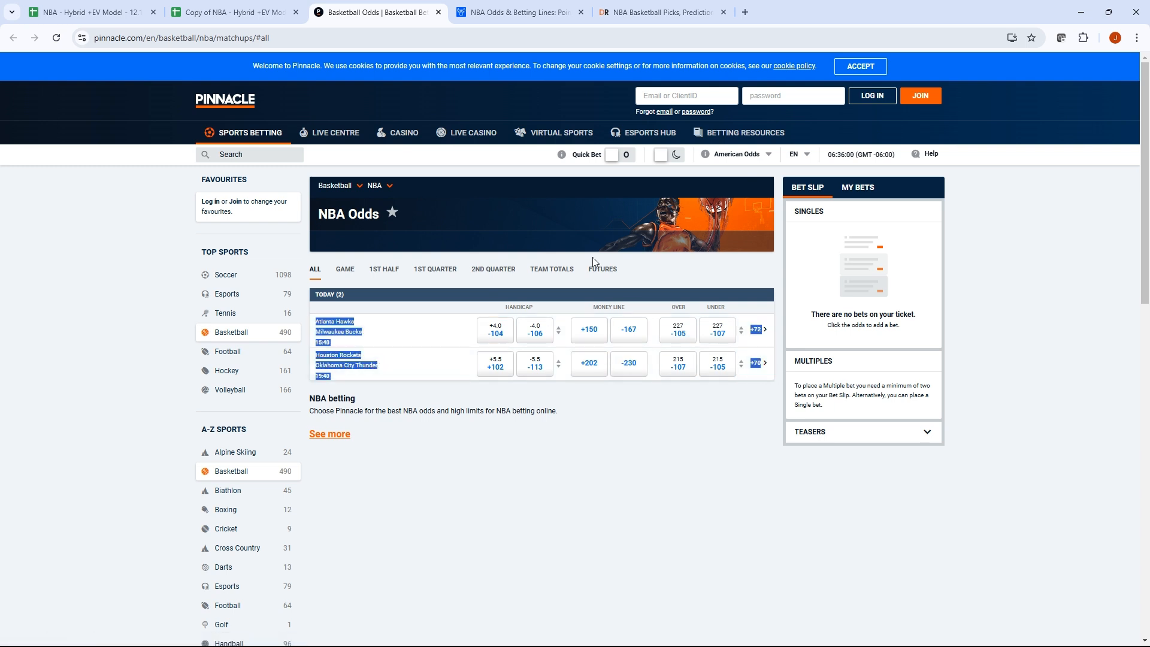
Clear column A on the Pinnacle sheet and paste today's Hawks–Bucks and Rockets–Thunder odds at A2.
{"action": "left_click", "coordinate": [232, 12]}
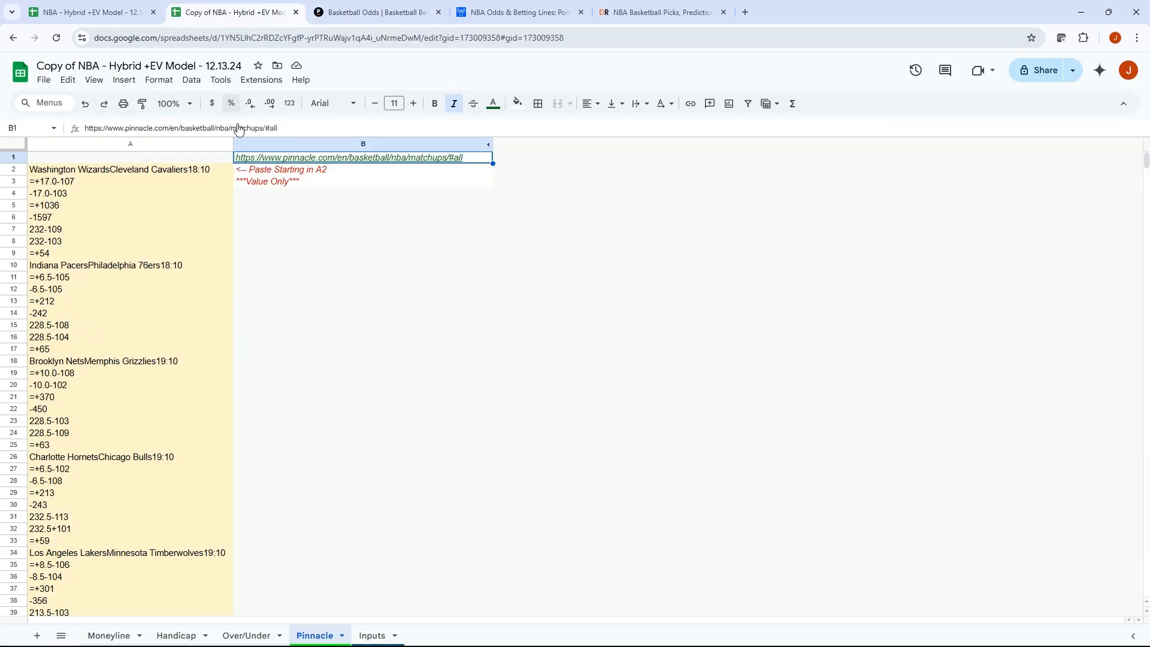
{"action": "left_click", "coordinate": [129, 143]}
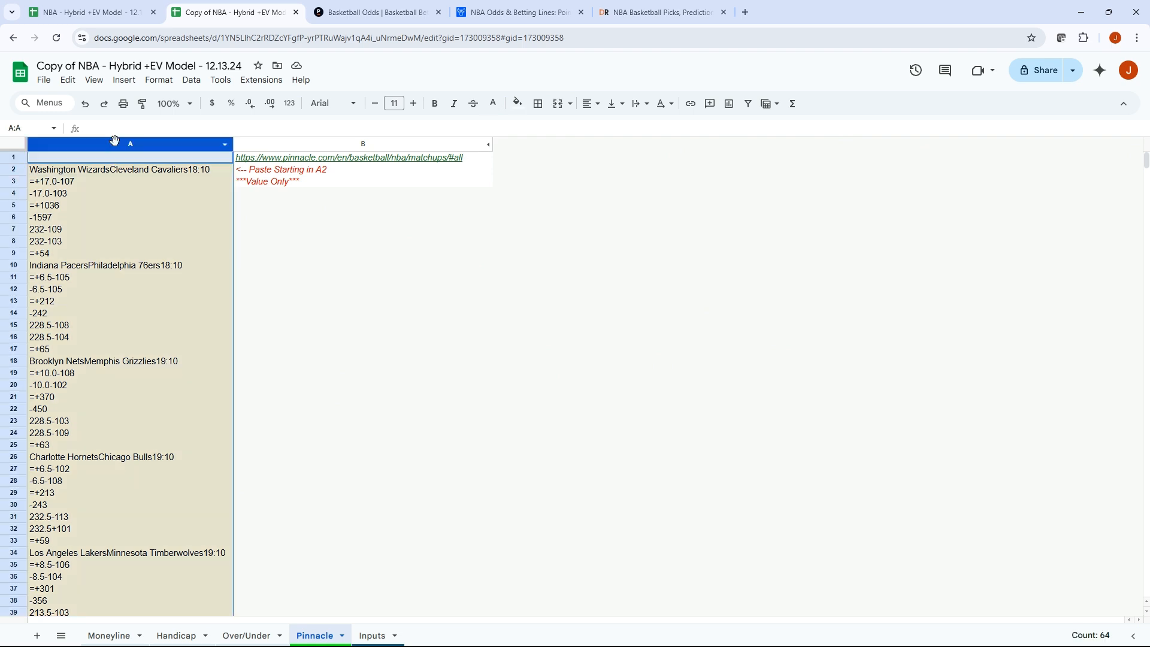
{"action": "key", "text": "Delete"}
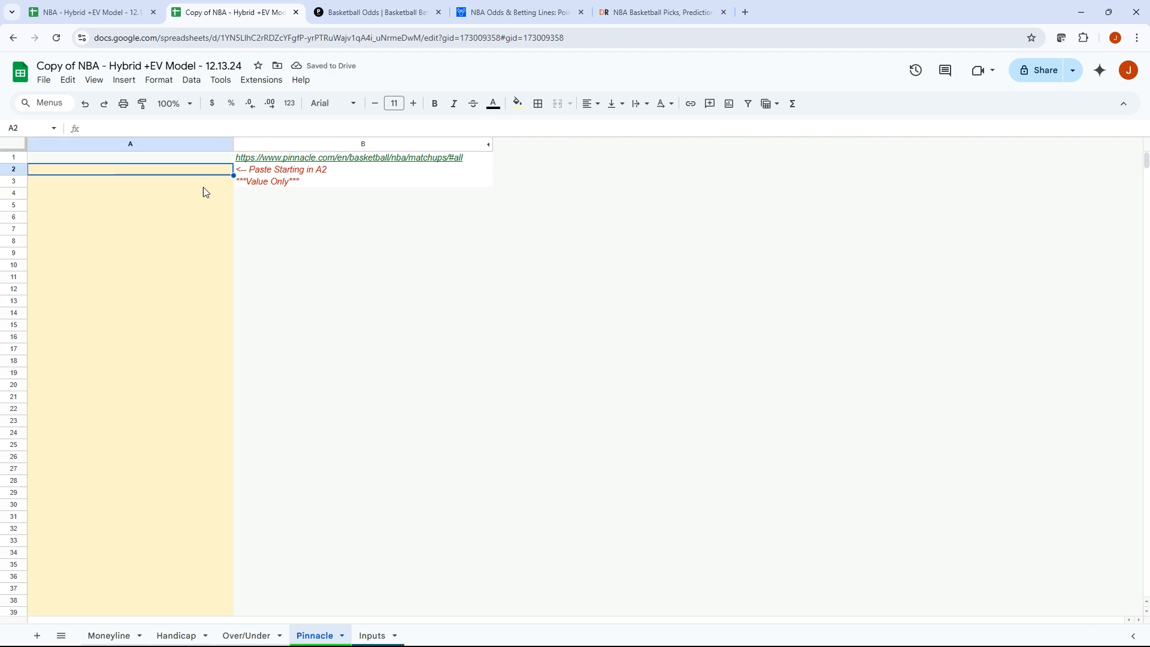
{"action": "key", "text": "ctrl+v"}
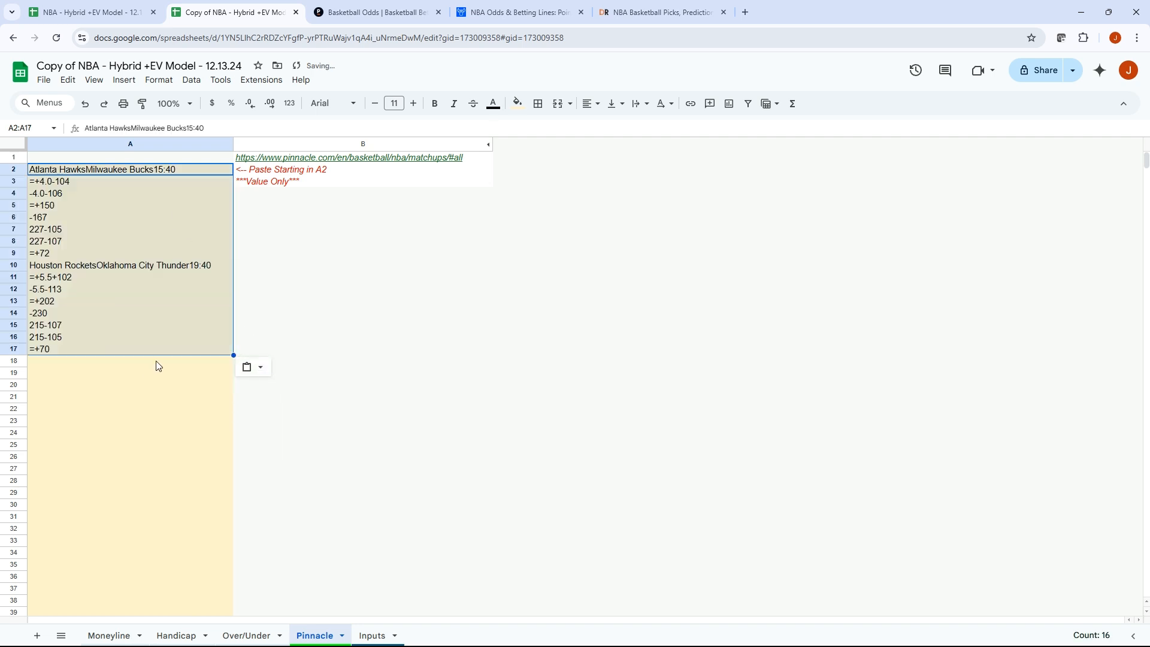
{"action": "left_click", "coordinate": [109, 635]}
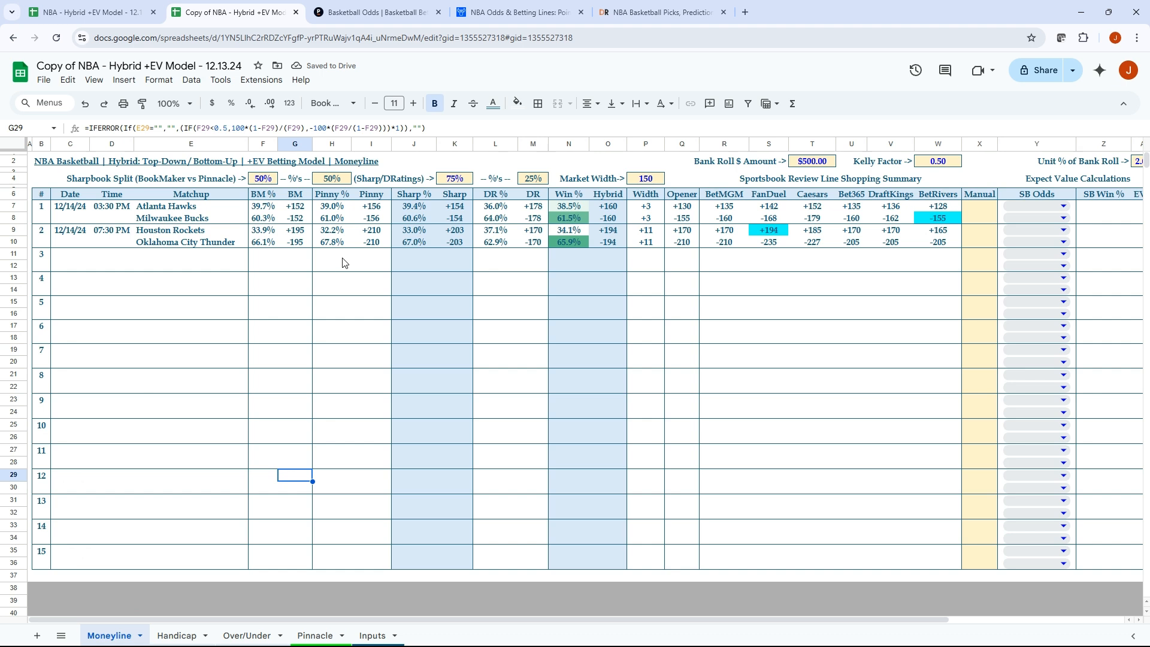
{"action": "mouse_move", "coordinate": [278, 195]}
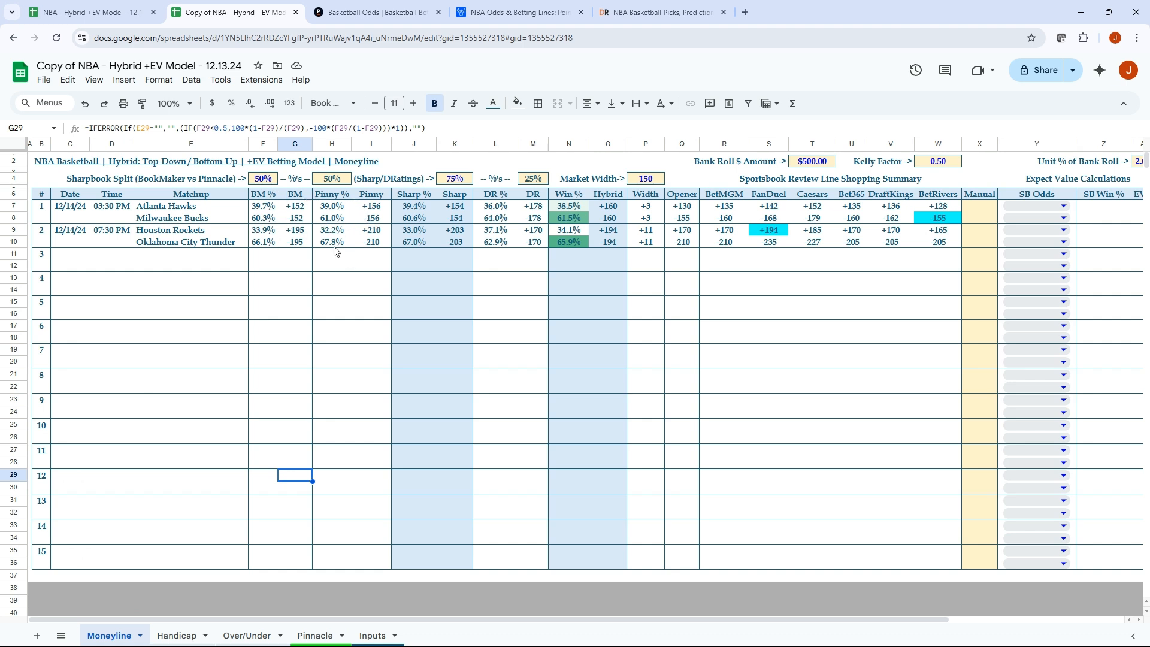
{"action": "left_click", "coordinate": [294, 206]}
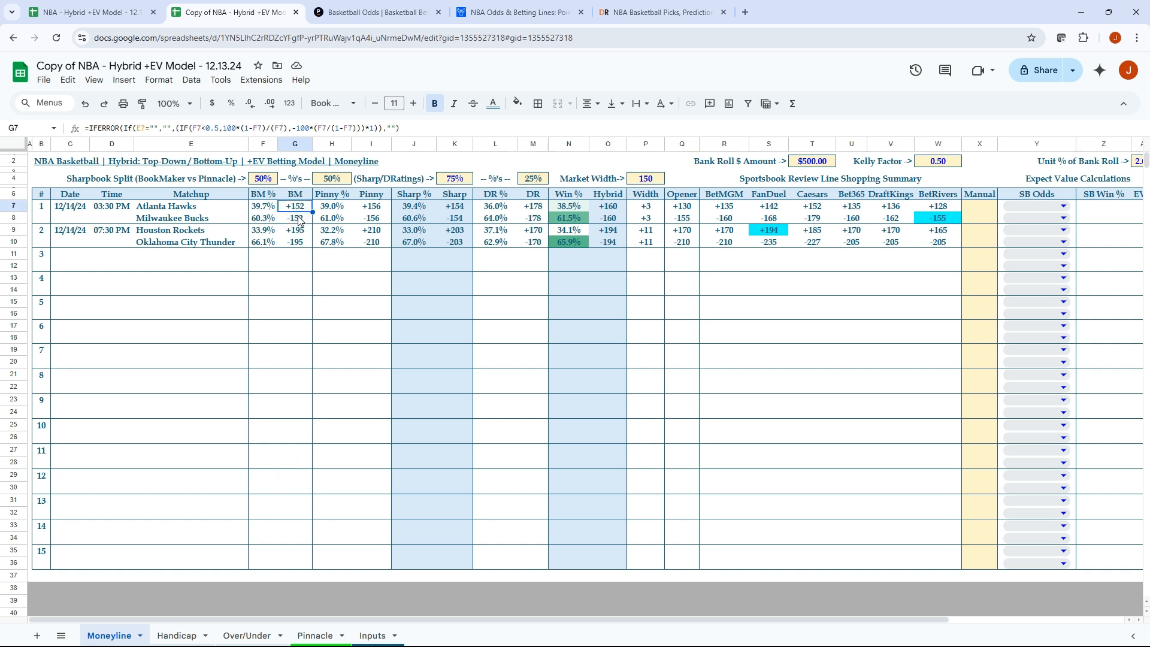
{"action": "mouse_move", "coordinate": [335, 222]}
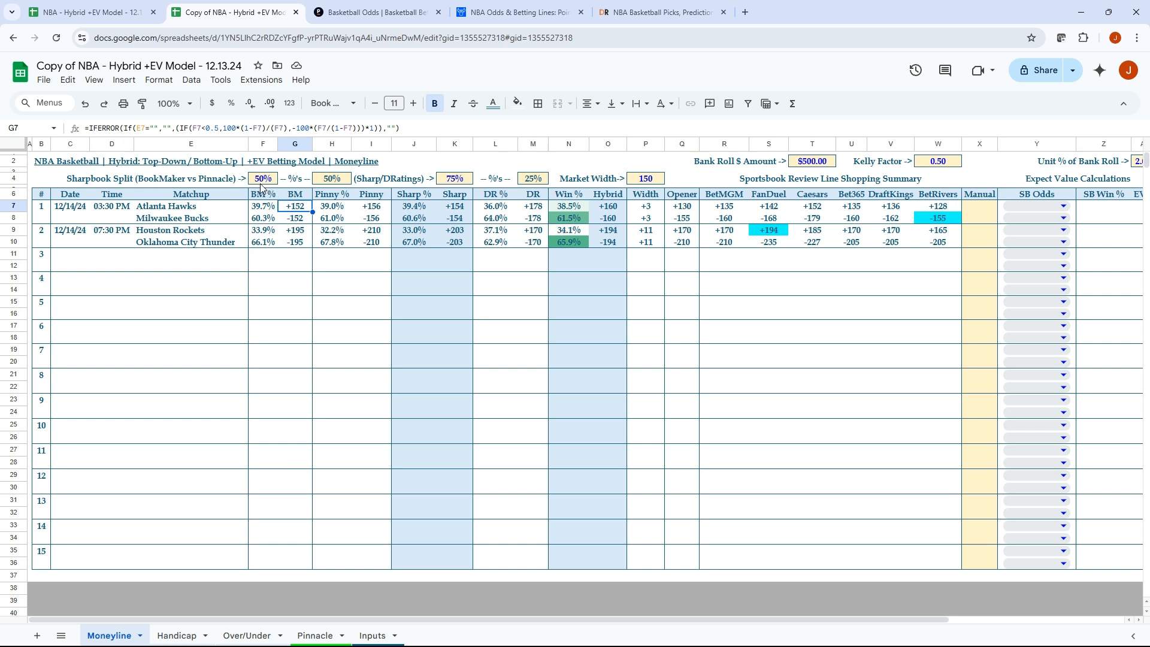
{"action": "mouse_move", "coordinate": [273, 206]}
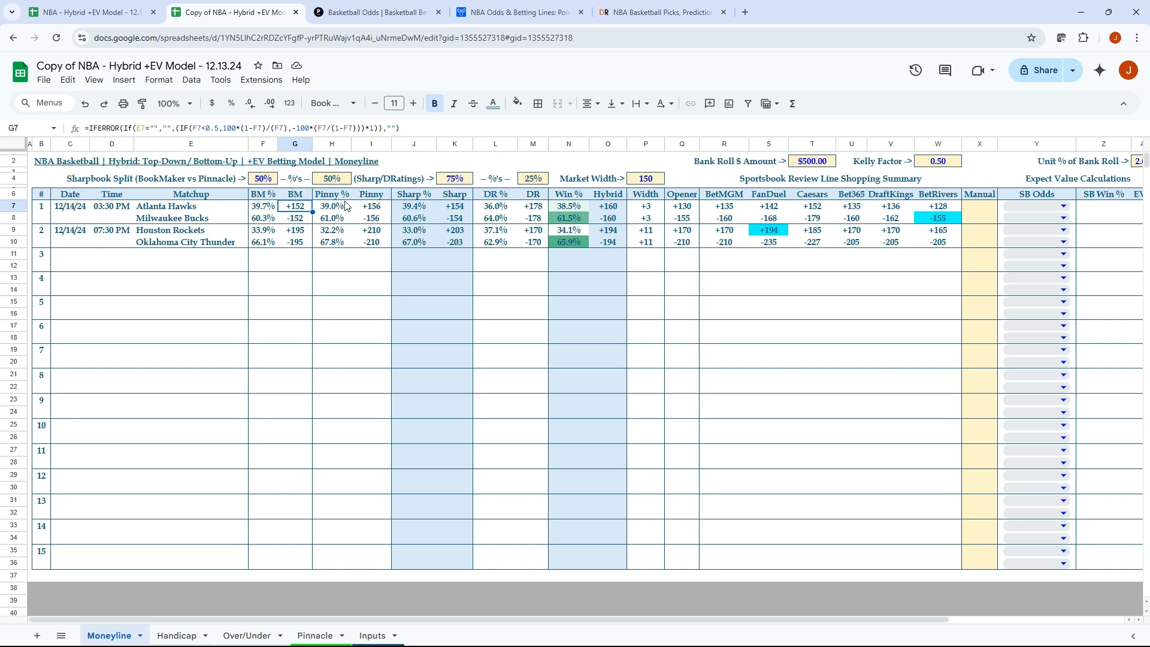
{"action": "mouse_move", "coordinate": [393, 237]}
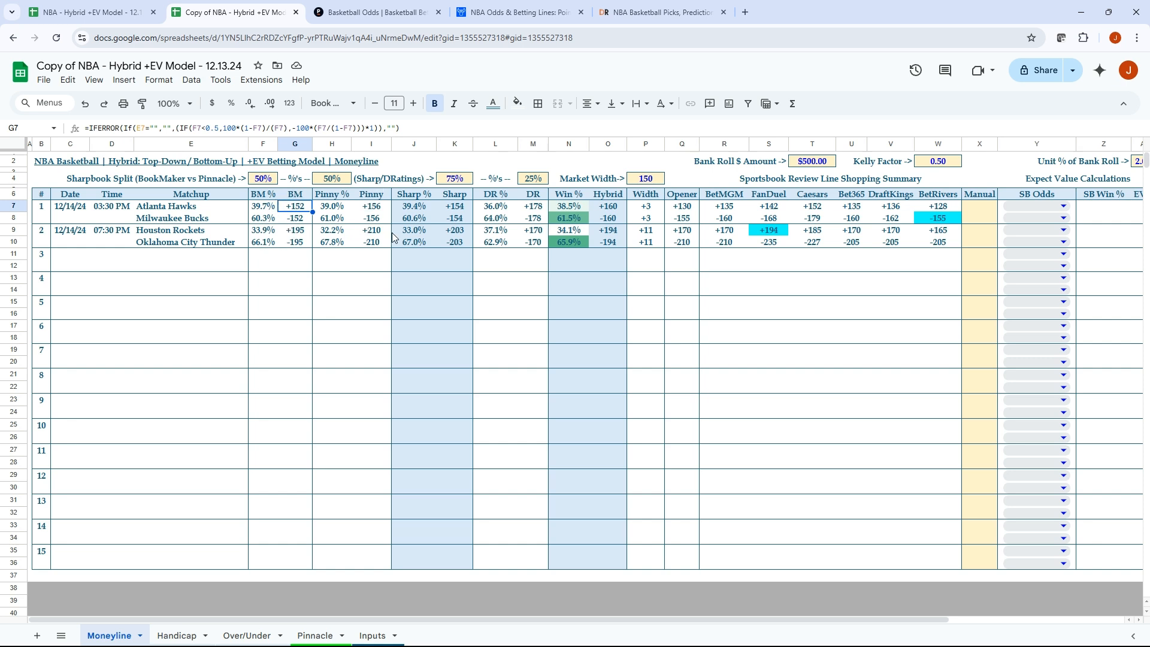
{"action": "mouse_move", "coordinate": [473, 228]}
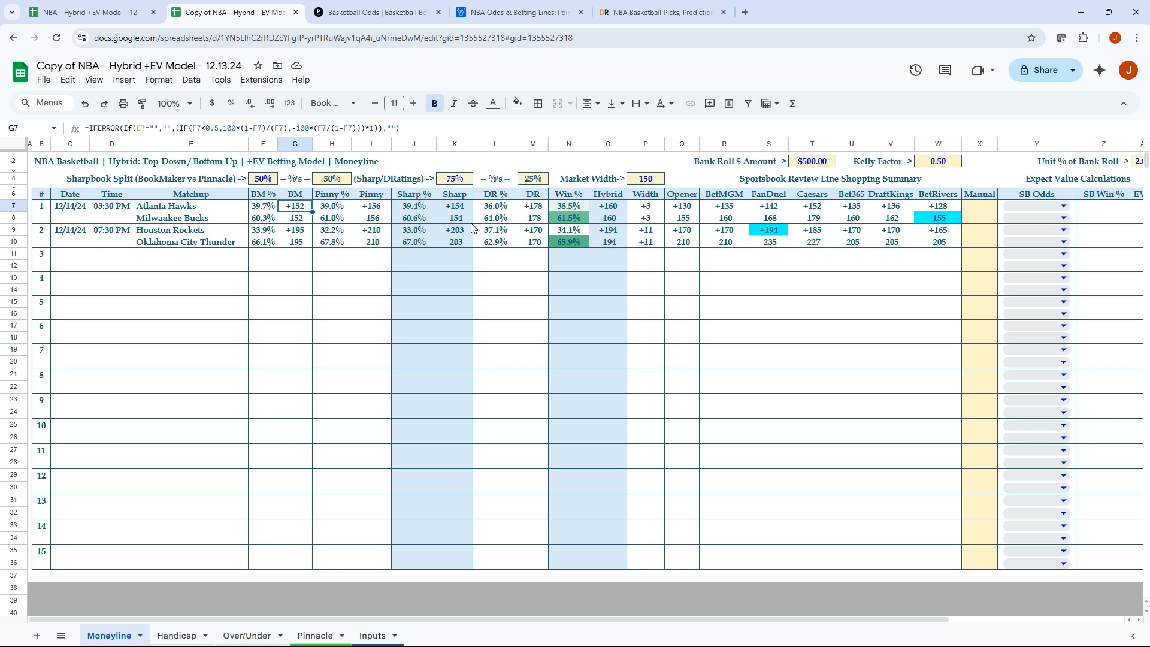
{"action": "mouse_move", "coordinate": [444, 214]}
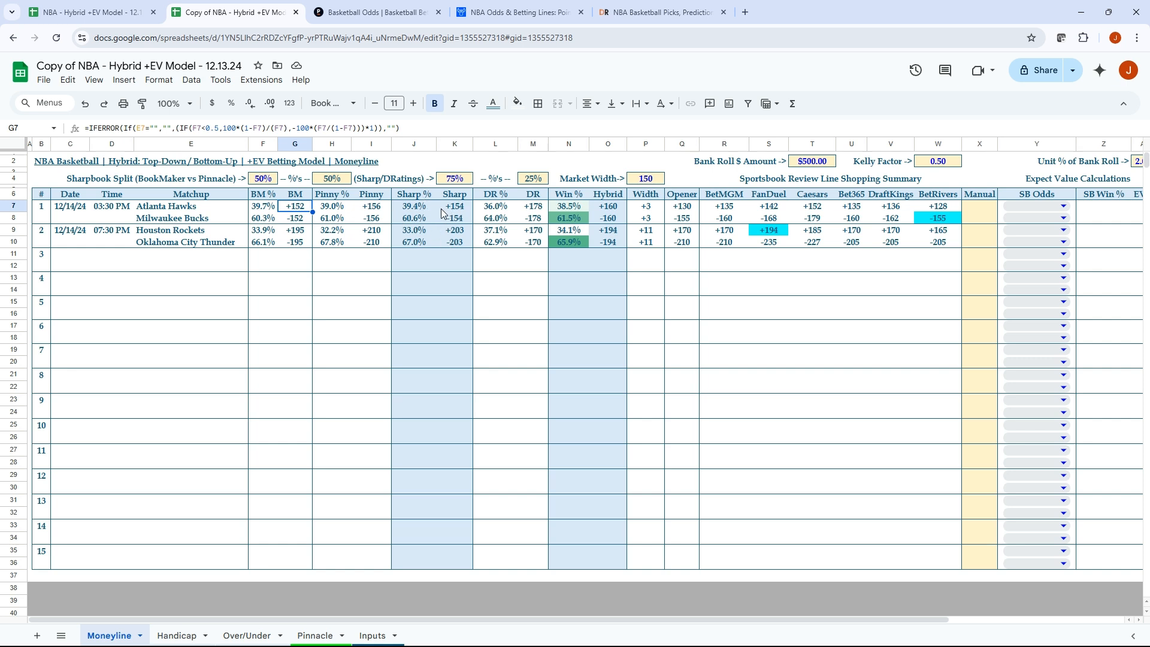
{"action": "mouse_move", "coordinate": [453, 225]}
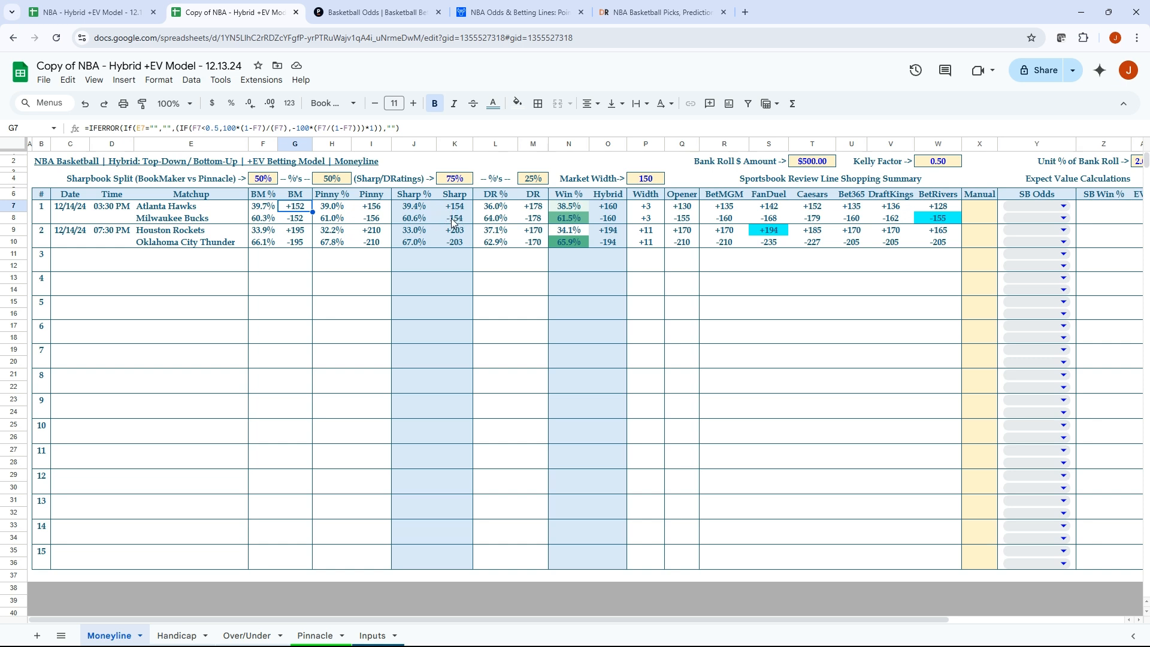
{"action": "left_click", "coordinate": [262, 178]}
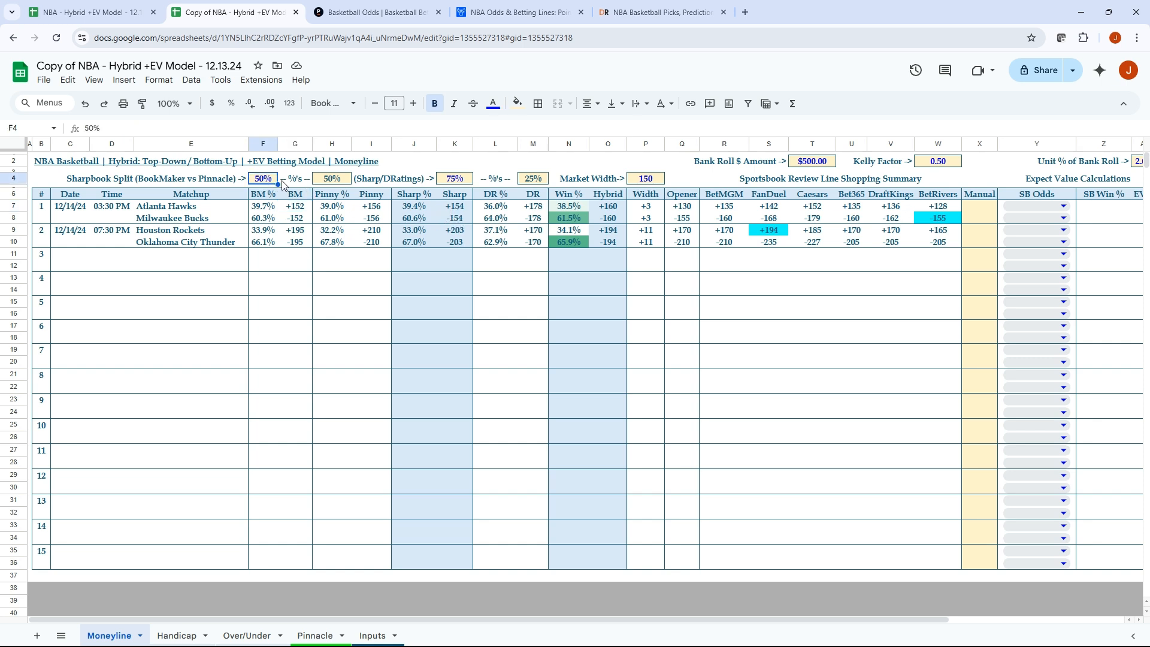
{"action": "mouse_move", "coordinate": [438, 198]}
{"action": "type", "text": "25"}
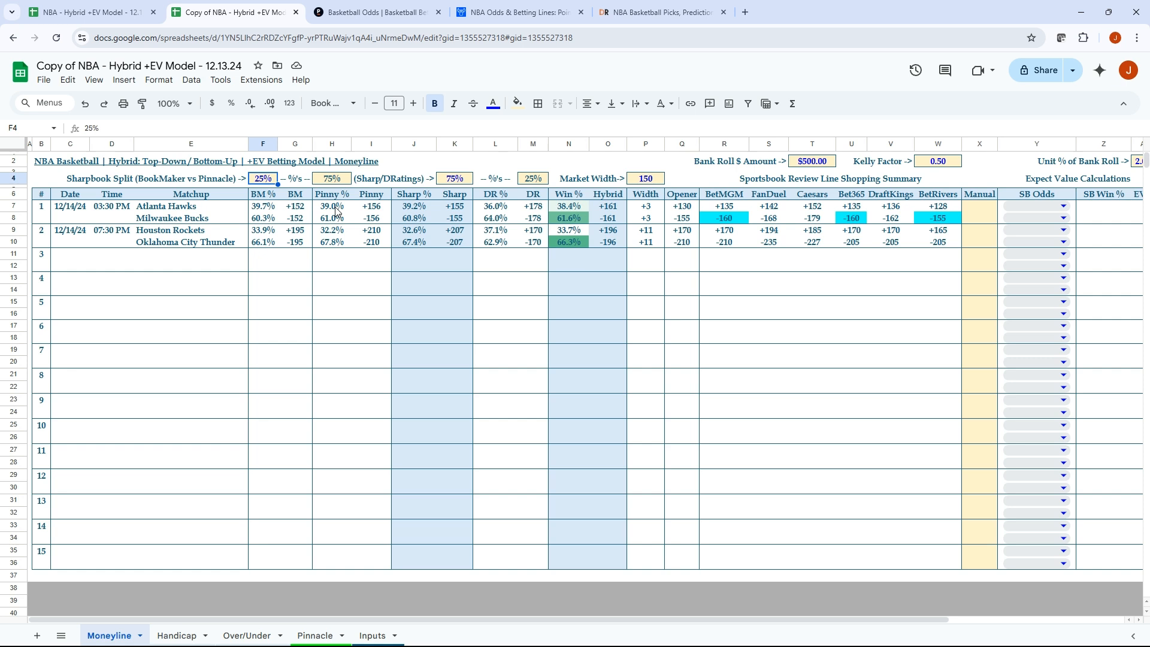
{"action": "type", "text": "100%"}
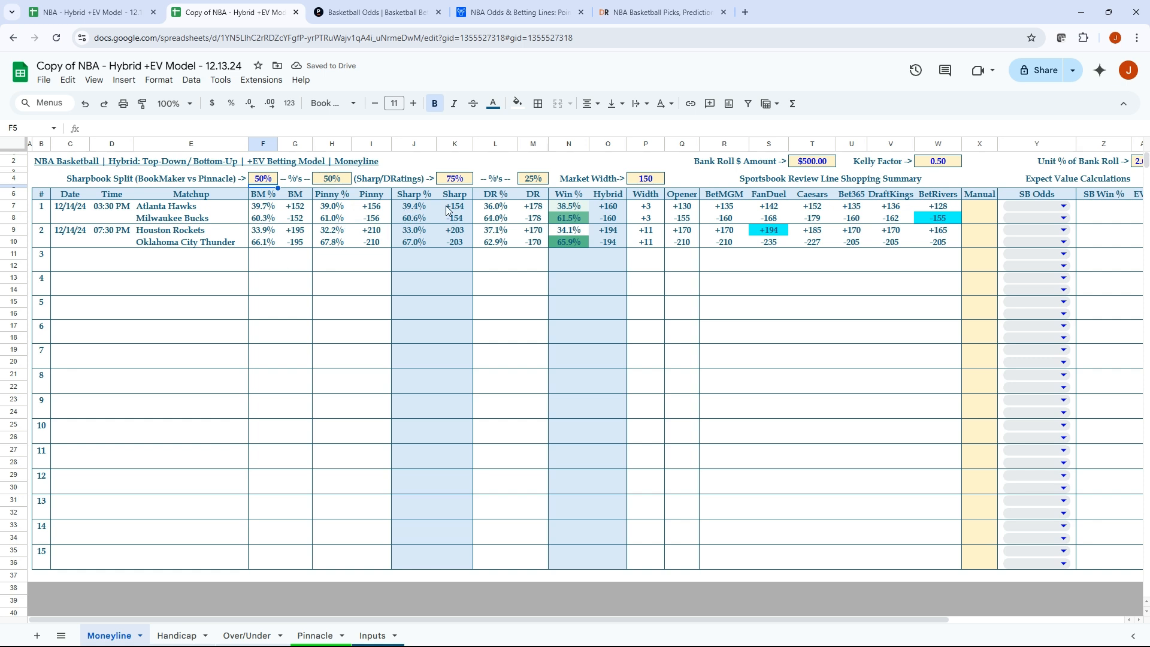
{"action": "left_click", "coordinate": [454, 218]}
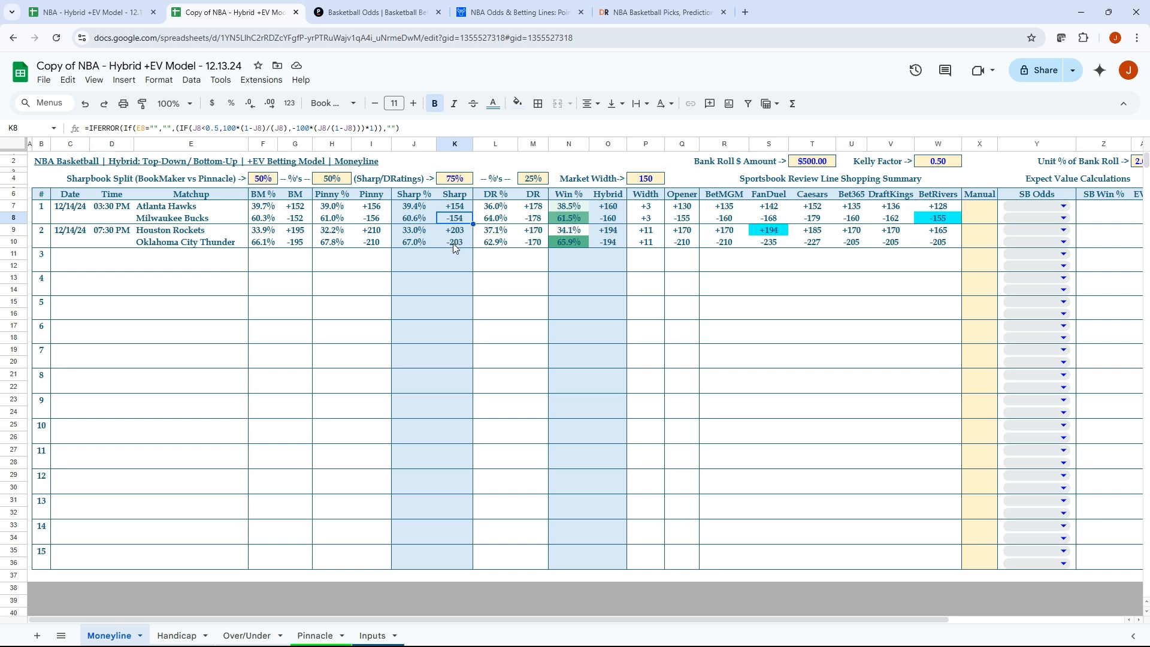
{"action": "left_click", "coordinate": [454, 242]}
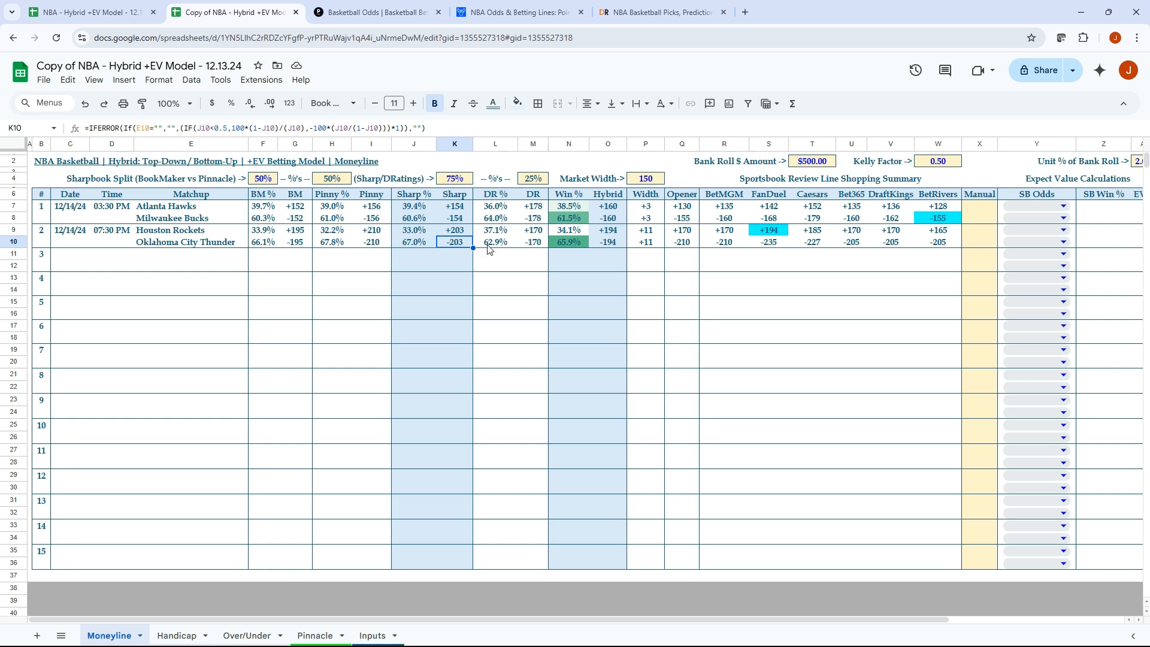
{"action": "mouse_move", "coordinate": [497, 215]}
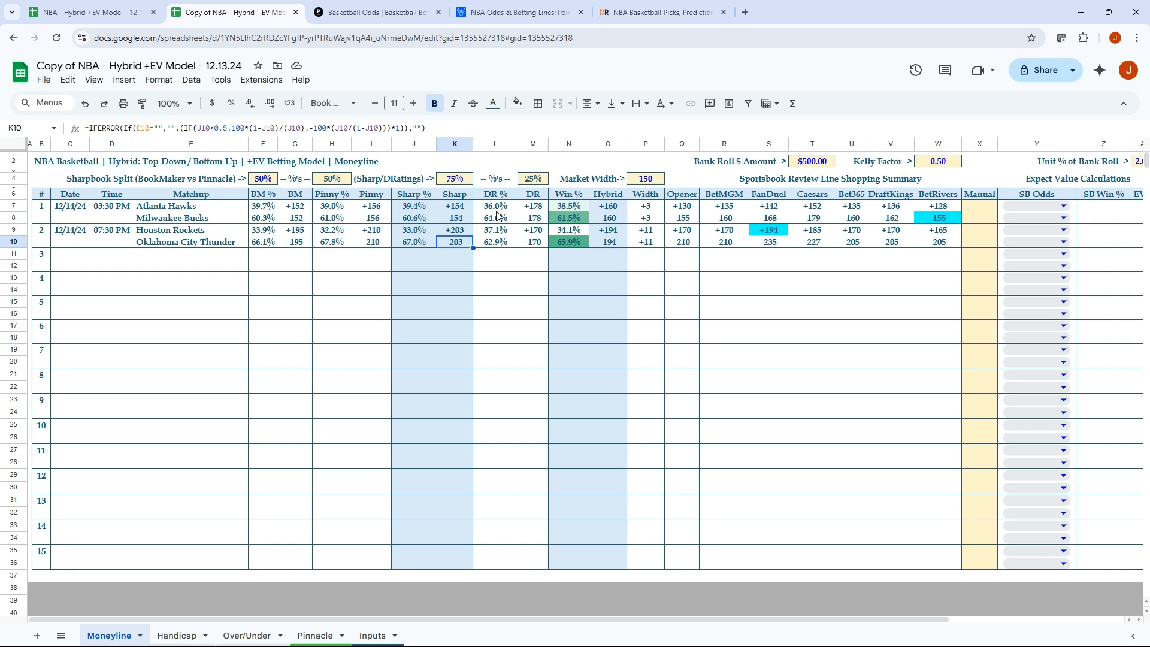
{"action": "mouse_move", "coordinate": [579, 90]}
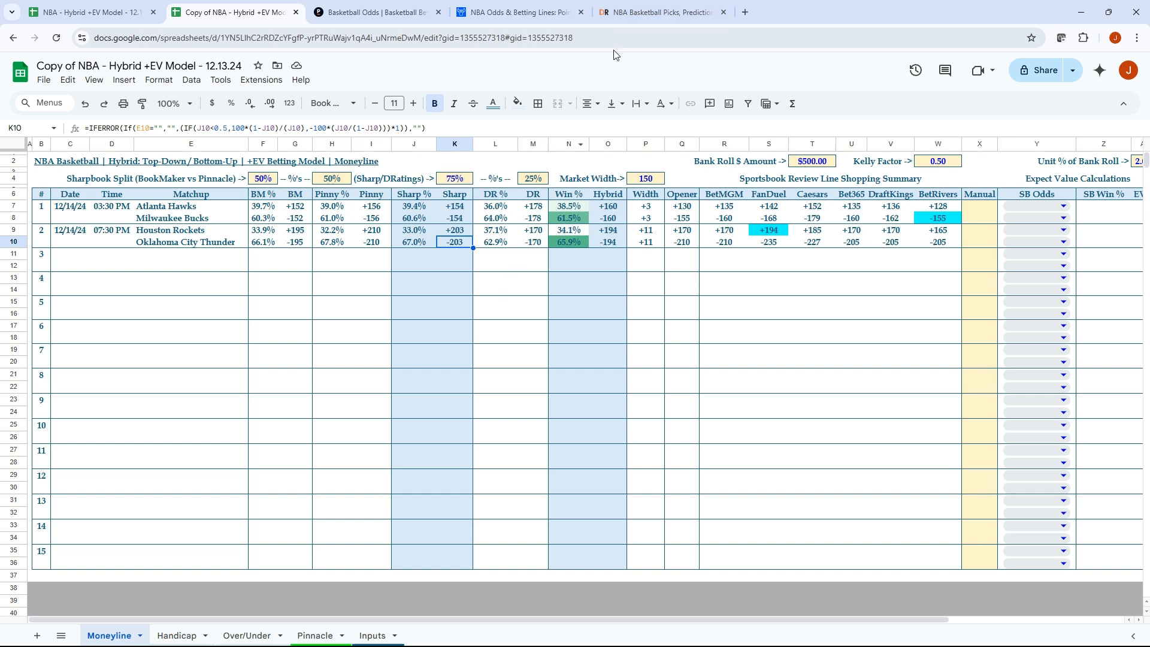
{"action": "left_click", "coordinate": [656, 12]}
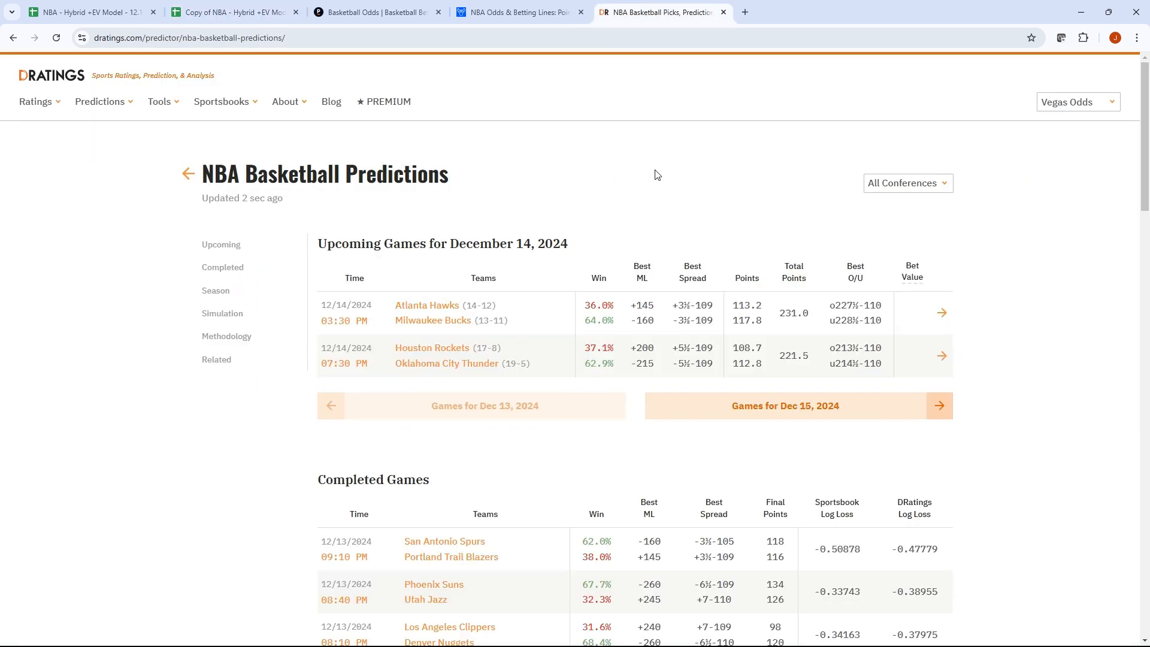
{"action": "mouse_move", "coordinate": [585, 308]}
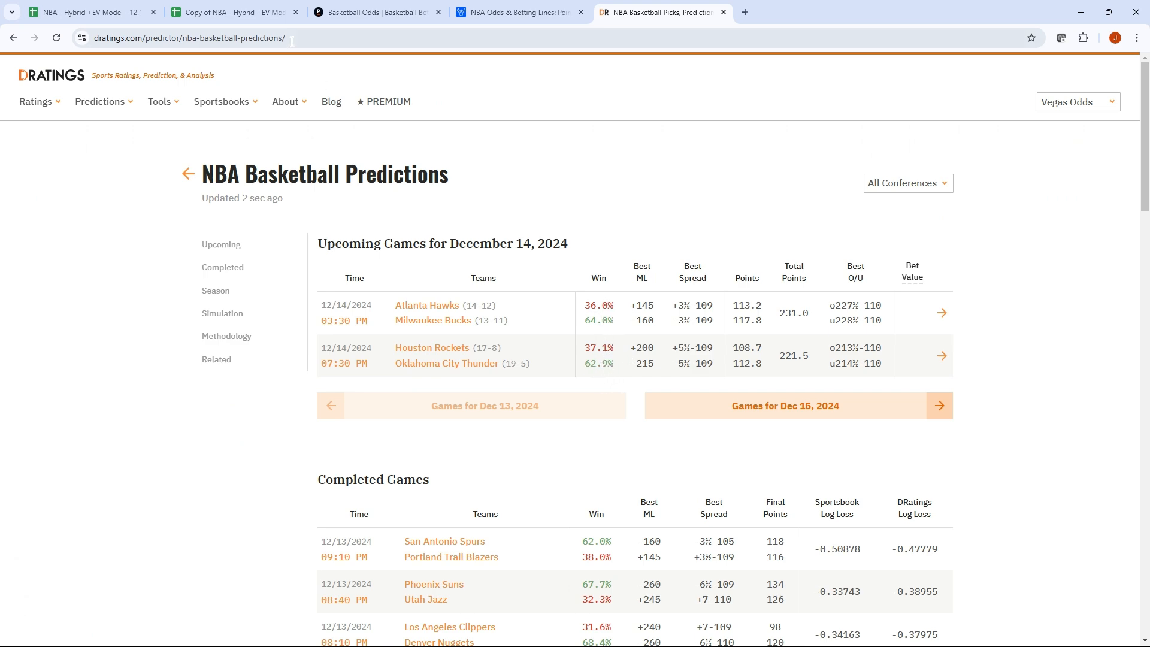
{"action": "left_click", "coordinate": [232, 12]}
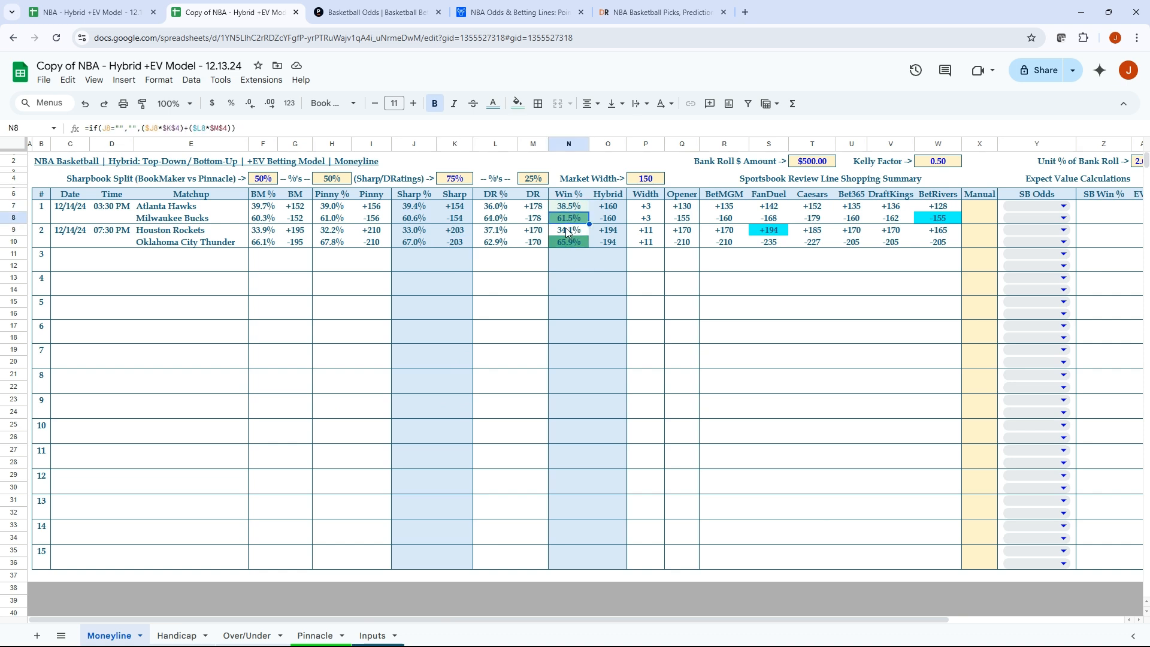
{"action": "left_click", "coordinate": [568, 241]}
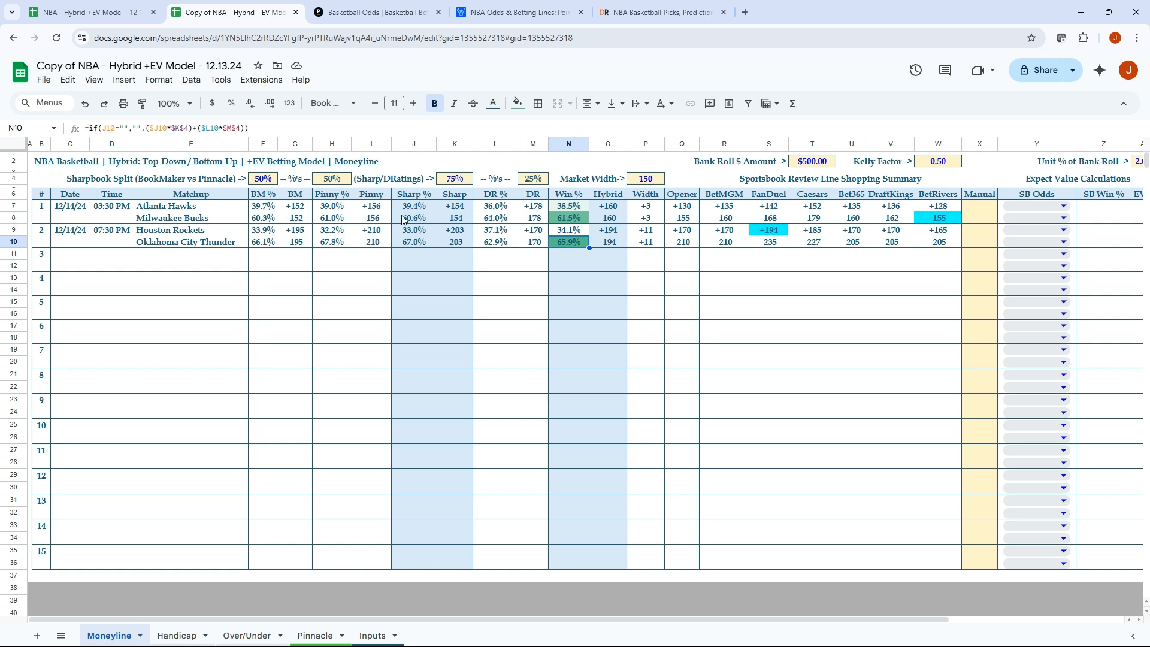
{"action": "mouse_move", "coordinate": [488, 236]}
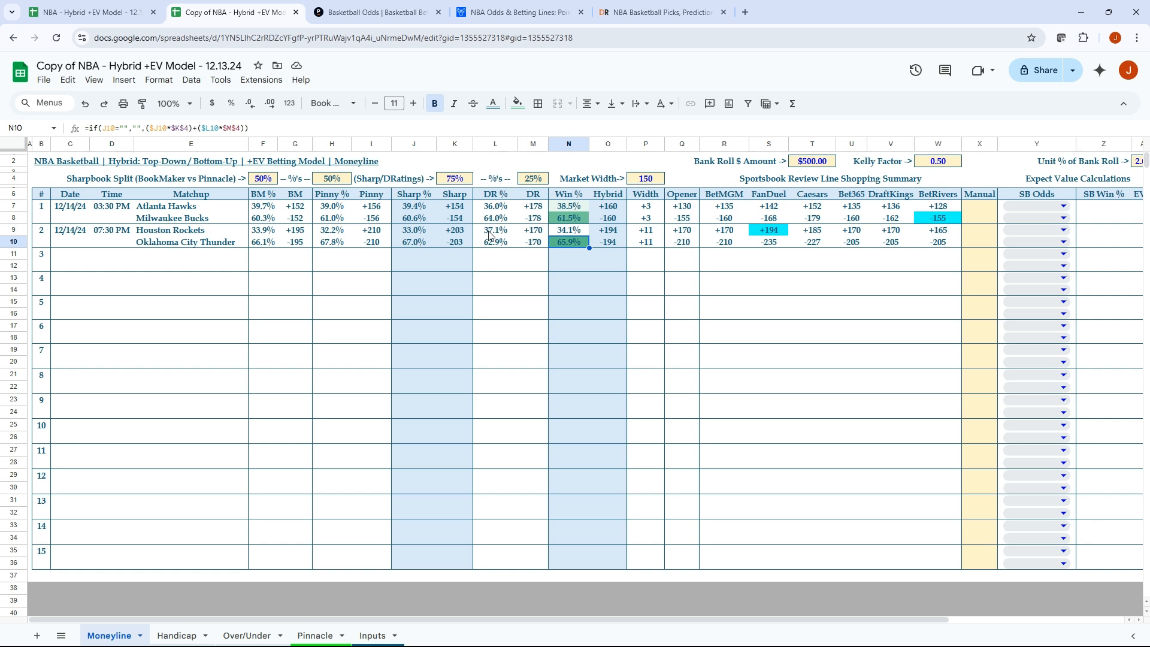
{"action": "mouse_move", "coordinate": [551, 208]}
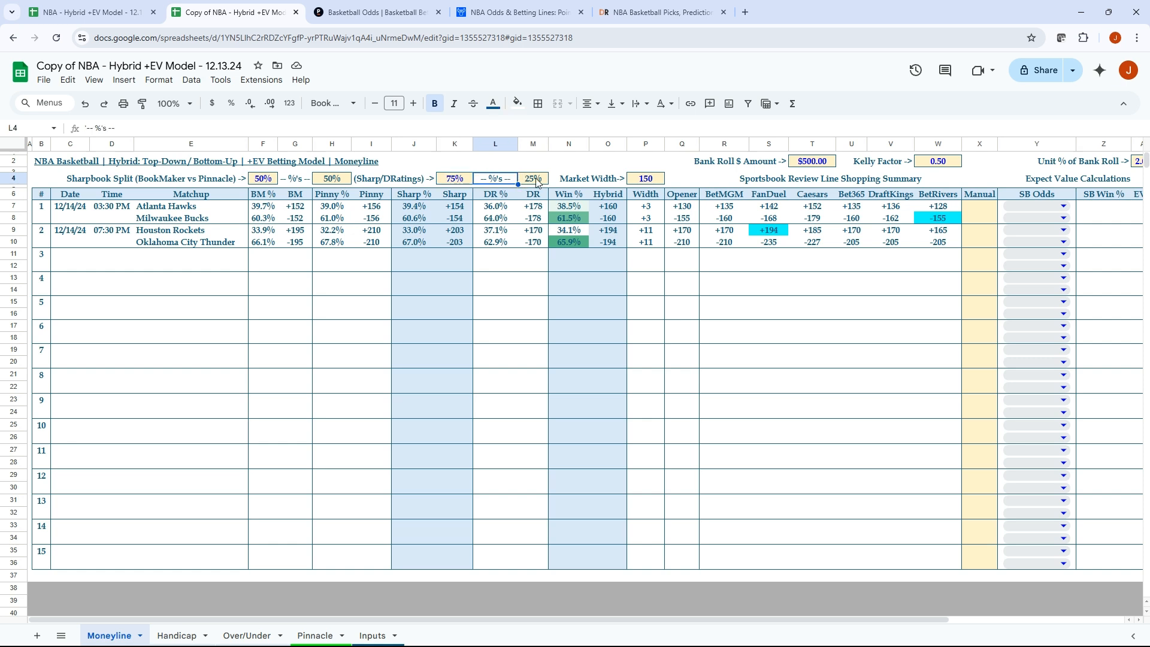
{"action": "left_click", "coordinate": [532, 179]}
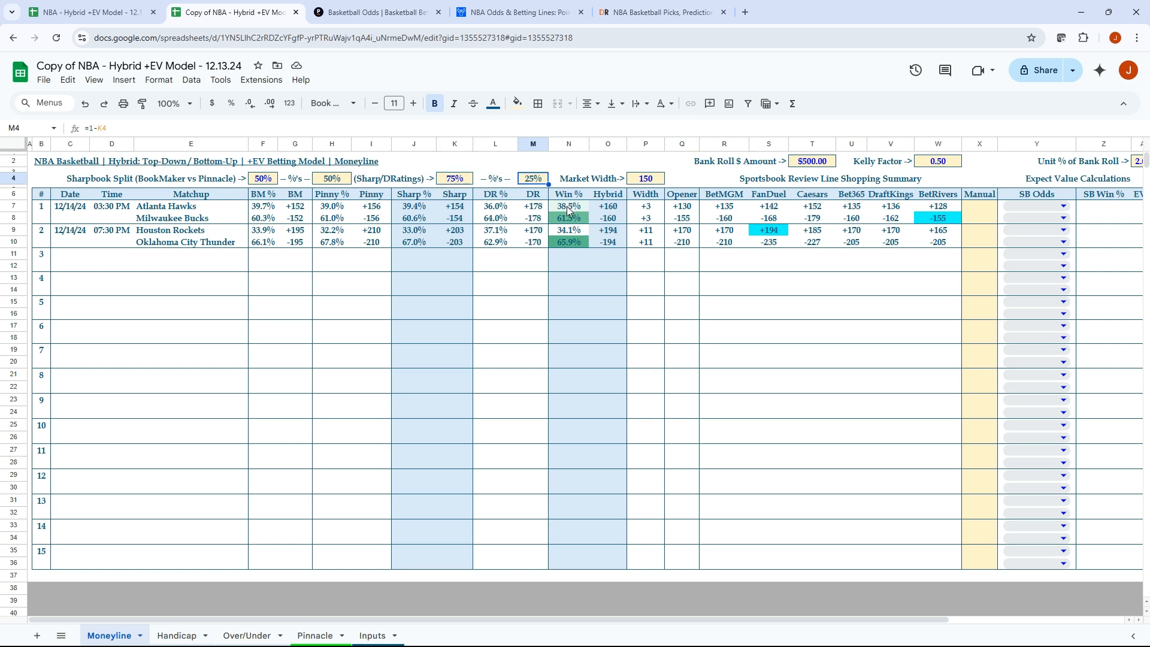
{"action": "mouse_move", "coordinate": [600, 210]}
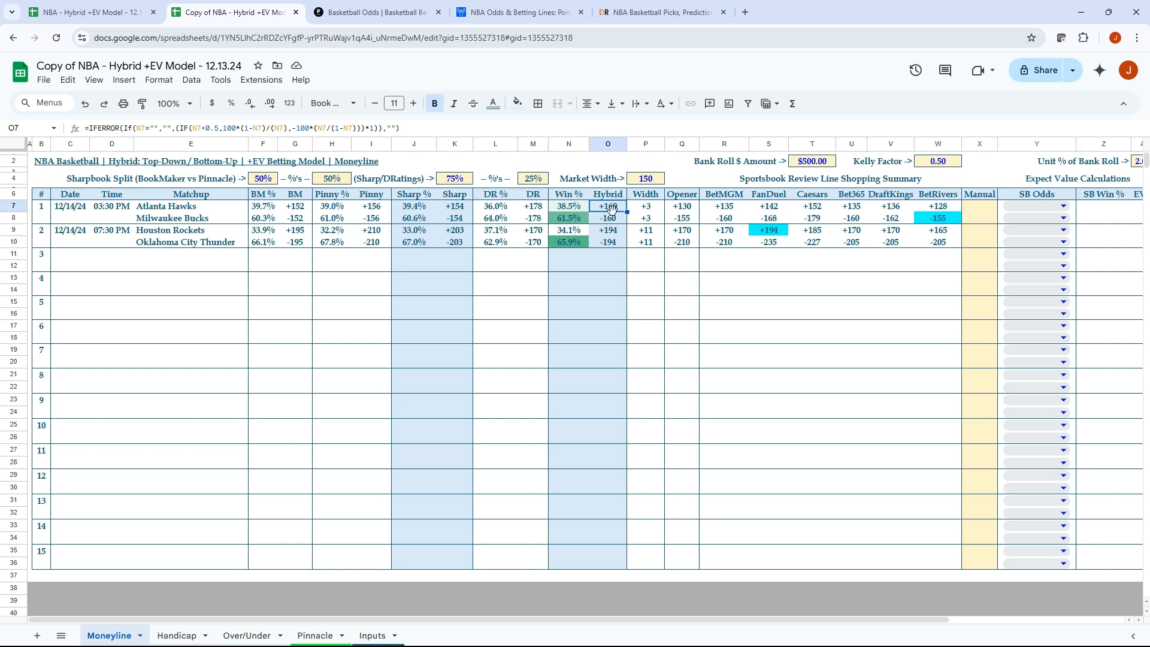
{"action": "left_click", "coordinate": [607, 218]}
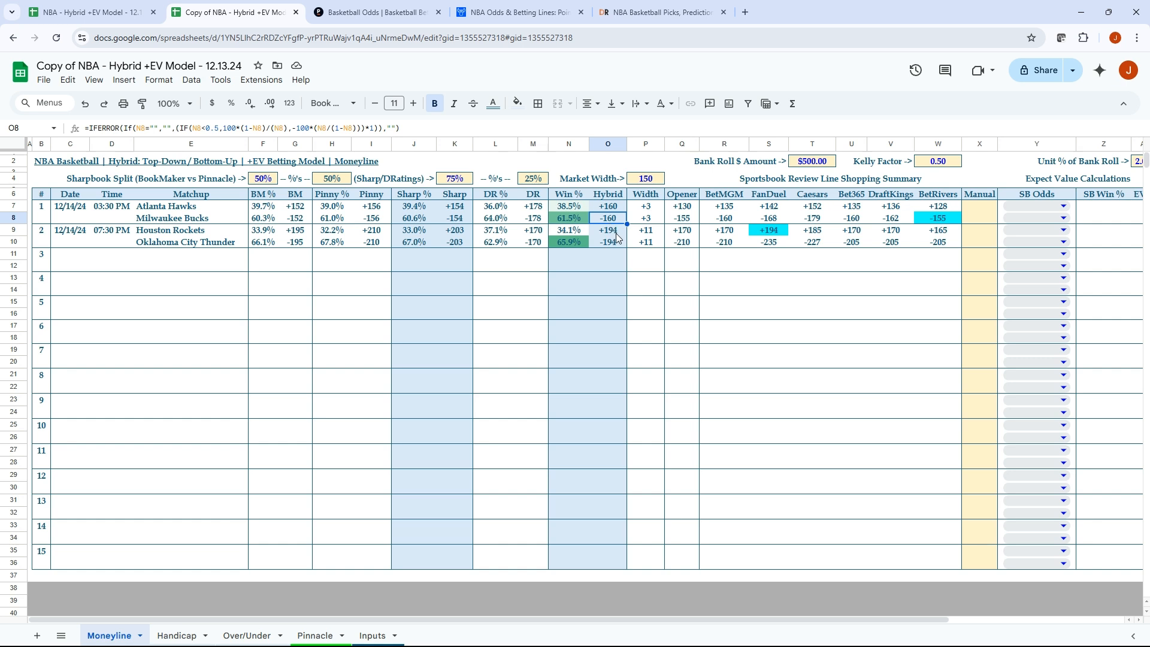
{"action": "left_click", "coordinate": [606, 242]}
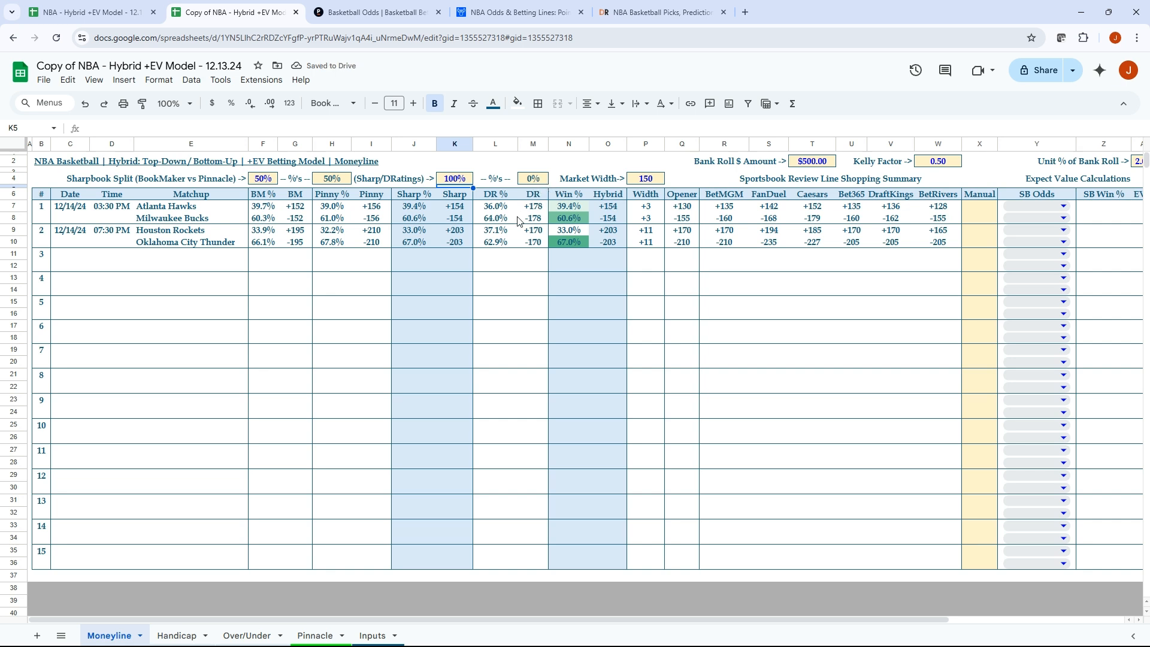
{"action": "mouse_move", "coordinate": [611, 235]}
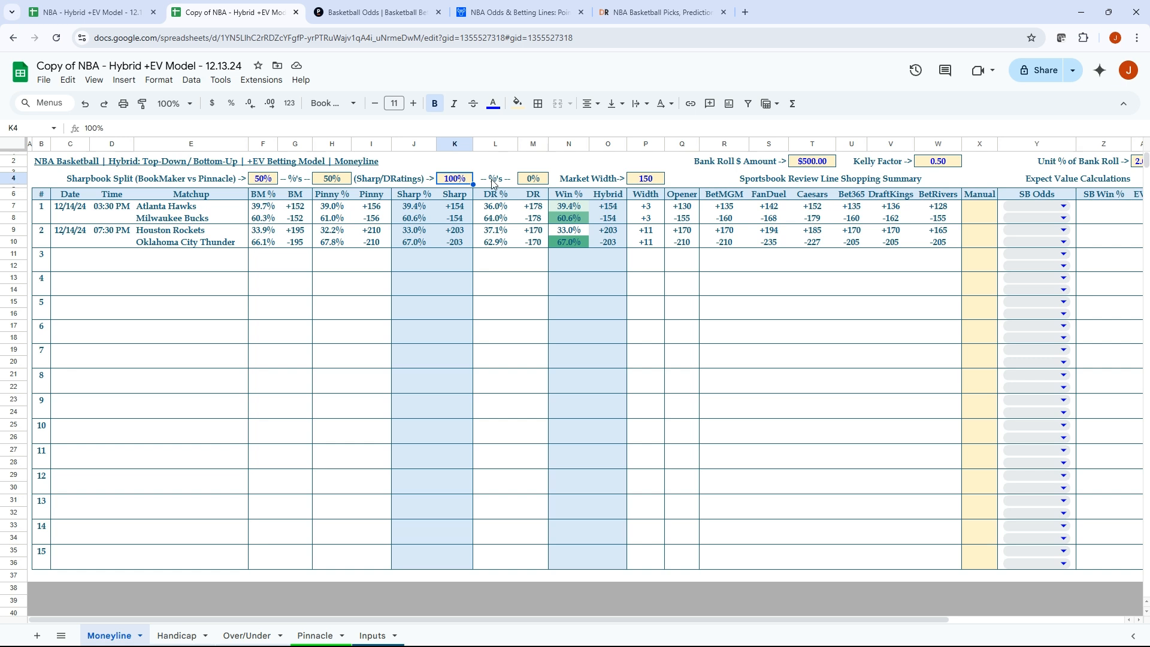
{"action": "type", "text": "75%"}
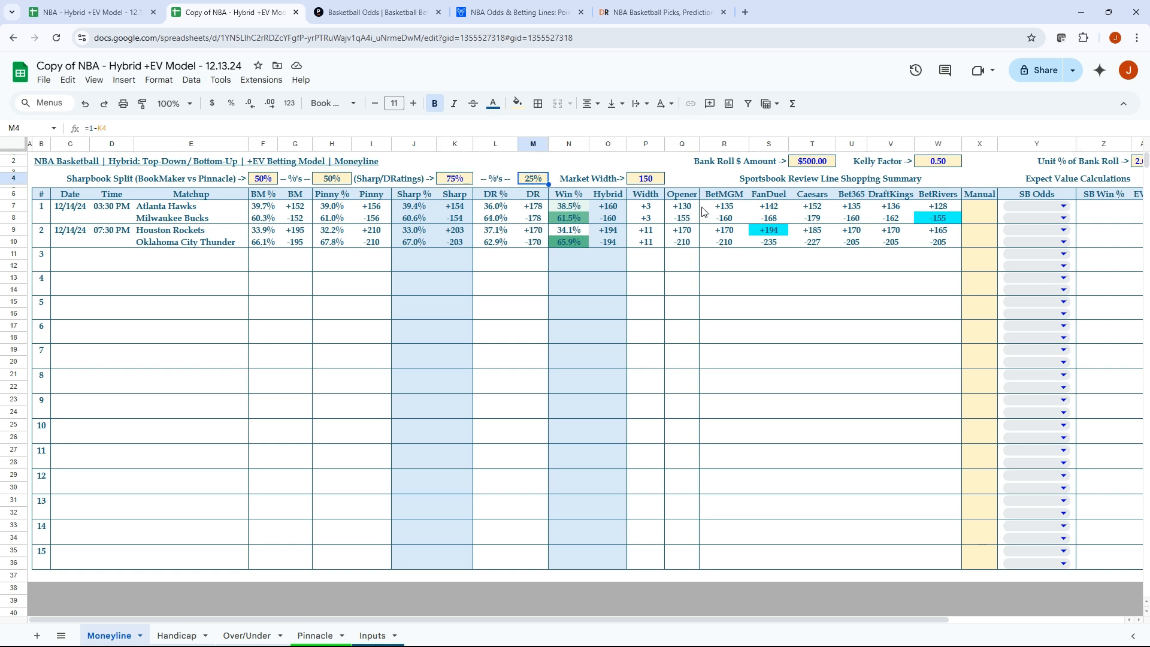
{"action": "mouse_move", "coordinate": [911, 217]}
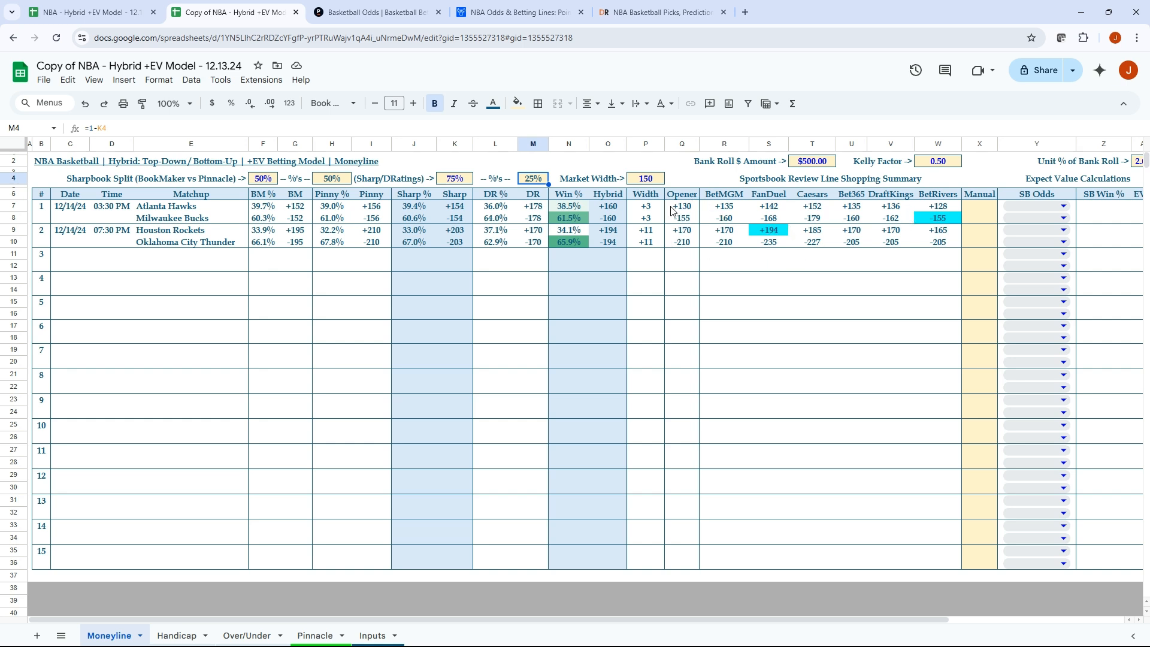
{"action": "mouse_move", "coordinate": [687, 234]}
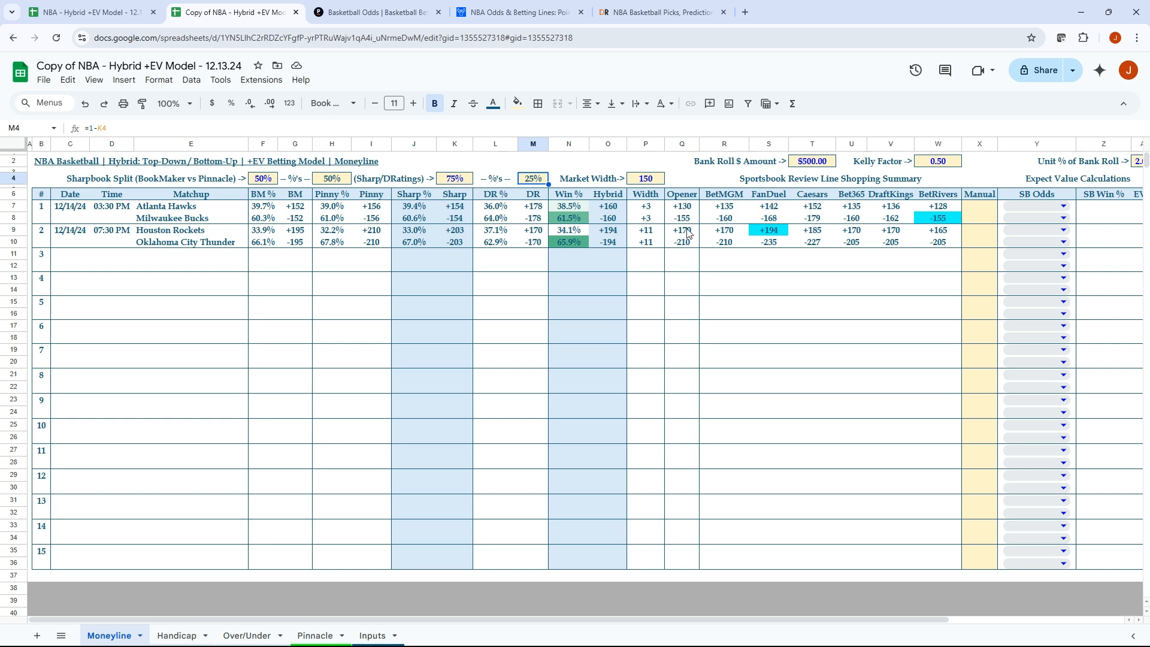
{"action": "mouse_move", "coordinate": [737, 225]}
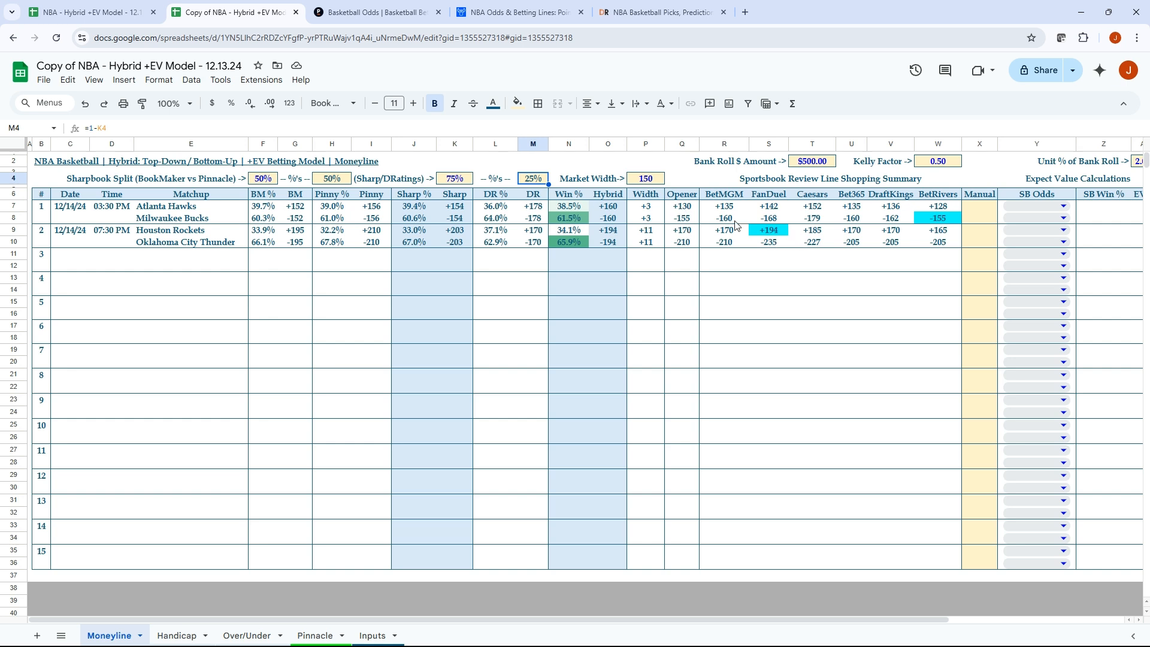
{"action": "mouse_move", "coordinate": [739, 220]}
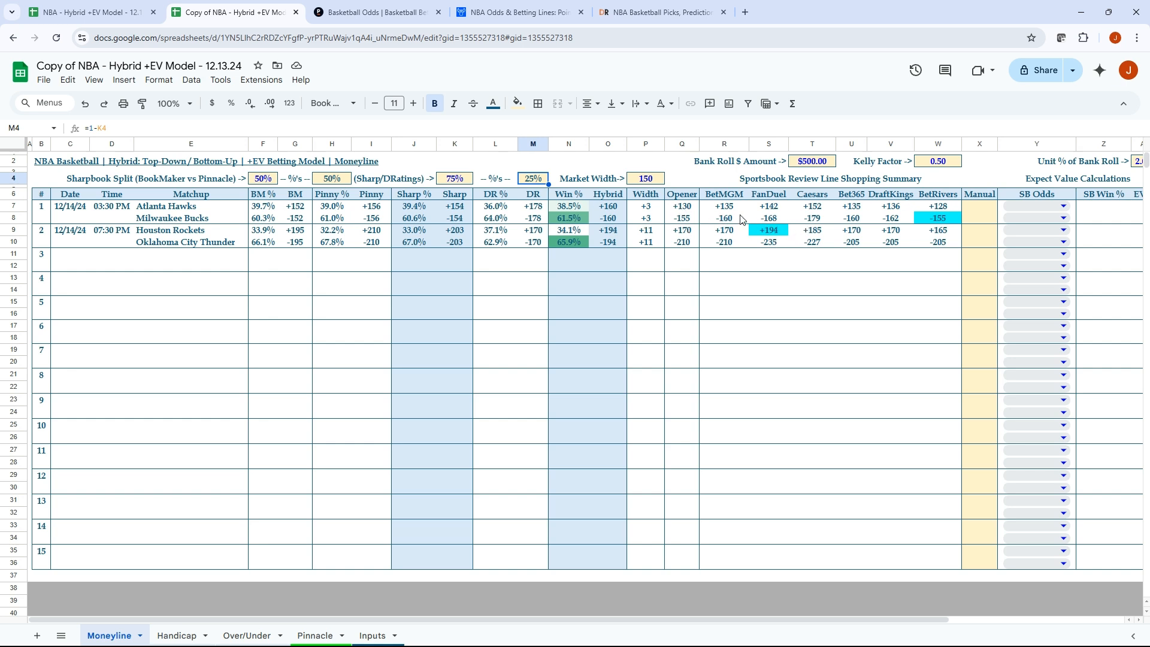
{"action": "mouse_move", "coordinate": [715, 211]}
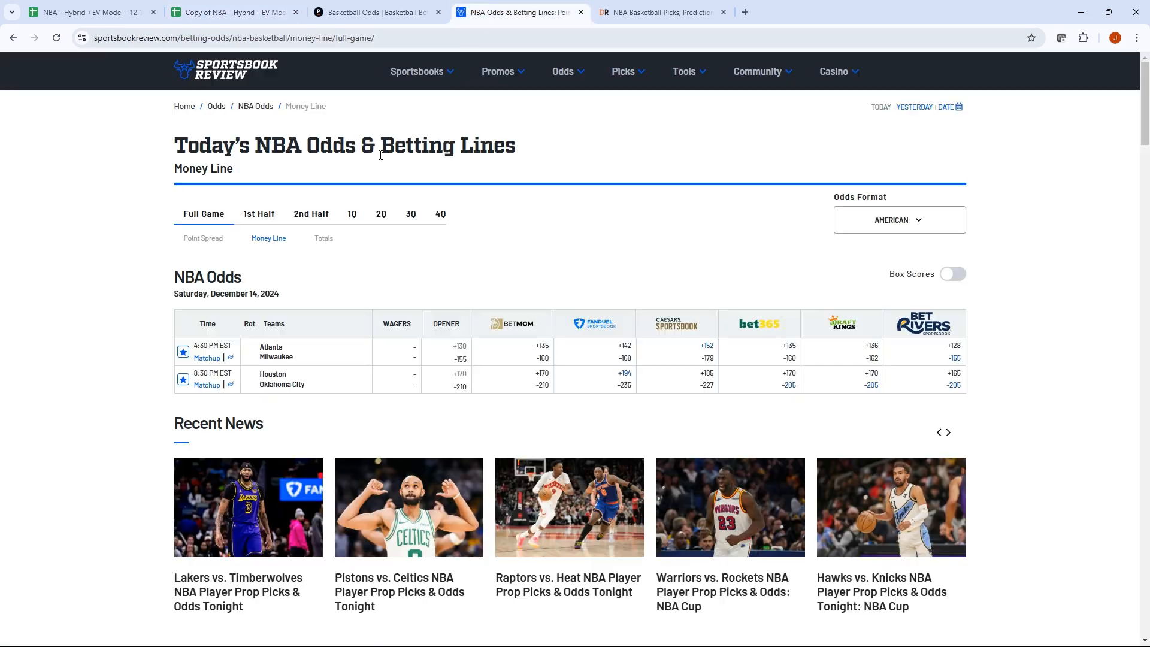
{"action": "mouse_move", "coordinate": [460, 236]}
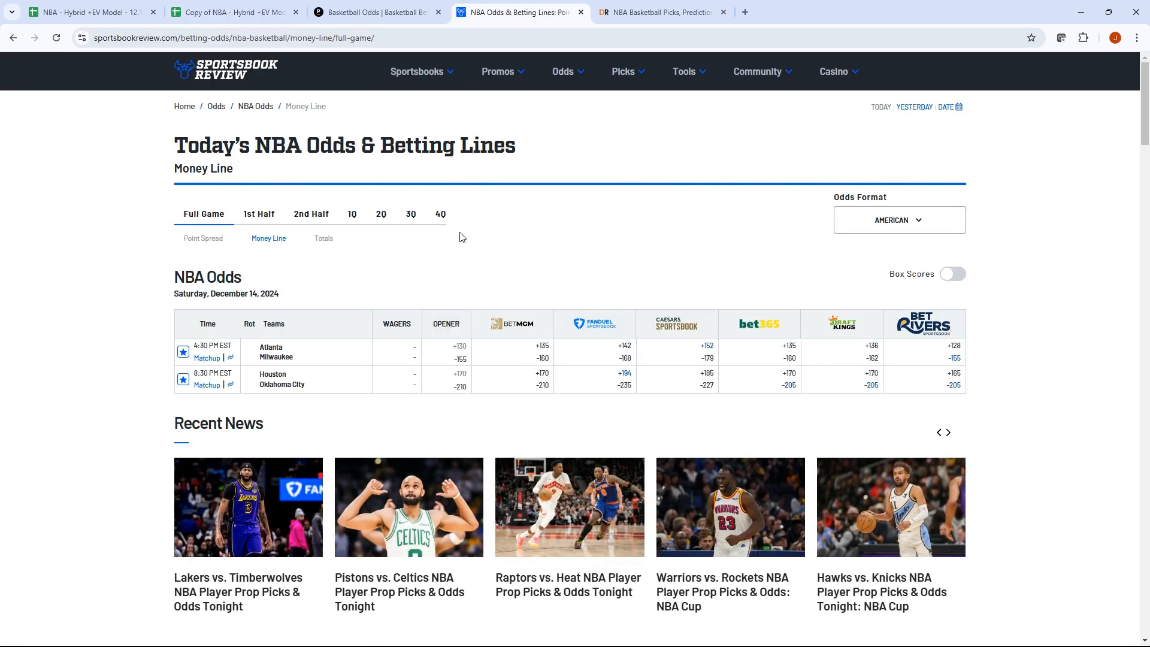
{"action": "mouse_move", "coordinate": [725, 328]}
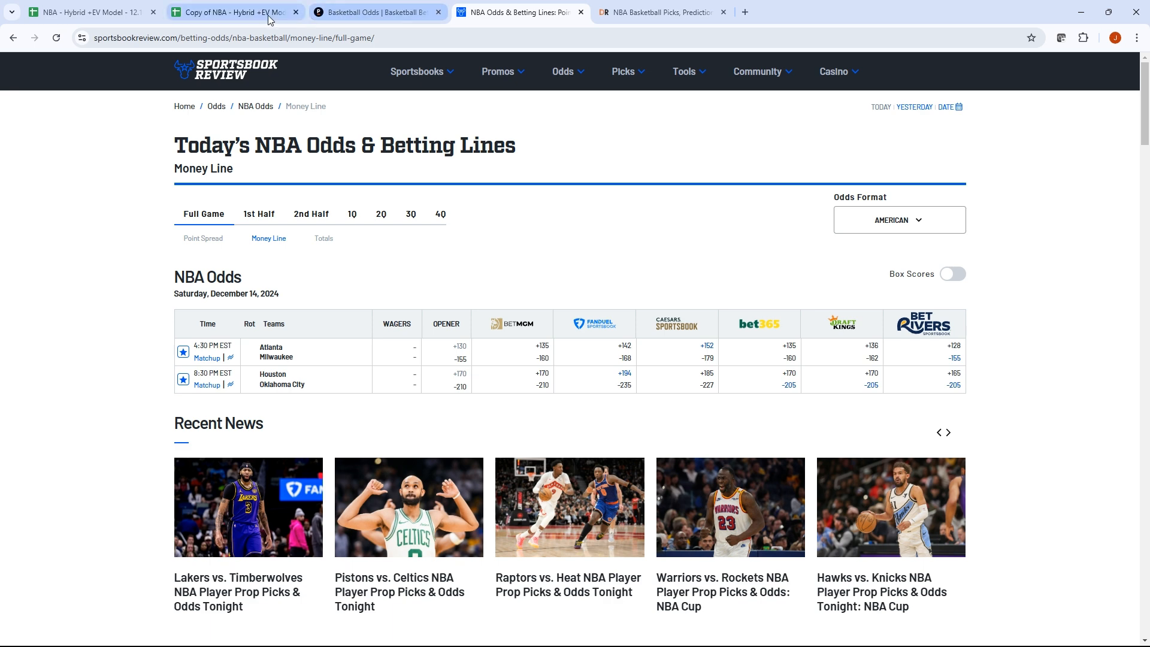
{"action": "left_click", "coordinate": [231, 12]}
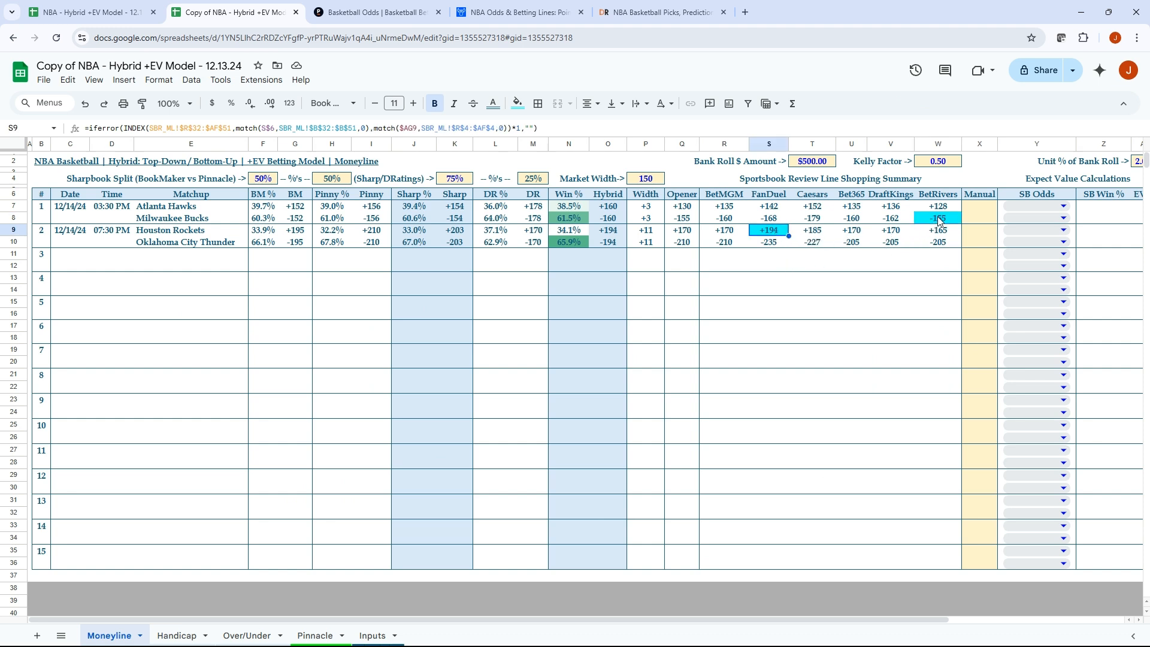
{"action": "left_click", "coordinate": [936, 218]}
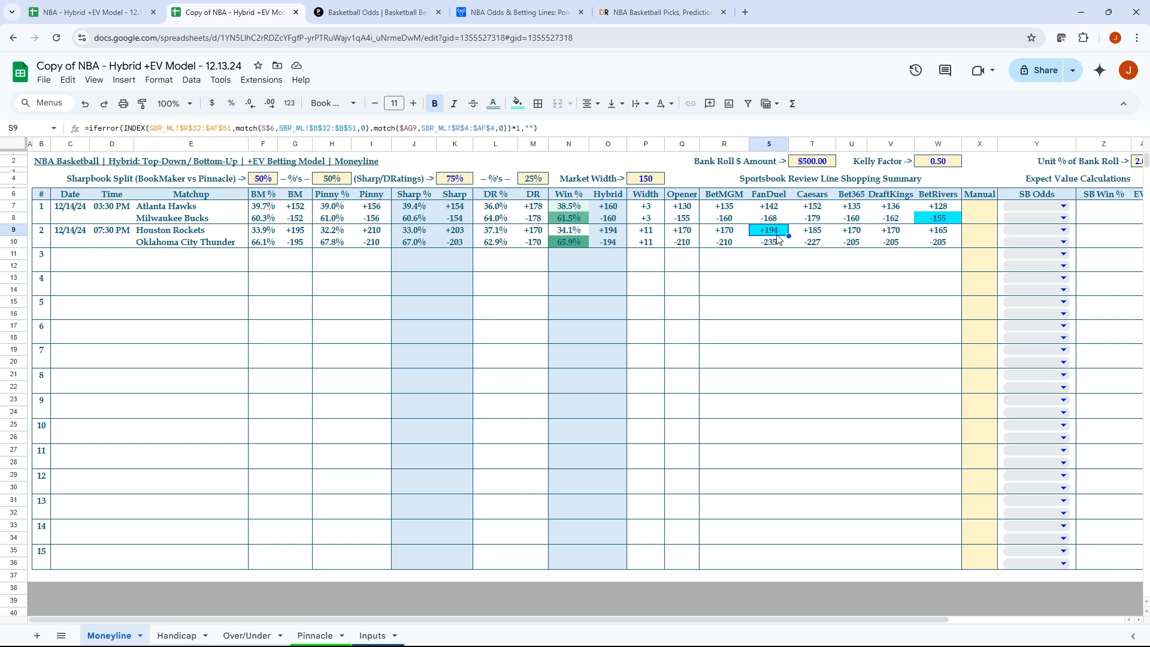
{"action": "mouse_move", "coordinate": [767, 251]}
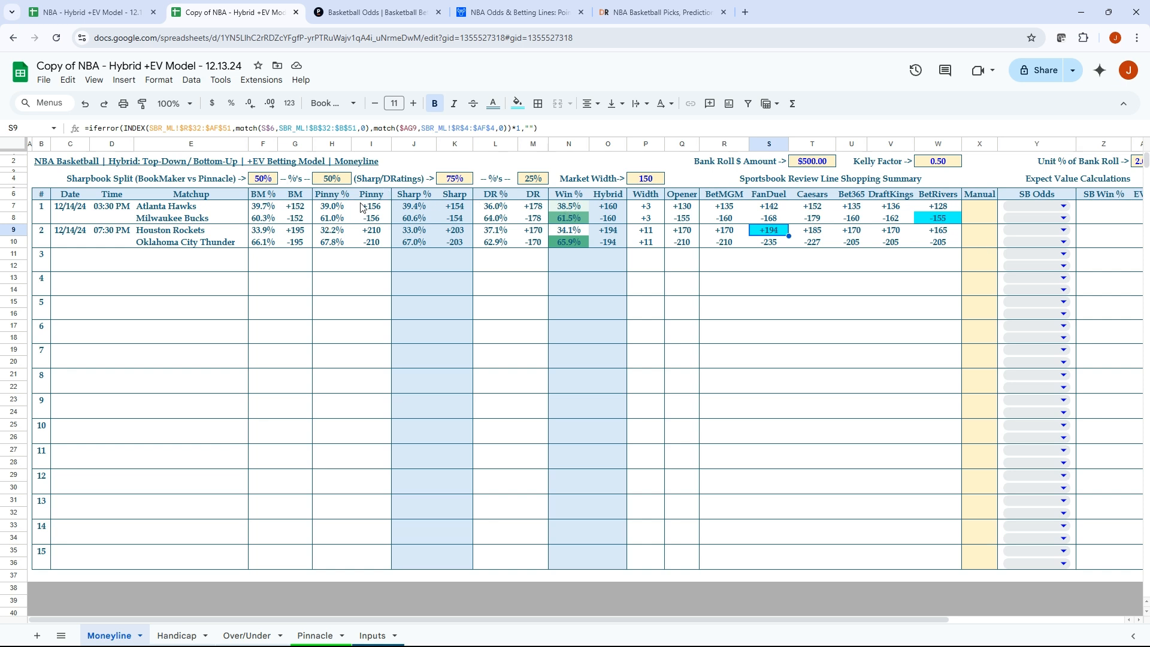
{"action": "mouse_move", "coordinate": [553, 190]}
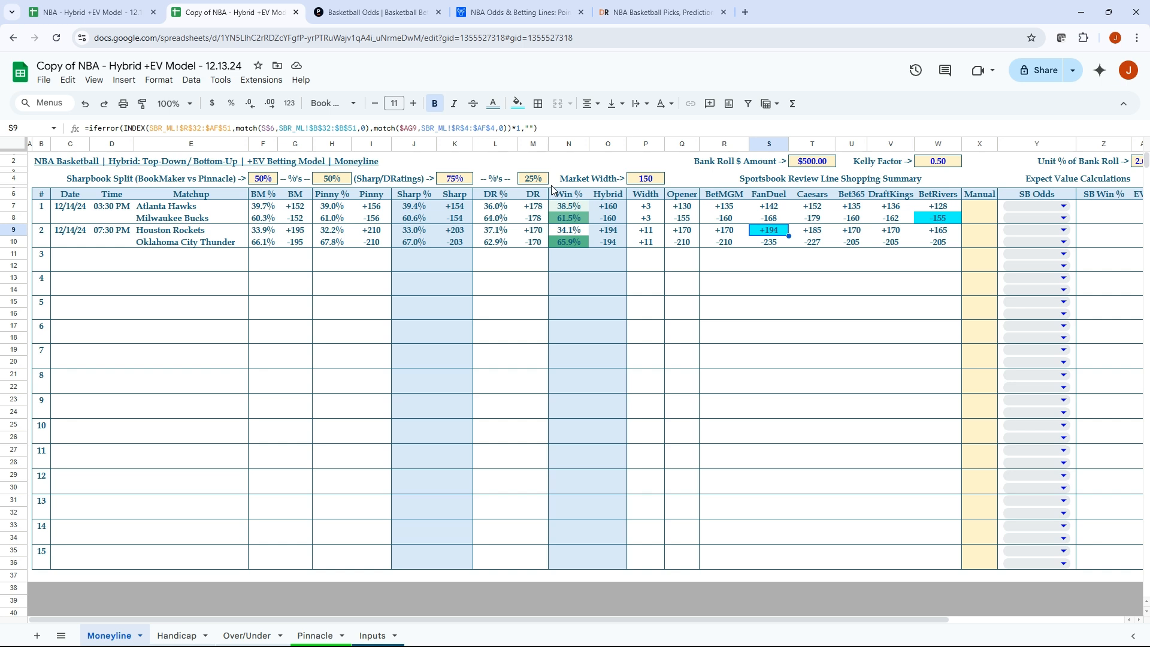
{"action": "mouse_move", "coordinate": [597, 207]}
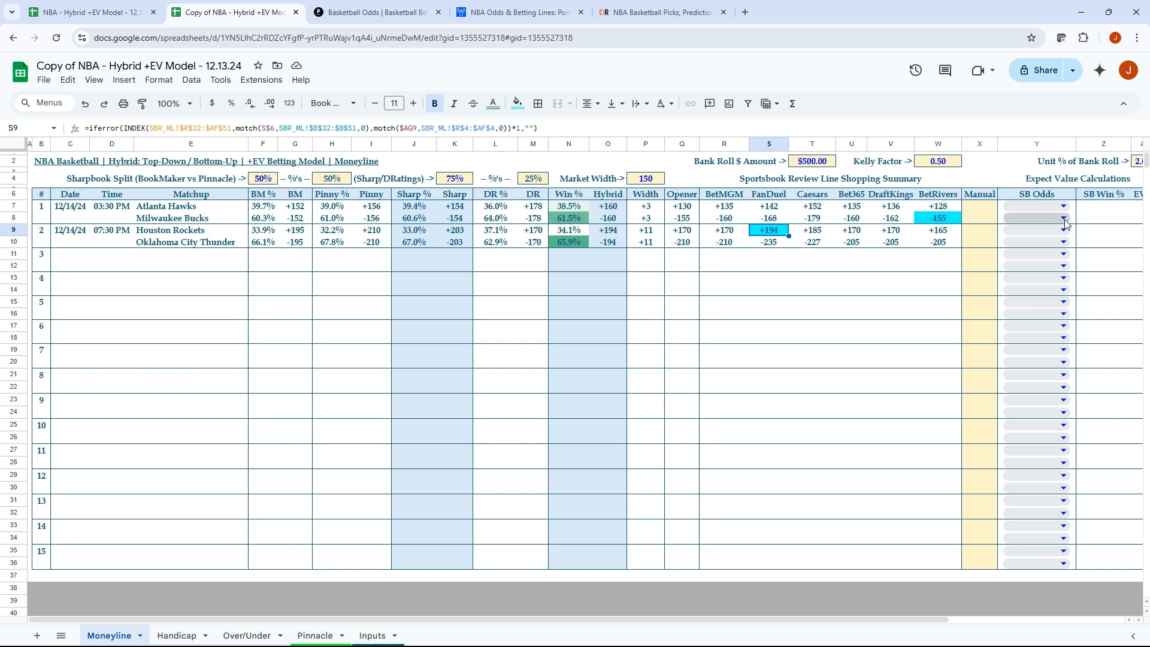
{"action": "mouse_move", "coordinate": [1062, 224]}
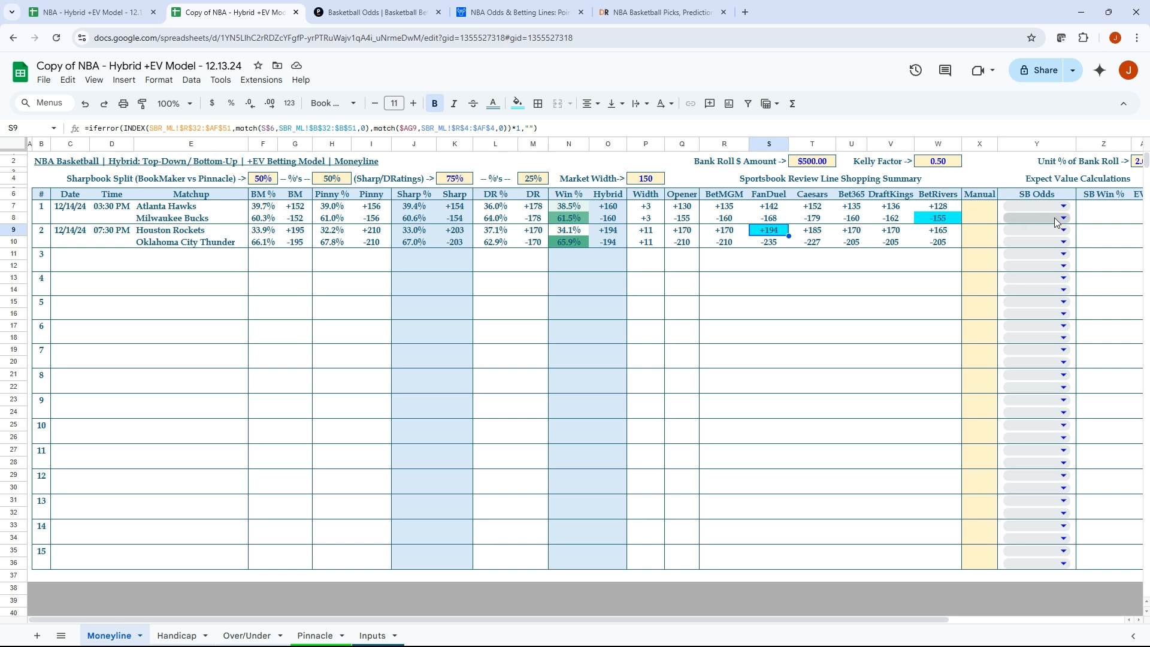
Set the Bucks bet's SB Odds to BetRivers and check its EV formula.
{"action": "left_click", "coordinate": [1062, 218]}
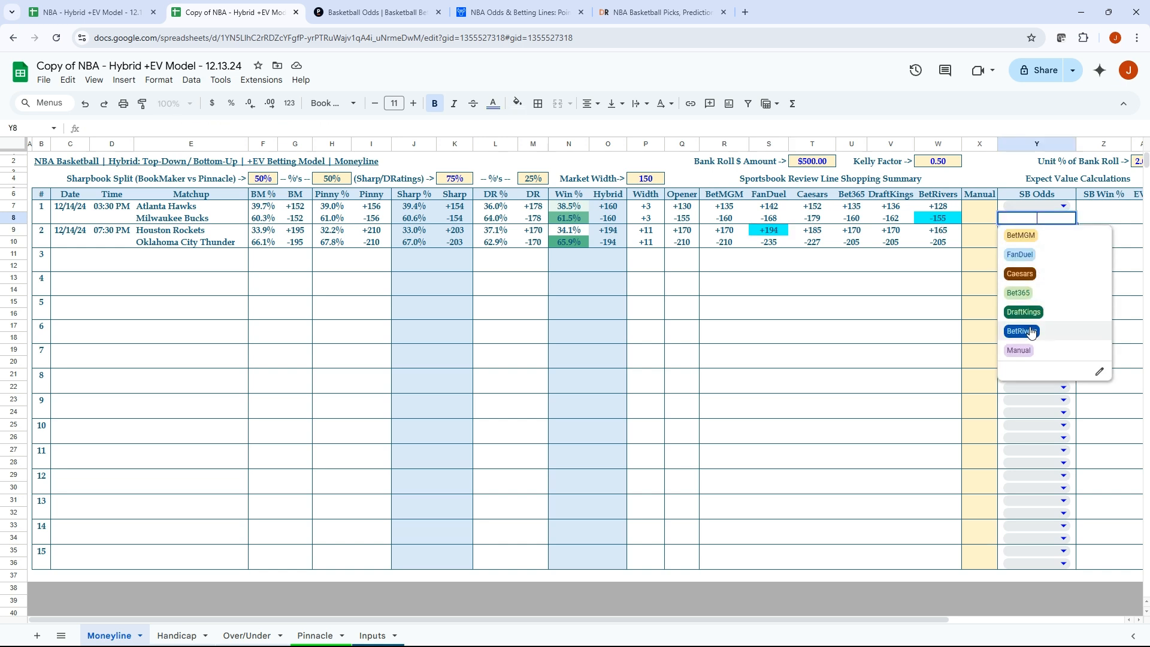
{"action": "left_click", "coordinate": [1021, 331]}
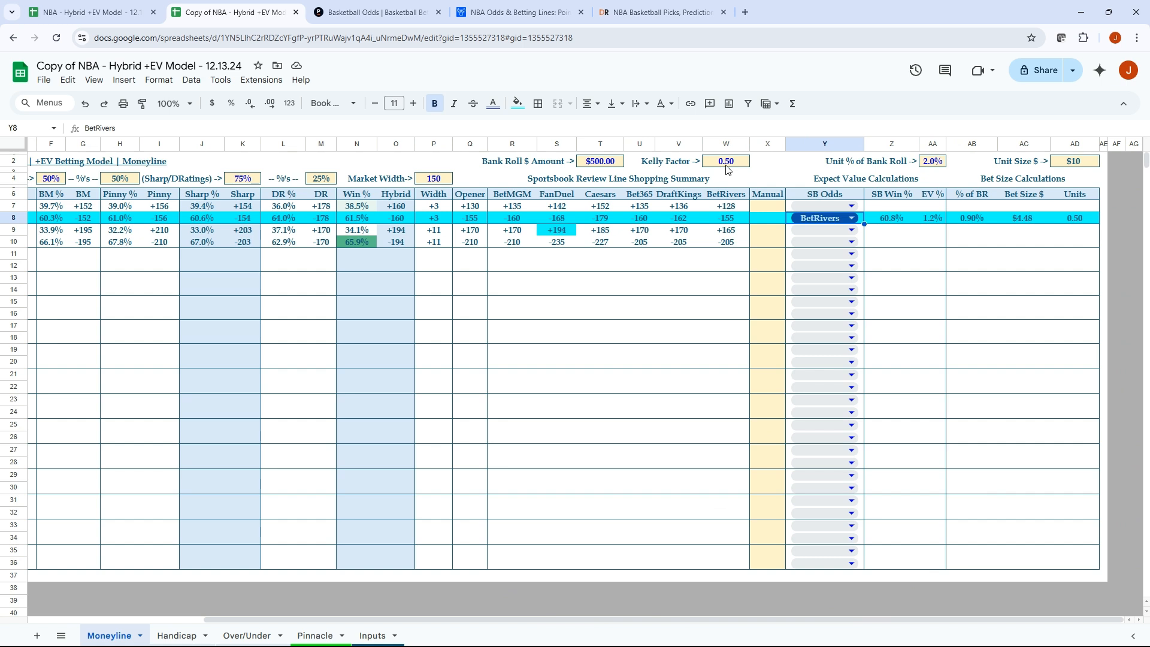
{"action": "mouse_move", "coordinate": [1027, 224]}
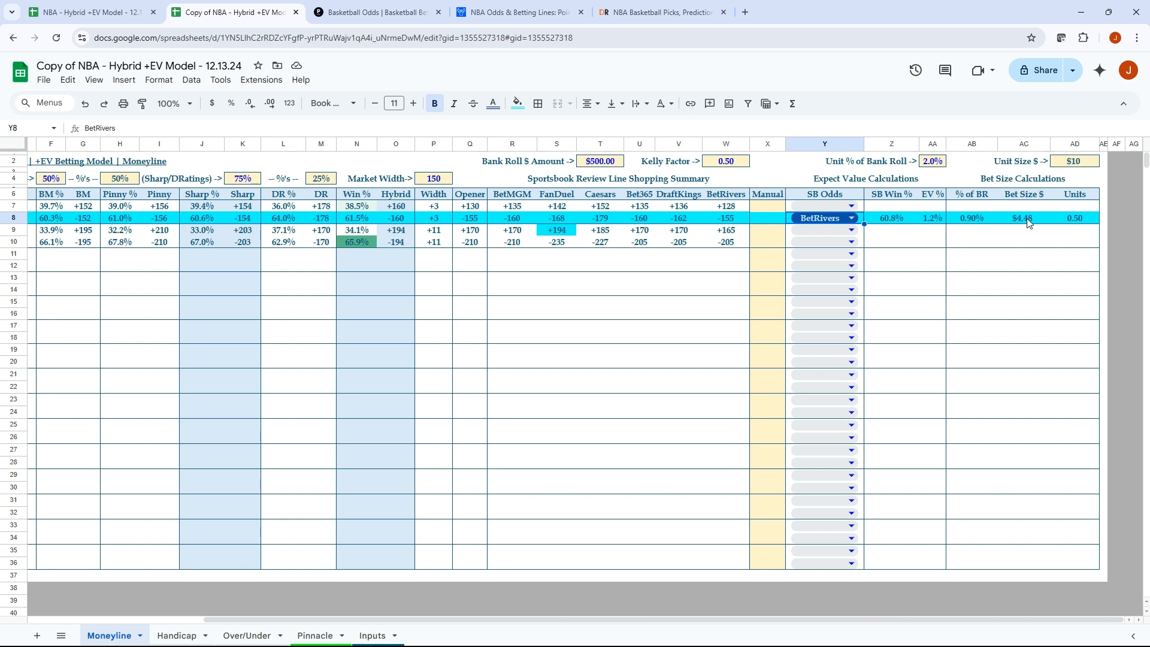
{"action": "left_click", "coordinate": [1024, 218]}
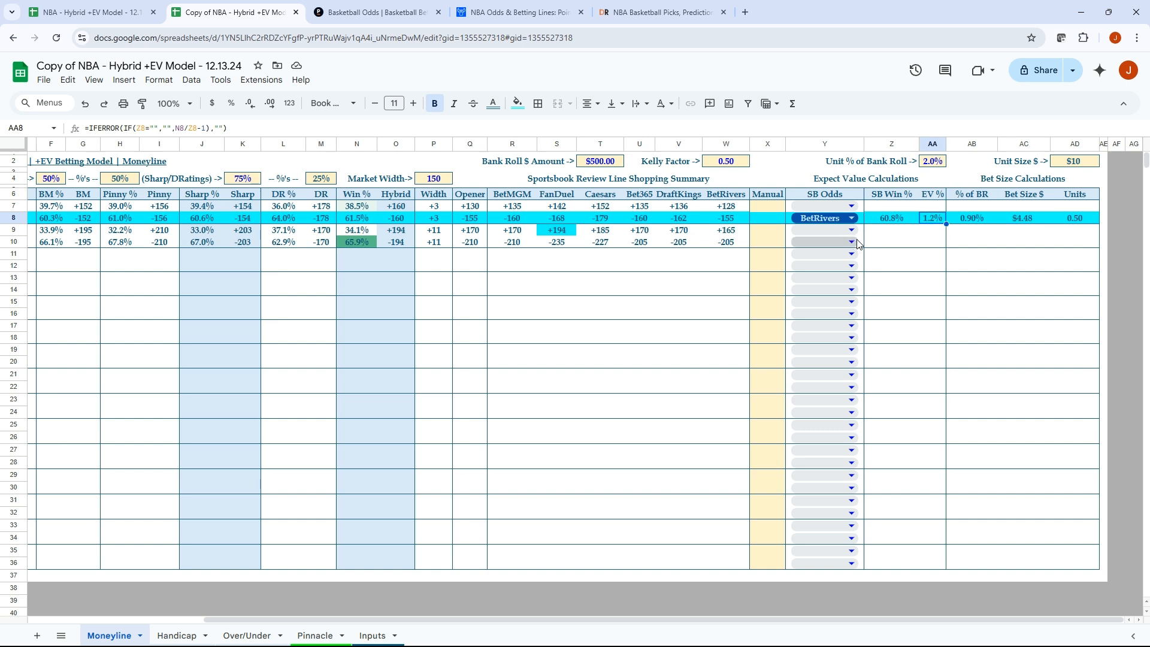
Set the Rockets bet's SB Odds to FanDuel and check its hybrid odds formula.
{"action": "left_click", "coordinate": [850, 230]}
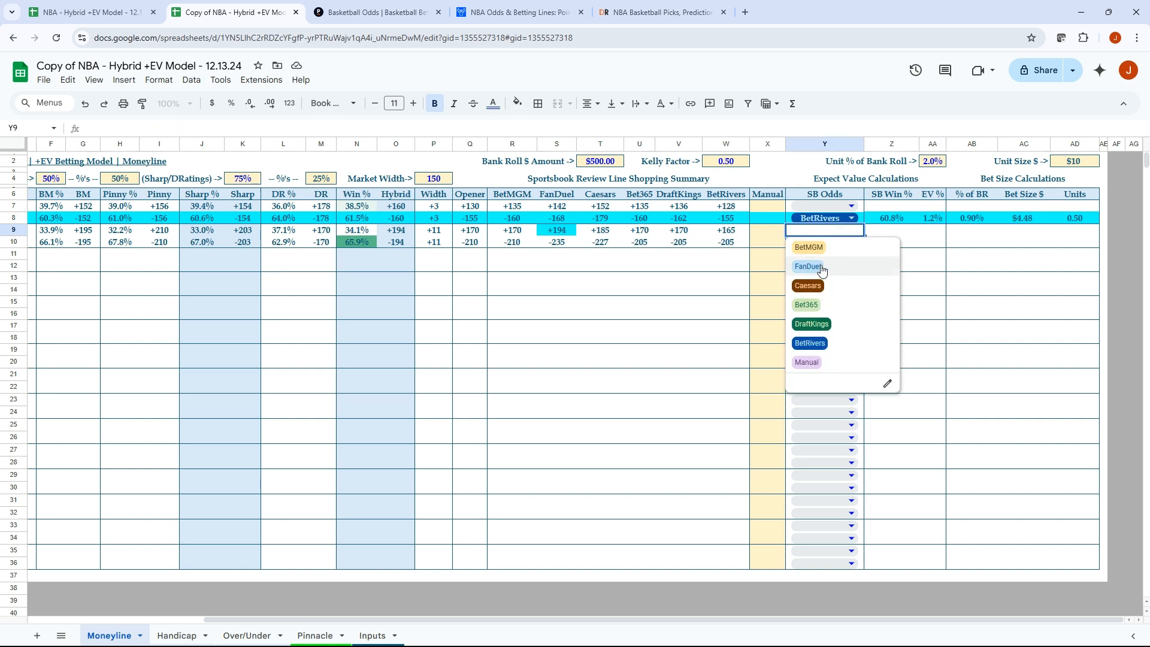
{"action": "left_click", "coordinate": [809, 266]}
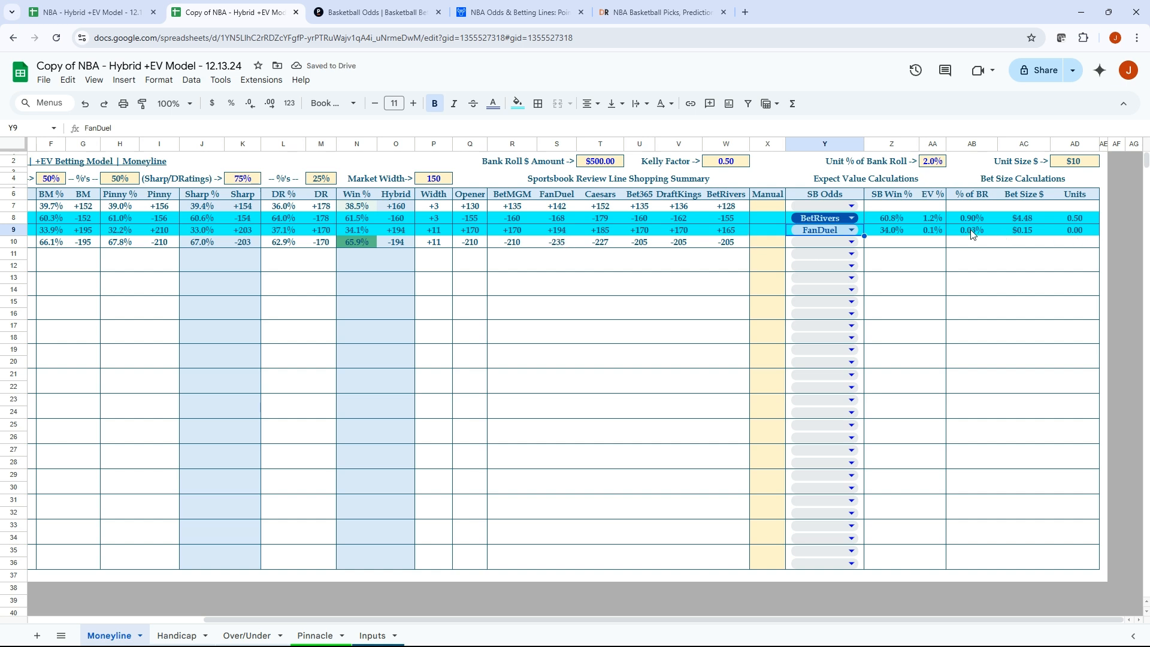
{"action": "left_click", "coordinate": [1021, 230]}
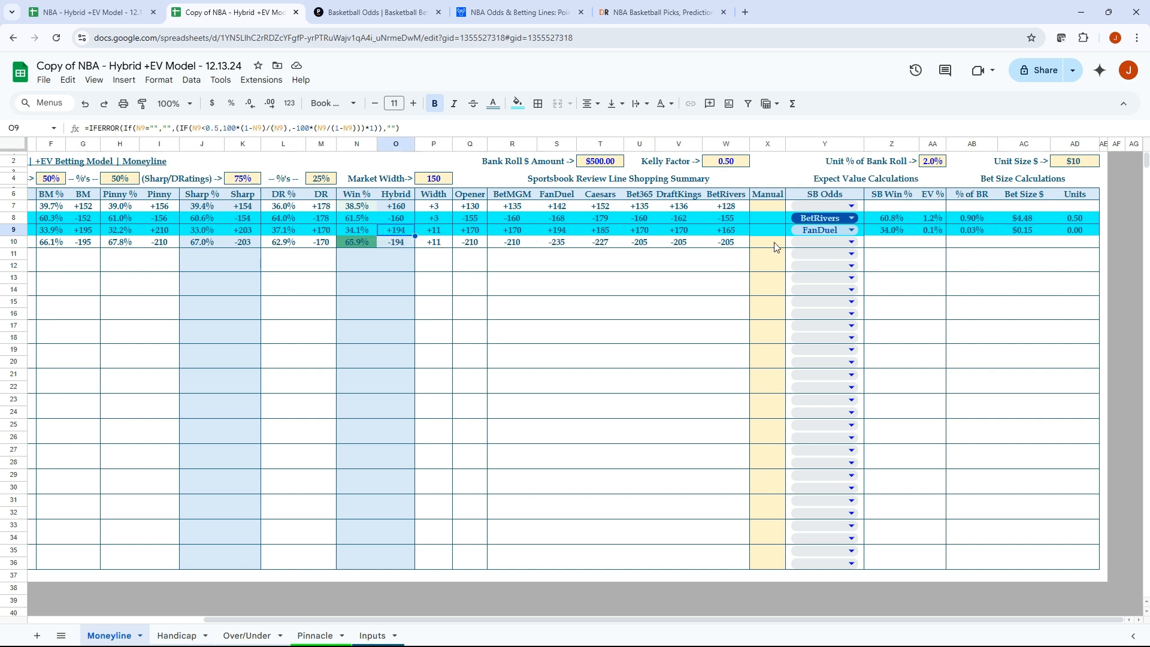
{"action": "mouse_move", "coordinate": [864, 236]}
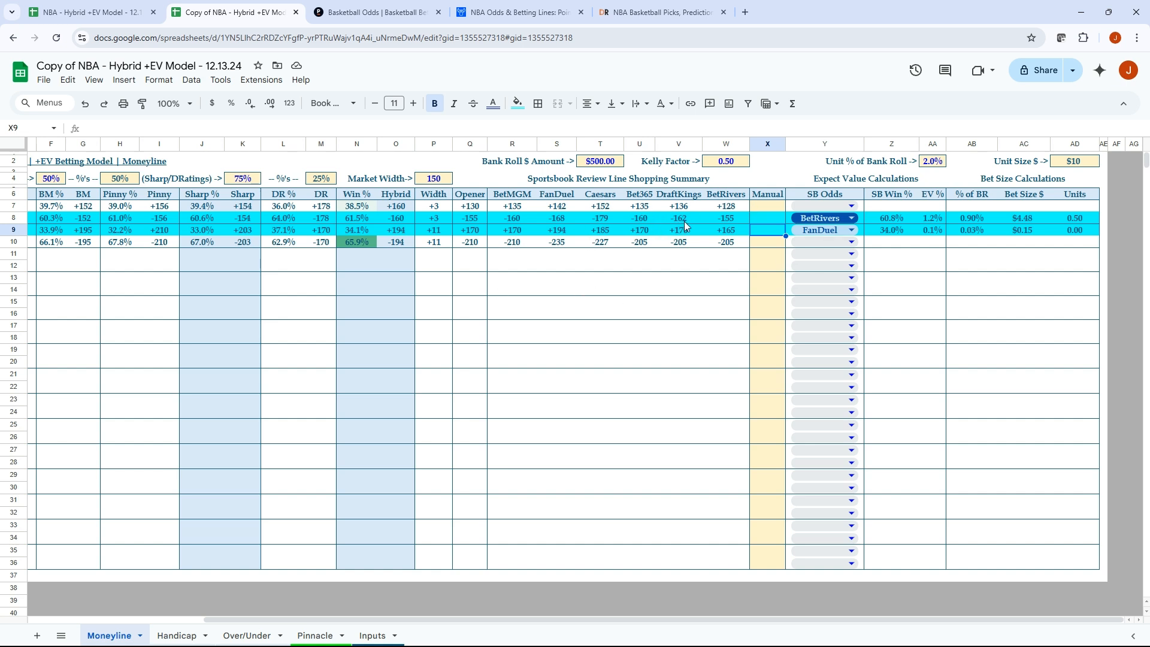
Enter +200 in the Rockets Manual cell and base the bet on Manual odds.
{"action": "type", "text": "+200"}
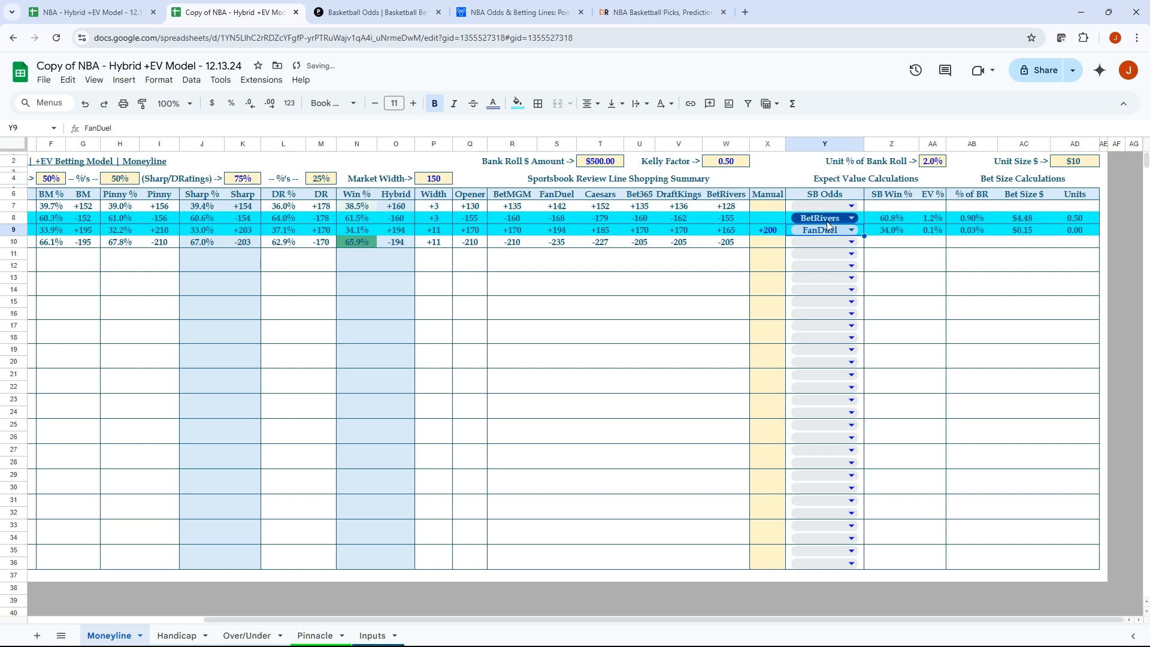
{"action": "left_click", "coordinate": [851, 230]}
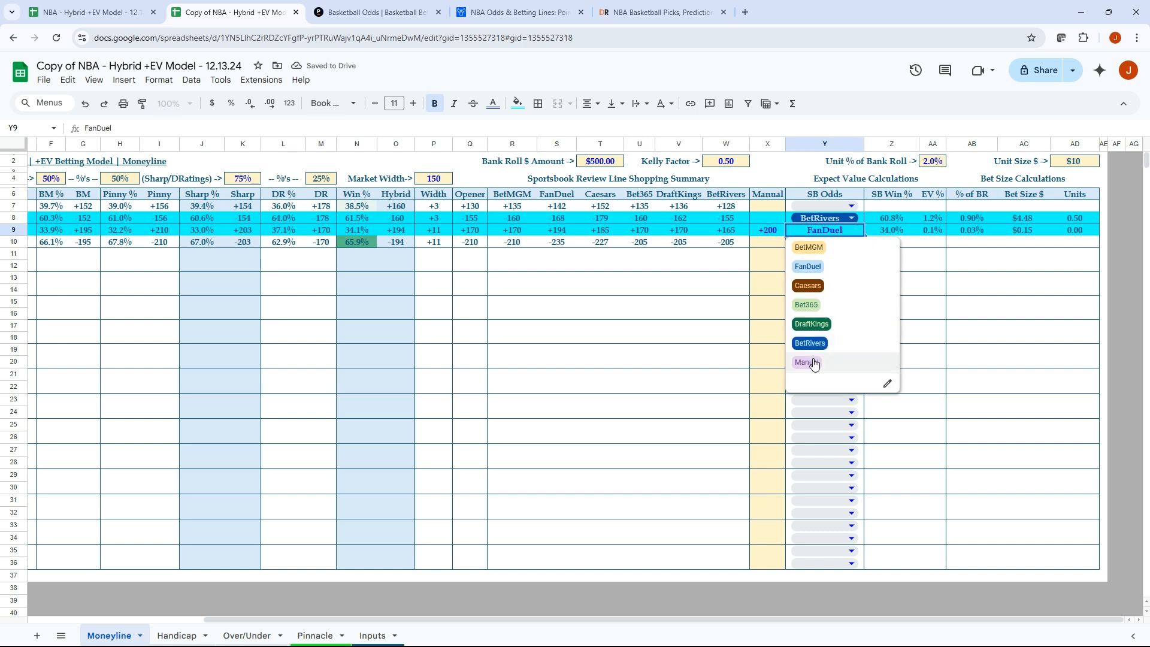
{"action": "left_click", "coordinate": [806, 362]}
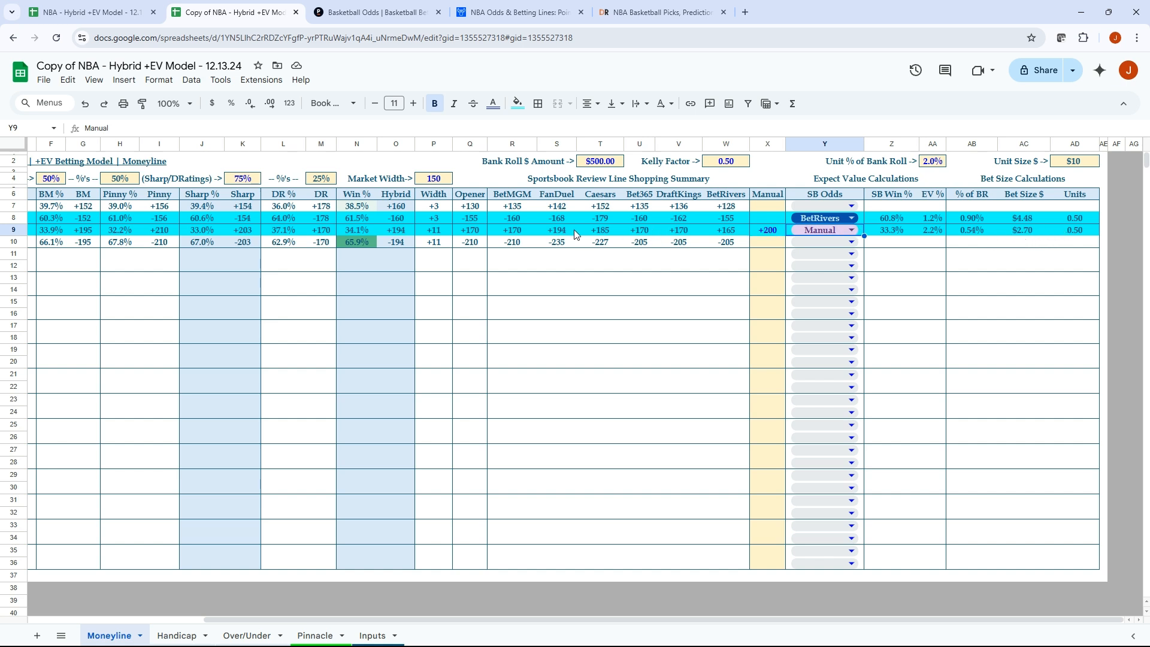
{"action": "mouse_move", "coordinate": [936, 277]}
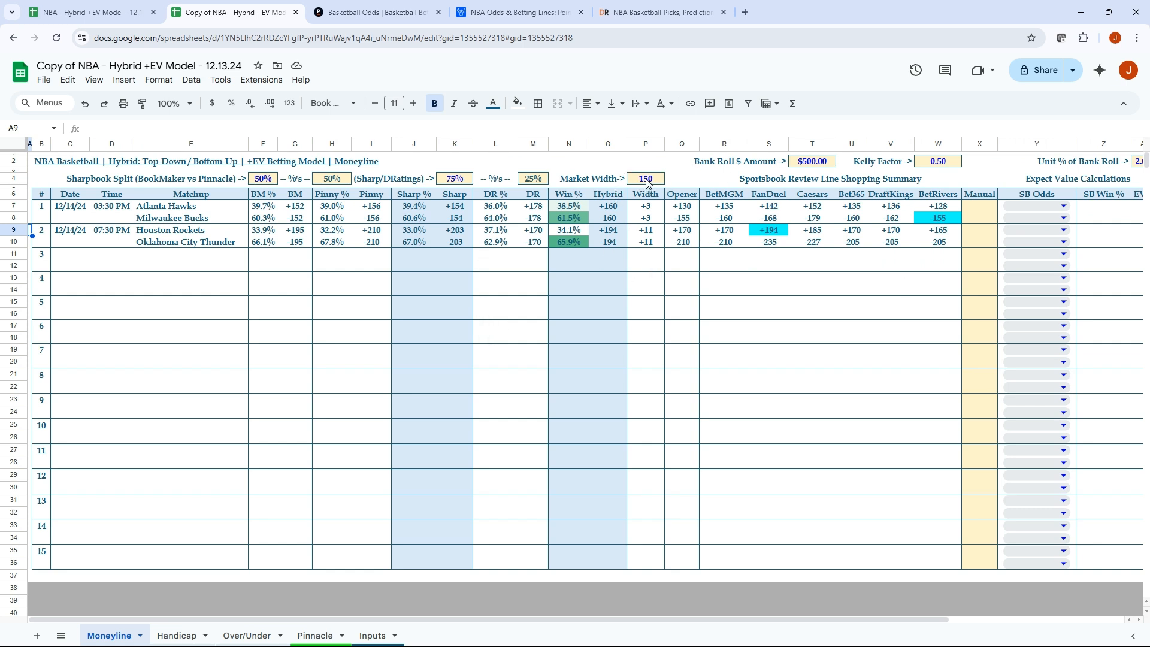
Check the Market Width cell, then switch to the Handicap sheet.
{"action": "left_click", "coordinate": [645, 178]}
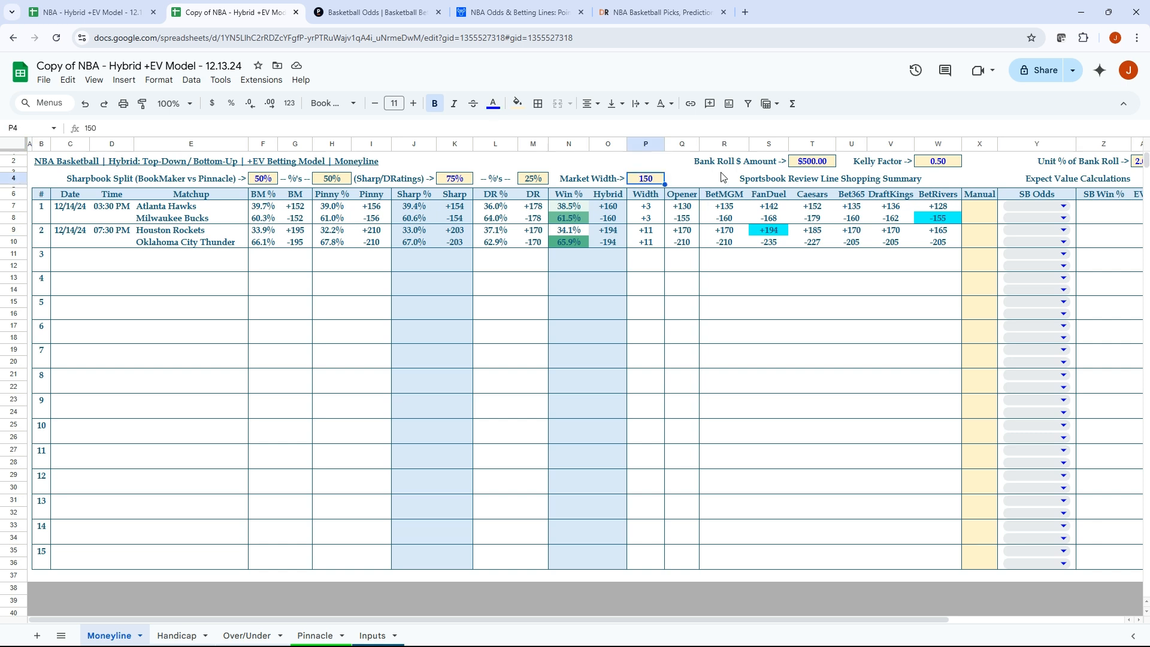
{"action": "mouse_move", "coordinate": [608, 244]}
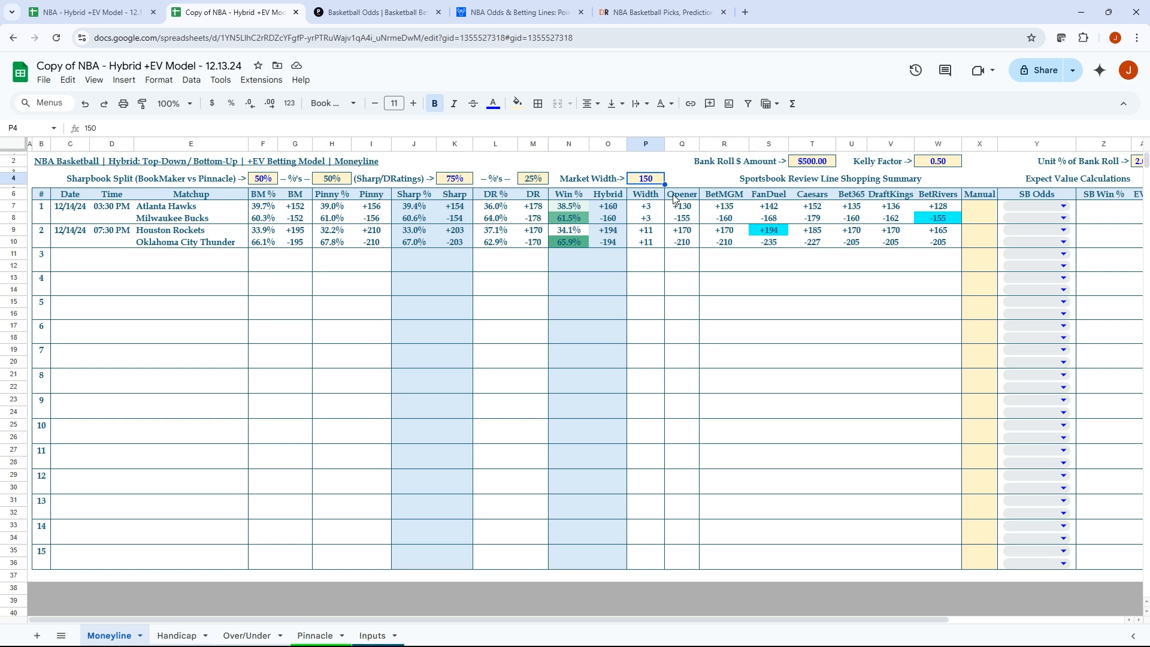
{"action": "mouse_move", "coordinate": [382, 315]}
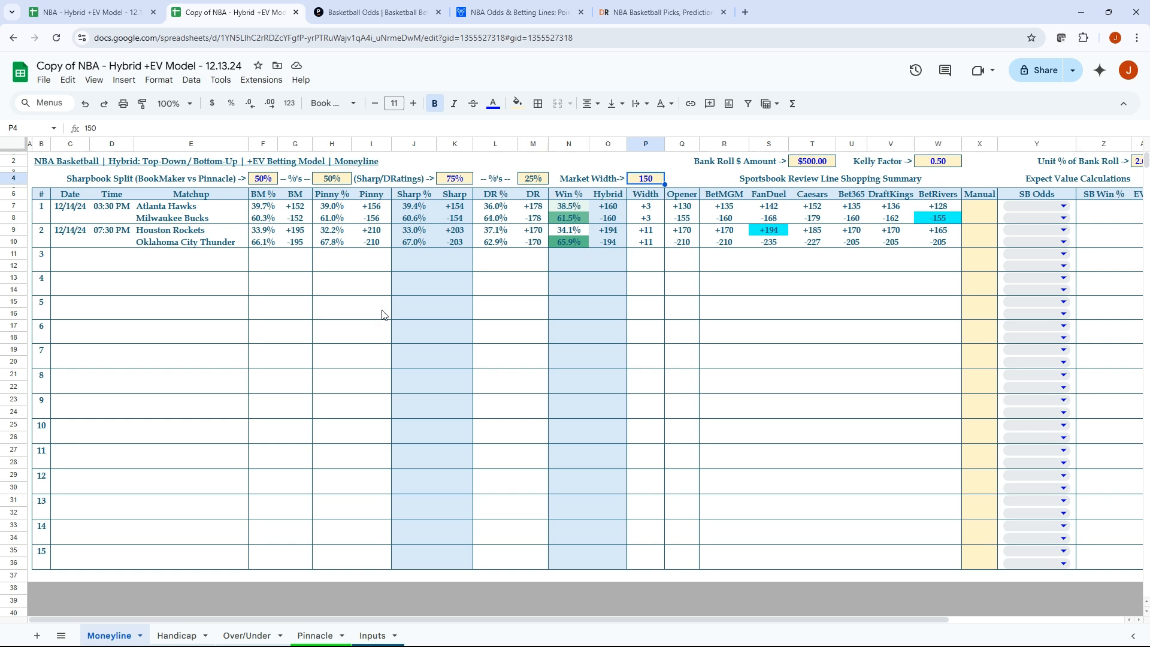
{"action": "mouse_move", "coordinate": [645, 228]}
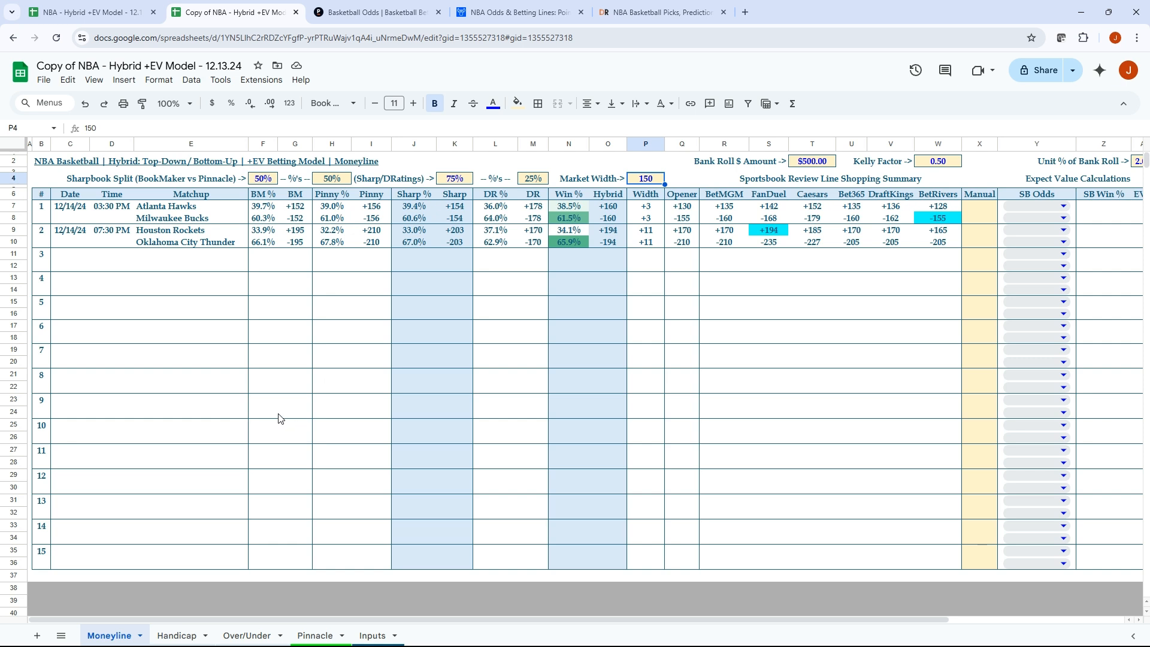
{"action": "left_click", "coordinate": [176, 634]}
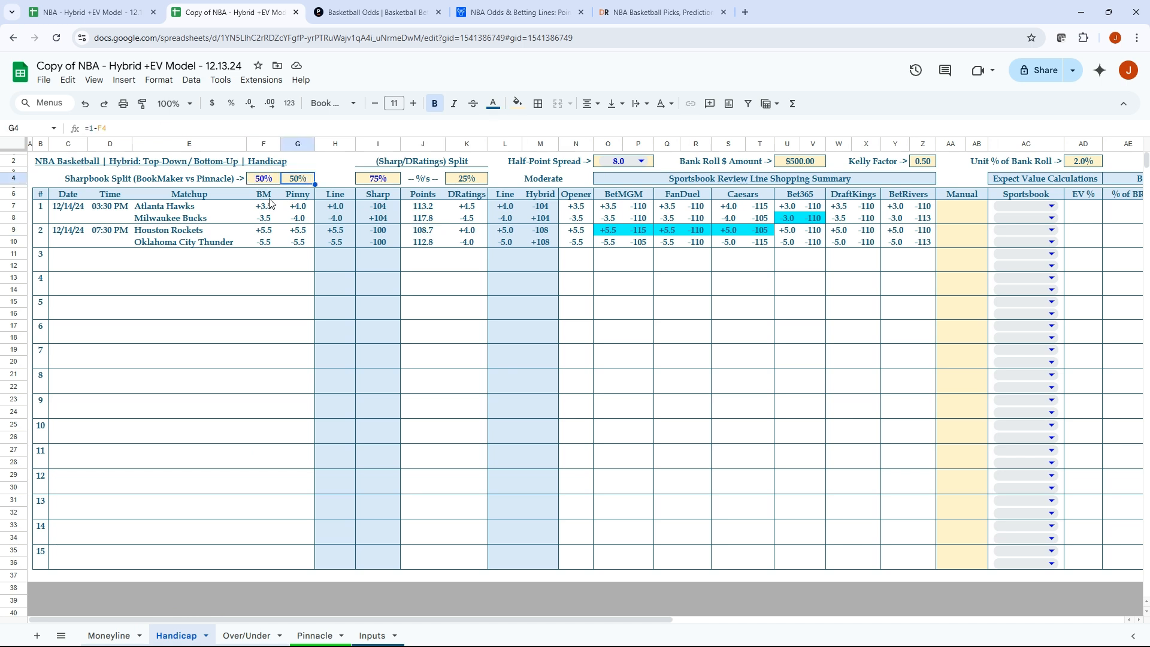
{"action": "left_click", "coordinate": [263, 206]}
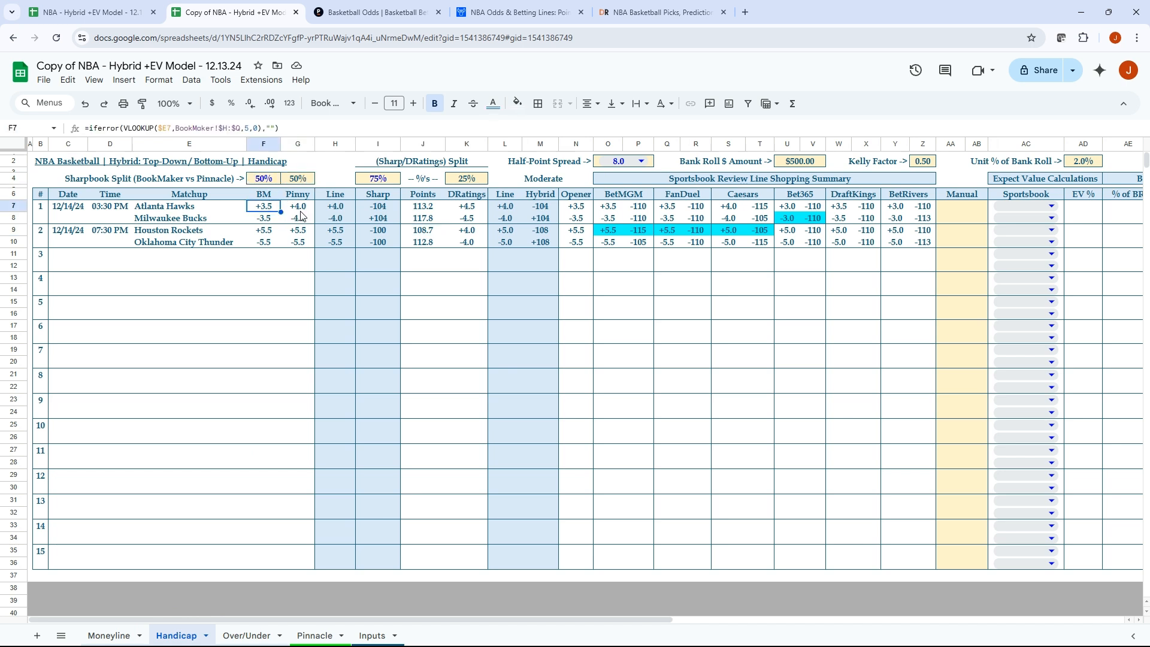
{"action": "left_click", "coordinate": [297, 206]}
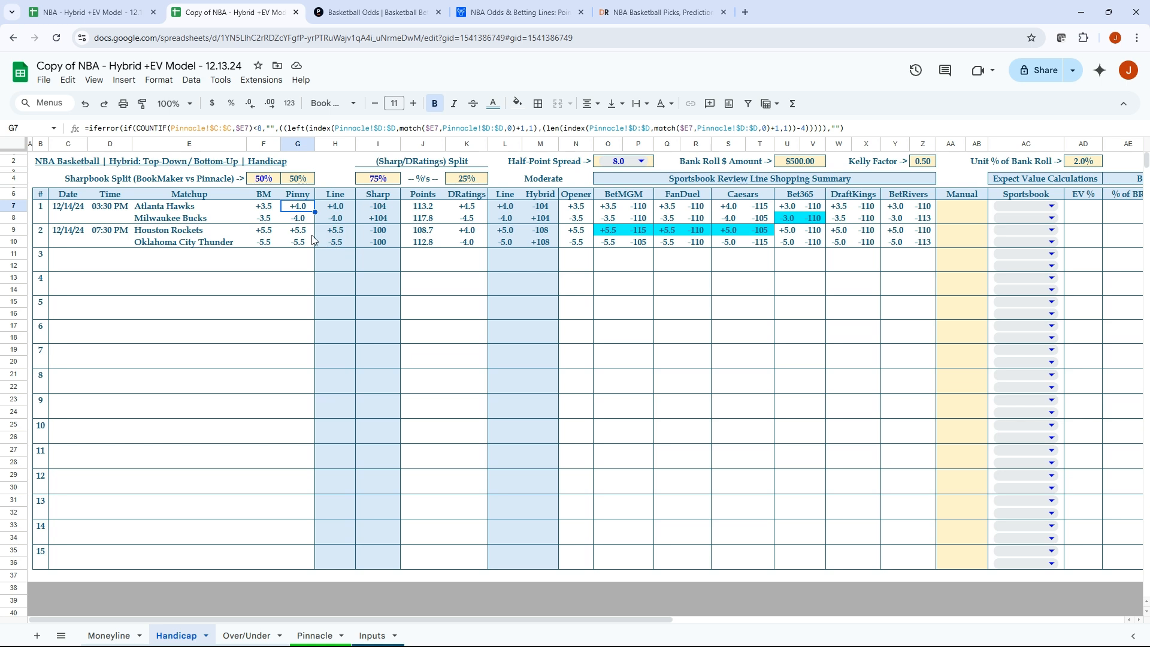
{"action": "left_click", "coordinate": [263, 206]}
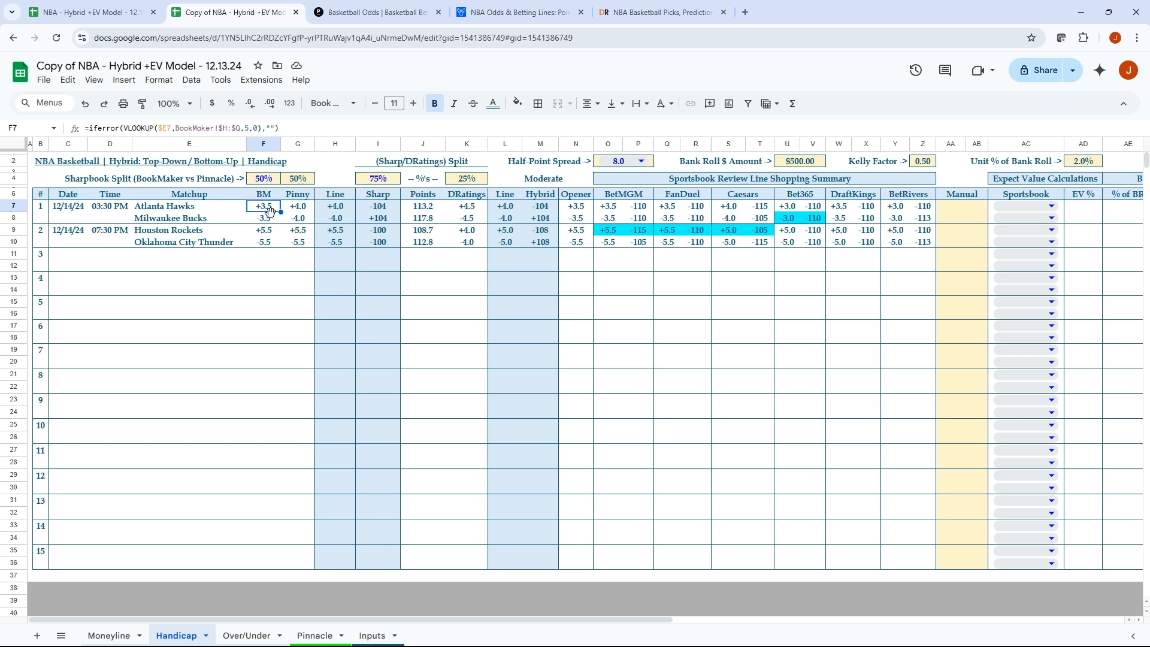
{"action": "left_click", "coordinate": [298, 206]}
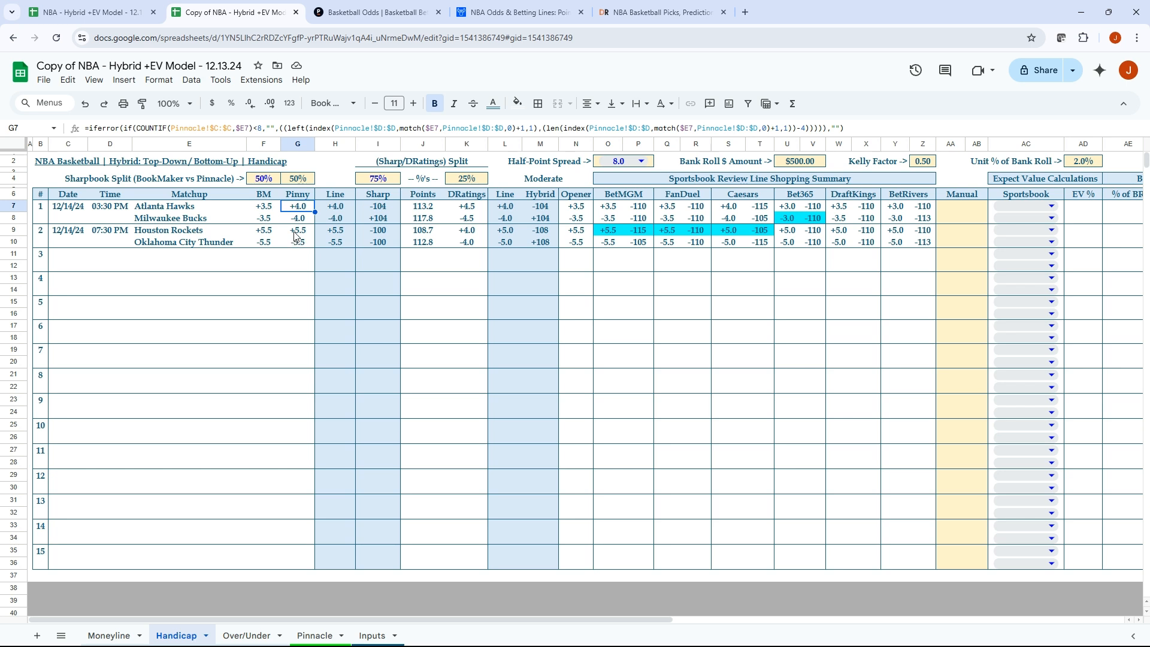
{"action": "left_click", "coordinate": [336, 206]}
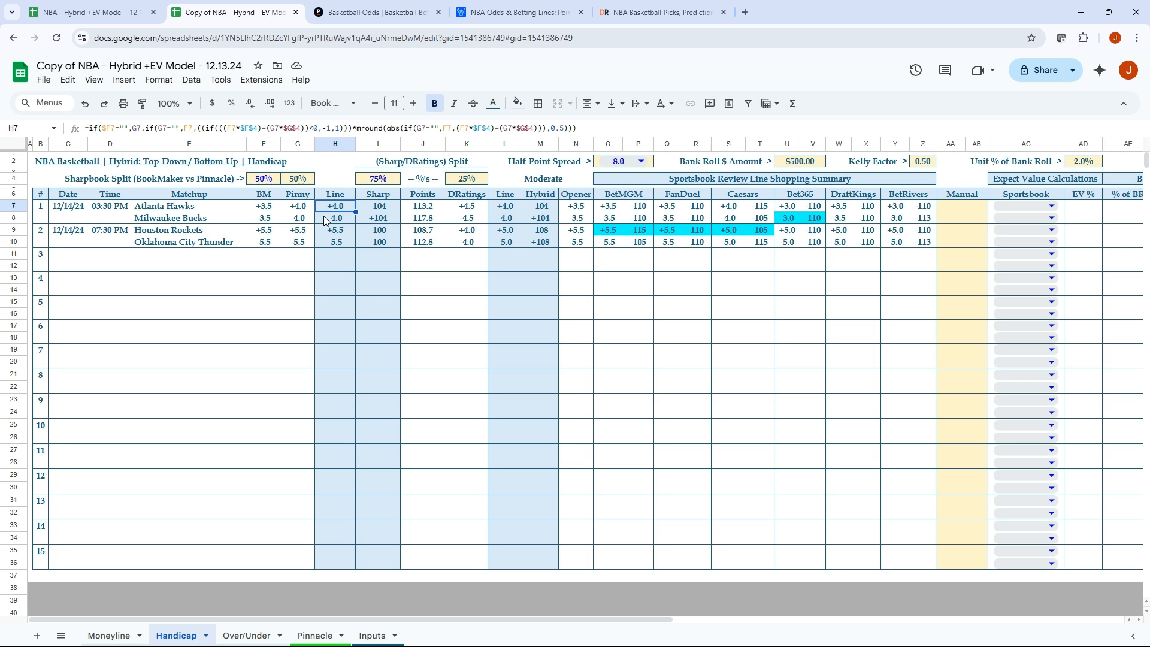
{"action": "left_click", "coordinate": [336, 242]}
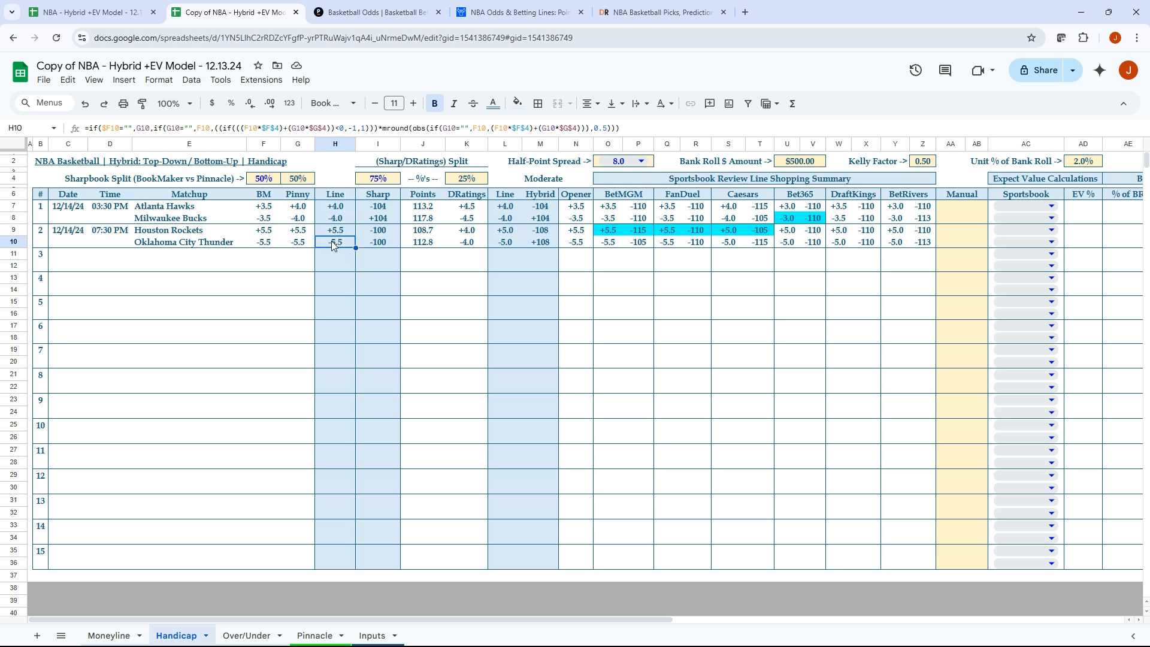
{"action": "left_click", "coordinate": [377, 206]}
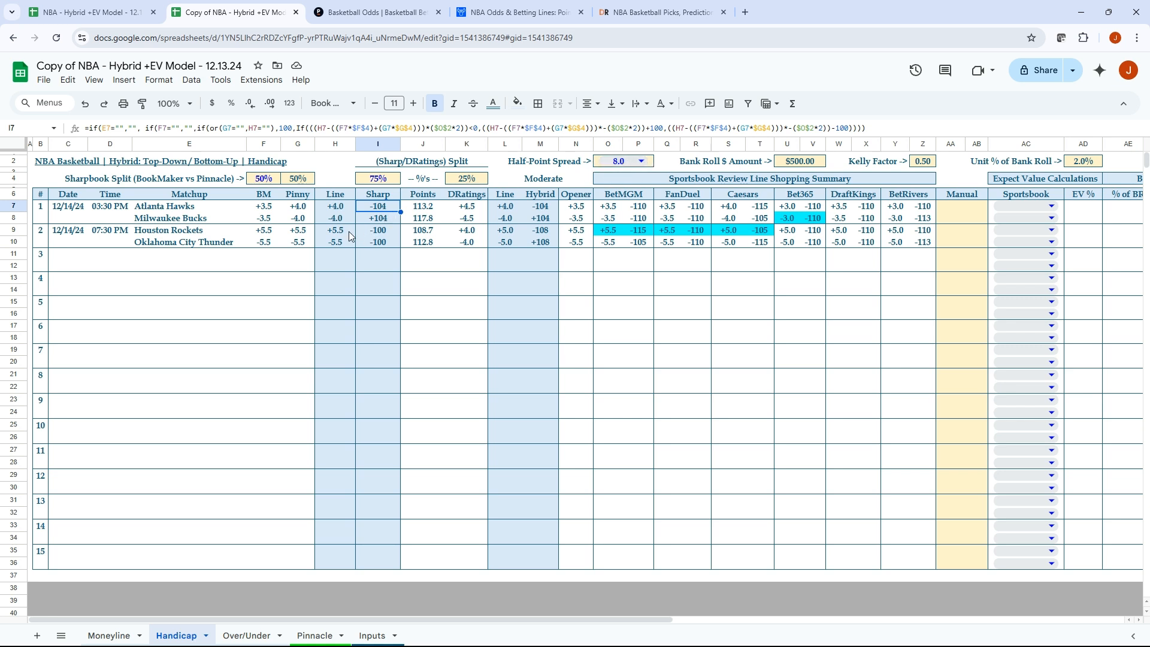
{"action": "mouse_move", "coordinate": [381, 230]}
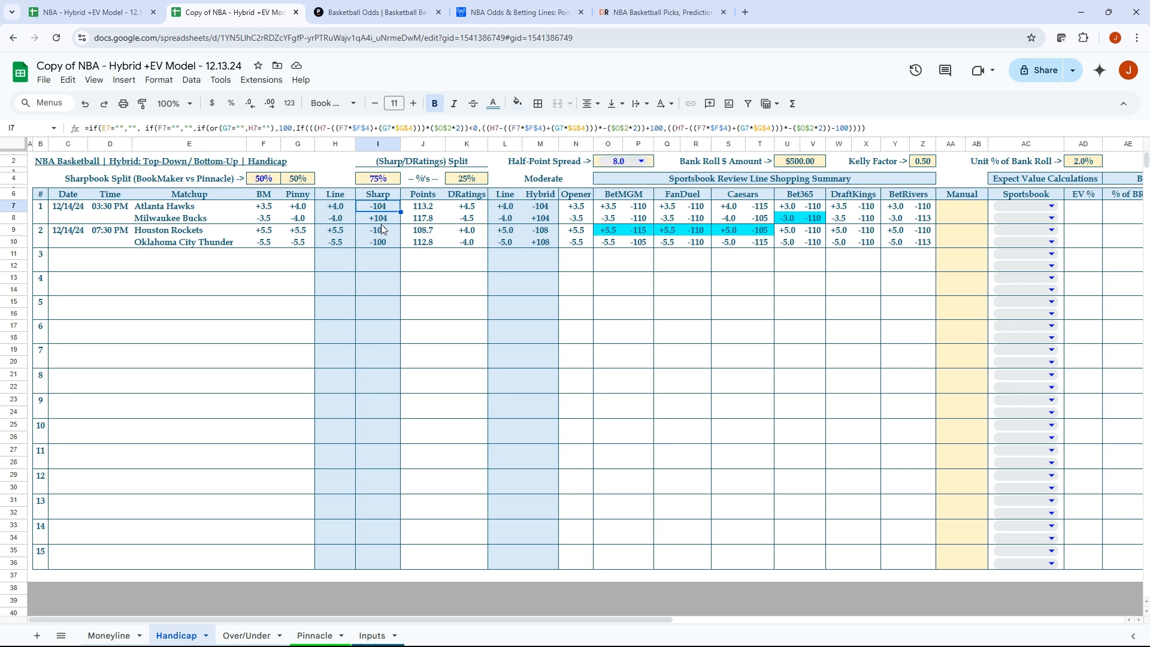
{"action": "left_click", "coordinate": [372, 635]}
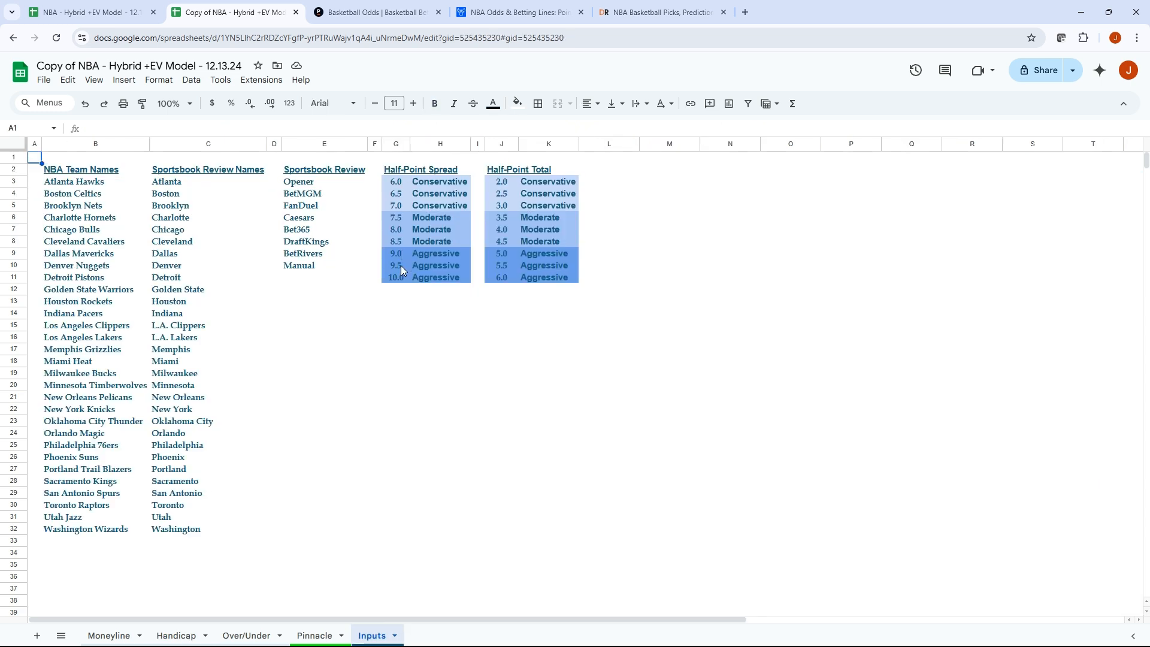
{"action": "mouse_move", "coordinate": [313, 482]}
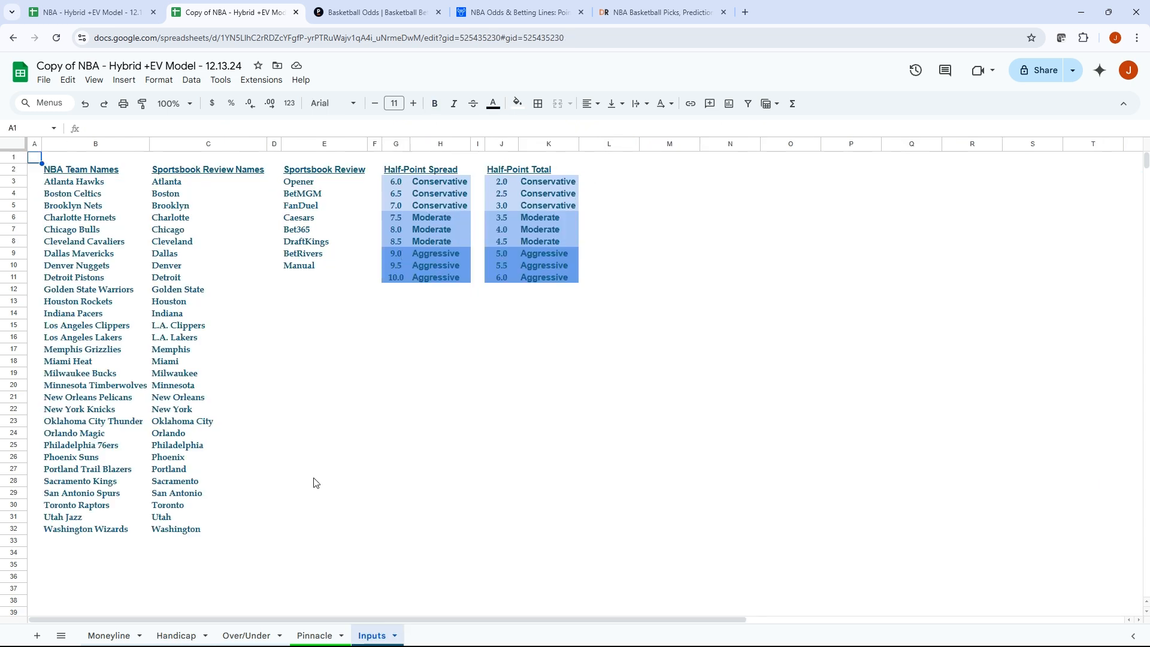
{"action": "mouse_move", "coordinate": [112, 635]}
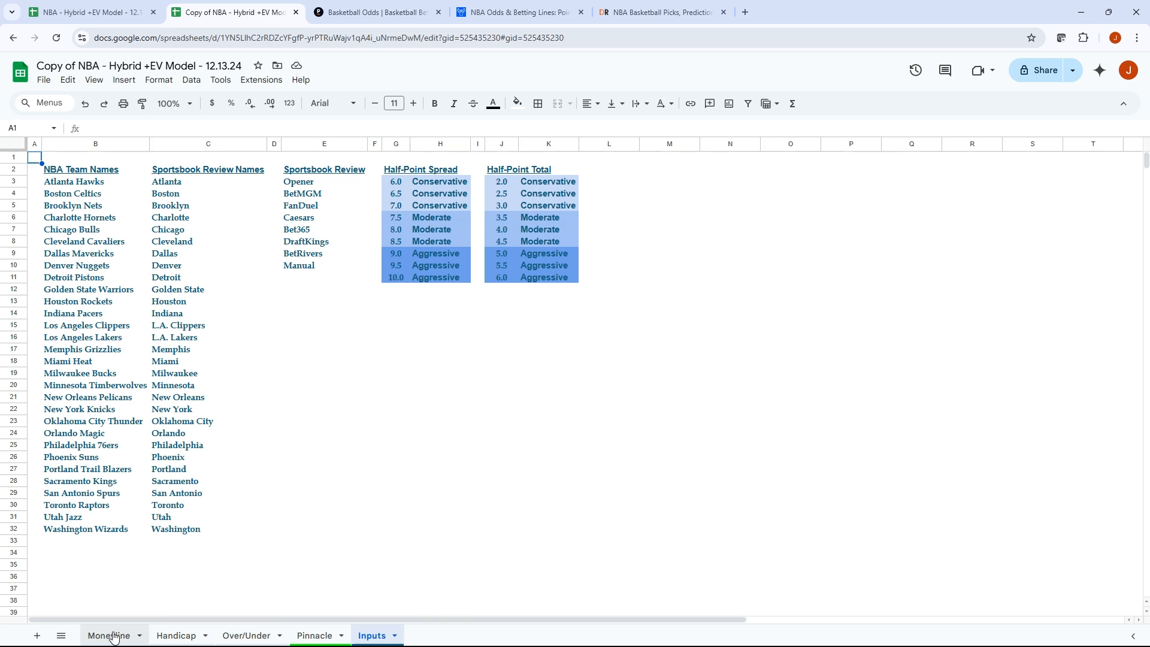
{"action": "left_click", "coordinate": [175, 635]}
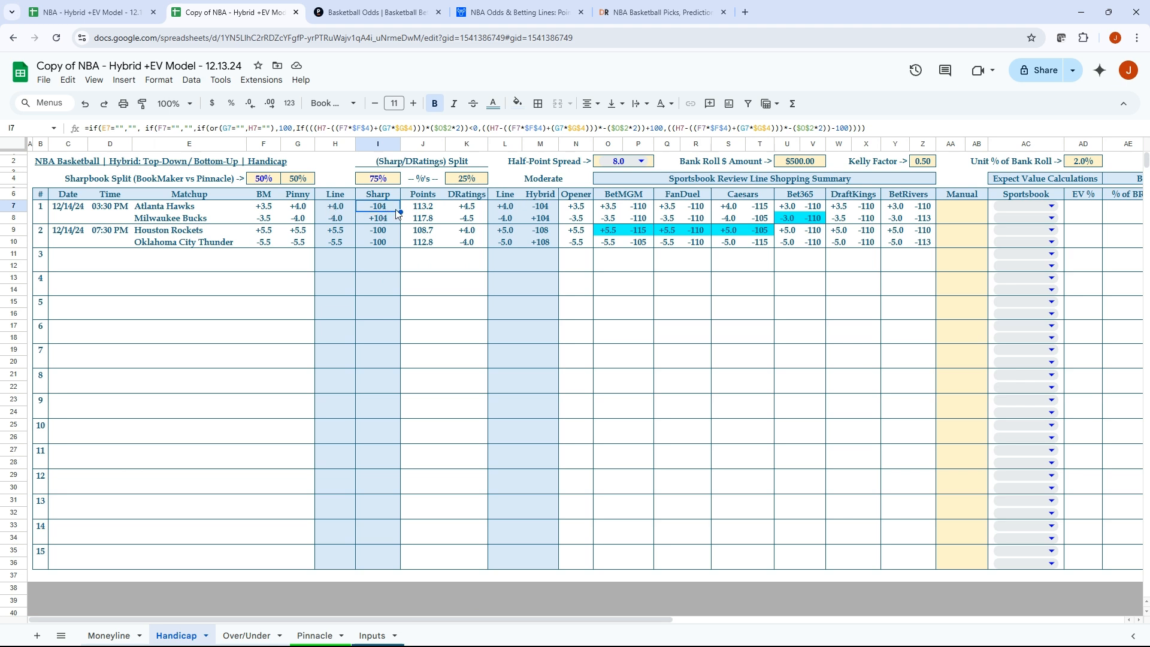
{"action": "mouse_move", "coordinate": [387, 214]}
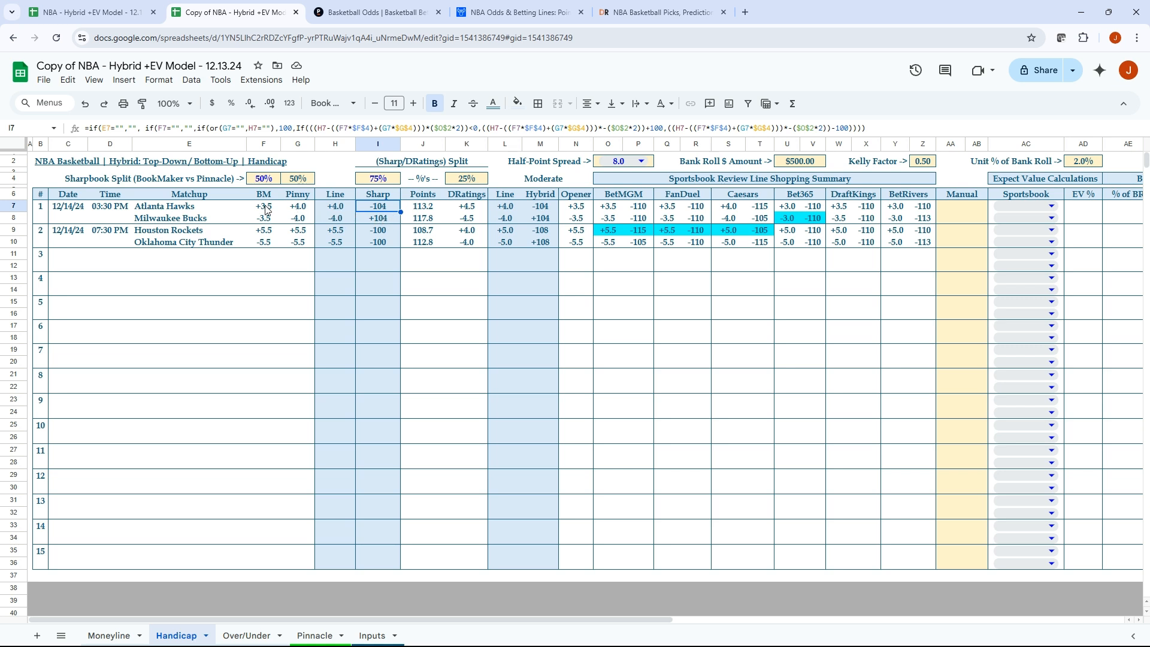
{"action": "left_click", "coordinate": [297, 206]}
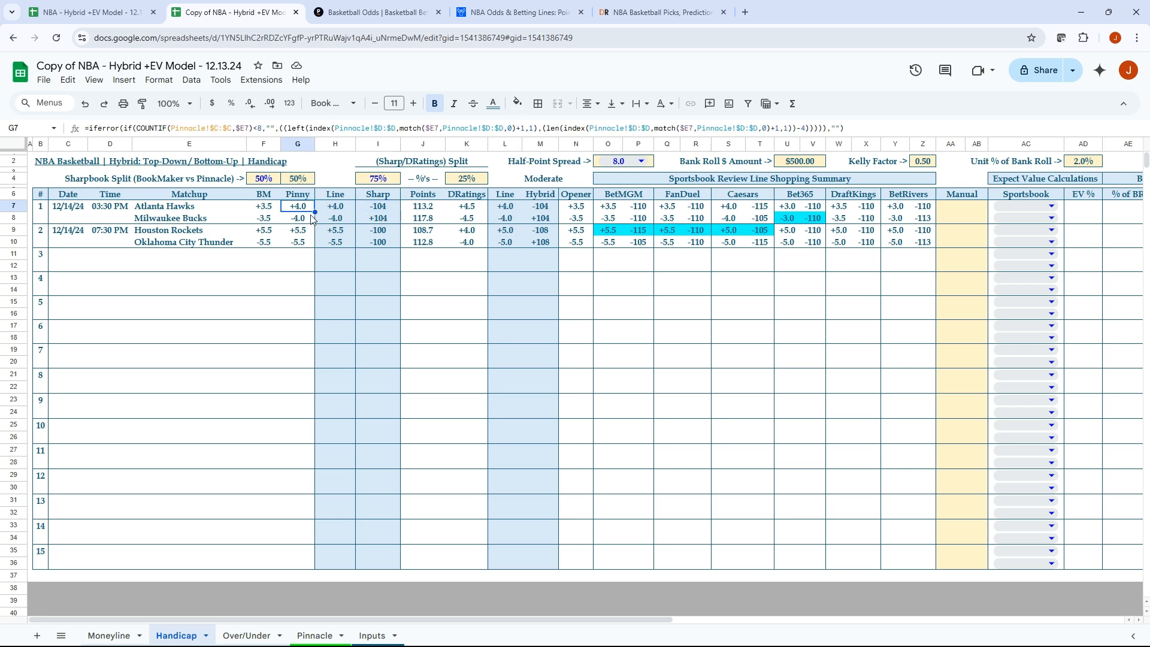
{"action": "left_click", "coordinate": [377, 206]}
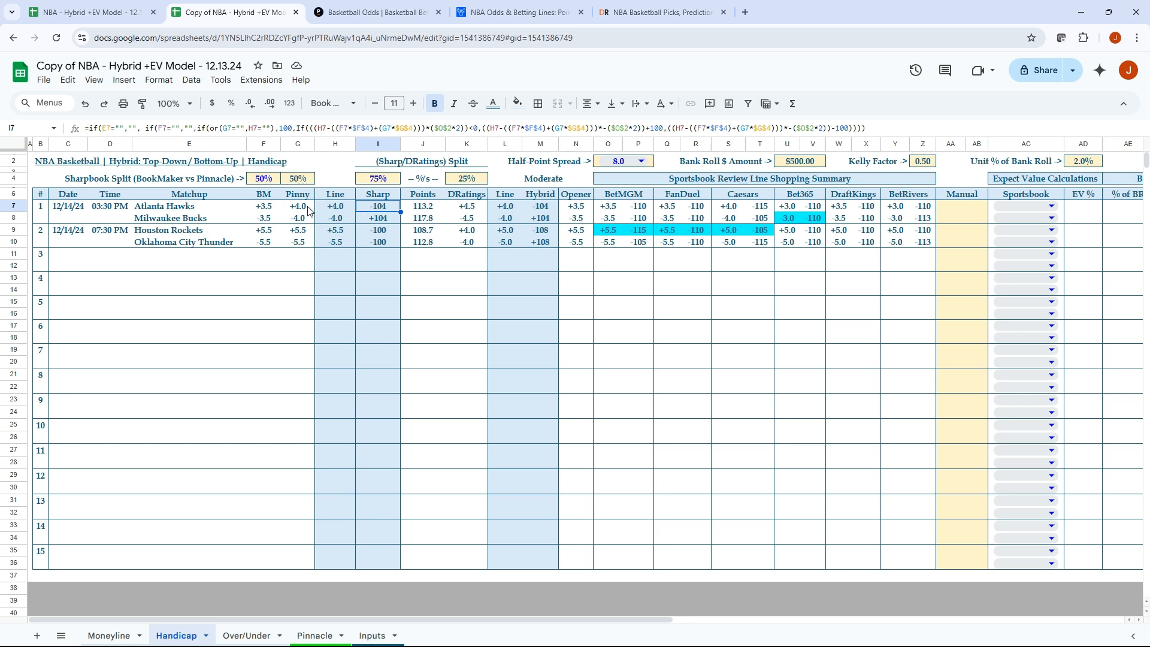
{"action": "left_click", "coordinate": [335, 206]}
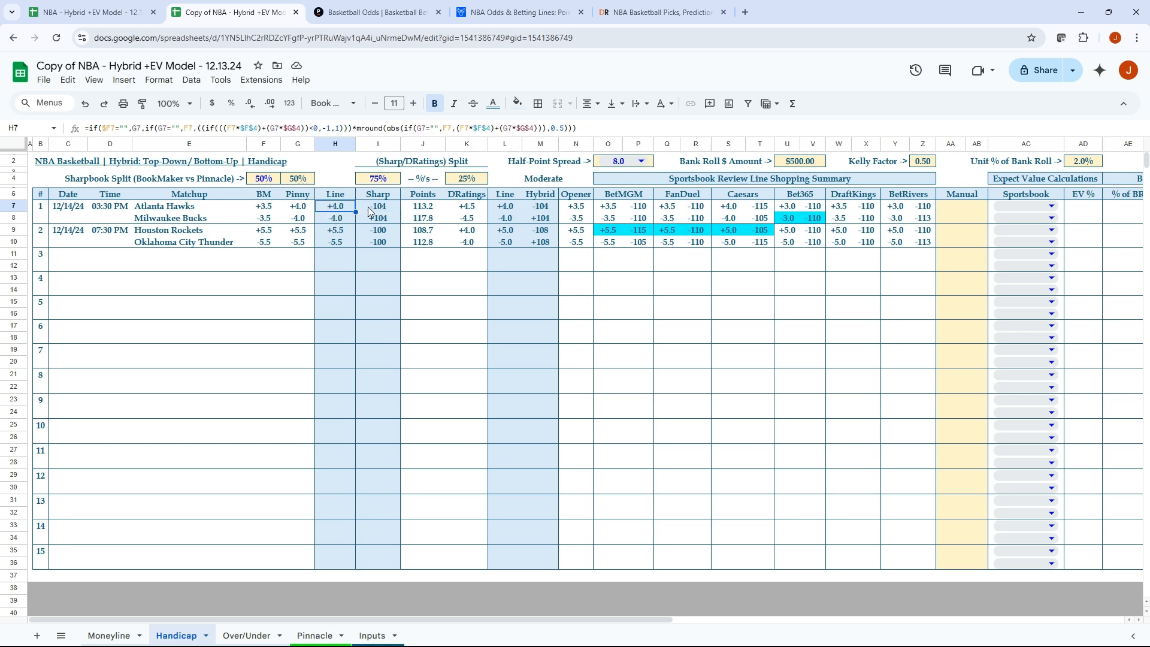
{"action": "left_click", "coordinate": [378, 206]}
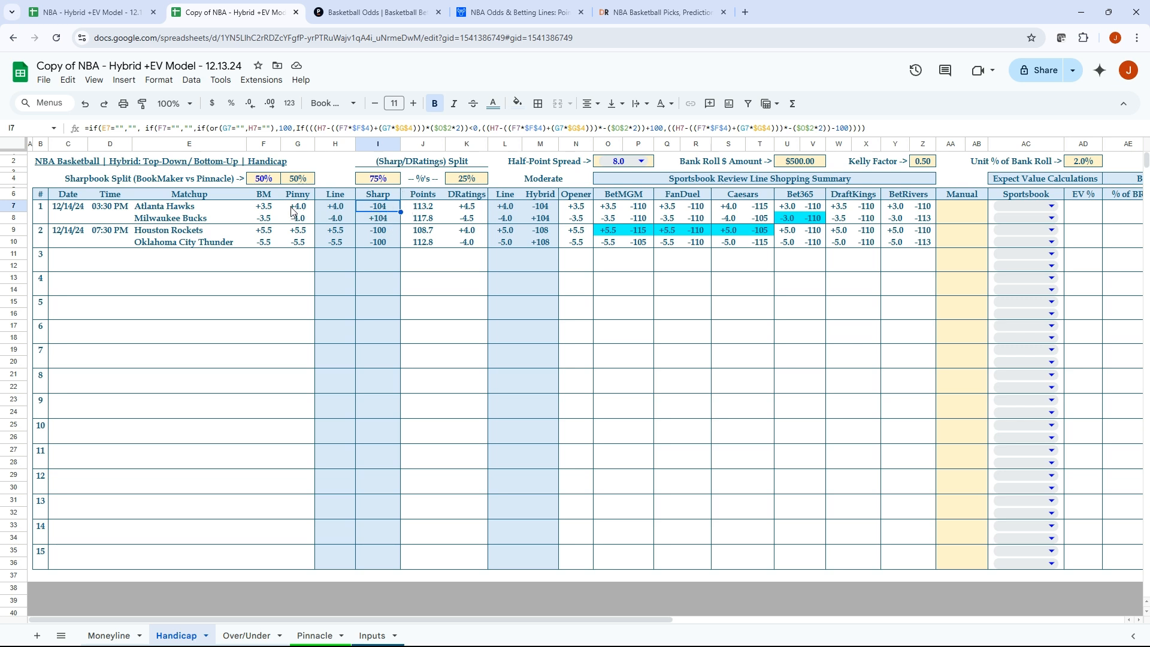
{"action": "mouse_move", "coordinate": [446, 239]}
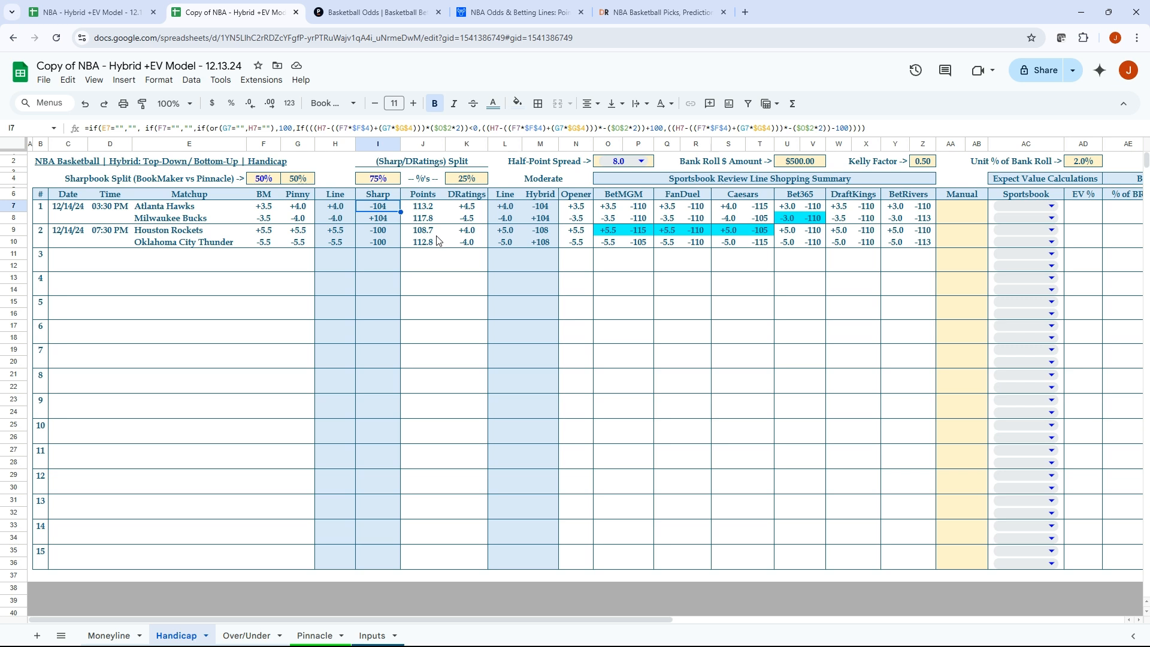
{"action": "left_click", "coordinate": [423, 206]}
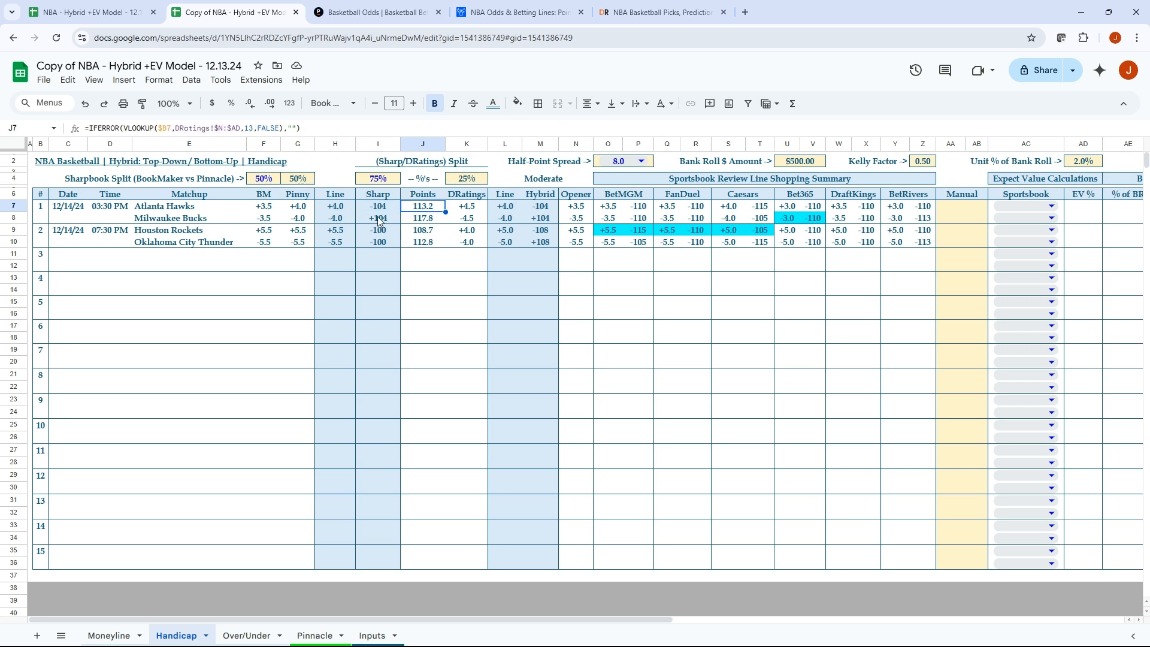
{"action": "left_click", "coordinate": [378, 218]}
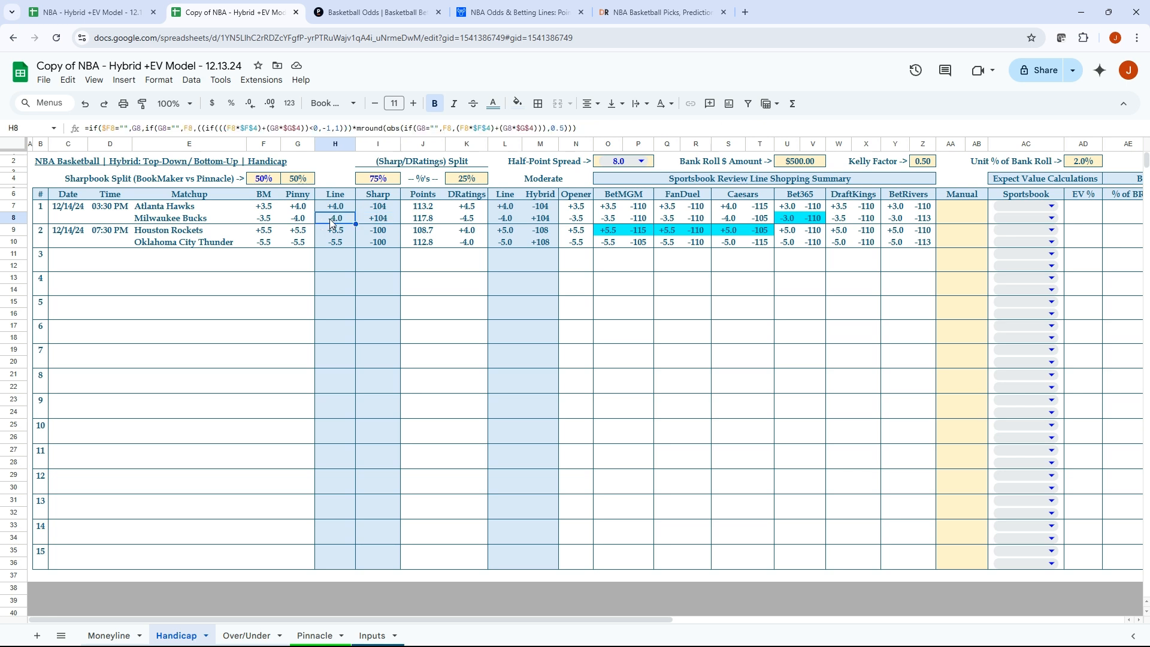
{"action": "left_click", "coordinate": [263, 218]}
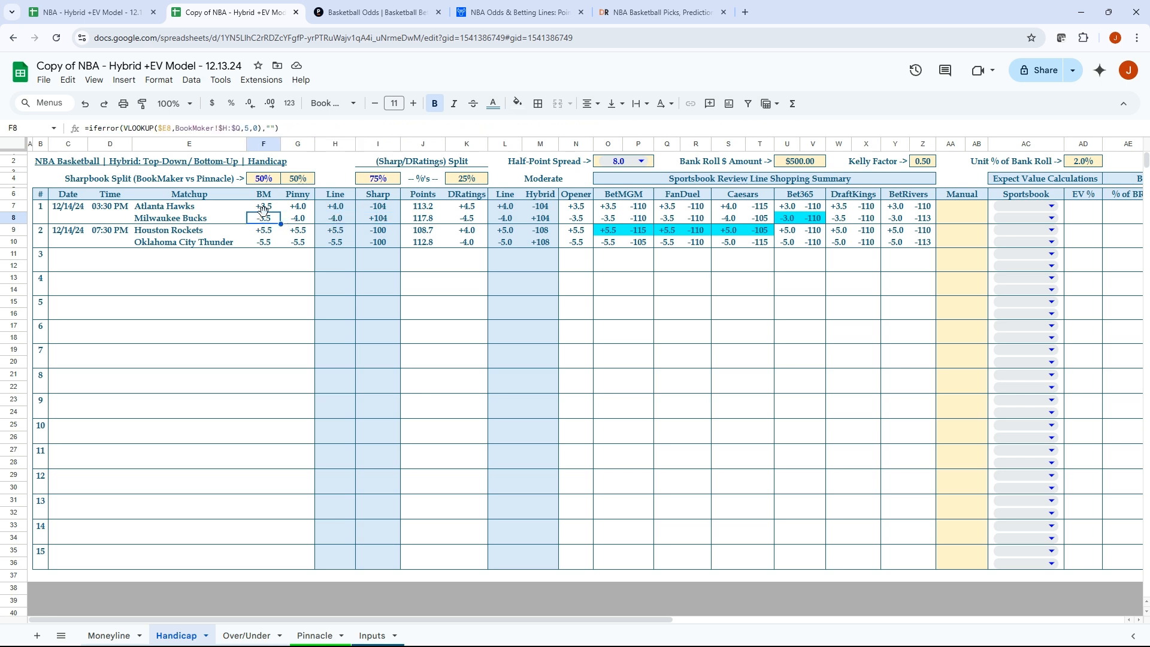
{"action": "left_click", "coordinate": [377, 217]}
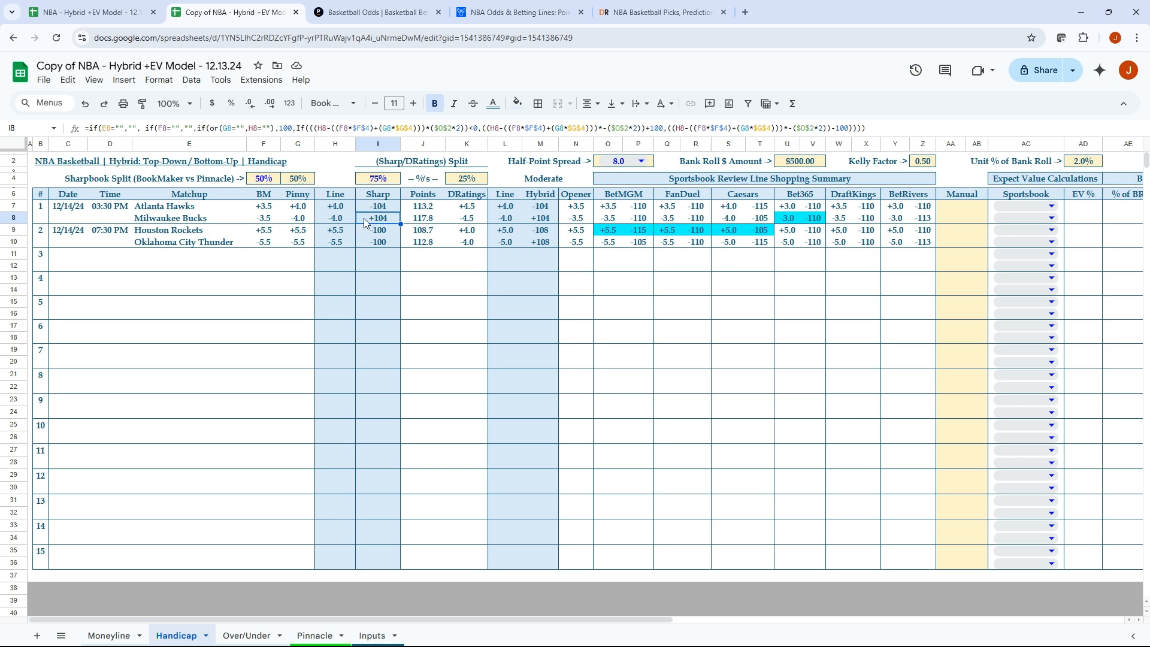
{"action": "mouse_move", "coordinate": [398, 224]}
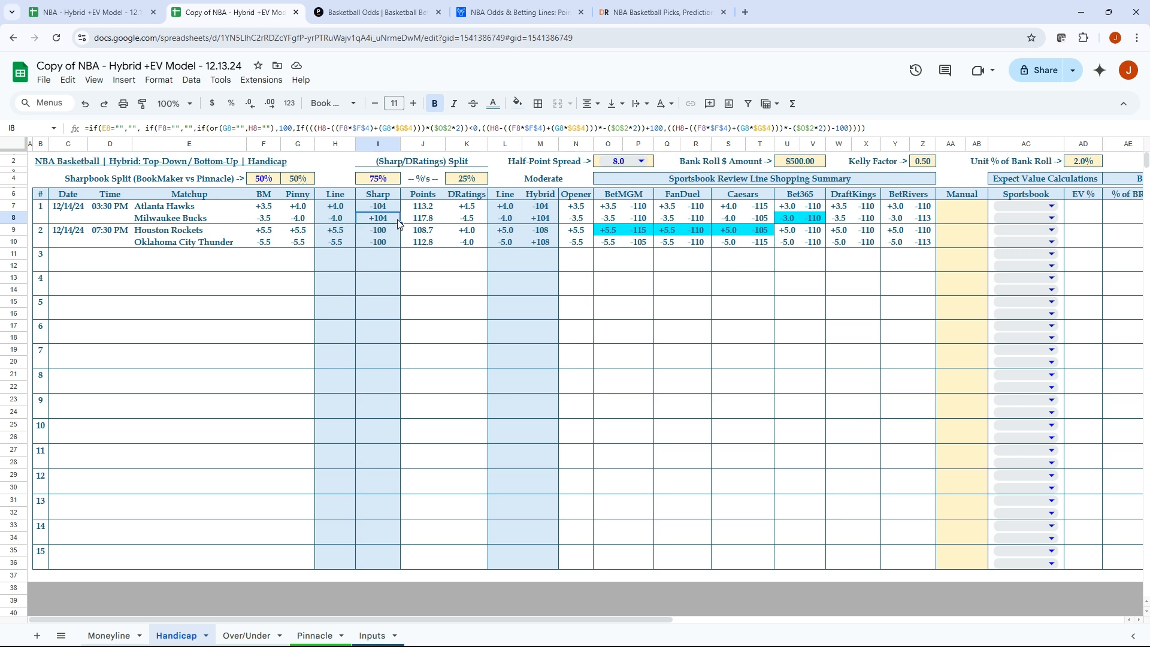
{"action": "left_click", "coordinate": [423, 218]}
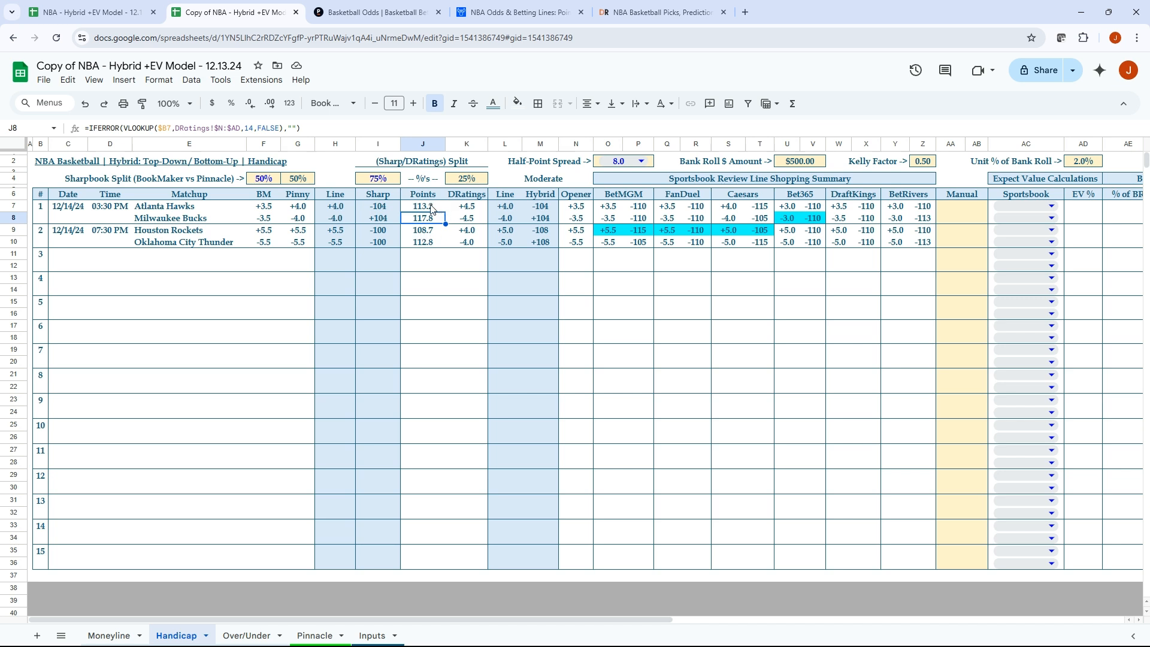
{"action": "left_click", "coordinate": [423, 205]}
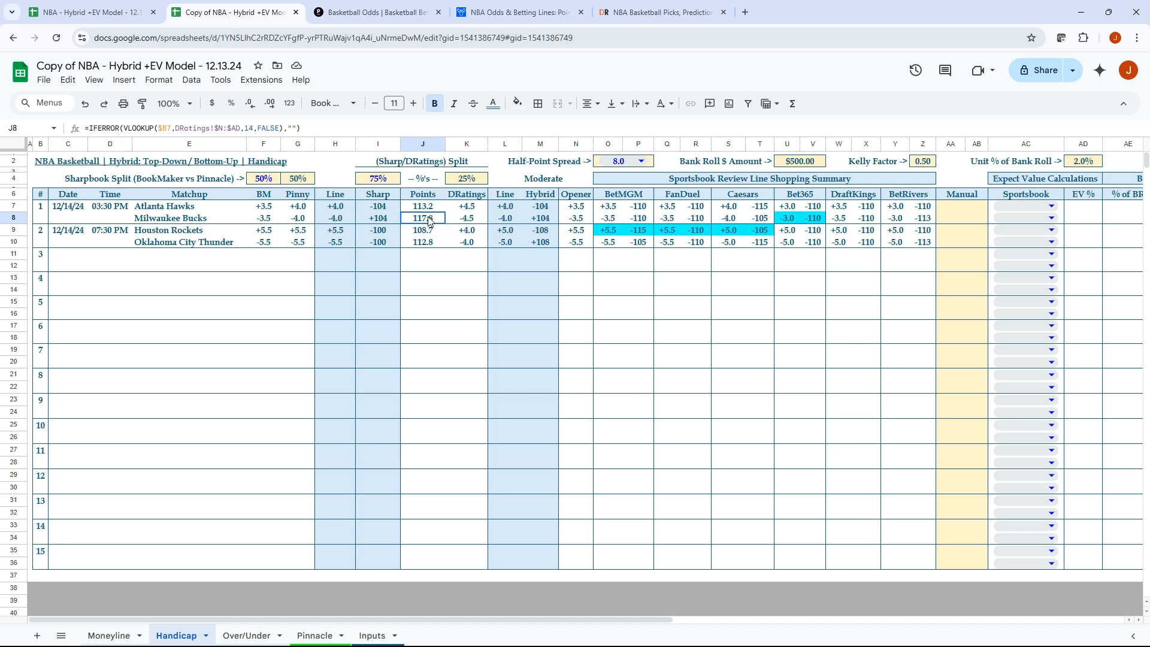
{"action": "left_click", "coordinate": [466, 218]}
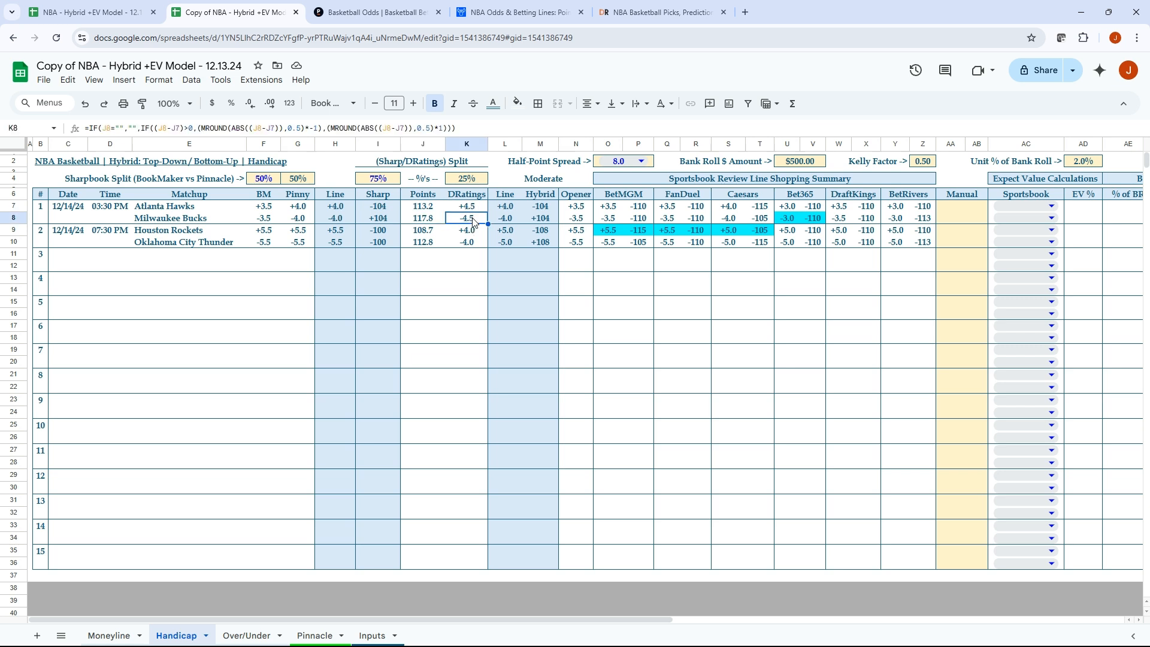
{"action": "left_click", "coordinate": [506, 217]}
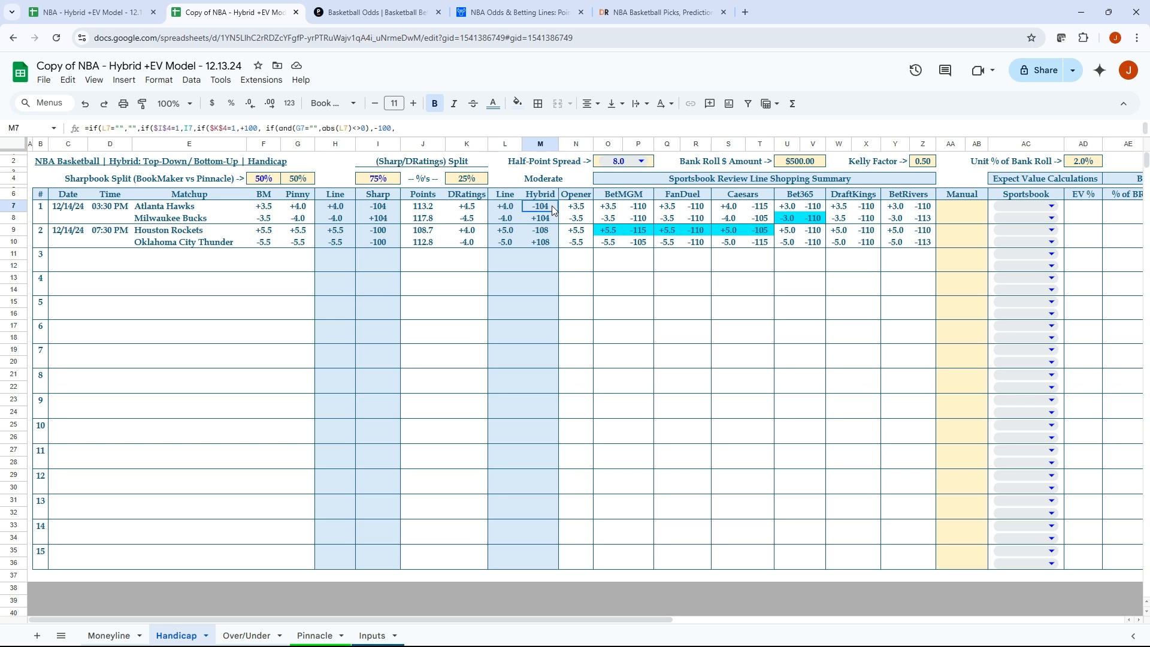
{"action": "left_click", "coordinate": [540, 218]}
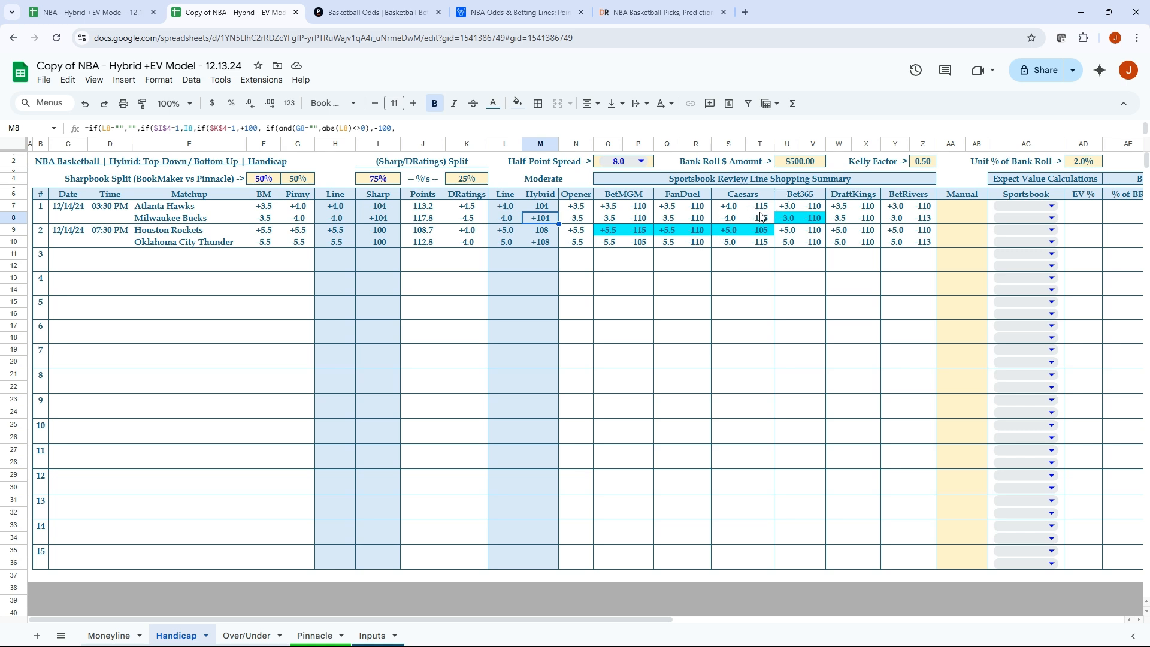
{"action": "left_click", "coordinate": [811, 218]}
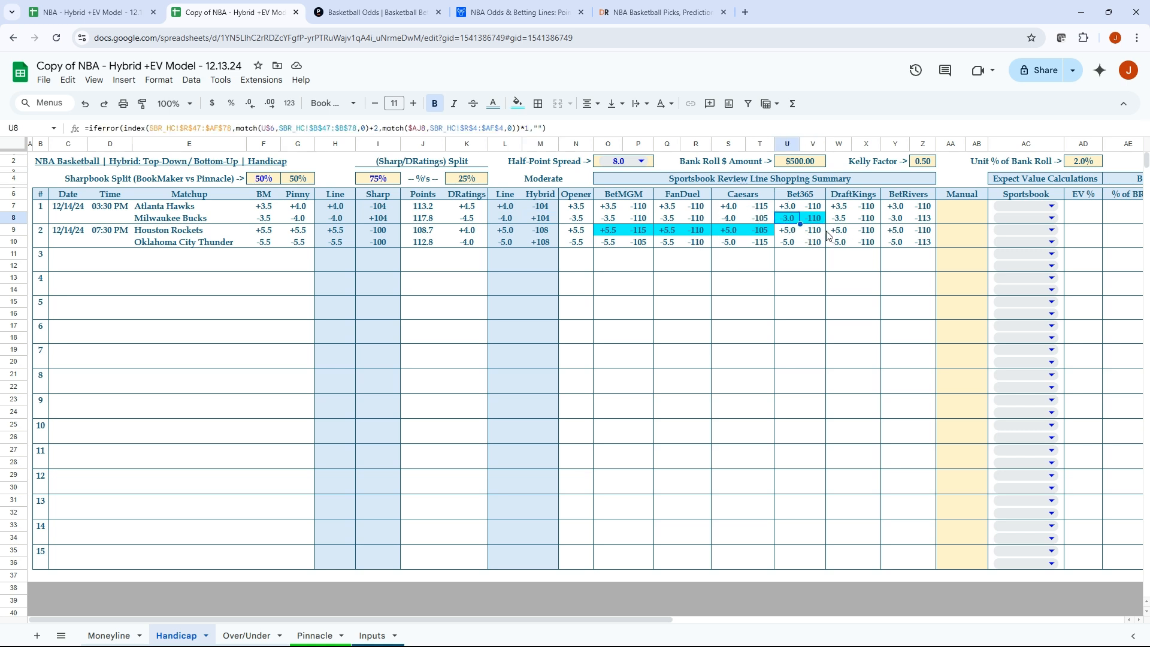
Set the Bucks handicap bet's sportsbook to Bet365 and check its EV % formula.
{"action": "left_click", "coordinate": [1051, 218]}
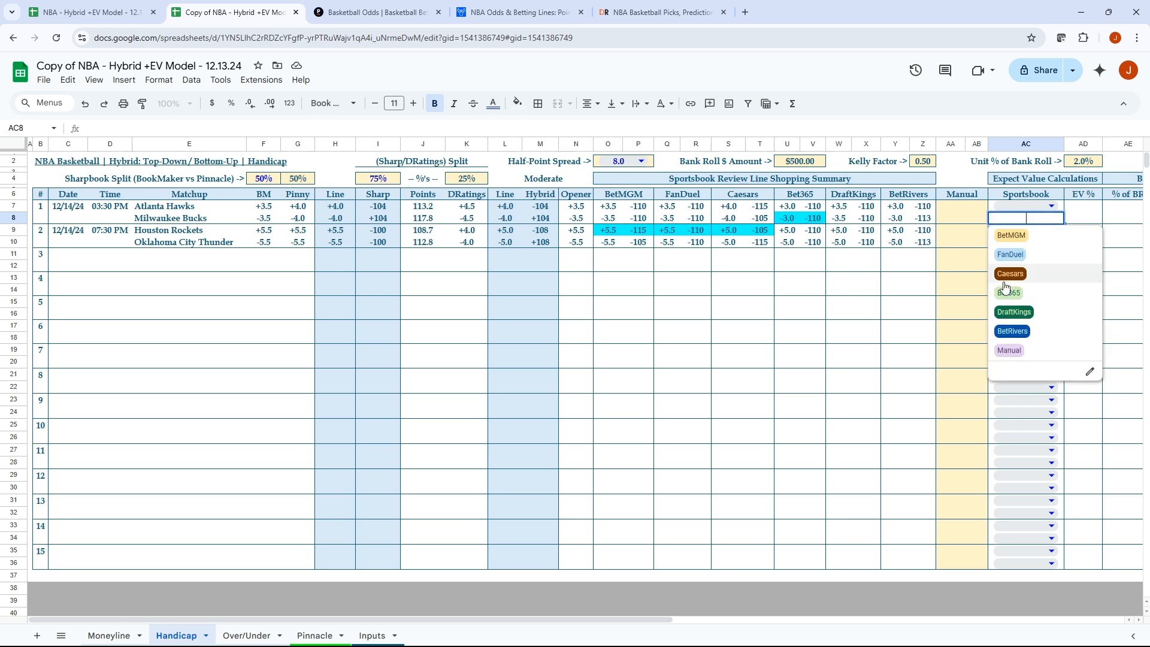
{"action": "left_click", "coordinate": [1008, 291]}
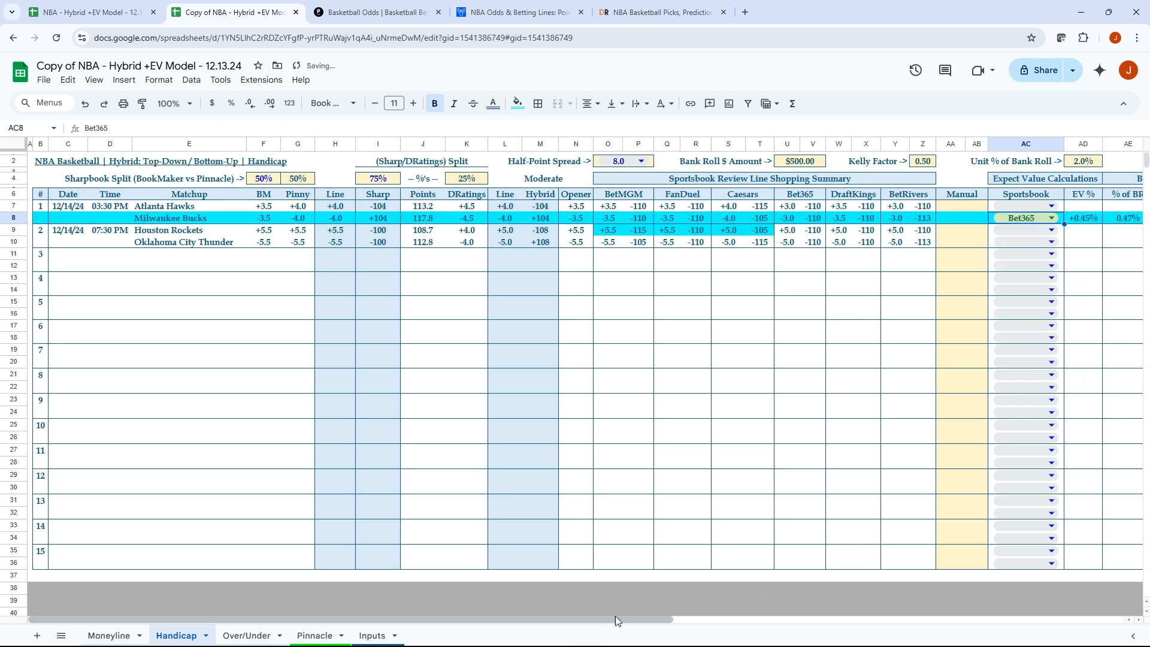
{"action": "scroll", "scroll_direction": "right", "scroll_amount": 3}
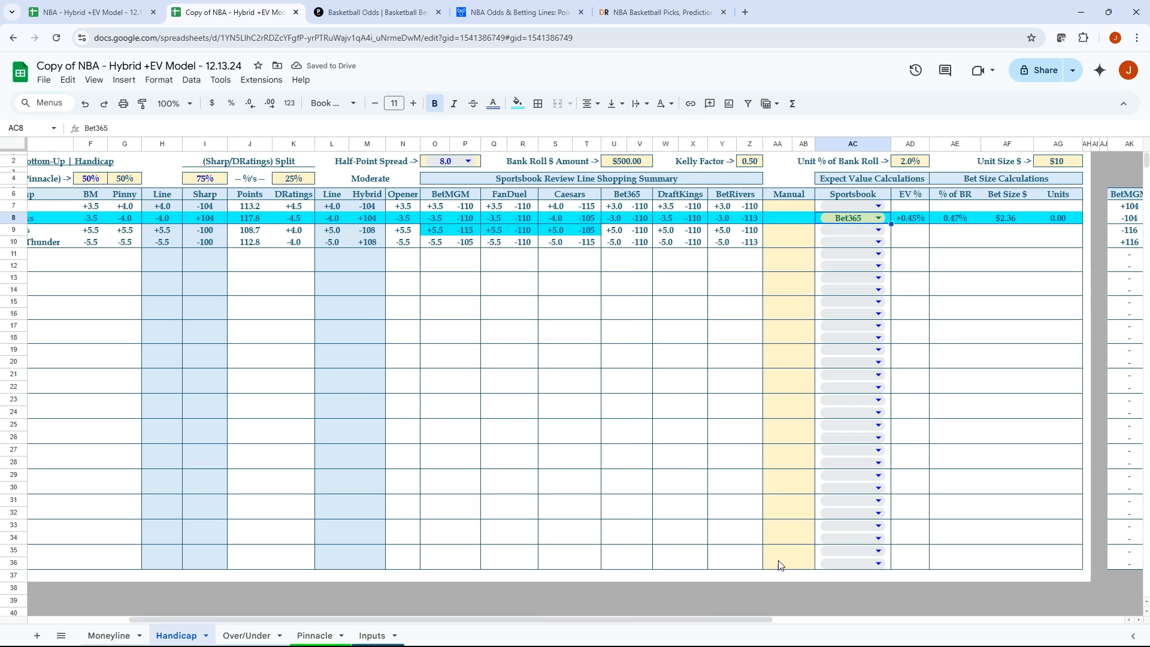
{"action": "left_click", "coordinate": [909, 218]}
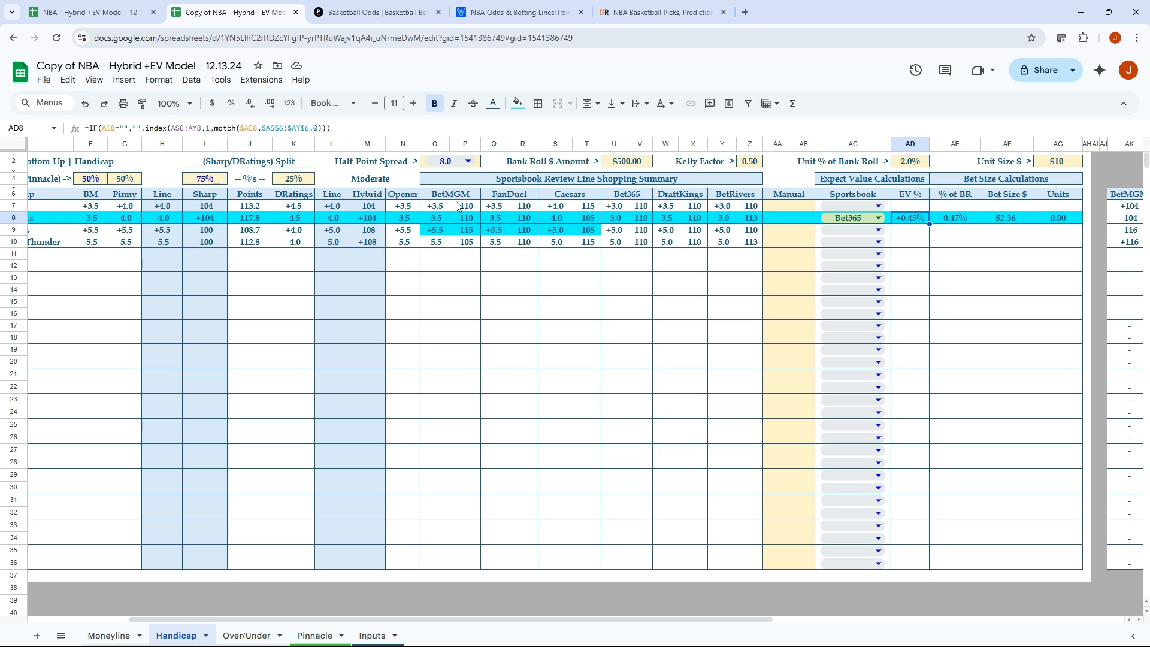
{"action": "mouse_move", "coordinate": [568, 241]}
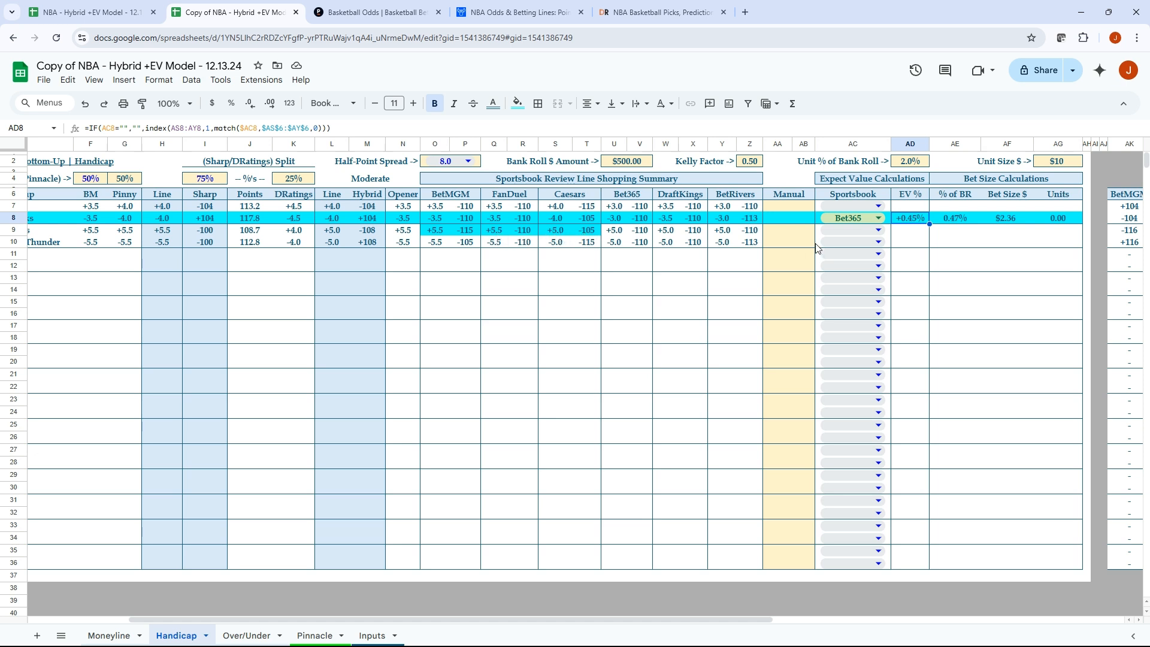
Set the Rockets handicap bet's sportsbook to FanDuel after briefly trying Caesars.
{"action": "left_click", "coordinate": [853, 230]}
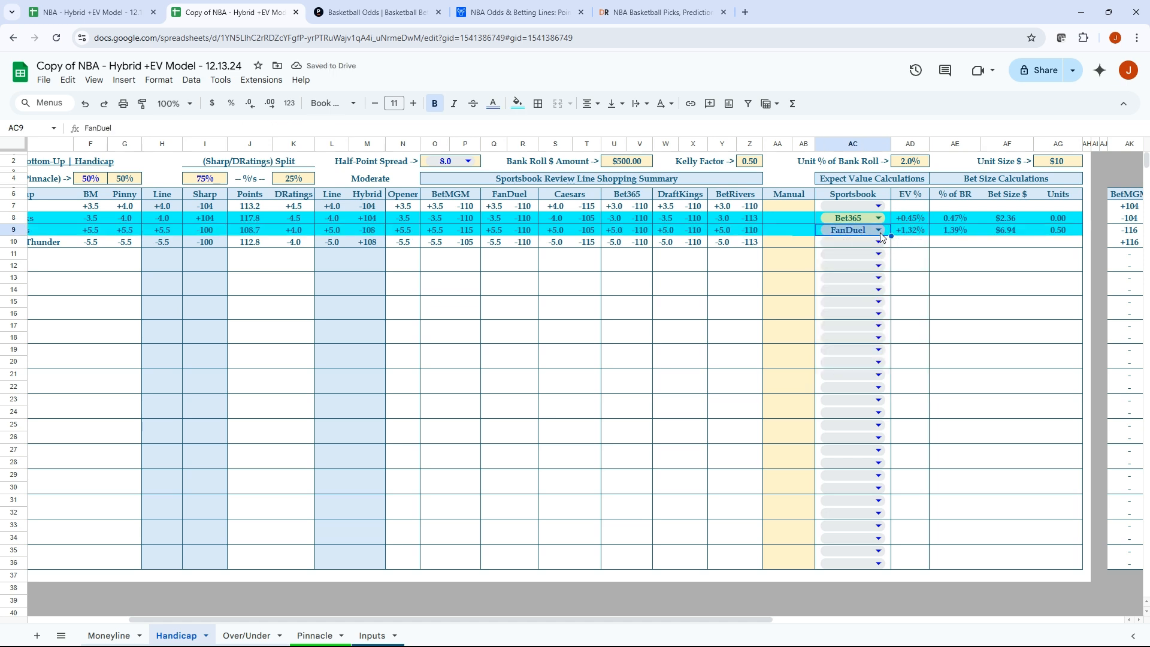
{"action": "left_click", "coordinate": [878, 230]}
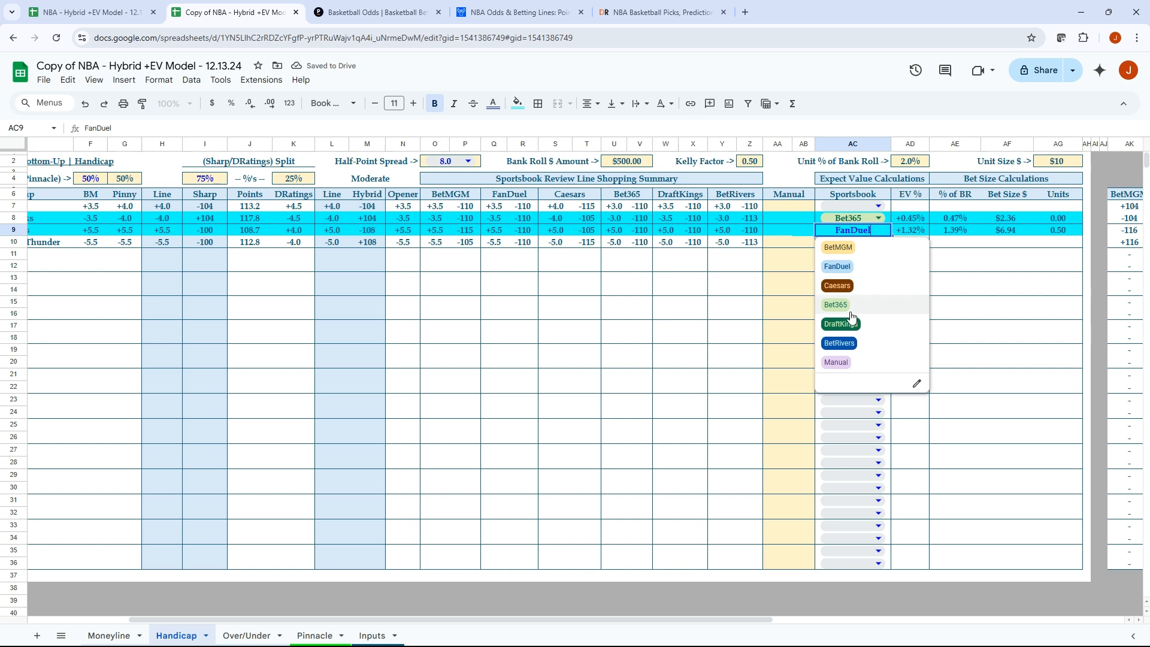
{"action": "left_click", "coordinate": [836, 285]}
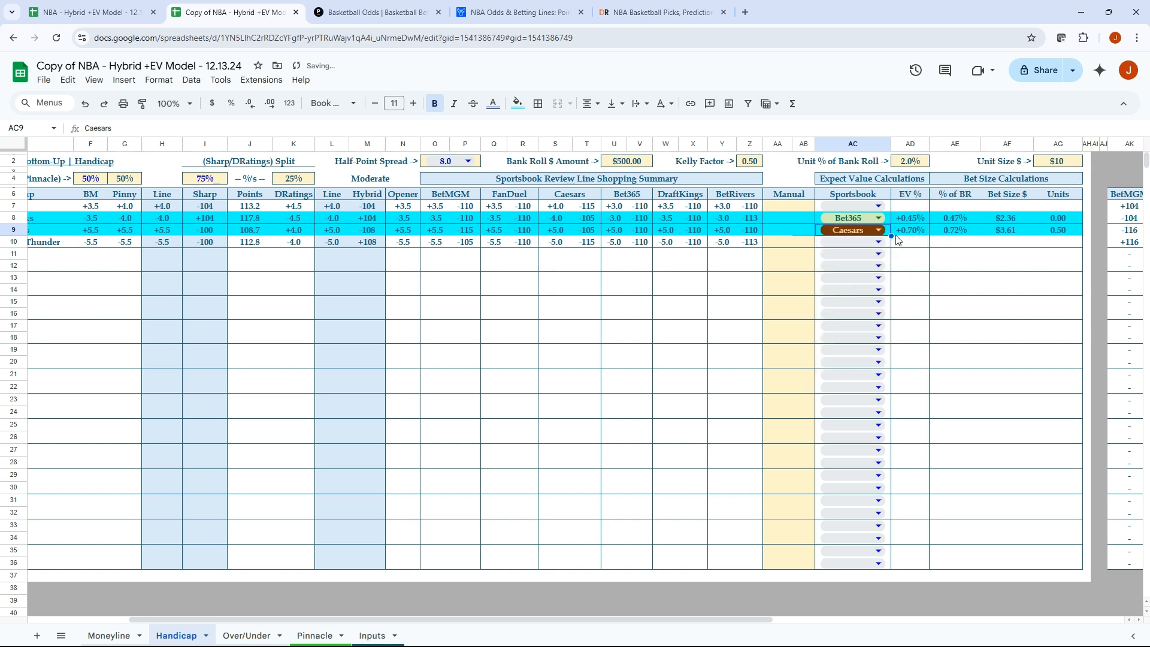
{"action": "left_click", "coordinate": [878, 230]}
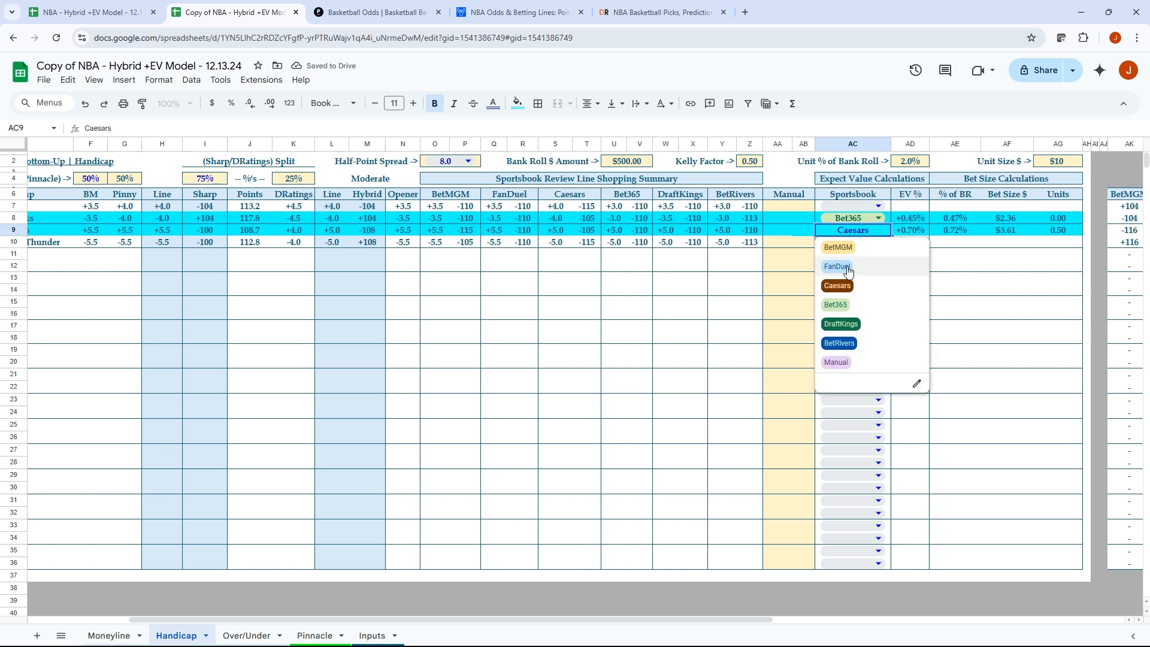
{"action": "left_click", "coordinate": [838, 266]}
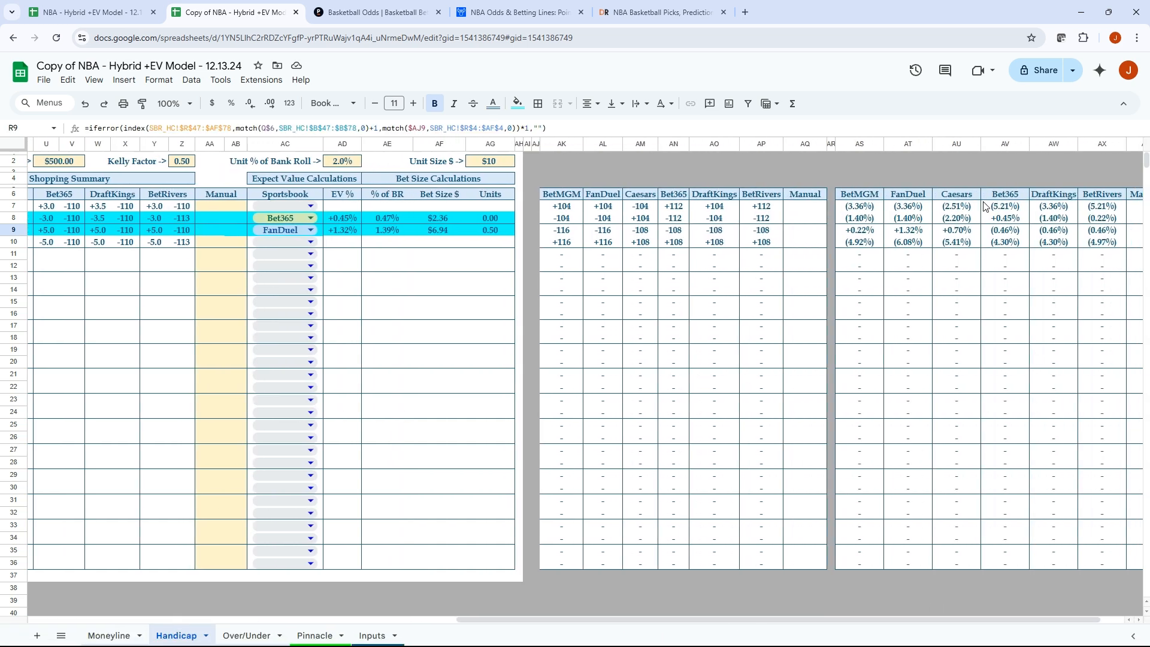
{"action": "mouse_move", "coordinate": [945, 236]}
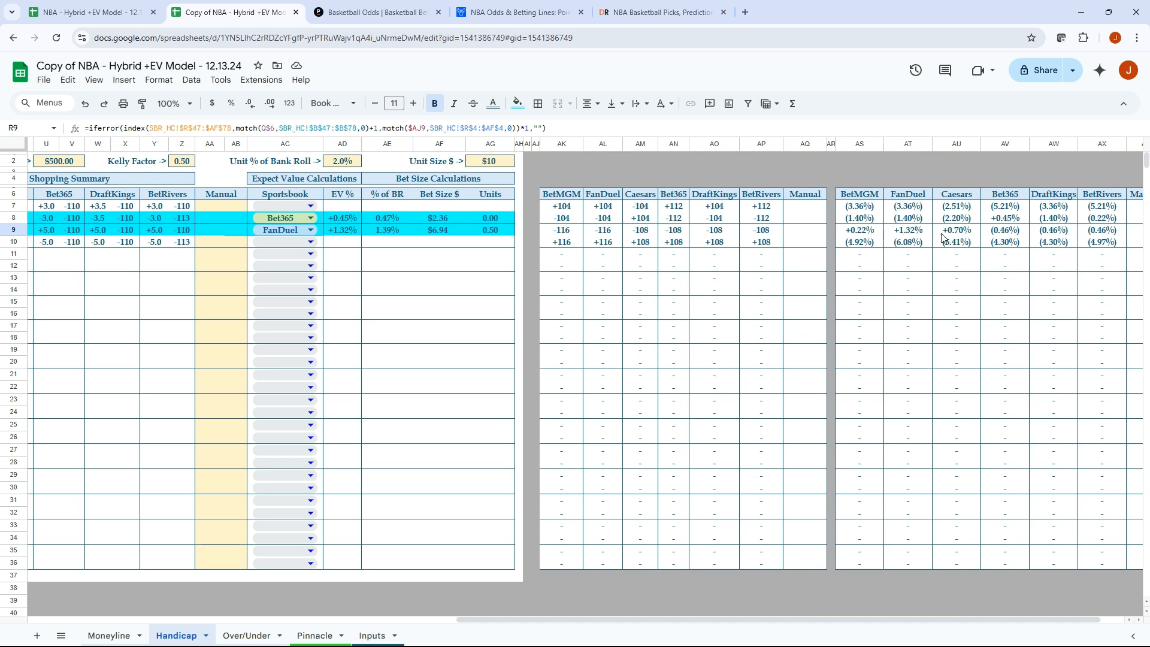
{"action": "mouse_move", "coordinate": [923, 235]}
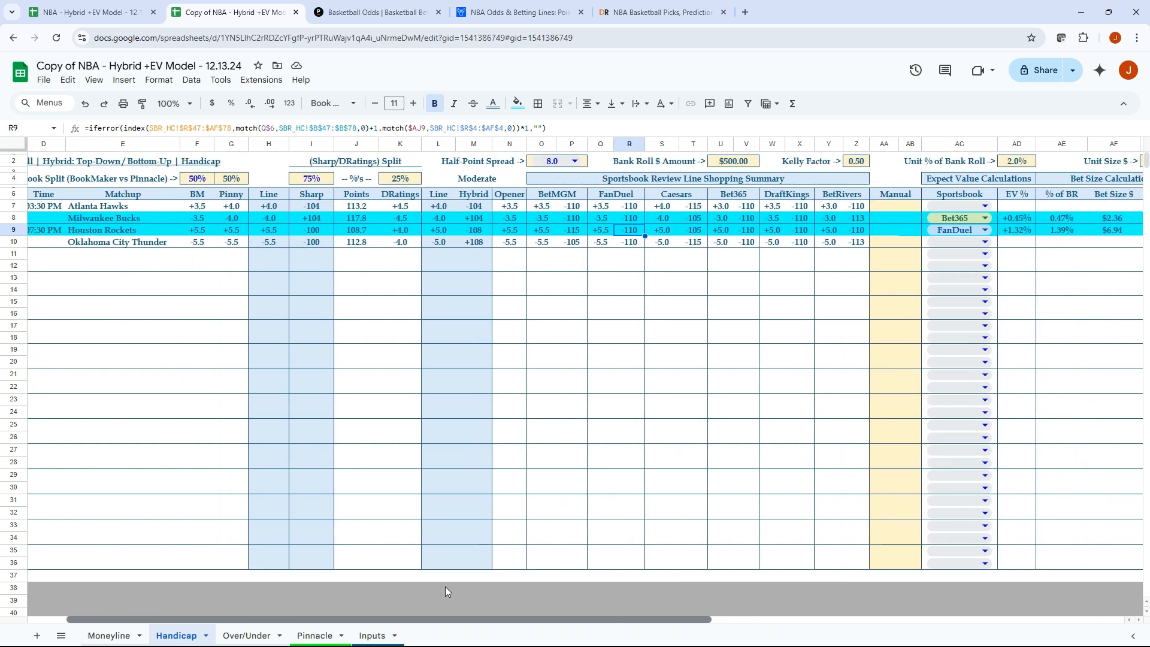
Scroll back across the Handicap EV tables and switch to the Sportsbook Review odds tab.
{"action": "scroll", "scroll_direction": "left", "scroll_amount": 3}
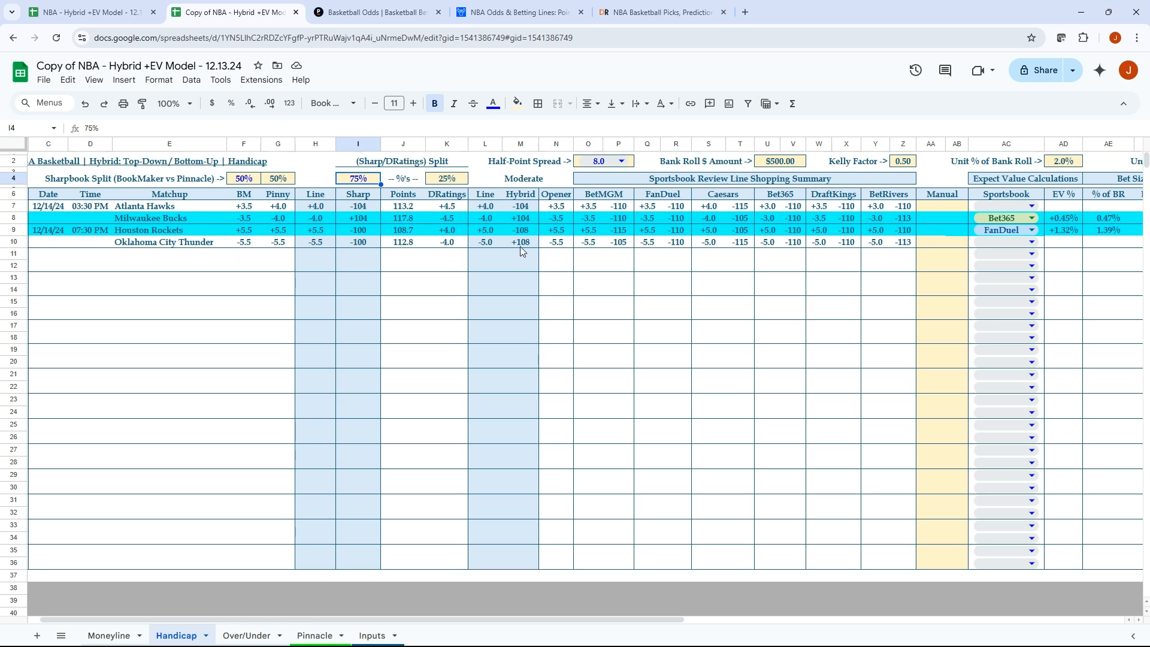
{"action": "mouse_move", "coordinate": [473, 238]}
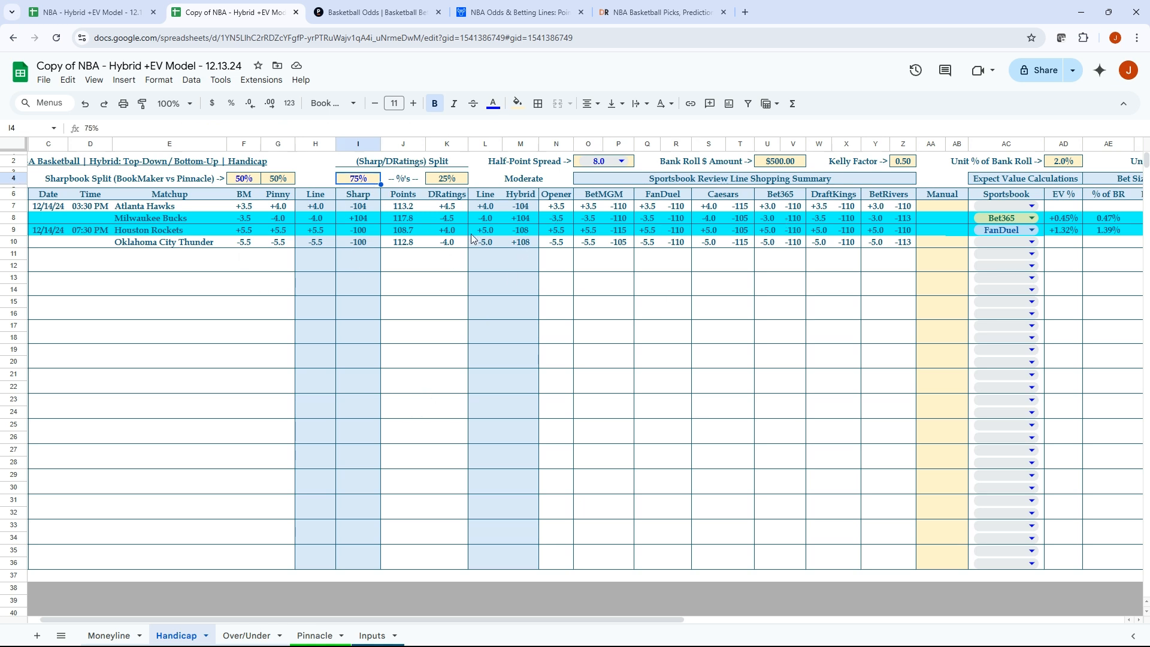
{"action": "mouse_move", "coordinate": [430, 422]}
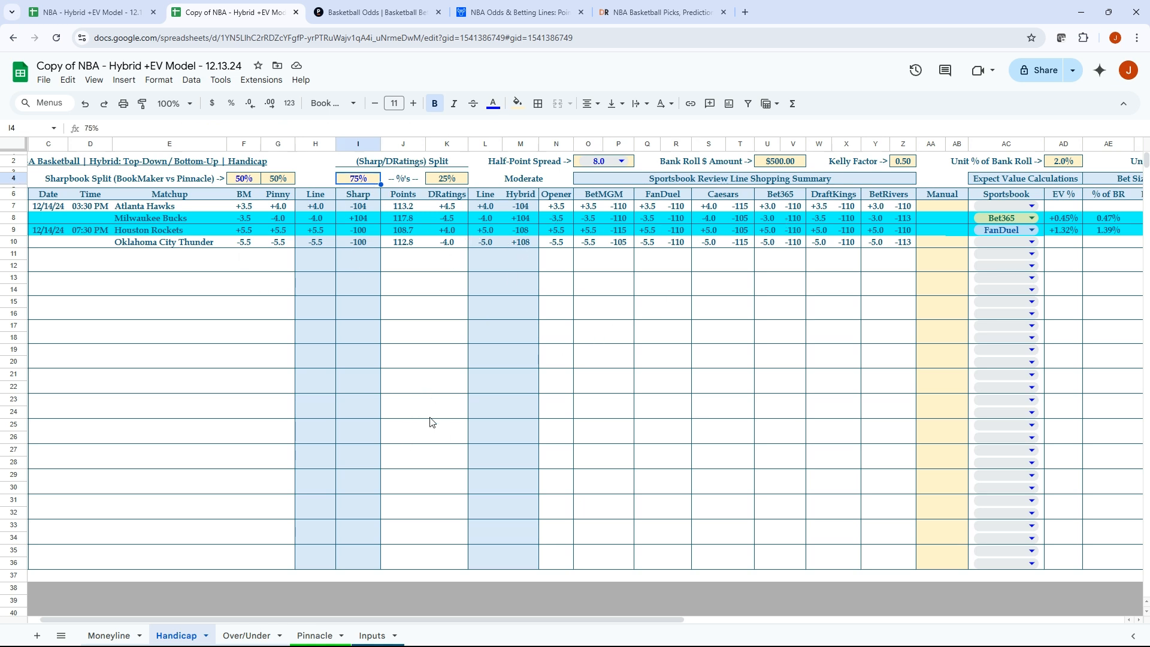
{"action": "mouse_move", "coordinate": [348, 237]}
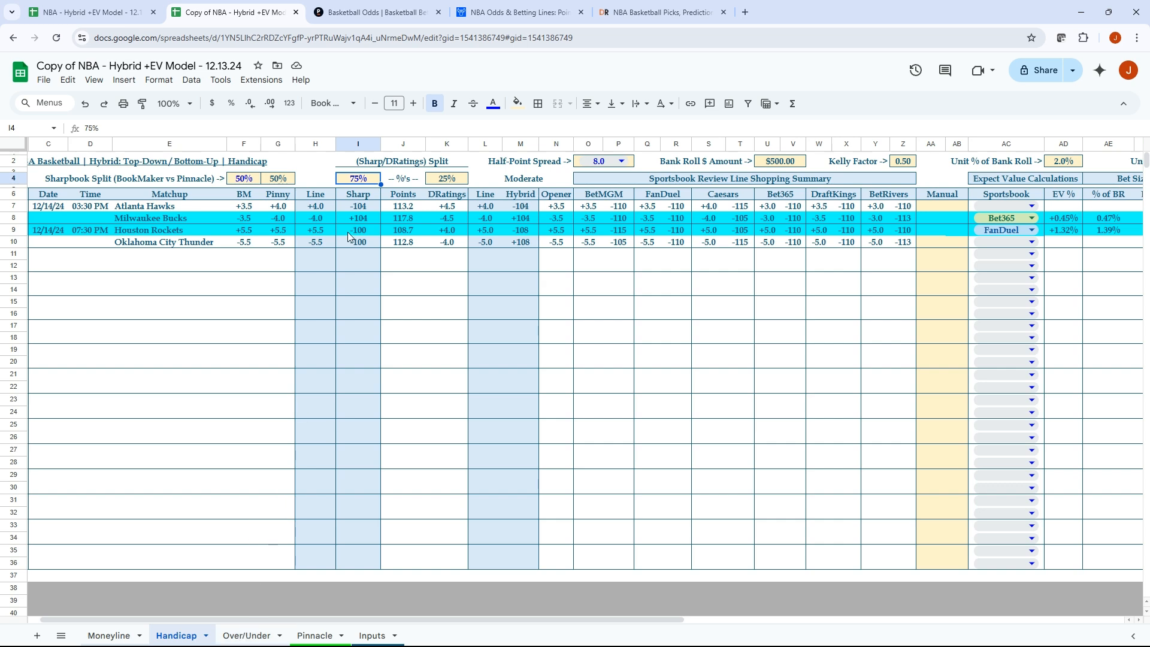
{"action": "left_click", "coordinate": [515, 12]}
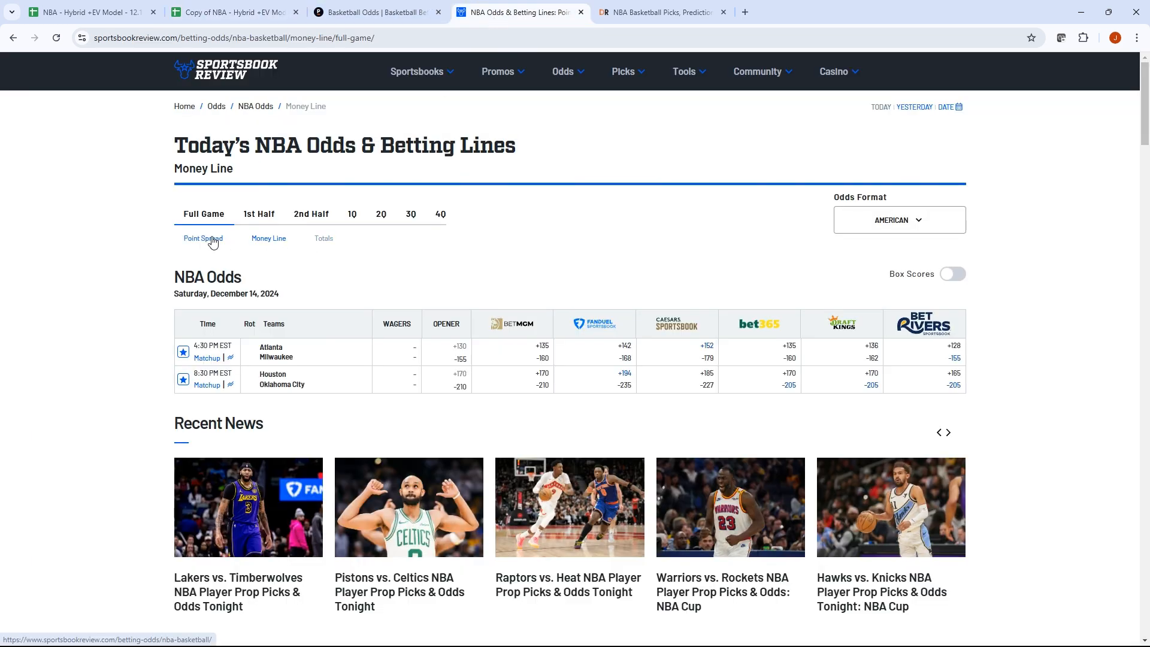
View point spreads and FanDuel's Hawks vs Bucks spread history, then return to the model spreadsheet.
{"action": "left_click", "coordinate": [204, 237]}
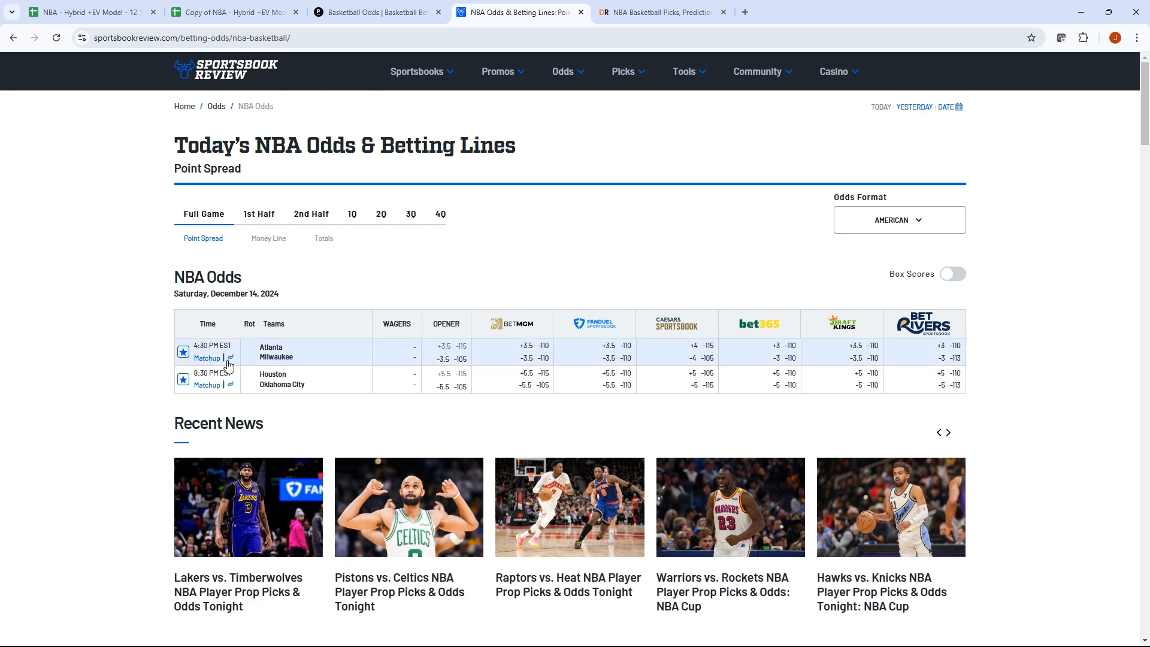
{"action": "left_click", "coordinate": [230, 358]}
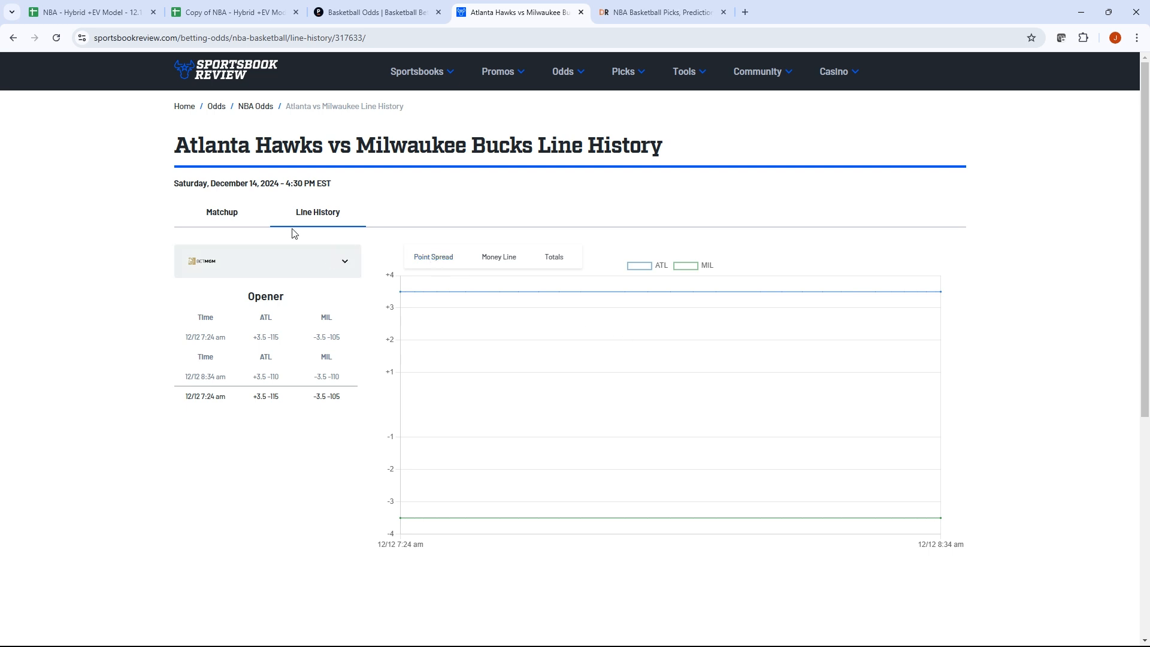
{"action": "left_click", "coordinate": [267, 260]}
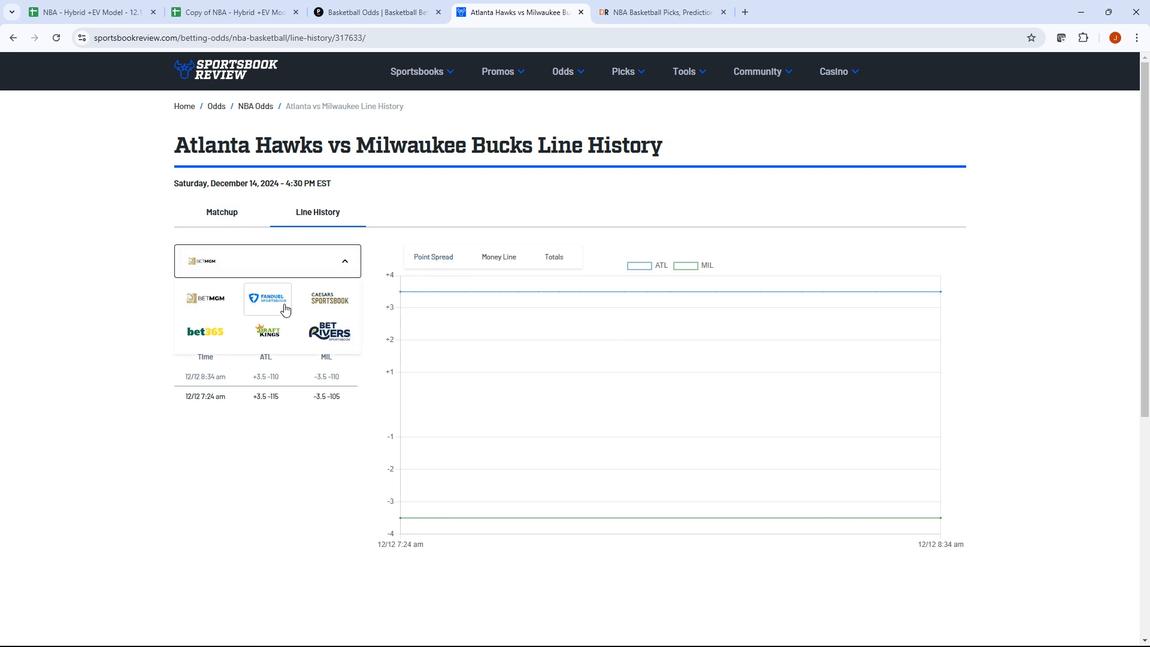
{"action": "left_click", "coordinate": [267, 330]}
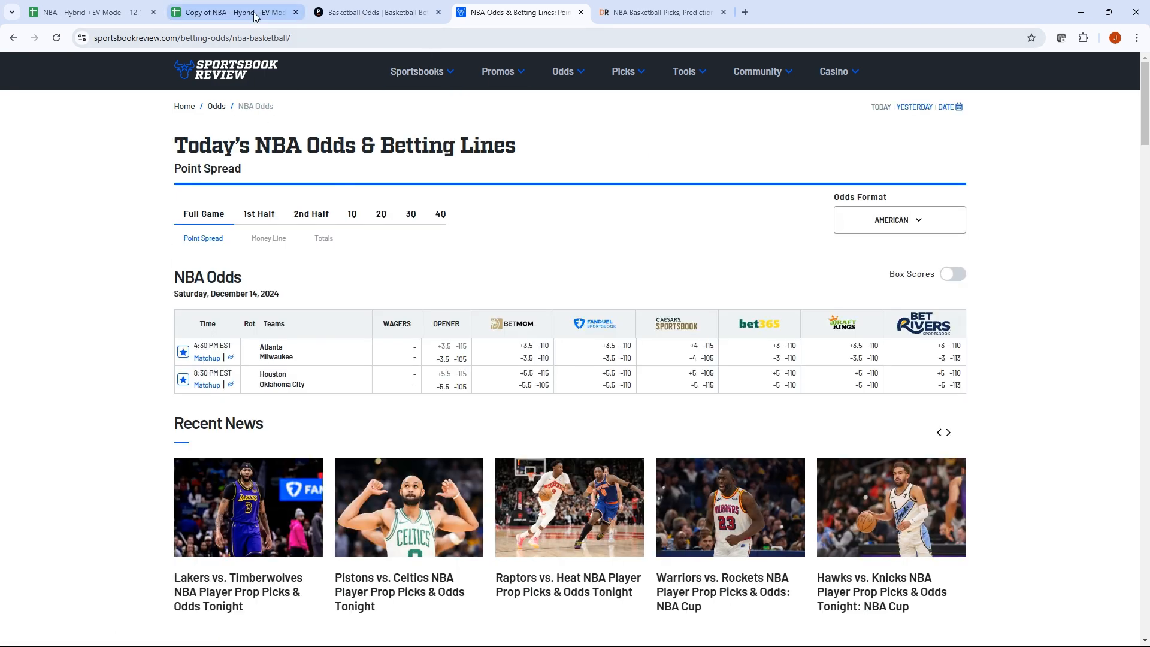
{"action": "left_click", "coordinate": [234, 12]}
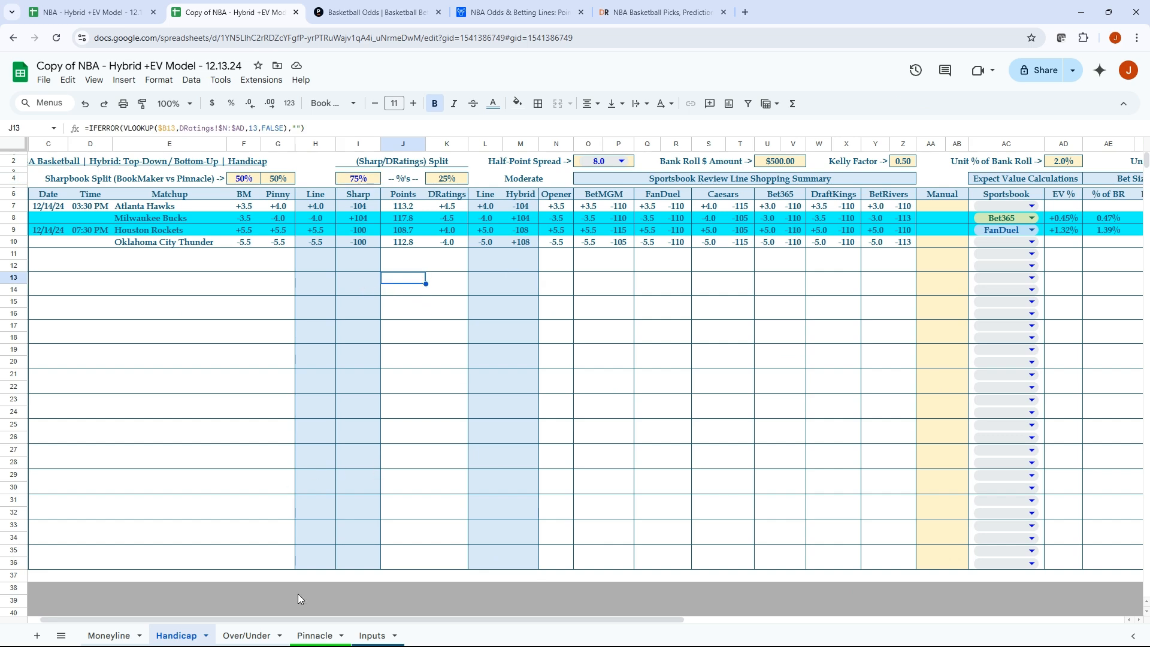
Inspect the Bucks row's BetMGM, FanDuel, other sportsbook and DraftKings total lookup formulas.
{"action": "left_click", "coordinate": [246, 635]}
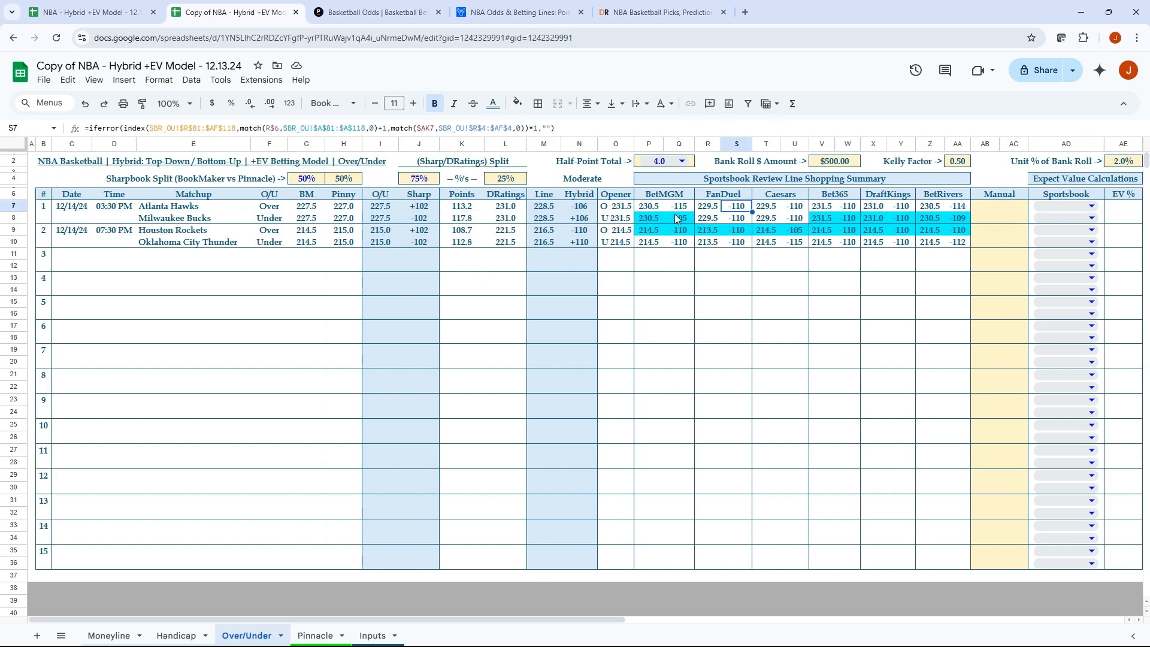
{"action": "left_click", "coordinate": [648, 218]}
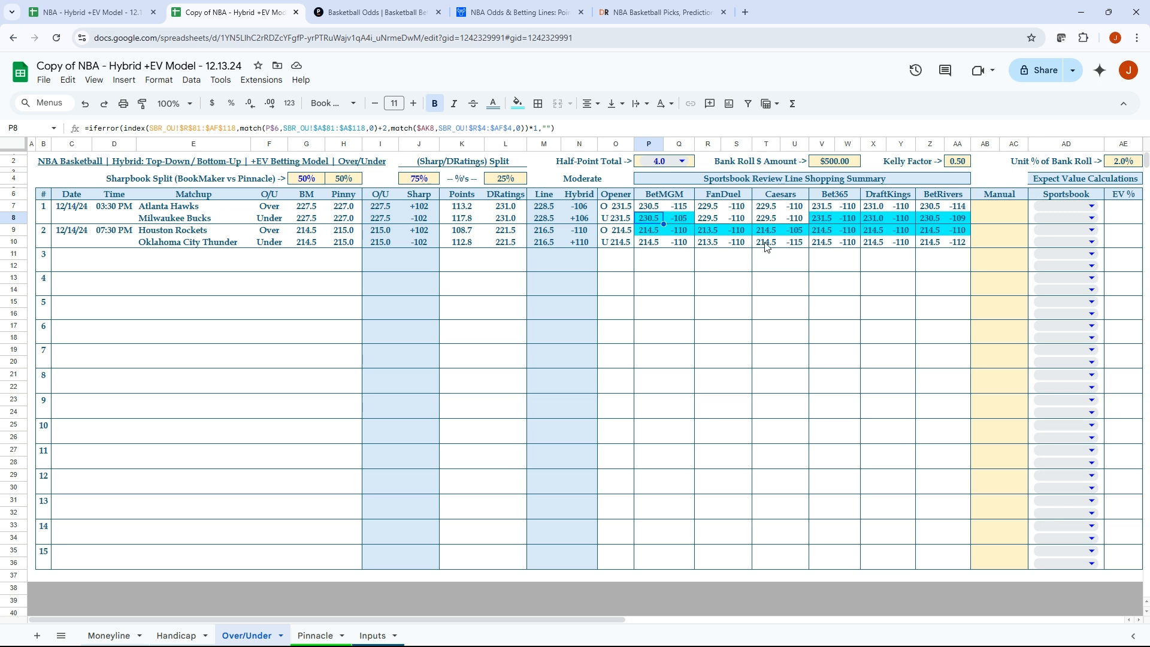
{"action": "mouse_move", "coordinate": [910, 249]}
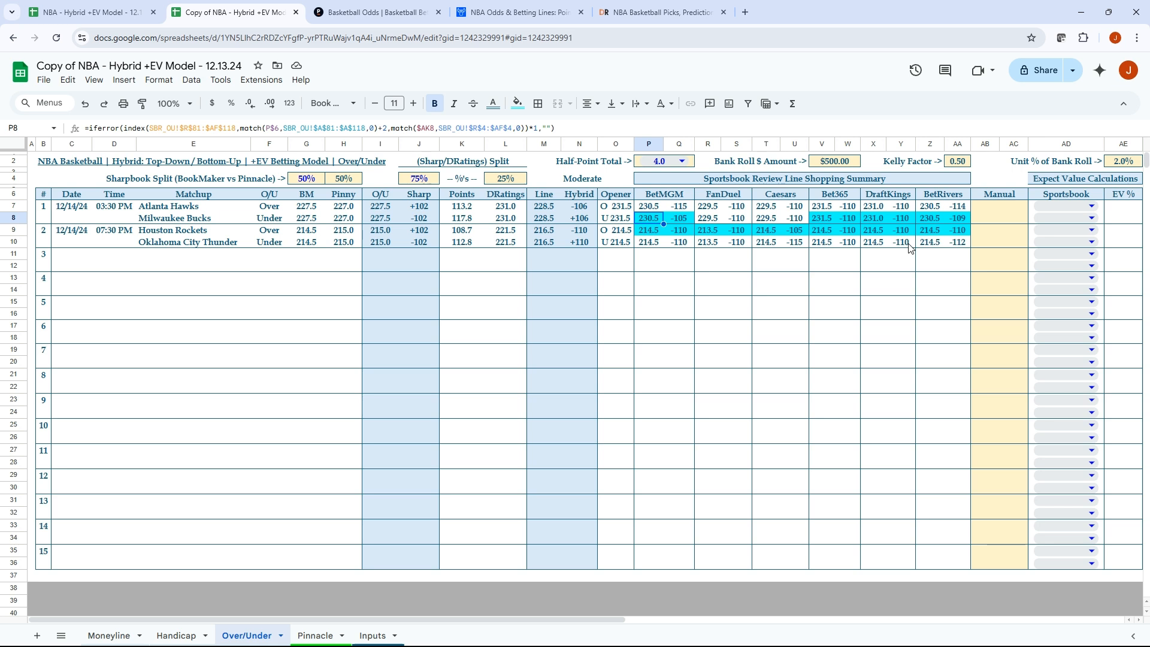
{"action": "mouse_move", "coordinate": [884, 253]}
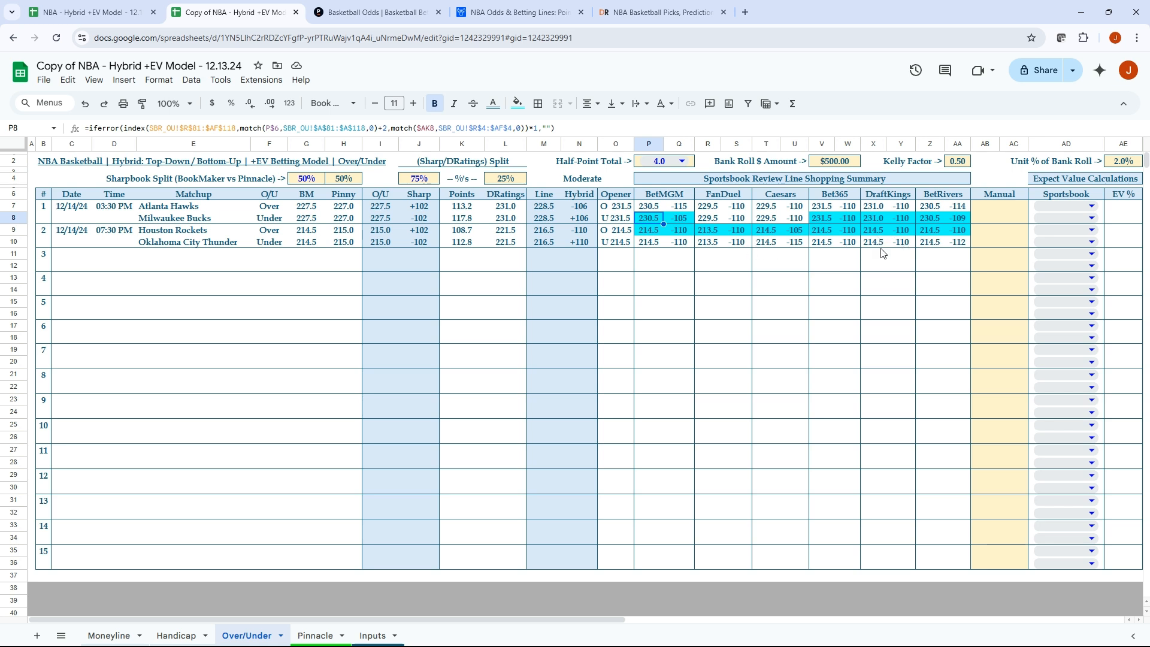
{"action": "left_click", "coordinate": [707, 218]}
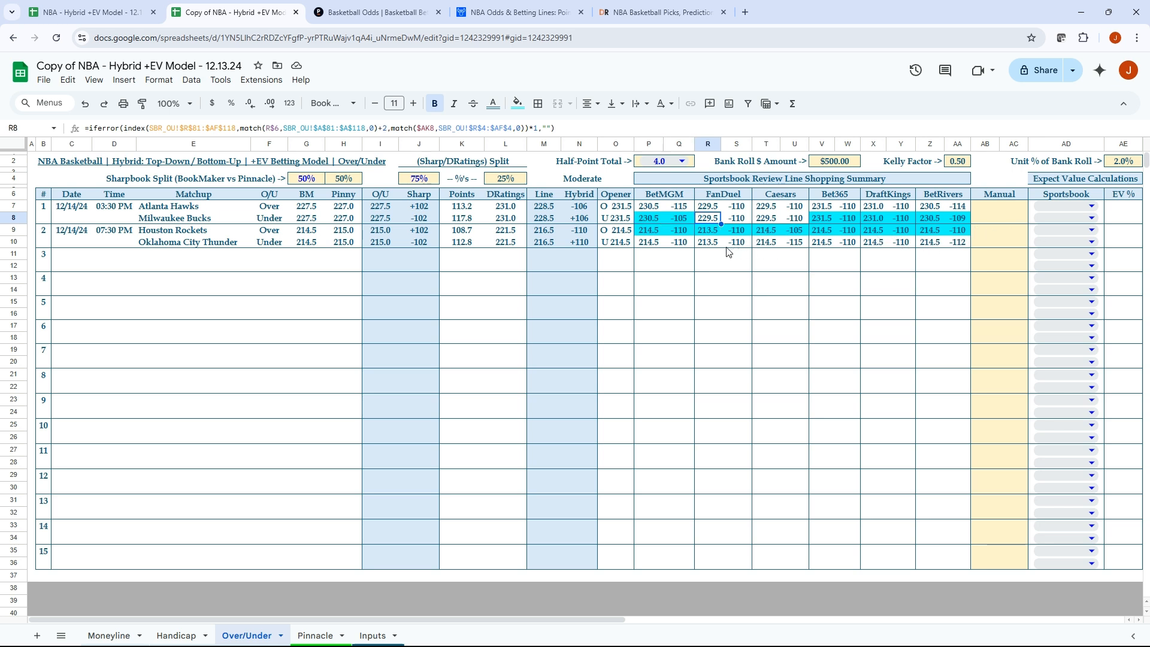
{"action": "left_click", "coordinate": [929, 218]}
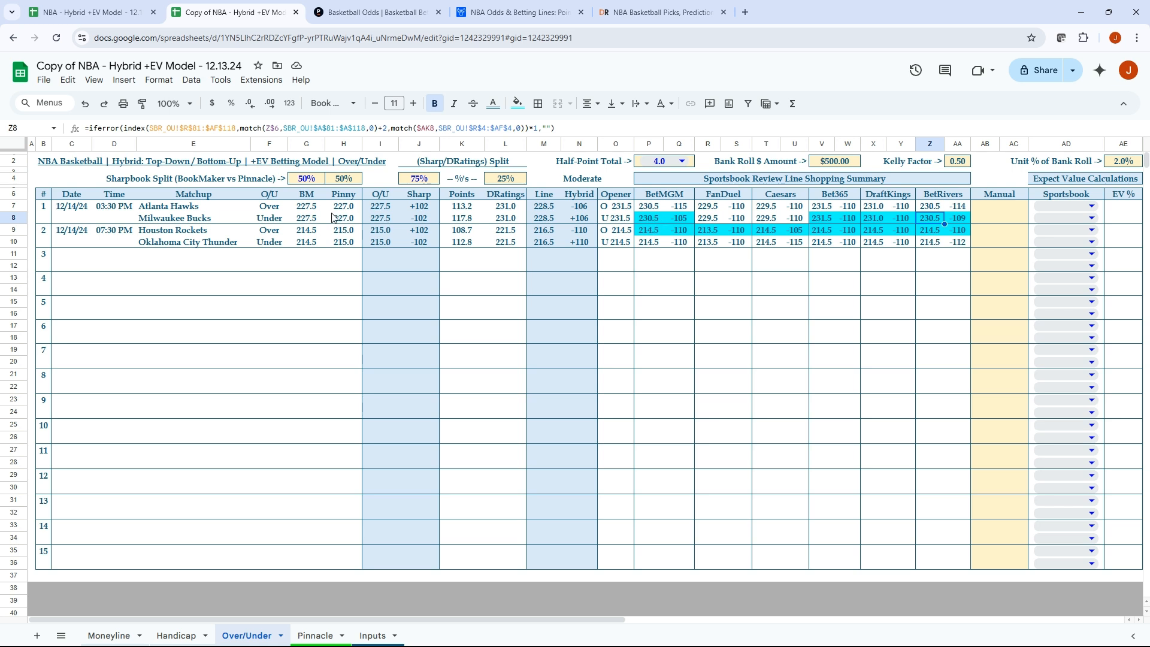
{"action": "mouse_move", "coordinate": [311, 224]}
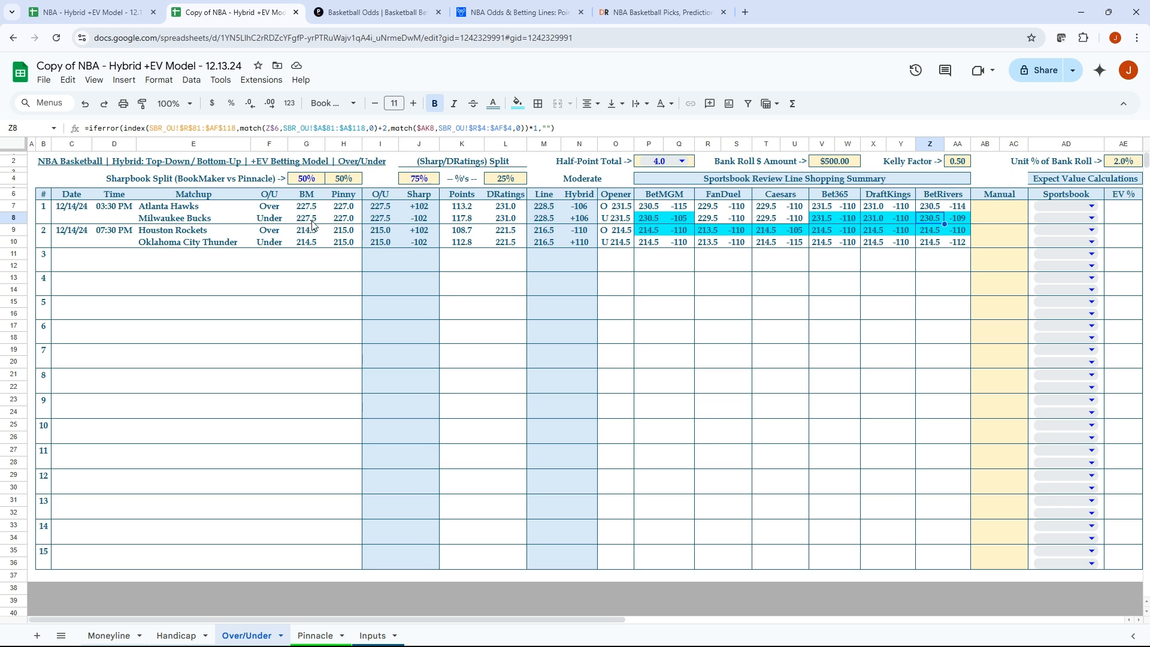
{"action": "mouse_move", "coordinate": [339, 220]}
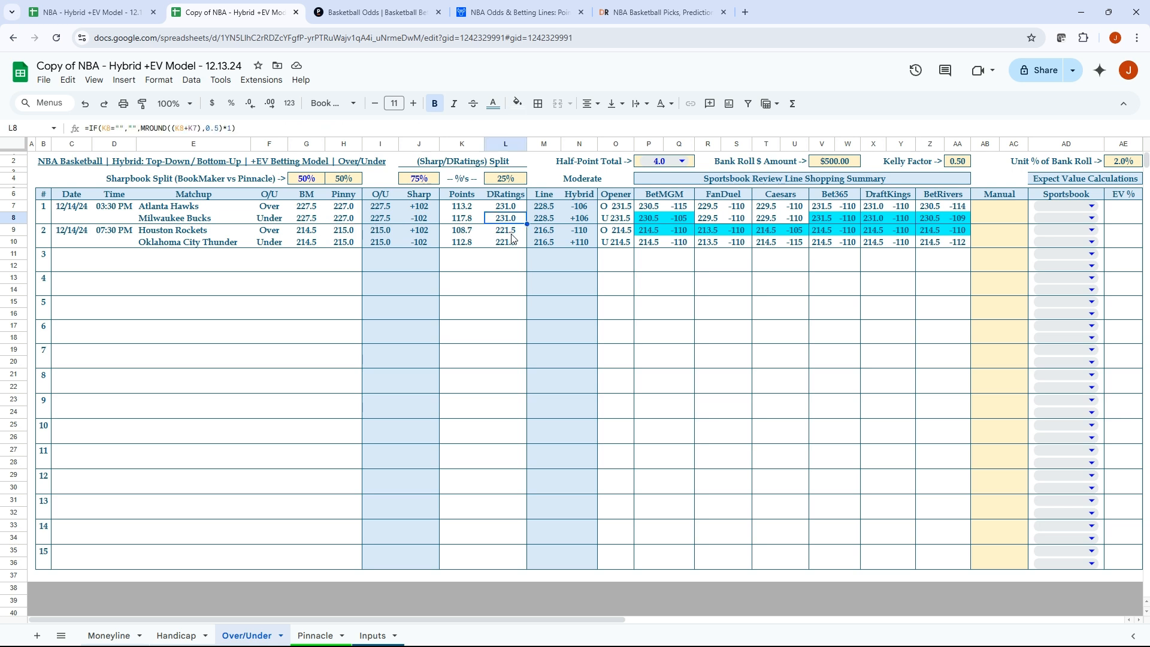
{"action": "left_click", "coordinate": [544, 218]}
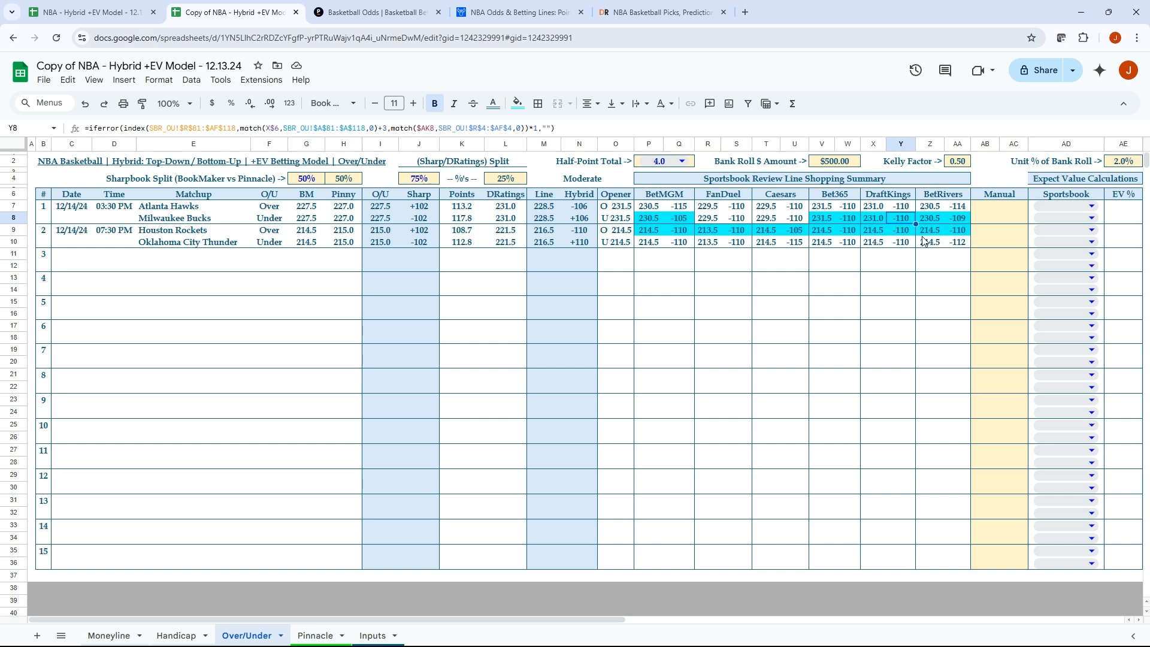
Select Bet365 as the Bucks Under sportsbook, giving +1.75% EV and a $9.17 bet size.
{"action": "scroll", "scroll_direction": "right", "scroll_amount": 3}
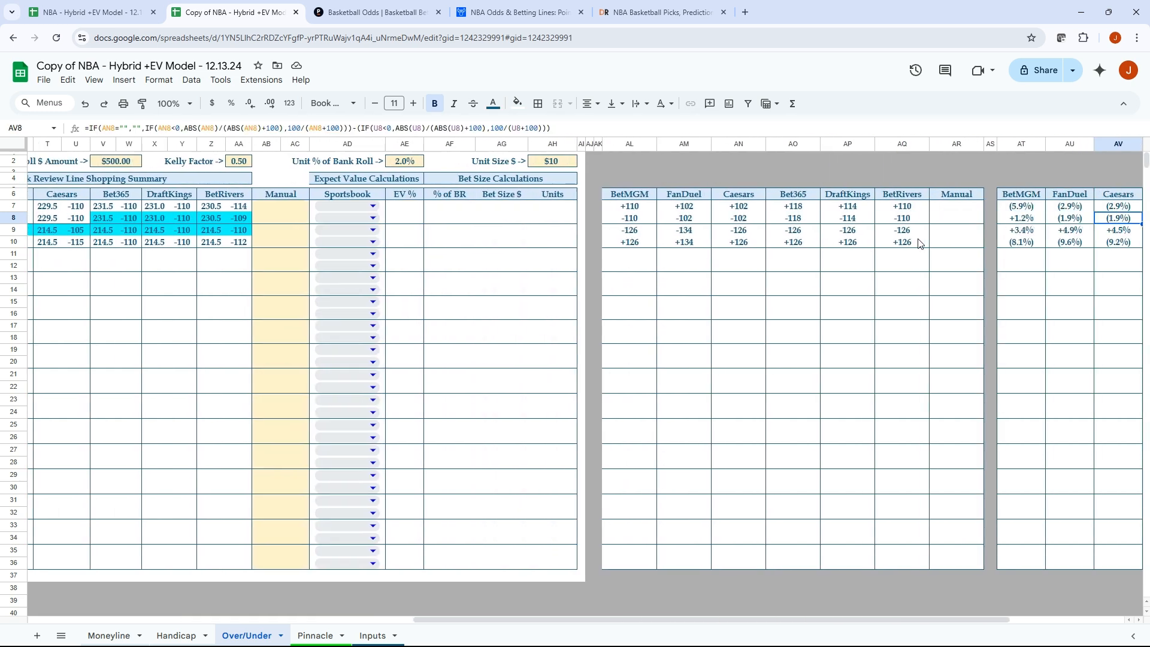
{"action": "scroll", "scroll_direction": "right", "scroll_amount": 3}
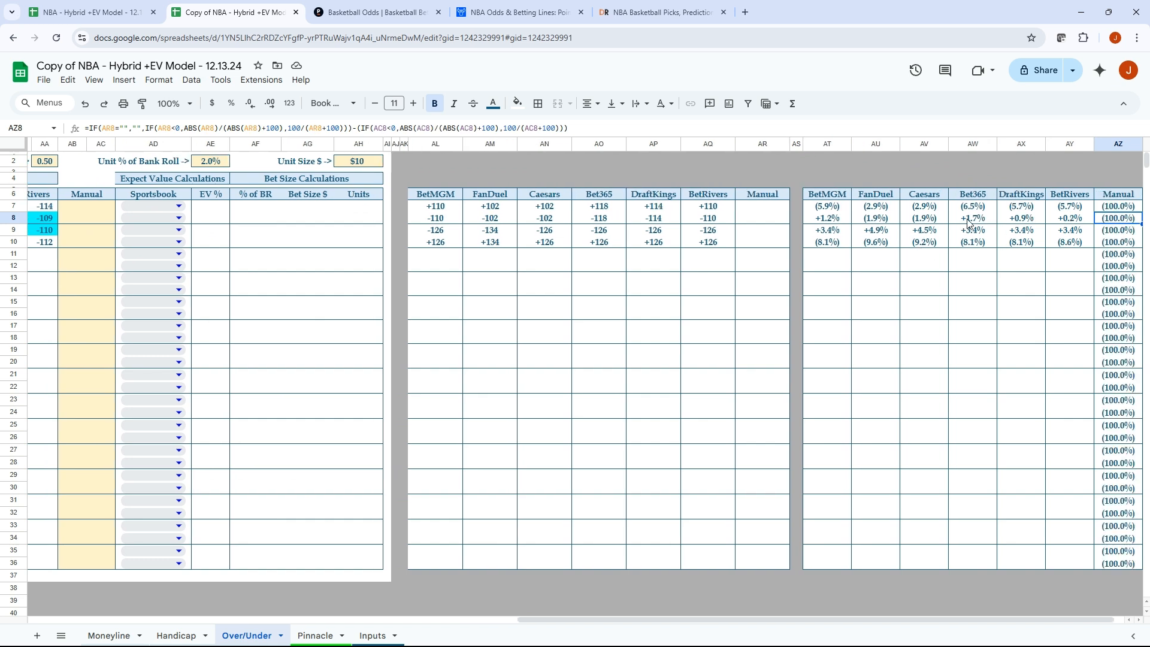
{"action": "left_click", "coordinate": [544, 218]}
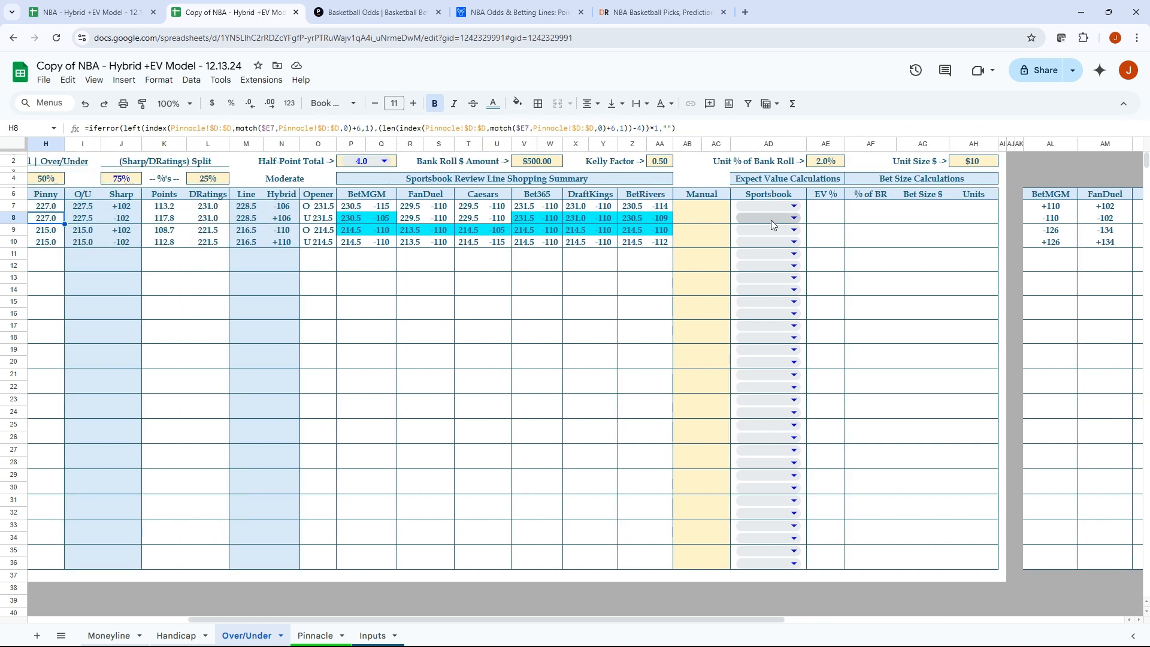
{"action": "left_click", "coordinate": [768, 218]}
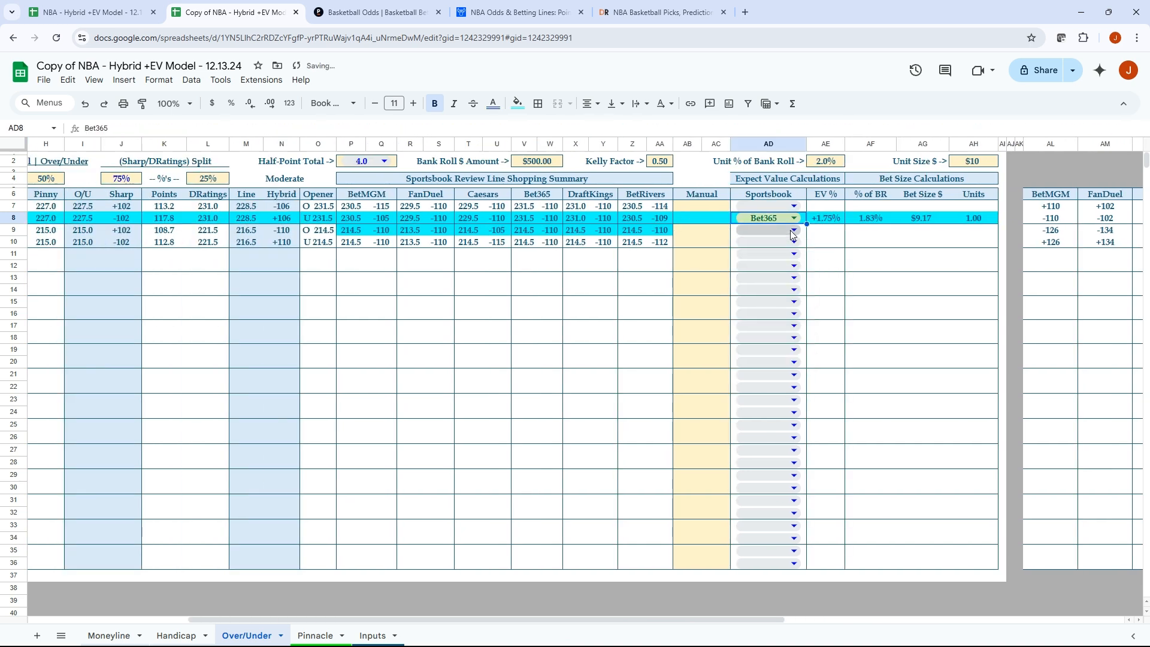
{"action": "left_click", "coordinate": [921, 218]}
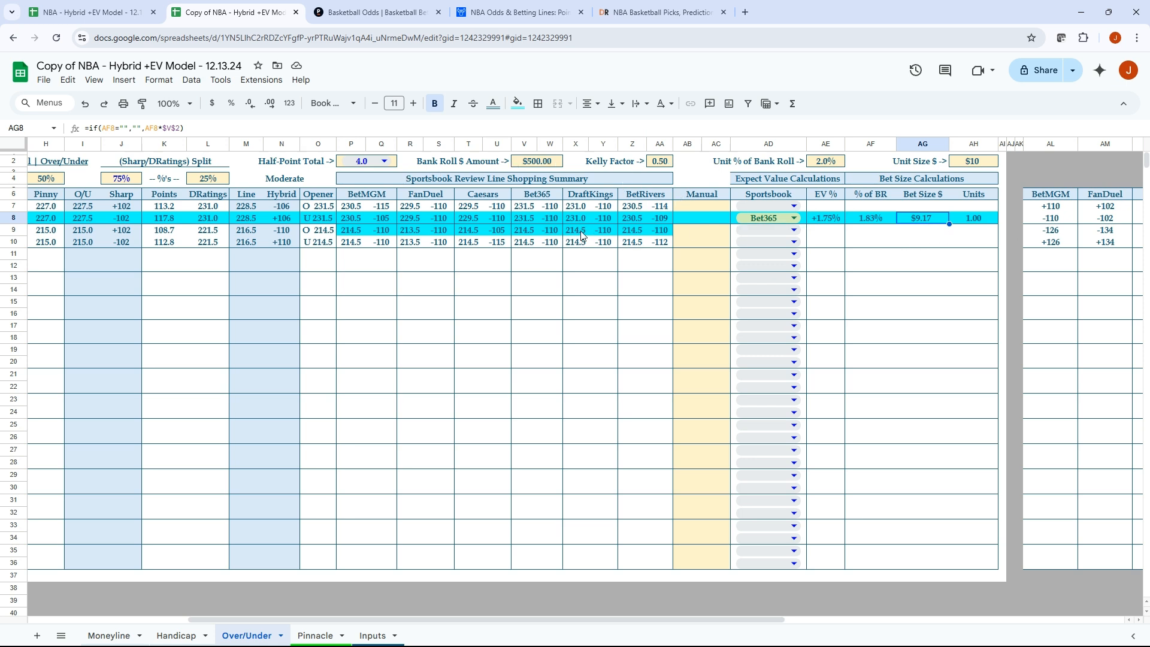
{"action": "left_click", "coordinate": [576, 218]}
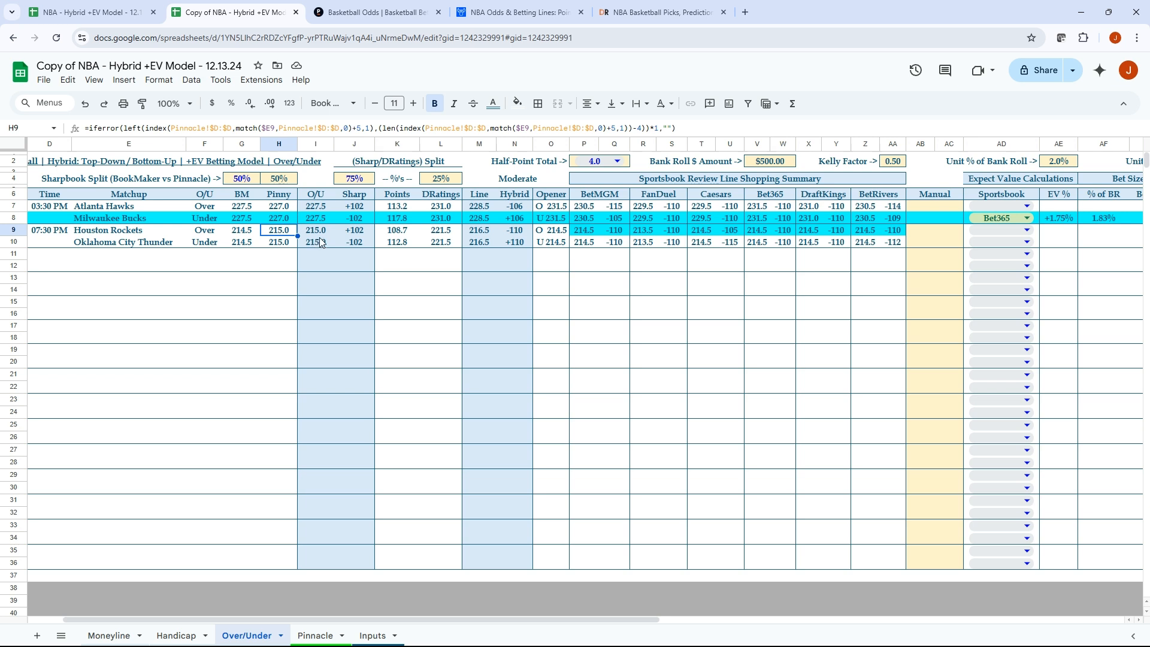
Review Houston's Sharp, BookMaker, DRatings, hybrid and FanDuel total formulas on the Over/Under sheet.
{"action": "left_click", "coordinate": [315, 230]}
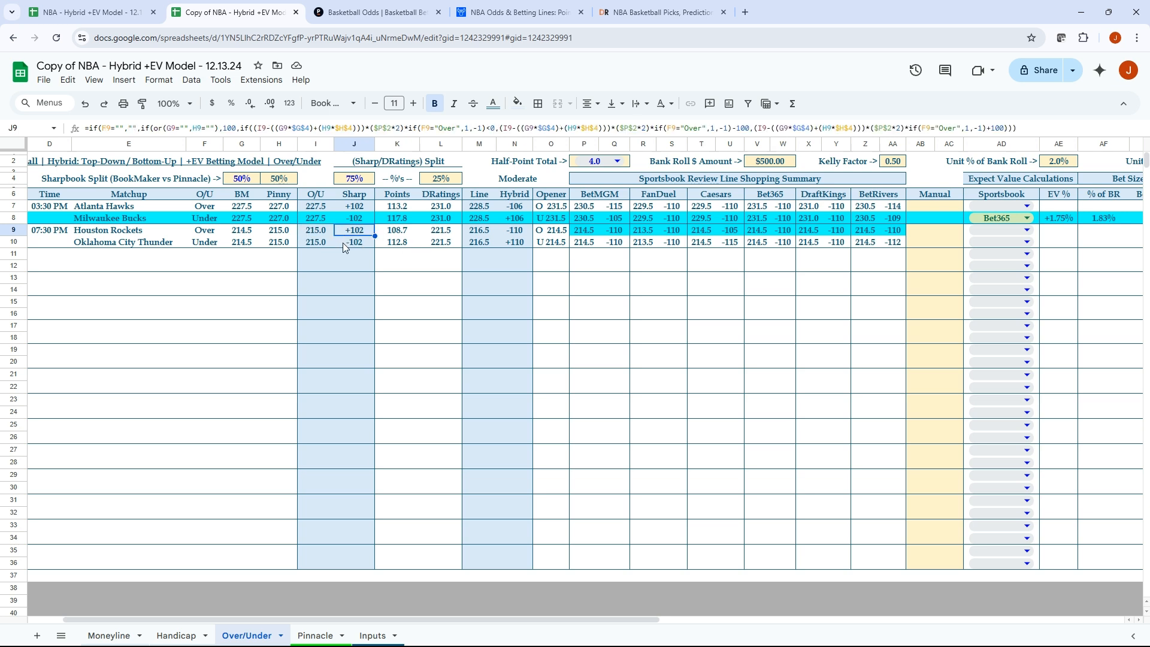
{"action": "left_click", "coordinate": [353, 242]}
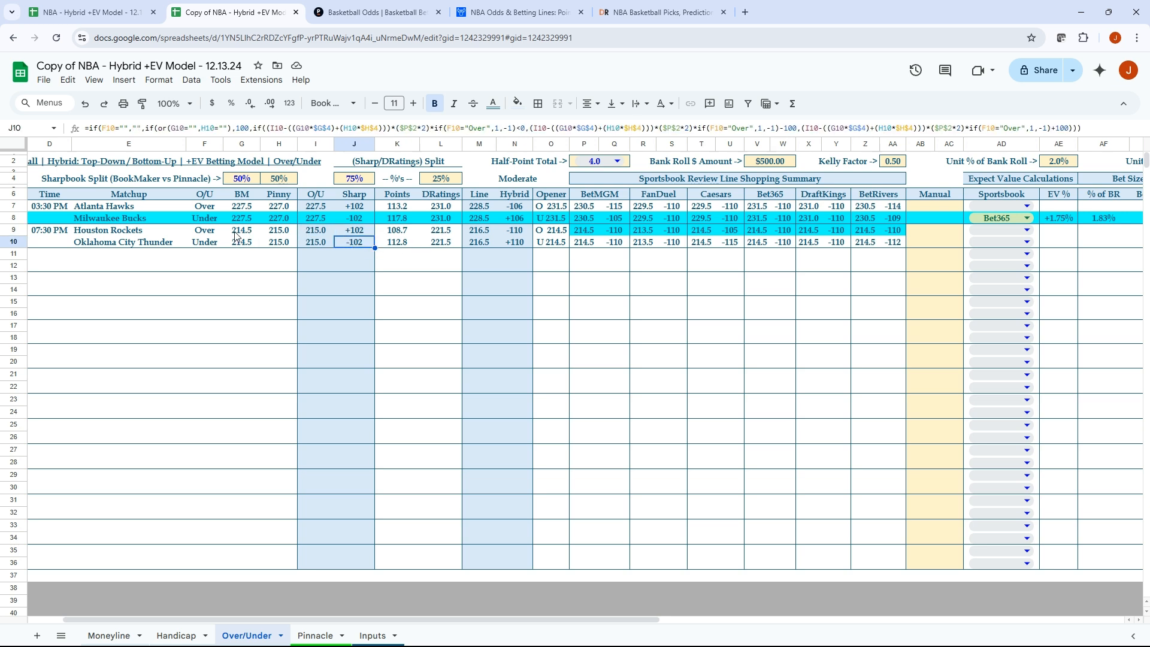
{"action": "left_click", "coordinate": [241, 230]}
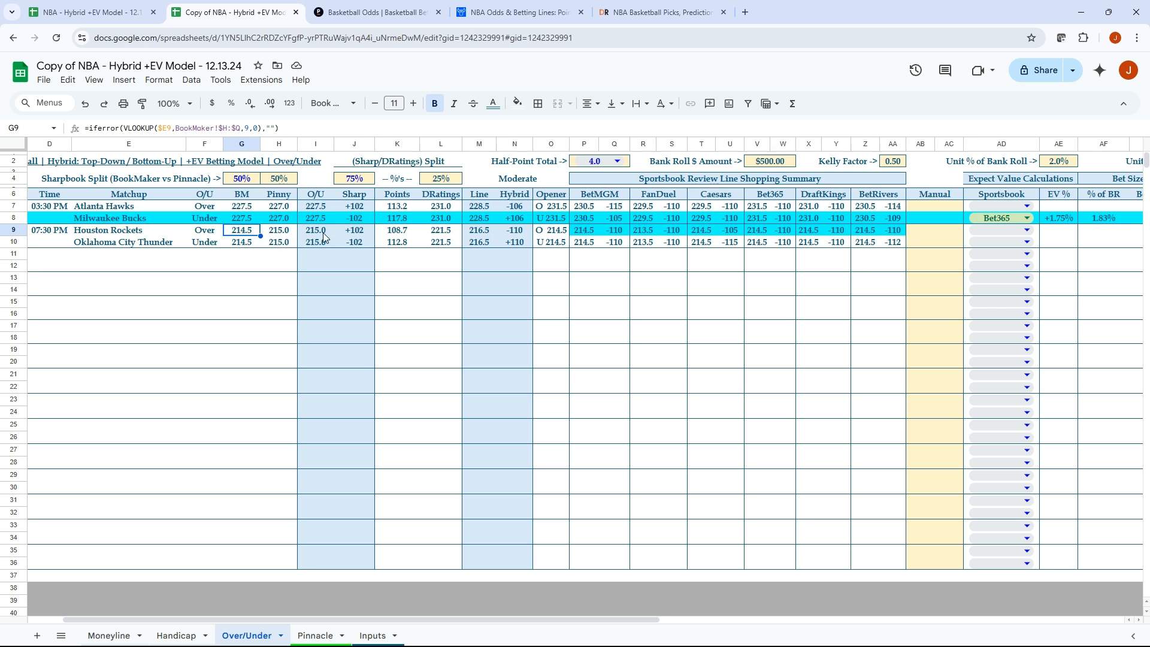
{"action": "left_click", "coordinate": [439, 230]}
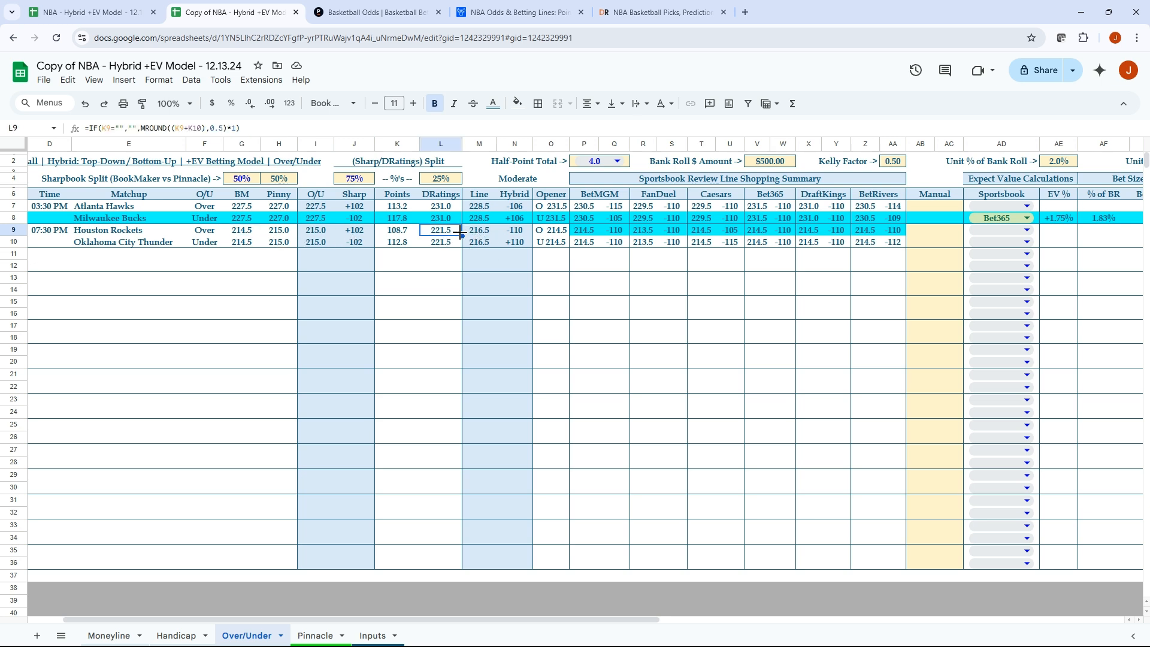
{"action": "left_click", "coordinate": [477, 230]}
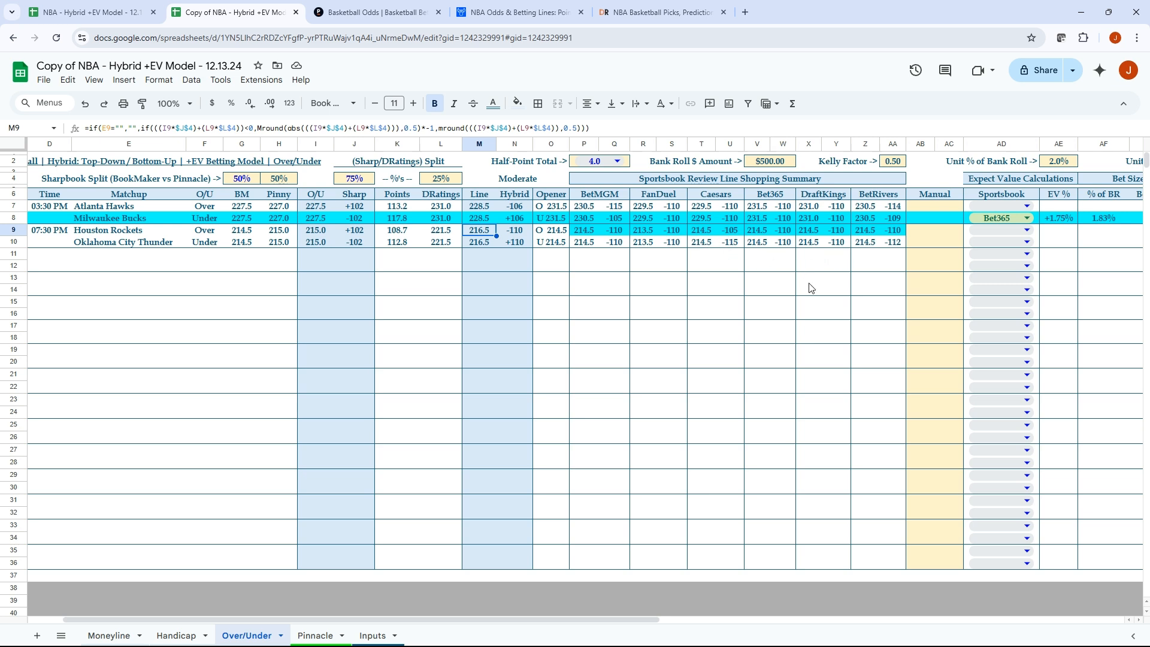
{"action": "left_click", "coordinate": [642, 230]}
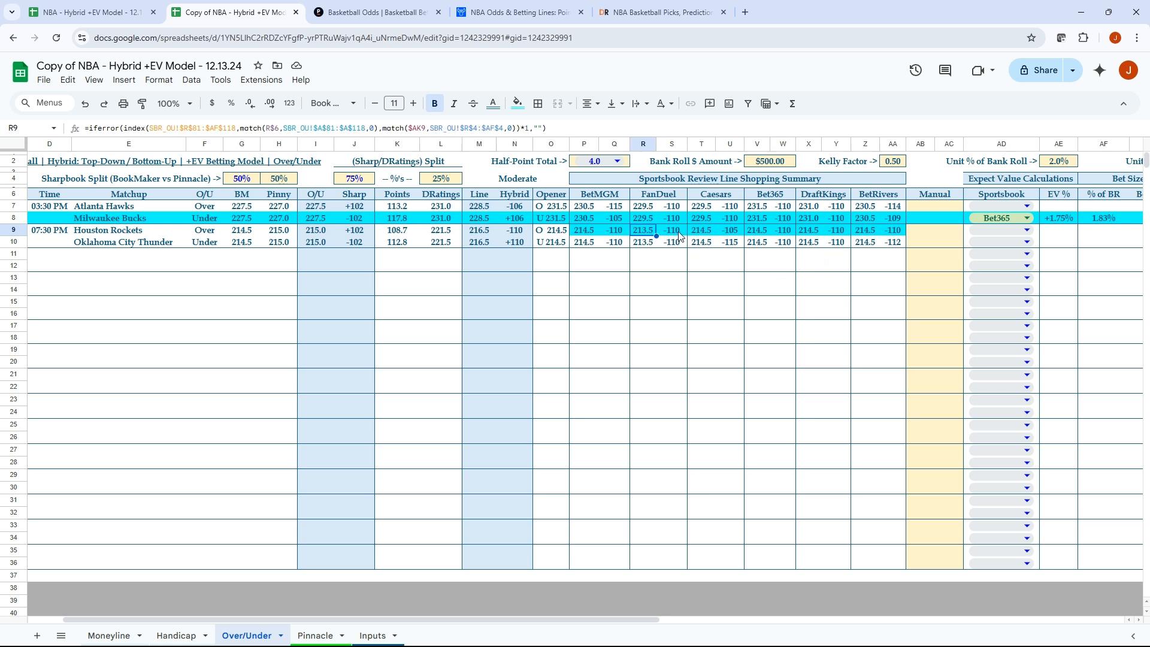
Select FanDuel as Houston's Over sportsbook, giving +4.88% EV and a 5.13% bankroll stake.
{"action": "left_click", "coordinate": [1026, 229]}
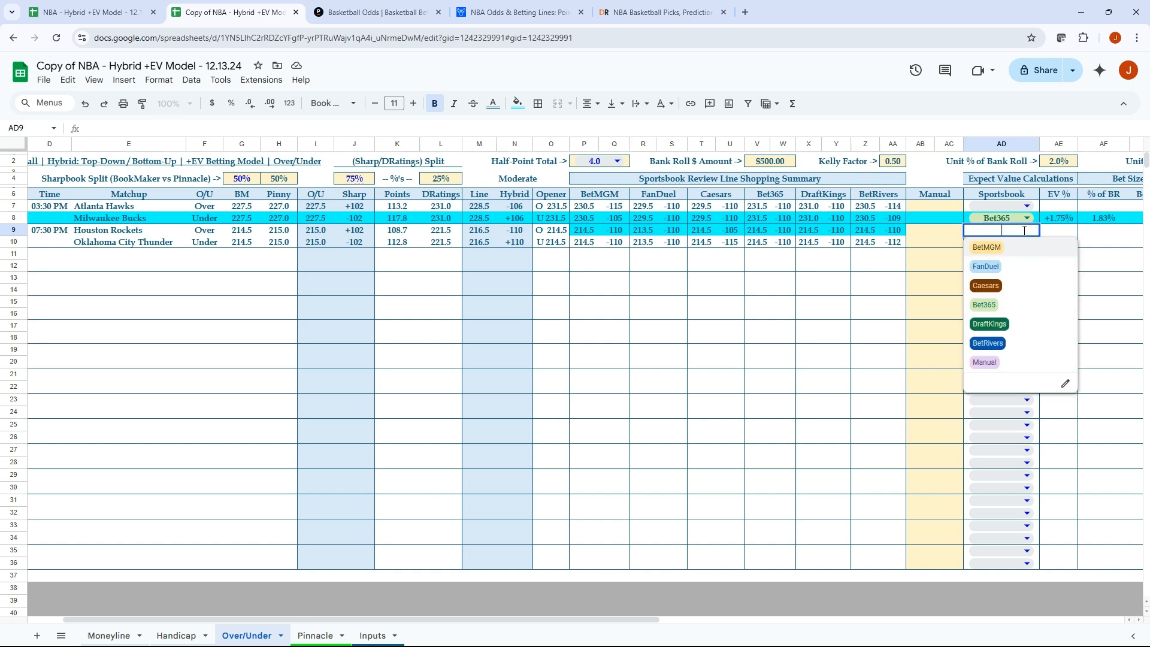
{"action": "left_click", "coordinate": [985, 266]}
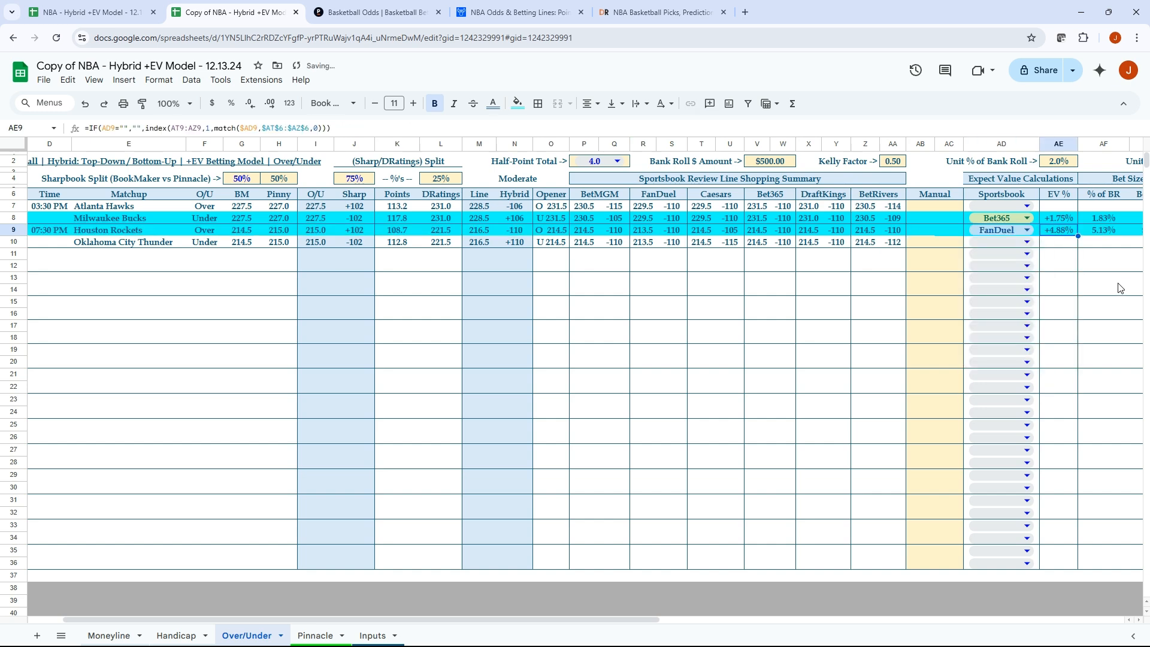
{"action": "scroll", "scroll_direction": "right", "scroll_amount": 3}
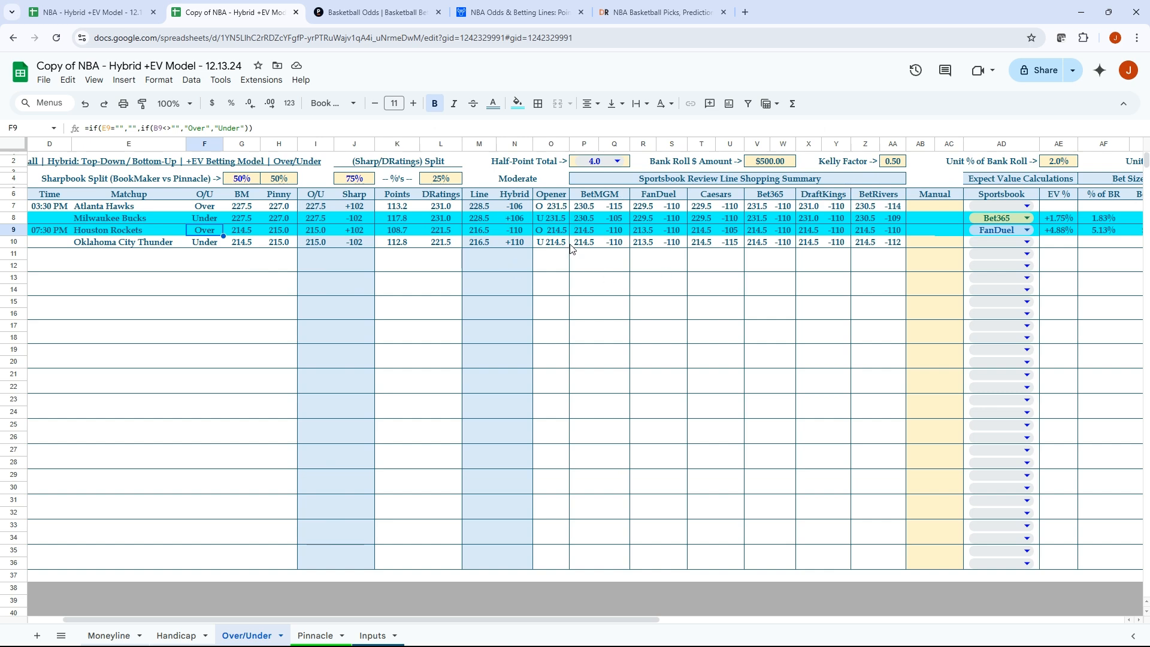
Review DRatings' Houston vs Oklahoma City Over/Under analysis, then return to the Over/Under sheet.
{"action": "left_click", "coordinate": [657, 12]}
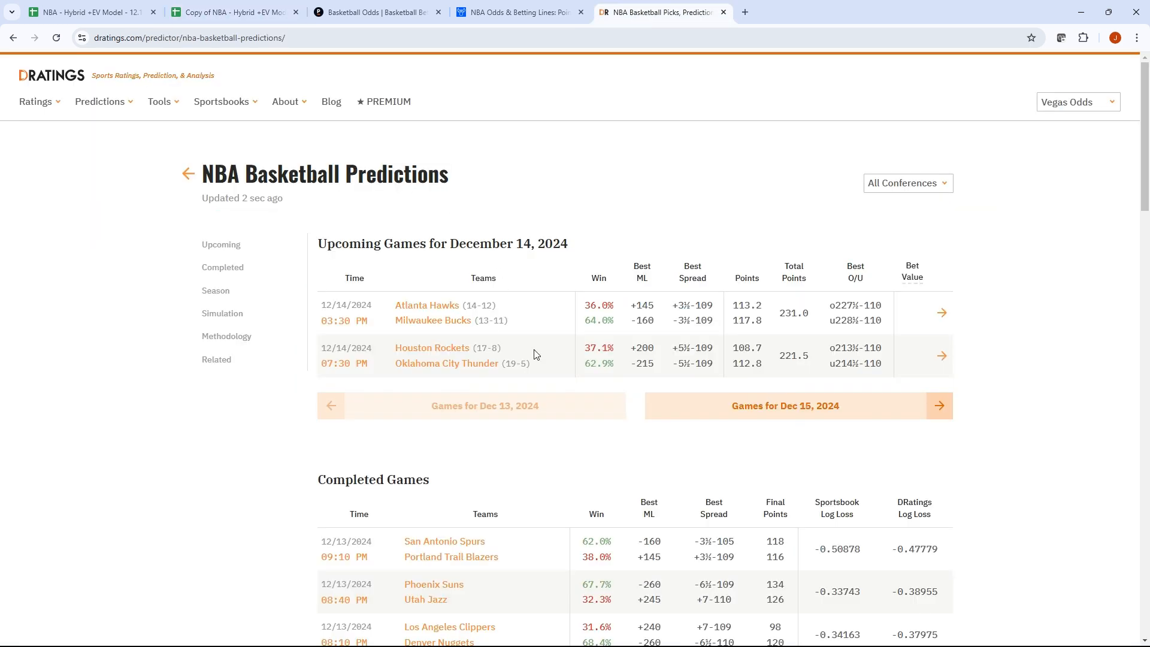
{"action": "mouse_move", "coordinate": [942, 362]}
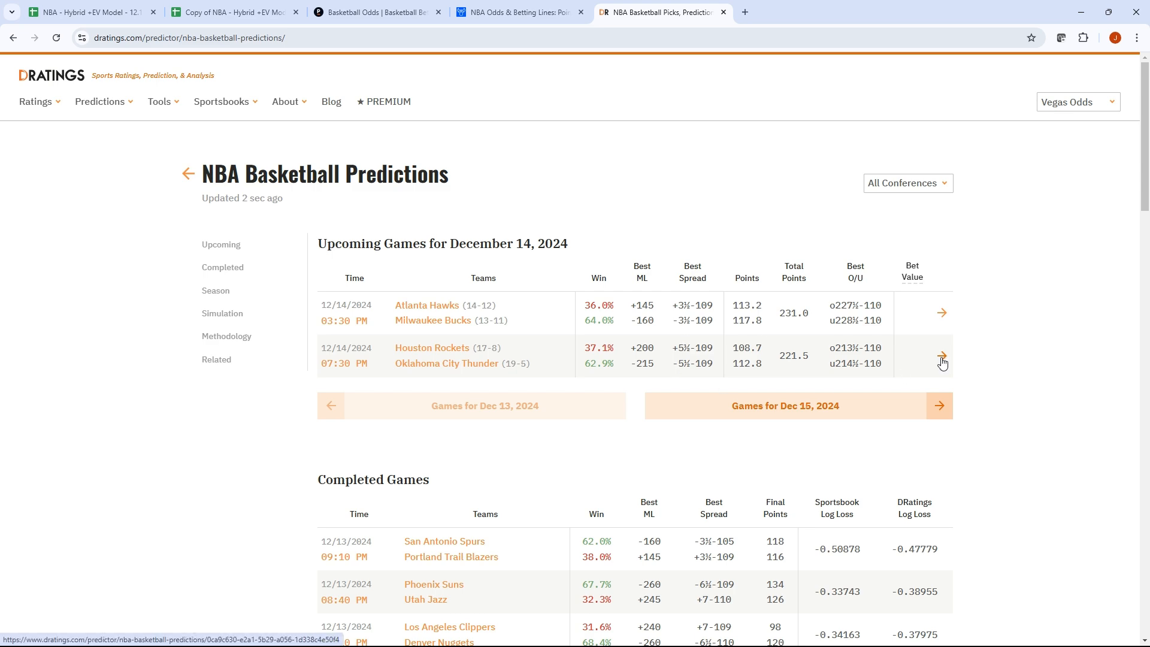
{"action": "left_click", "coordinate": [941, 358]}
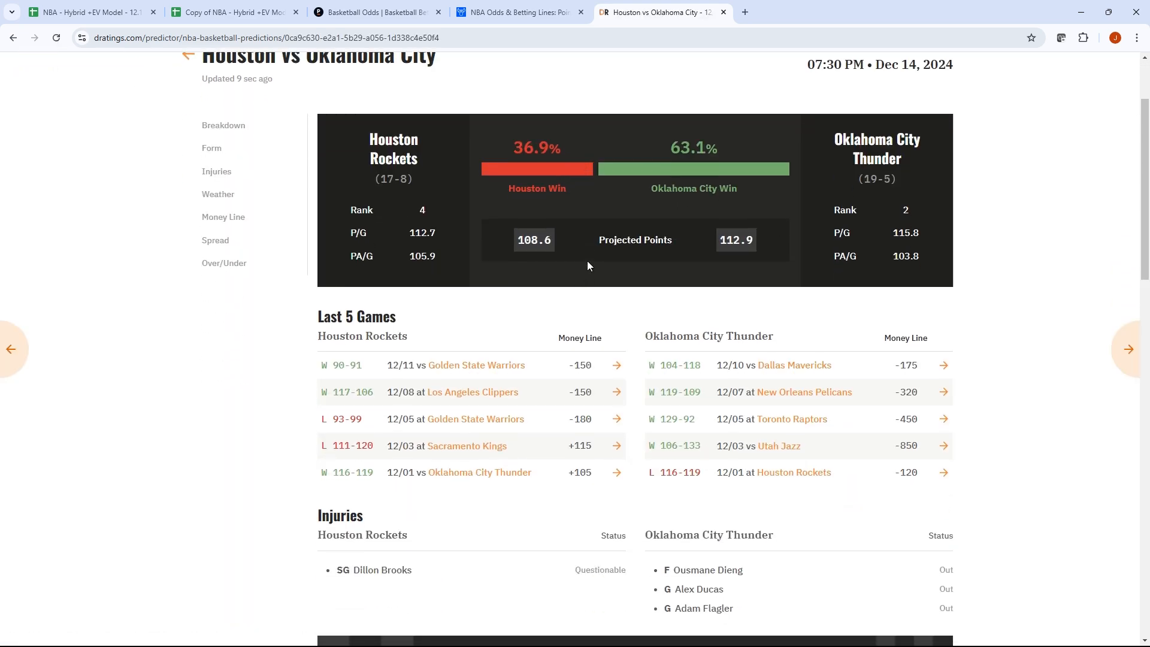
{"action": "scroll", "scroll_direction": "down", "scroll_amount": 3}
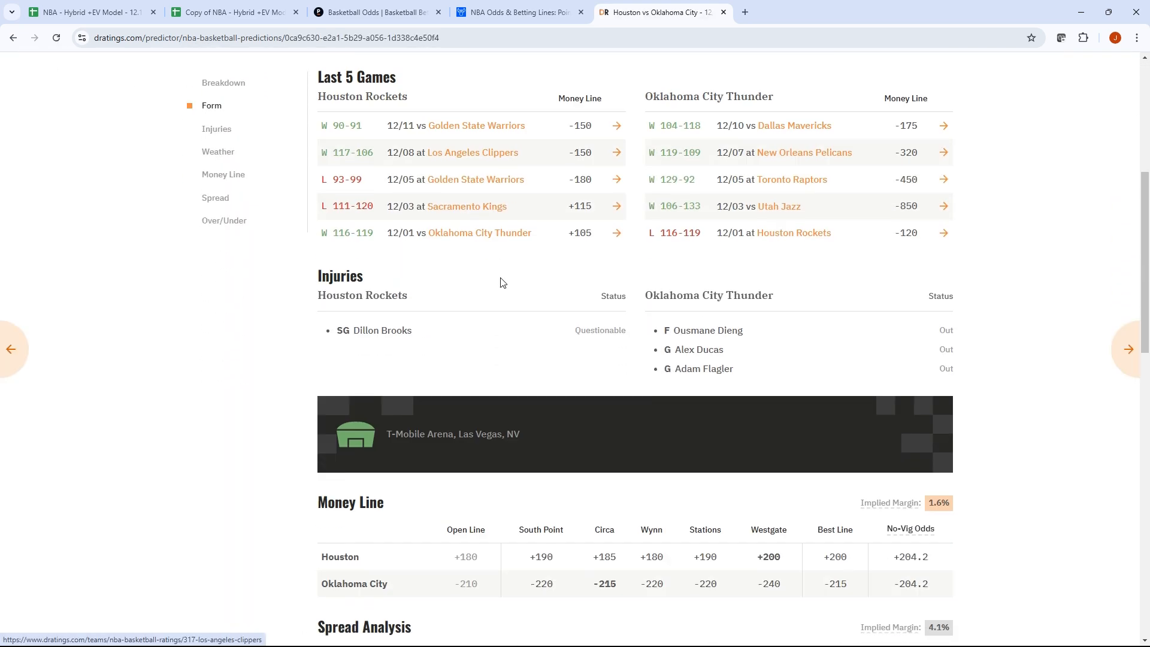
{"action": "scroll", "scroll_direction": "down", "scroll_amount": 3}
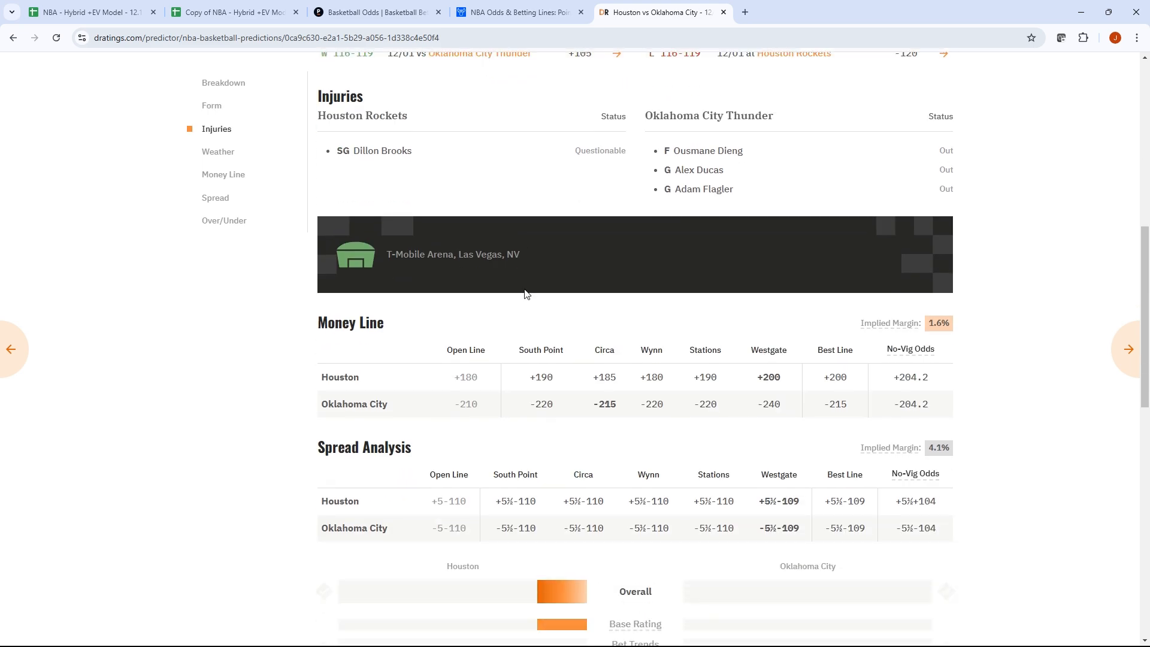
{"action": "scroll", "scroll_direction": "down", "scroll_amount": 3}
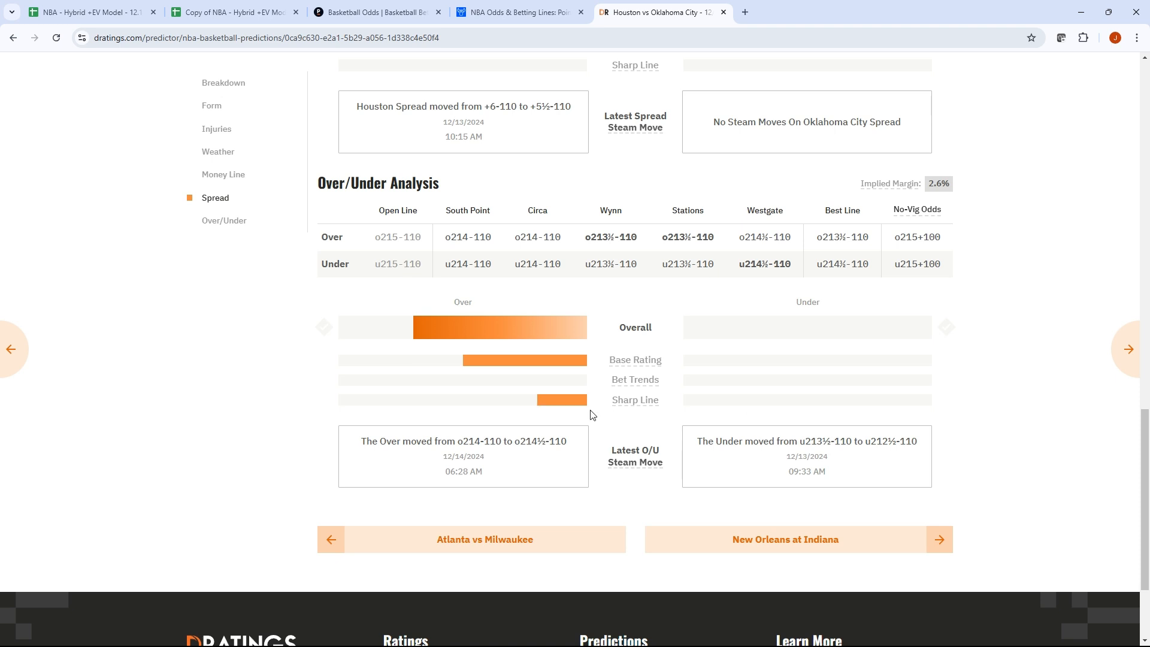
{"action": "mouse_move", "coordinate": [460, 301]}
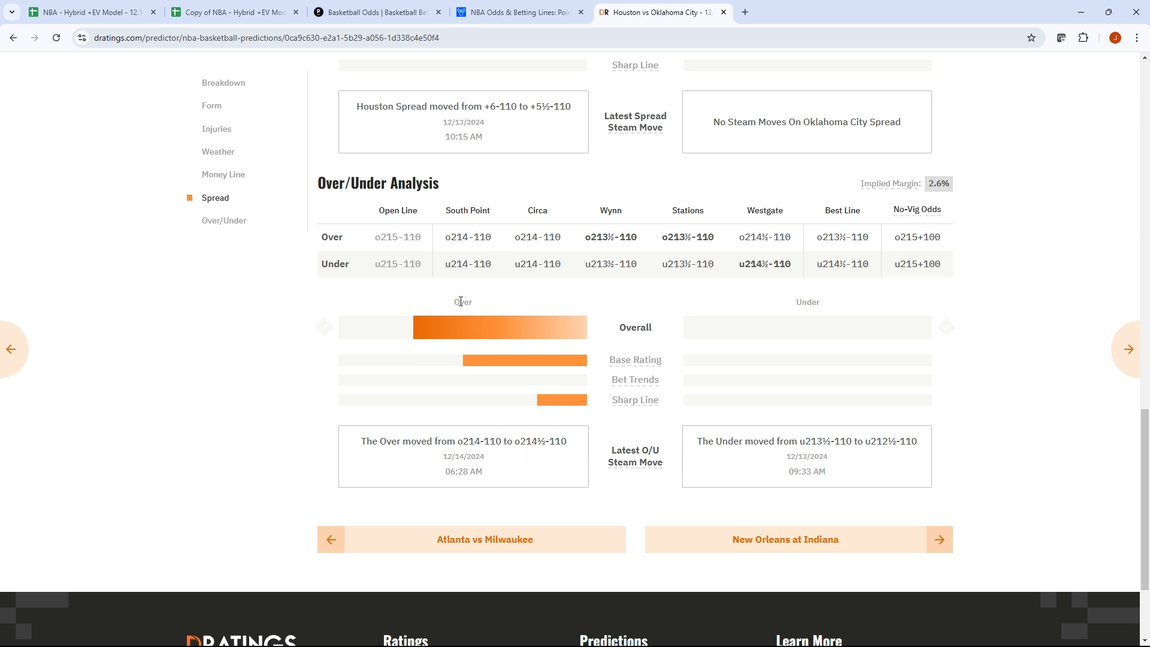
{"action": "mouse_move", "coordinate": [471, 232]}
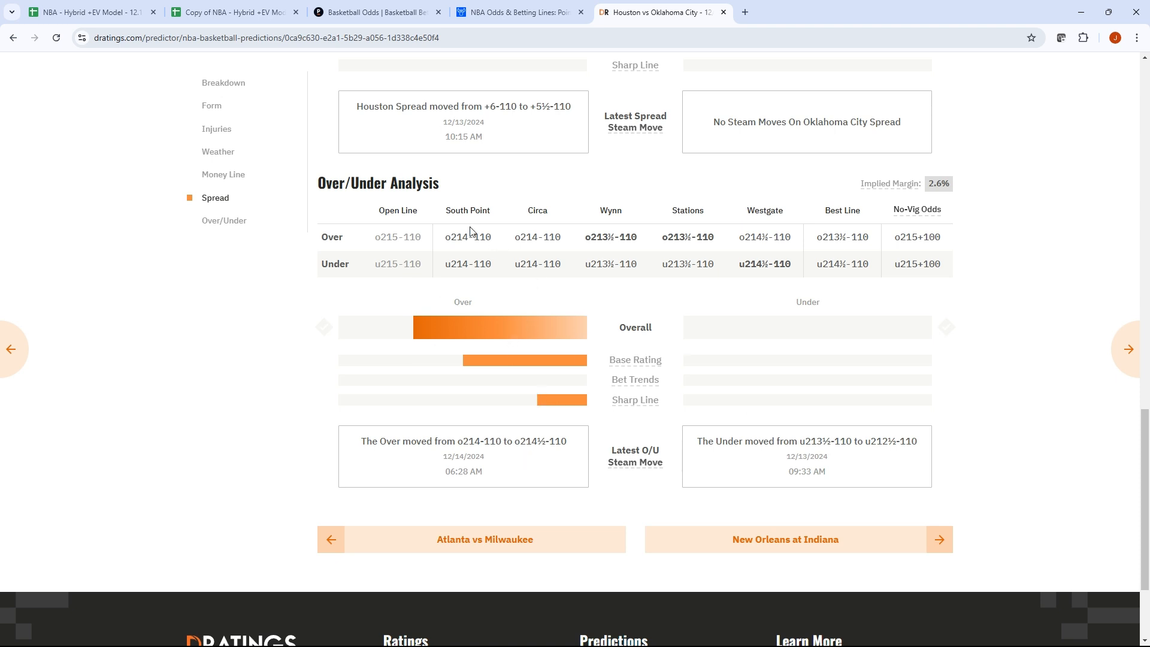
{"action": "mouse_move", "coordinate": [525, 334]}
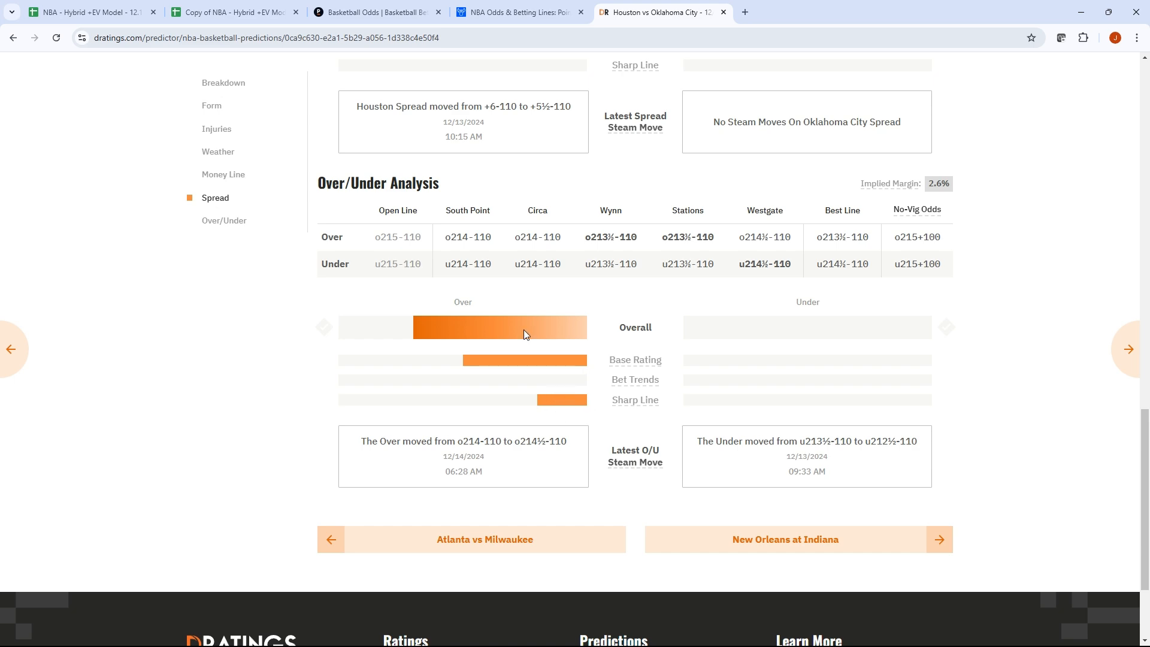
{"action": "left_click", "coordinate": [231, 12]}
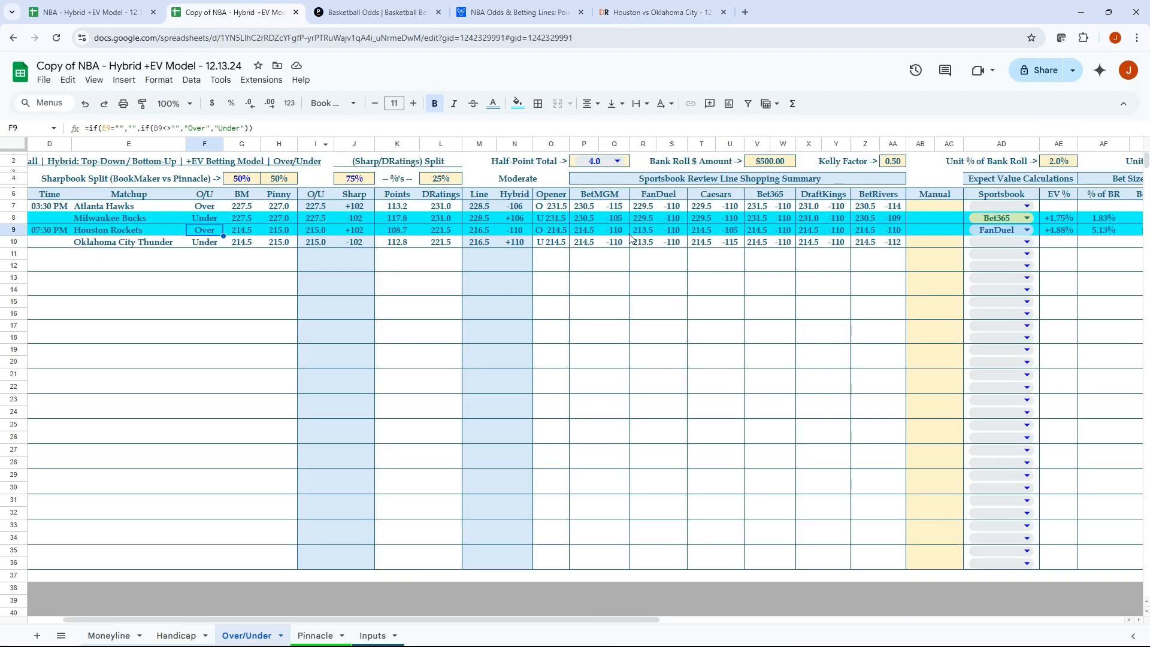
{"action": "left_click", "coordinate": [583, 230]}
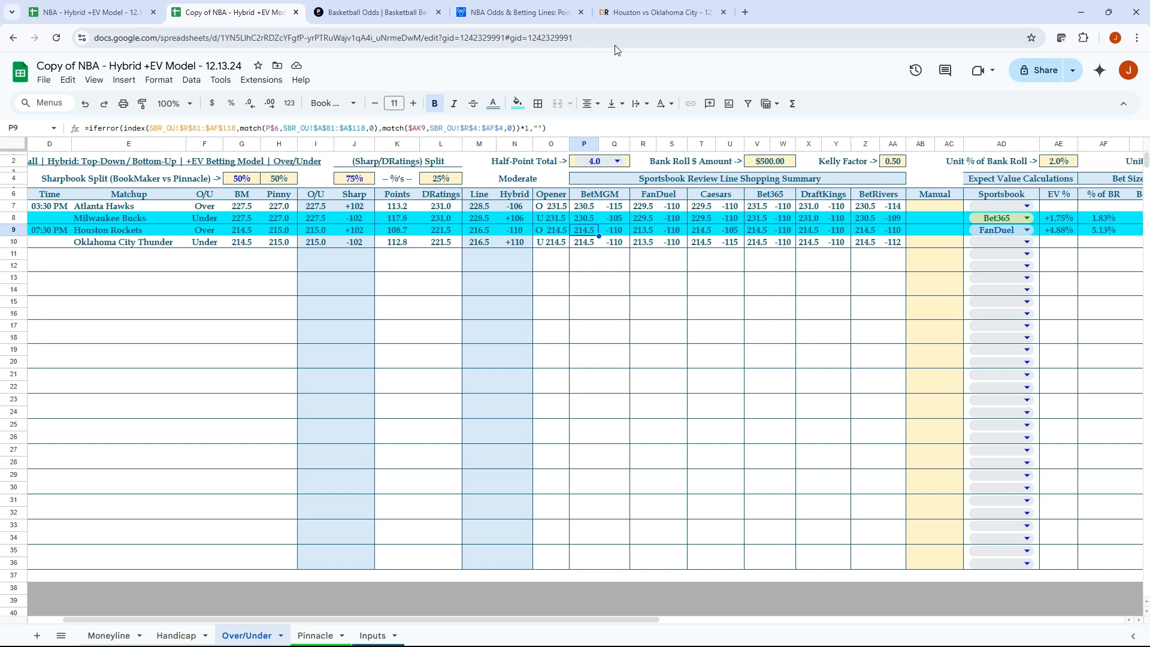
Recheck the DRatings Rockets–Thunder Over/Under bars before moving to Sportsbook Review.
{"action": "left_click", "coordinate": [656, 12]}
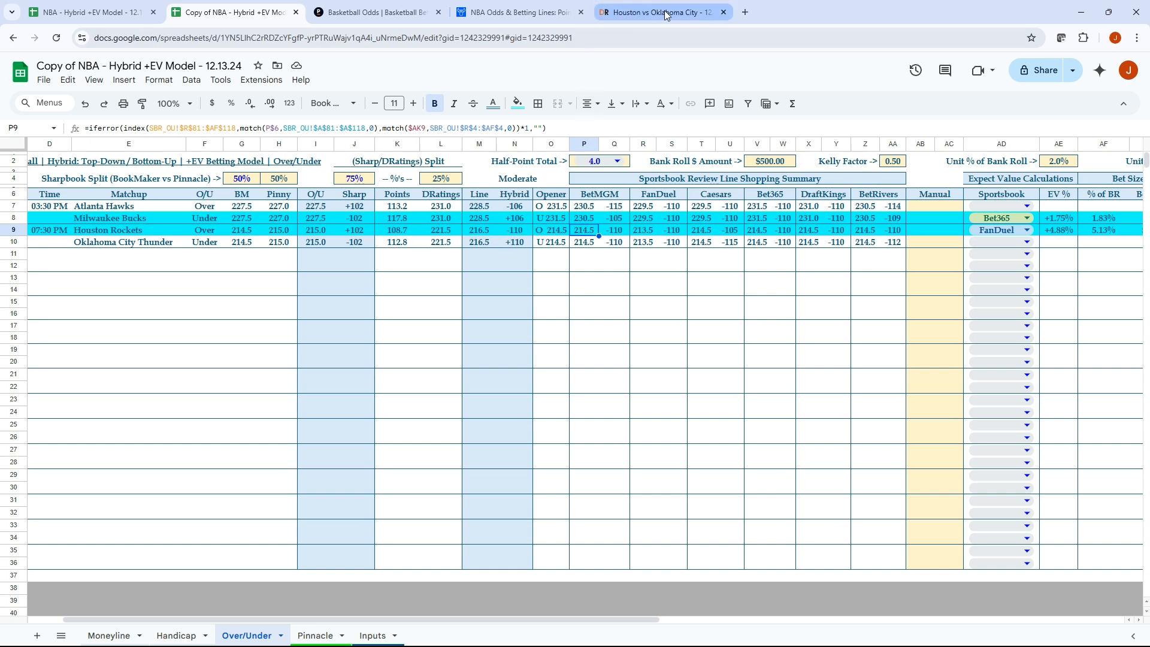
{"action": "left_click", "coordinate": [658, 12]}
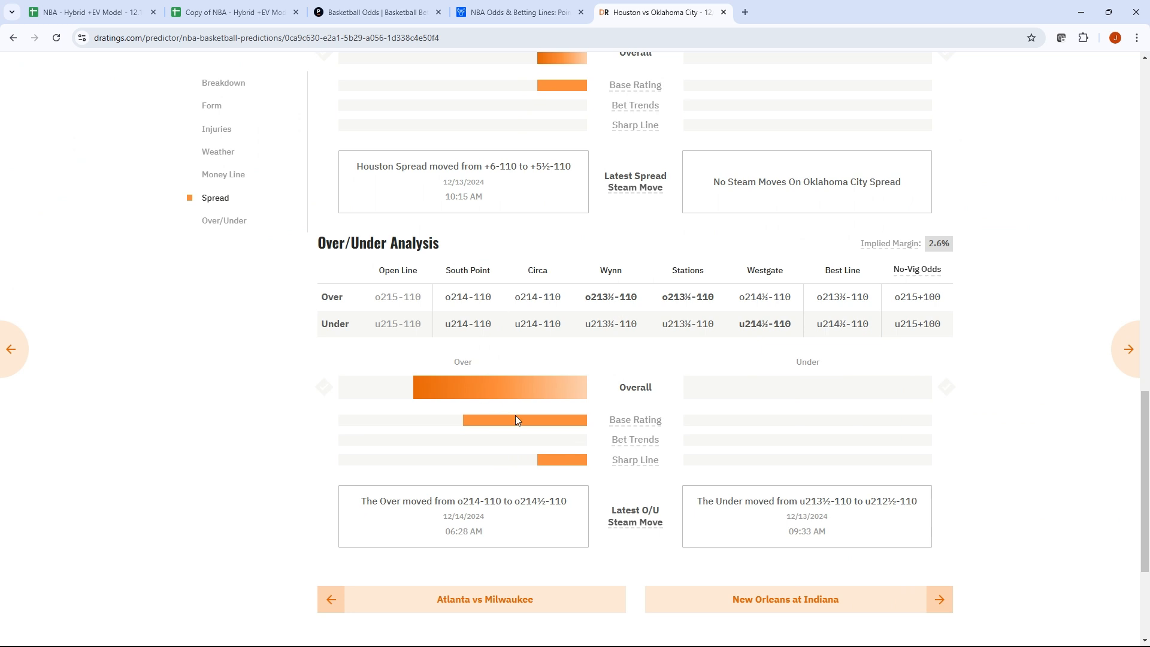
{"action": "mouse_move", "coordinate": [456, 381]}
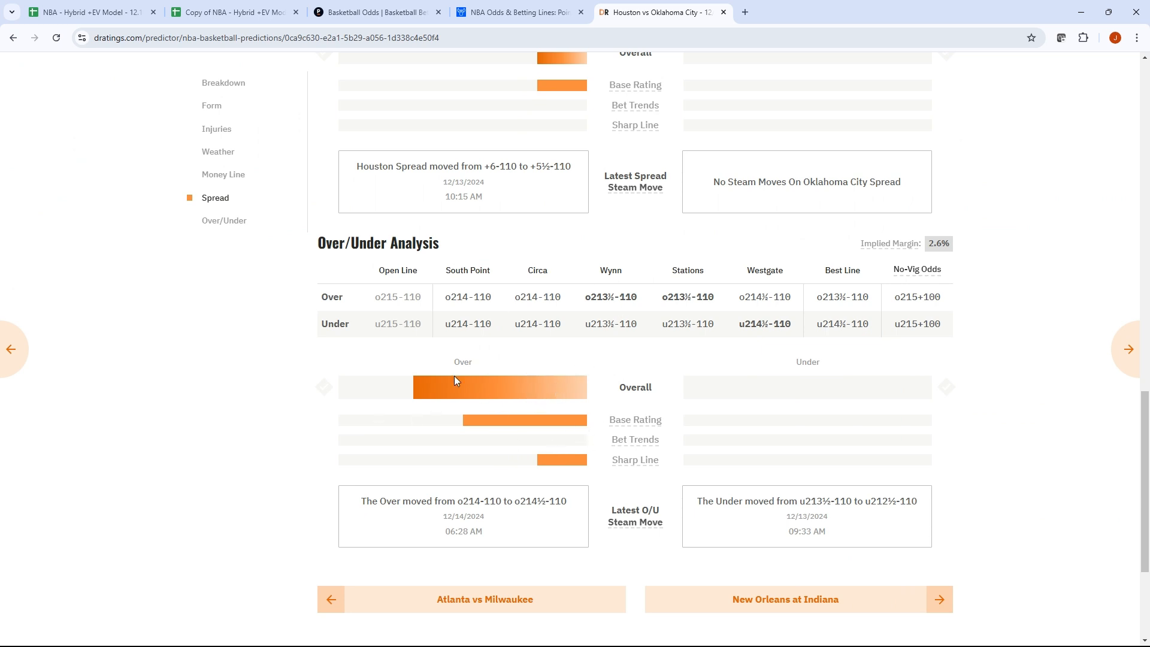
{"action": "mouse_move", "coordinate": [491, 418]}
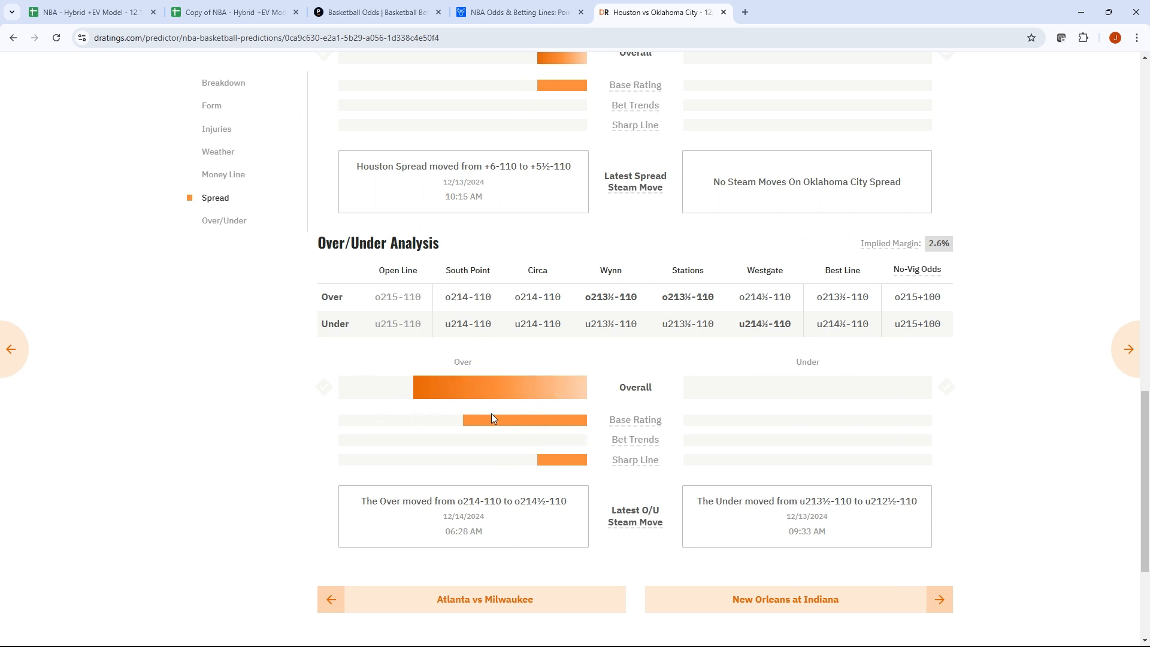
{"action": "scroll", "scroll_direction": "down", "scroll_amount": 3}
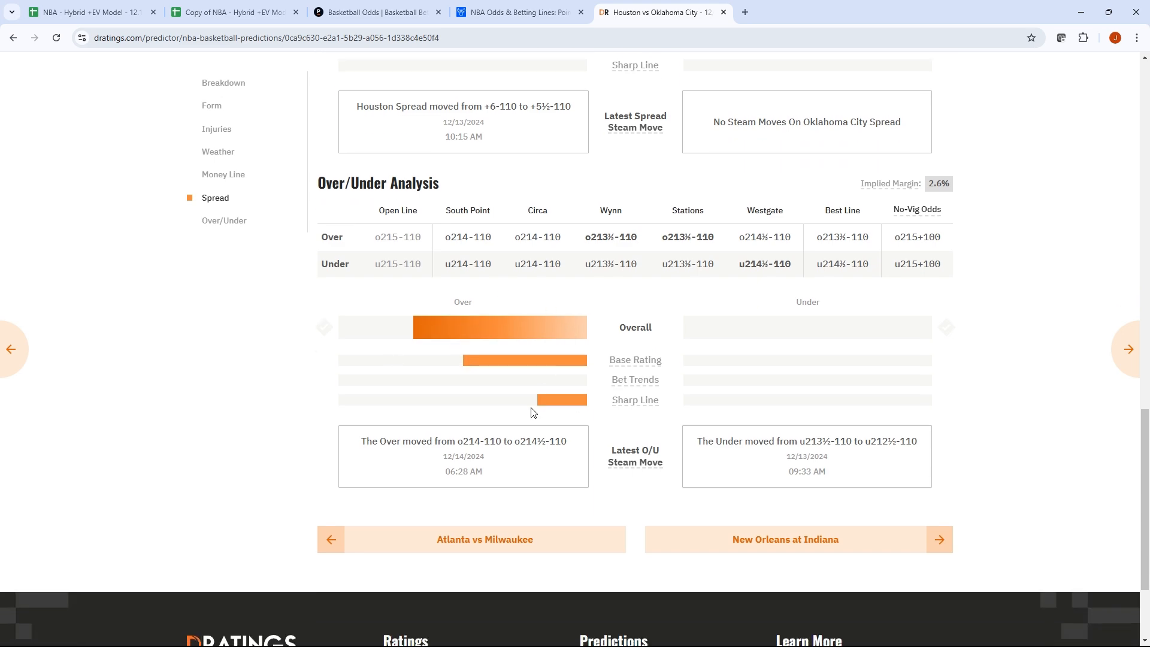
{"action": "scroll", "scroll_direction": "up", "scroll_amount": 3}
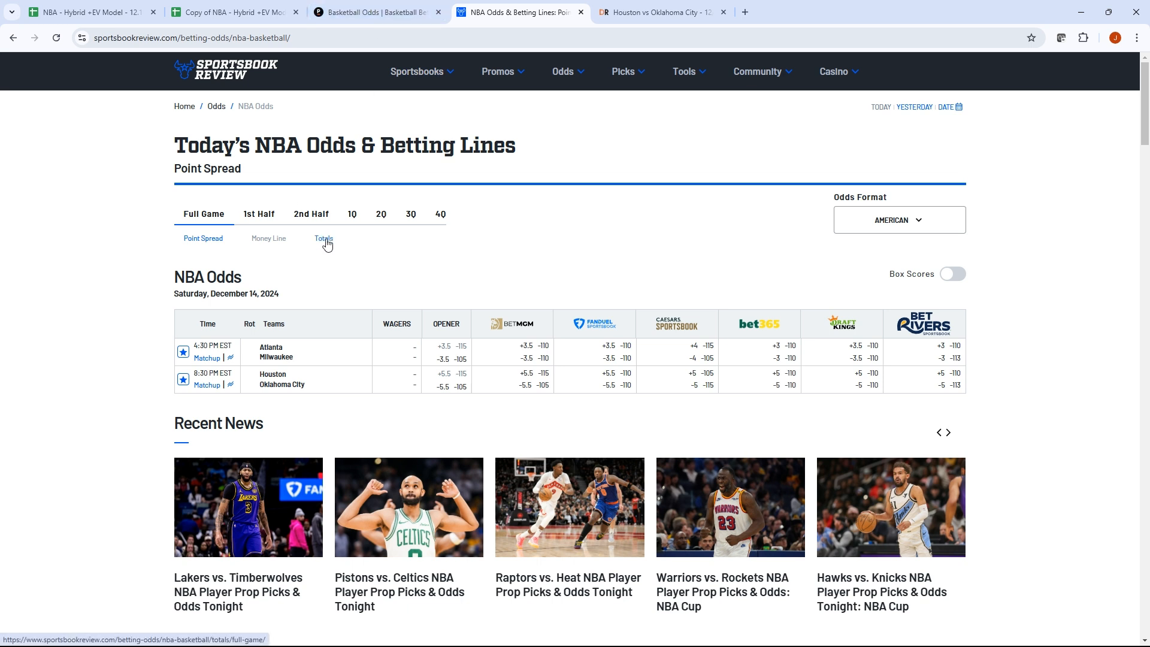
Compare bet365 and Caesars totals line history for Rockets vs Thunder, then return to the spreadsheet.
{"action": "left_click", "coordinate": [323, 239]}
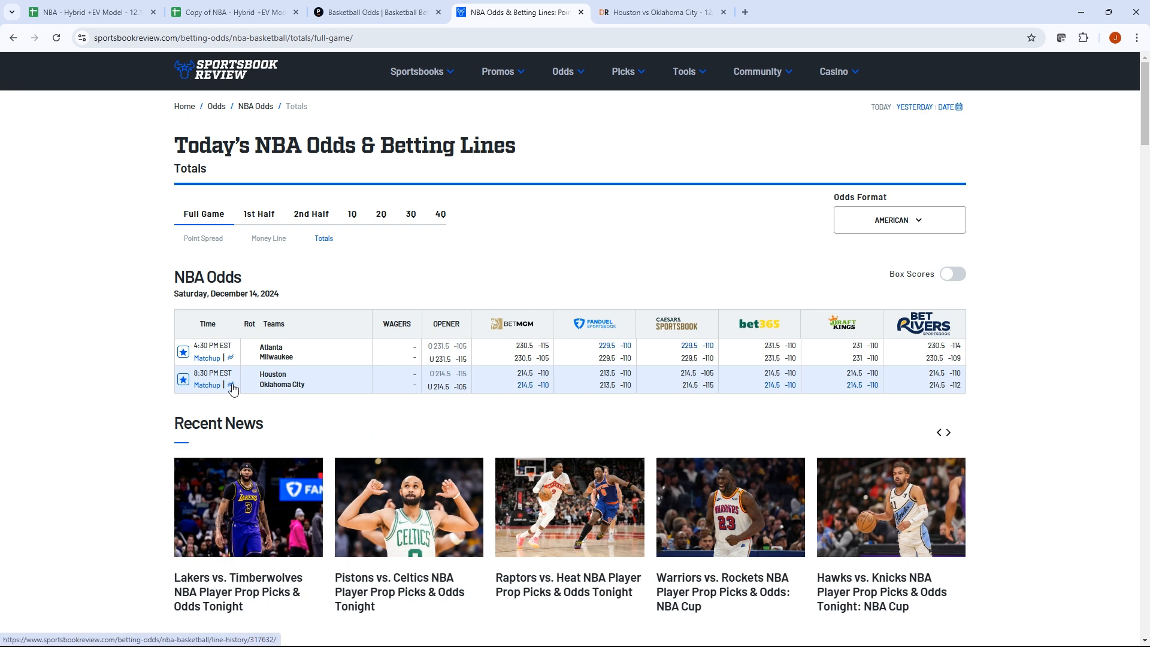
{"action": "left_click", "coordinate": [232, 384]}
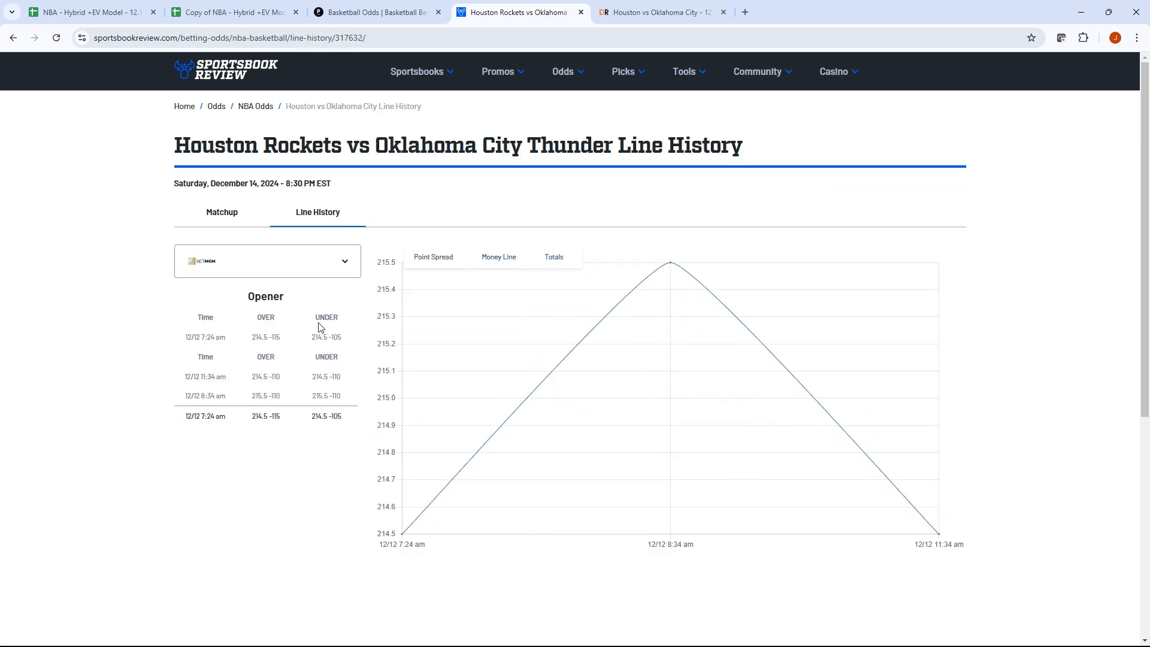
{"action": "mouse_move", "coordinate": [346, 327]}
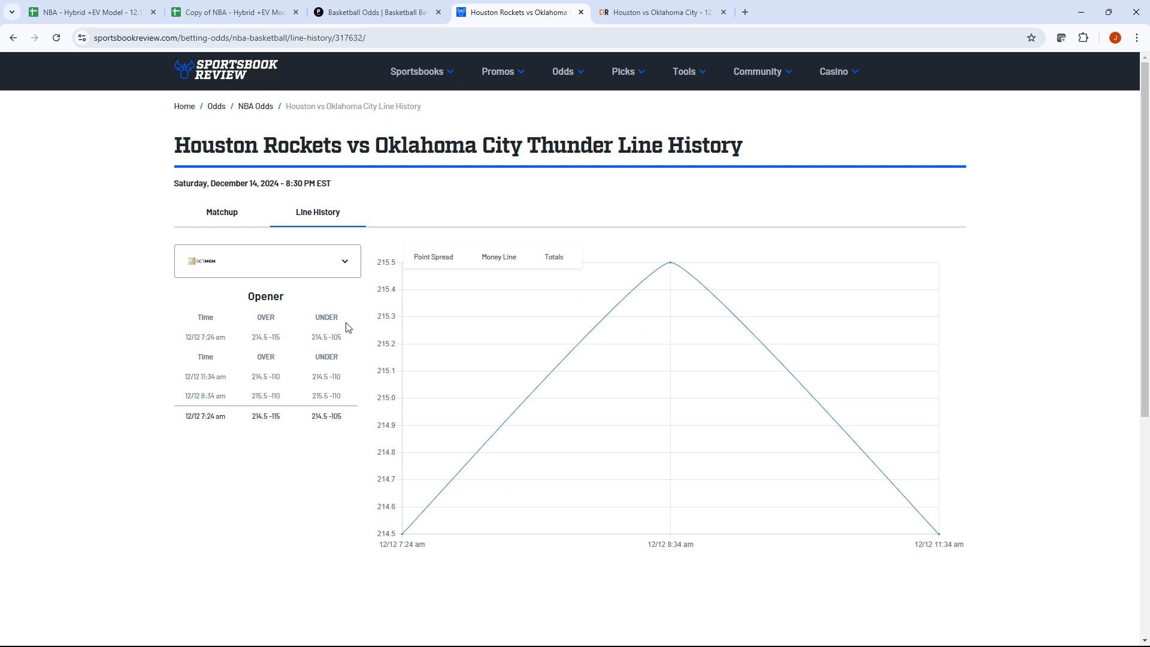
{"action": "mouse_move", "coordinate": [841, 438]}
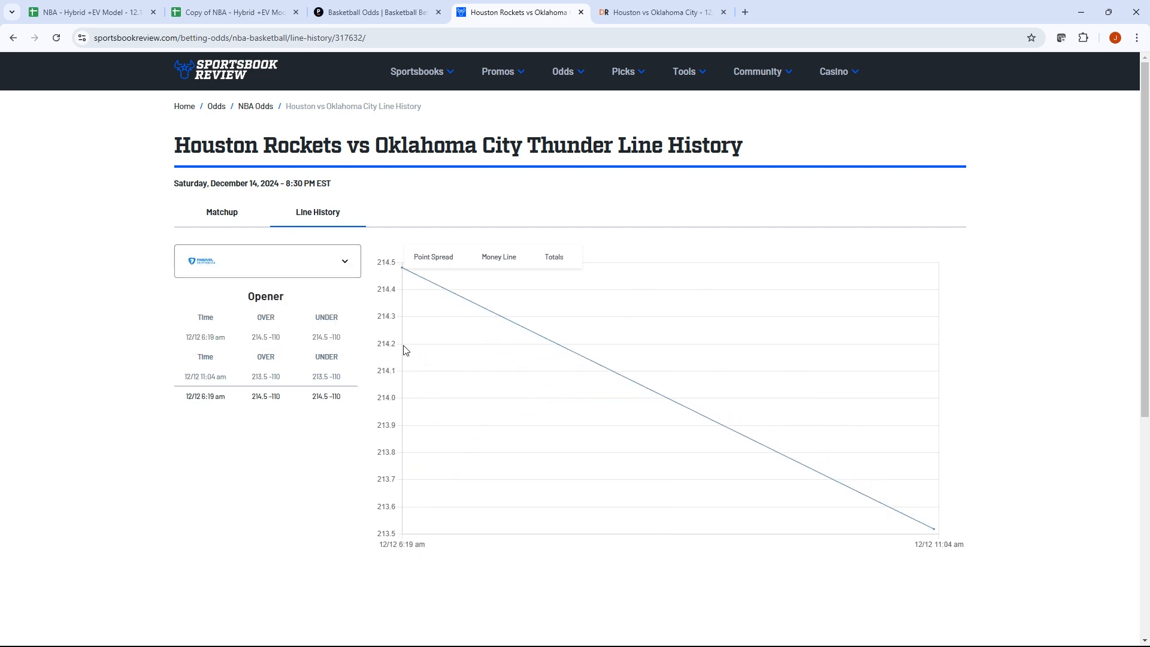
{"action": "mouse_move", "coordinate": [432, 272]}
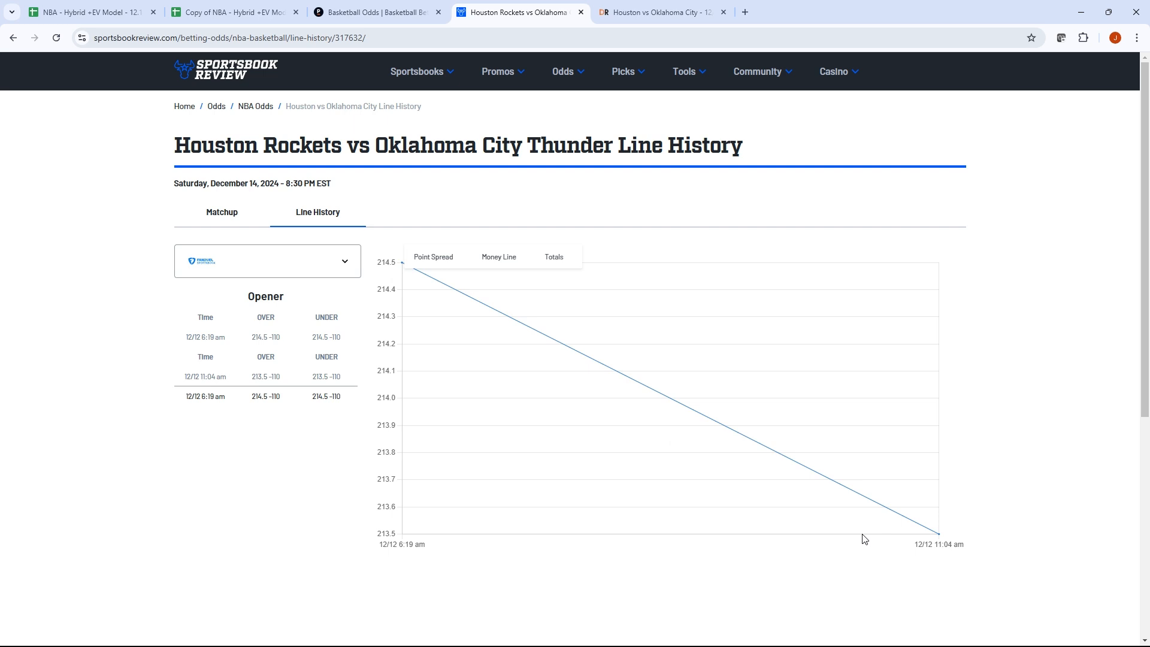
{"action": "left_click", "coordinate": [267, 260]}
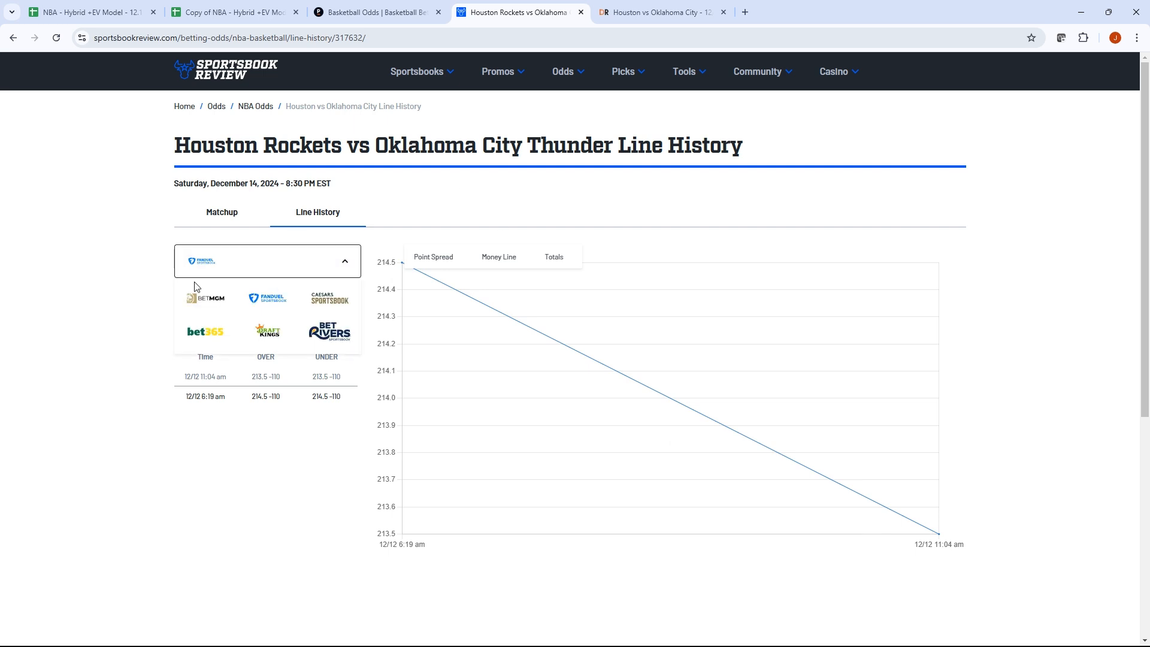
{"action": "left_click", "coordinate": [205, 331]}
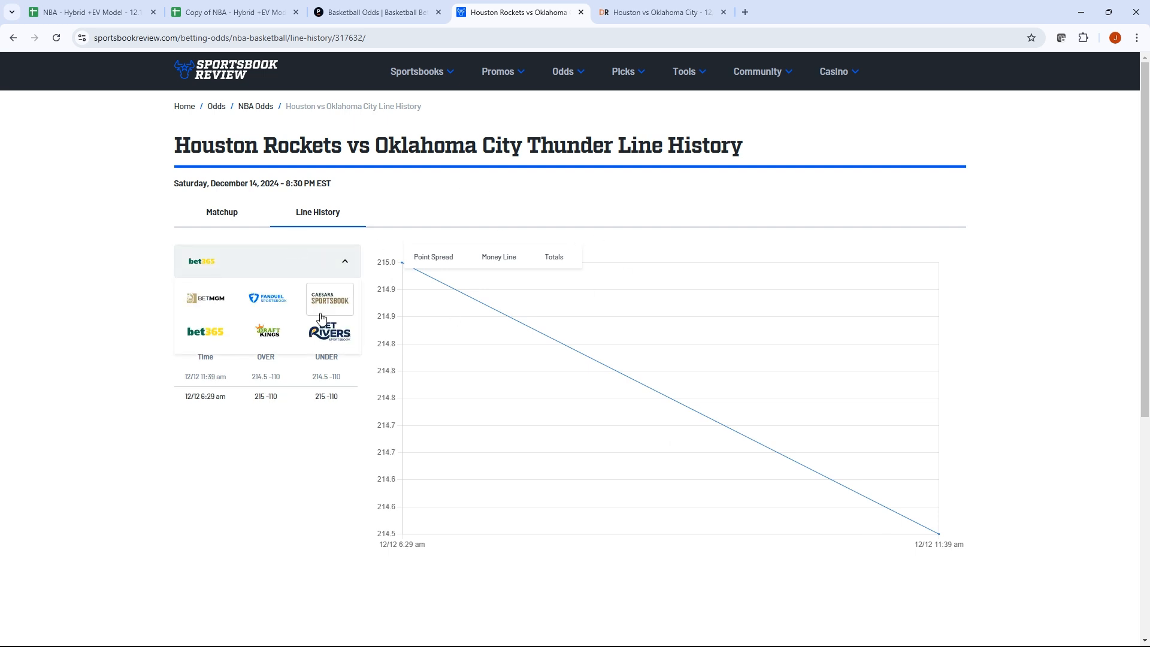
{"action": "left_click", "coordinate": [329, 299]}
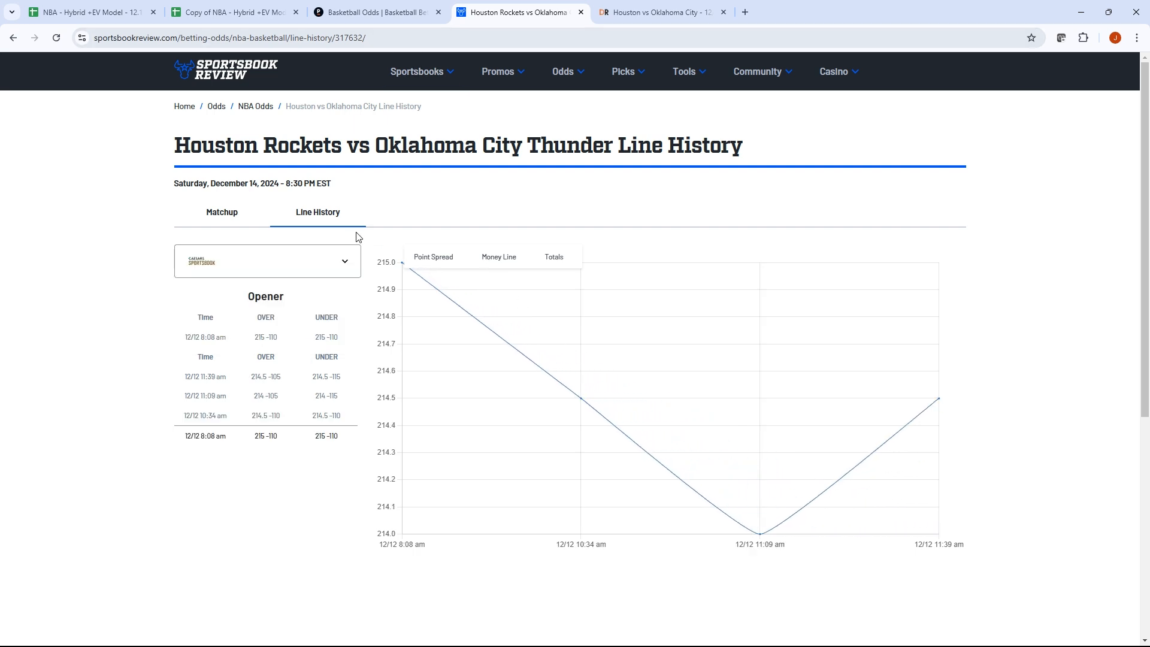
{"action": "mouse_move", "coordinate": [731, 485]}
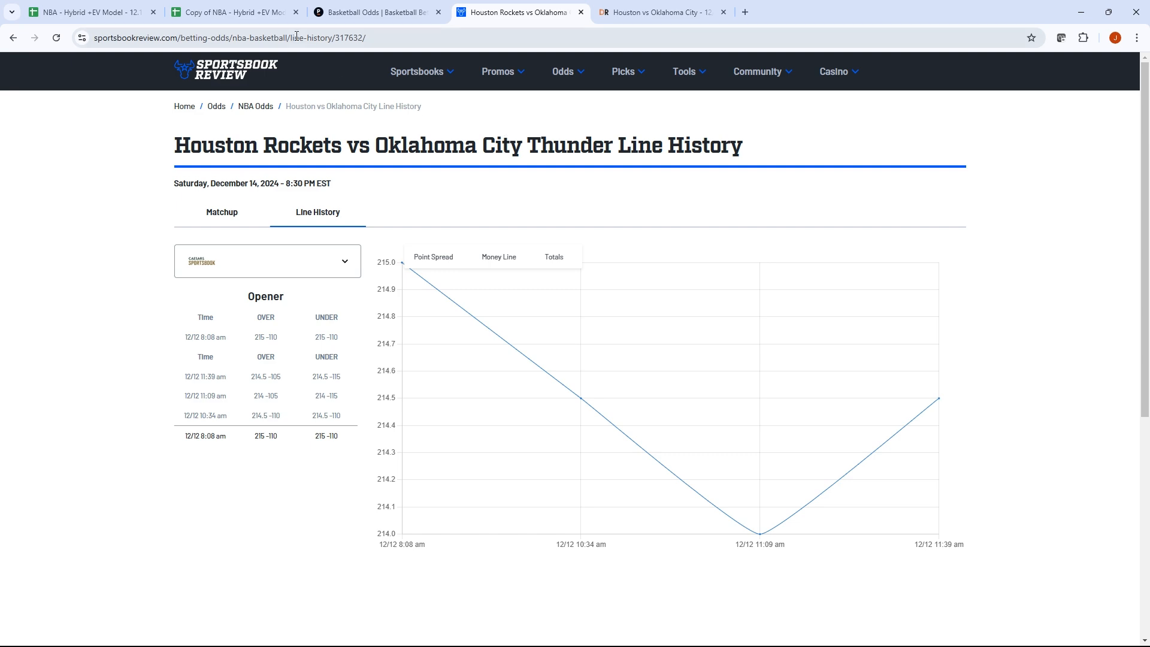
{"action": "left_click", "coordinate": [231, 12]}
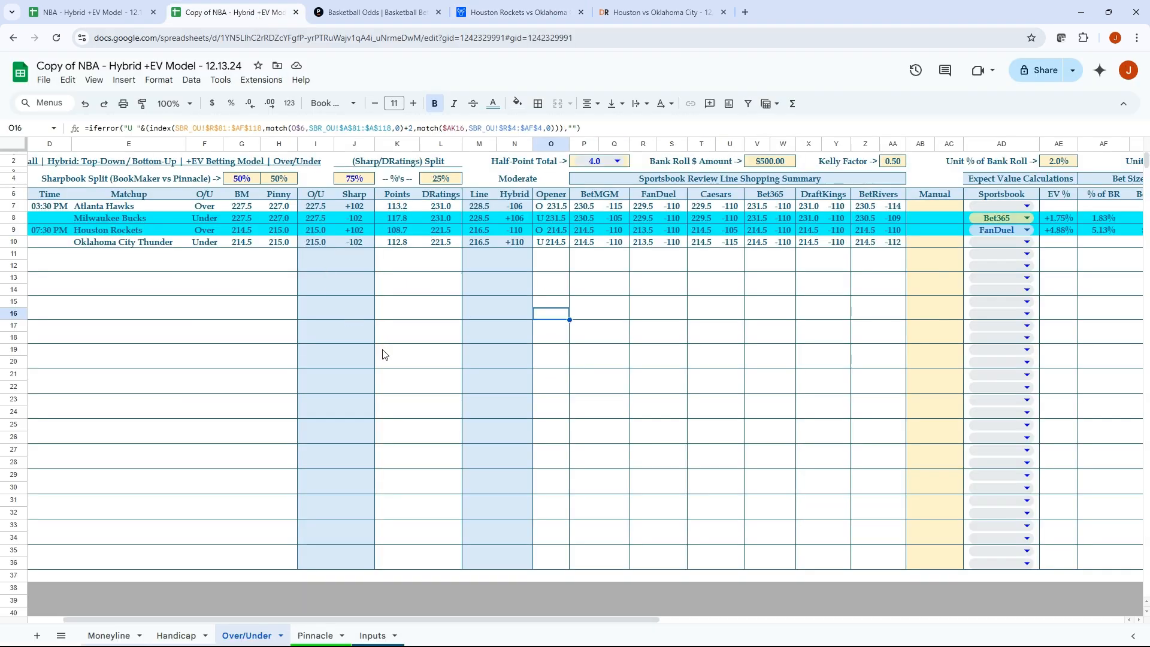
{"action": "left_click", "coordinate": [315, 635]}
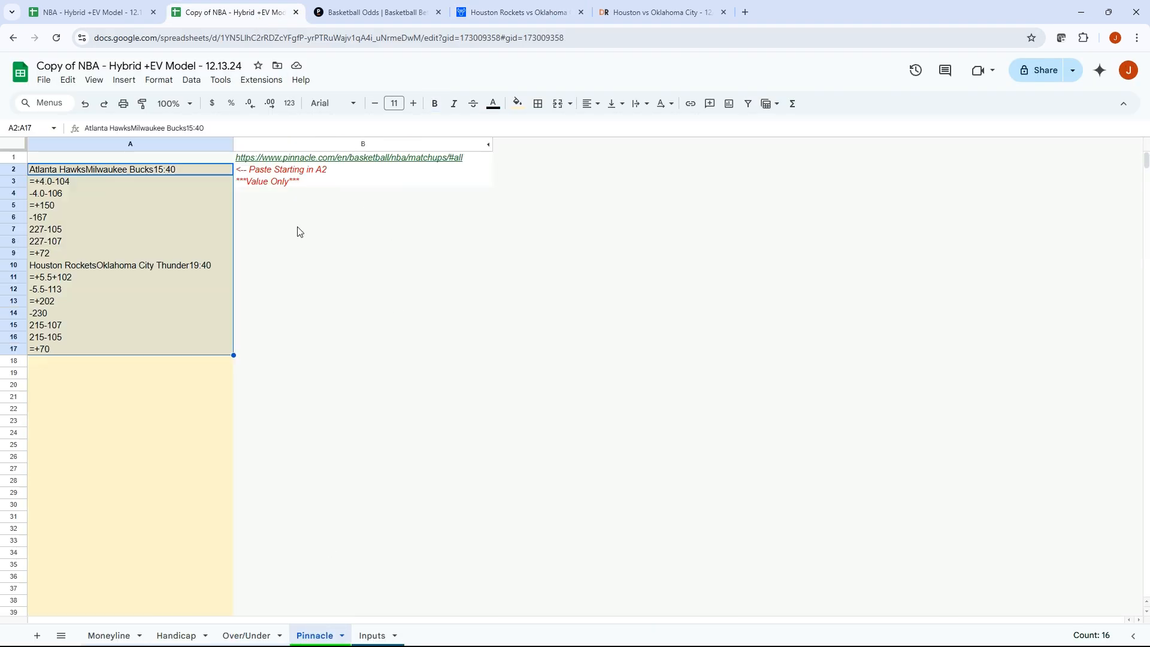
{"action": "left_click", "coordinate": [245, 635]}
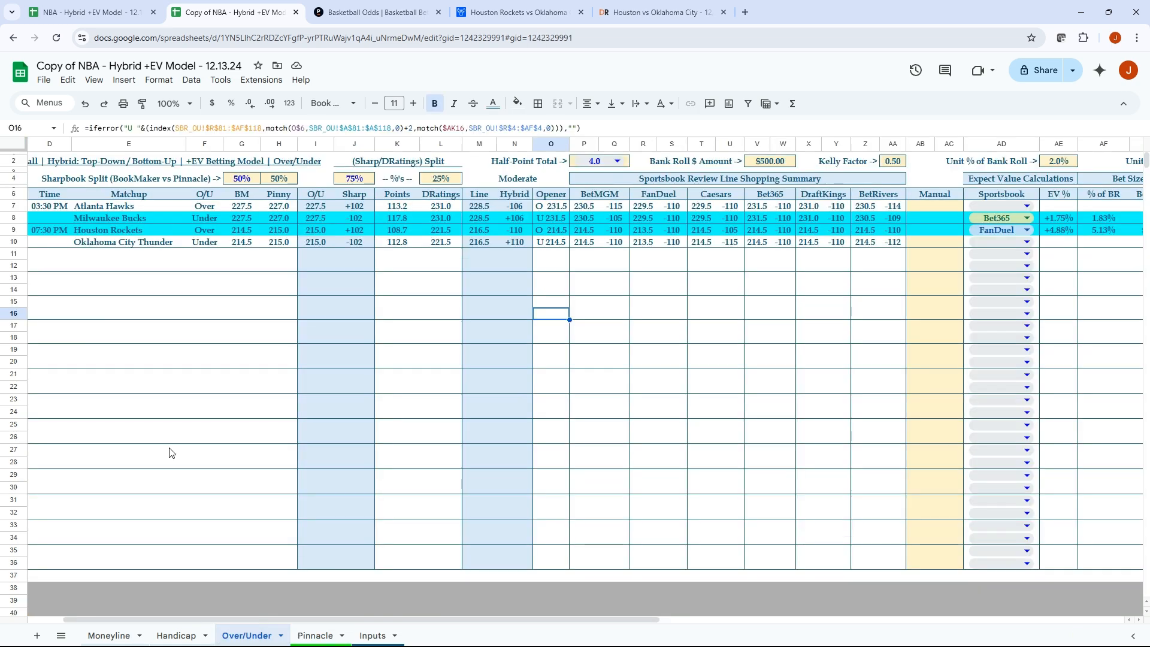
{"action": "left_click", "coordinate": [241, 177]}
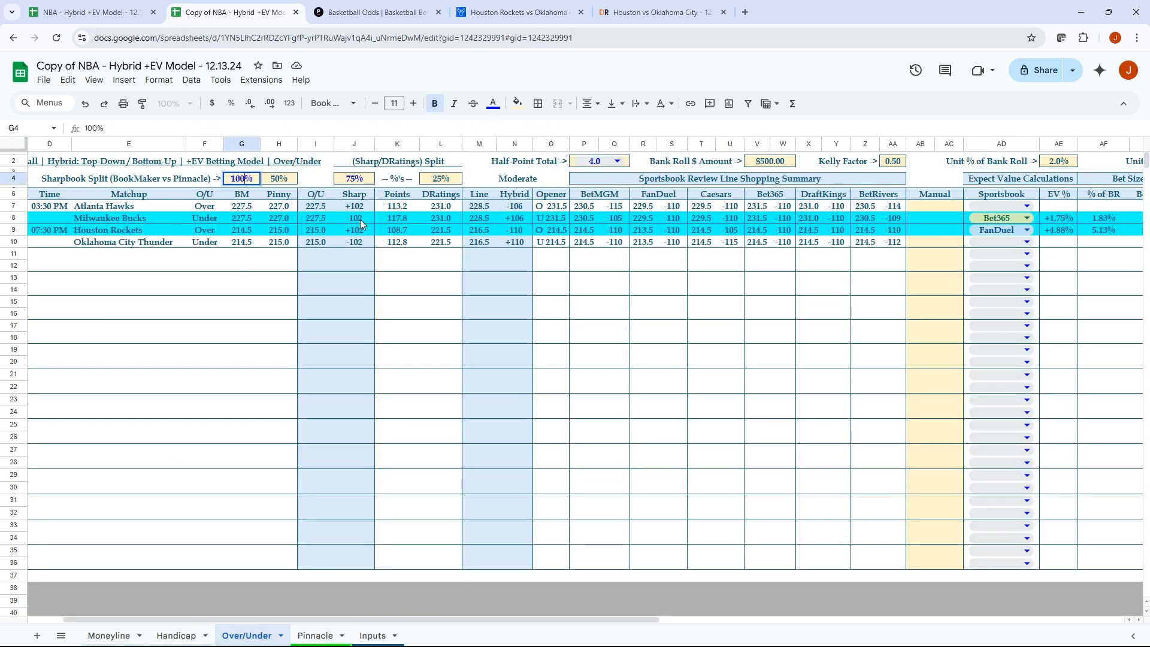
{"action": "type", "text": "0%"}
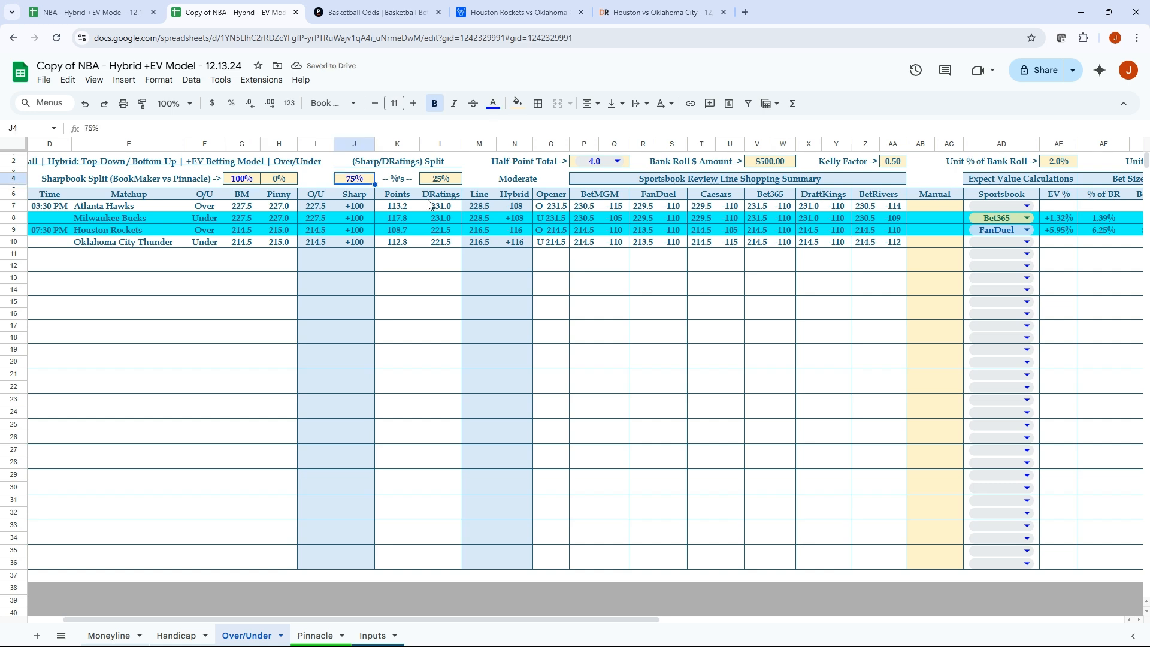
{"action": "type", "text": "100%"}
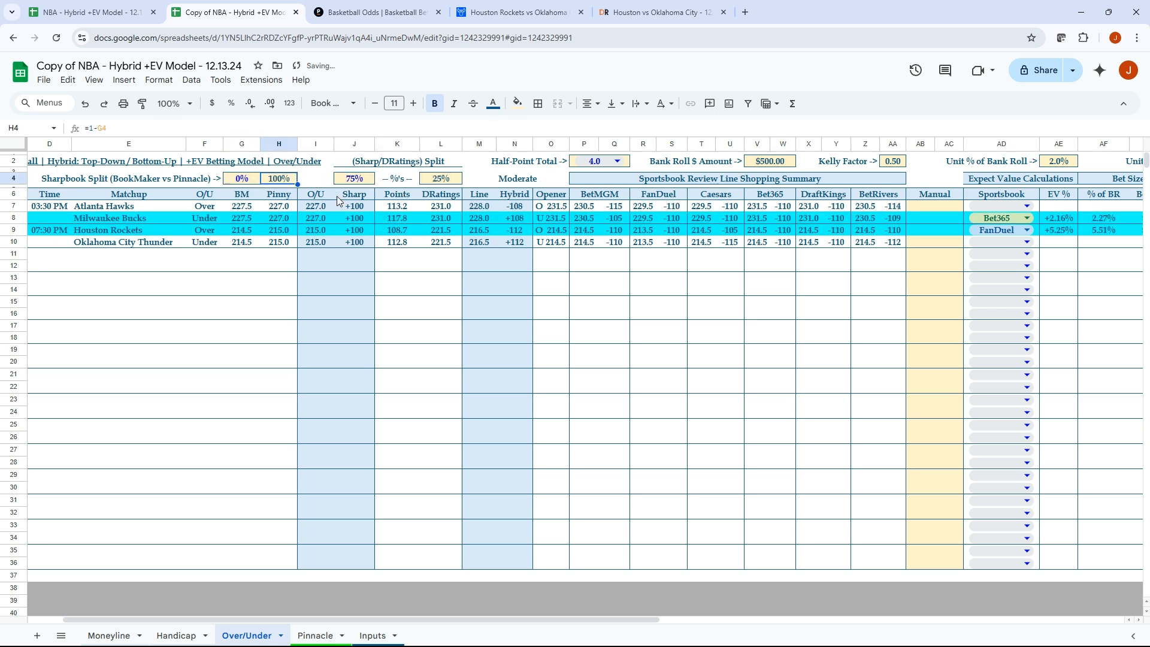
{"action": "left_click", "coordinate": [354, 178]}
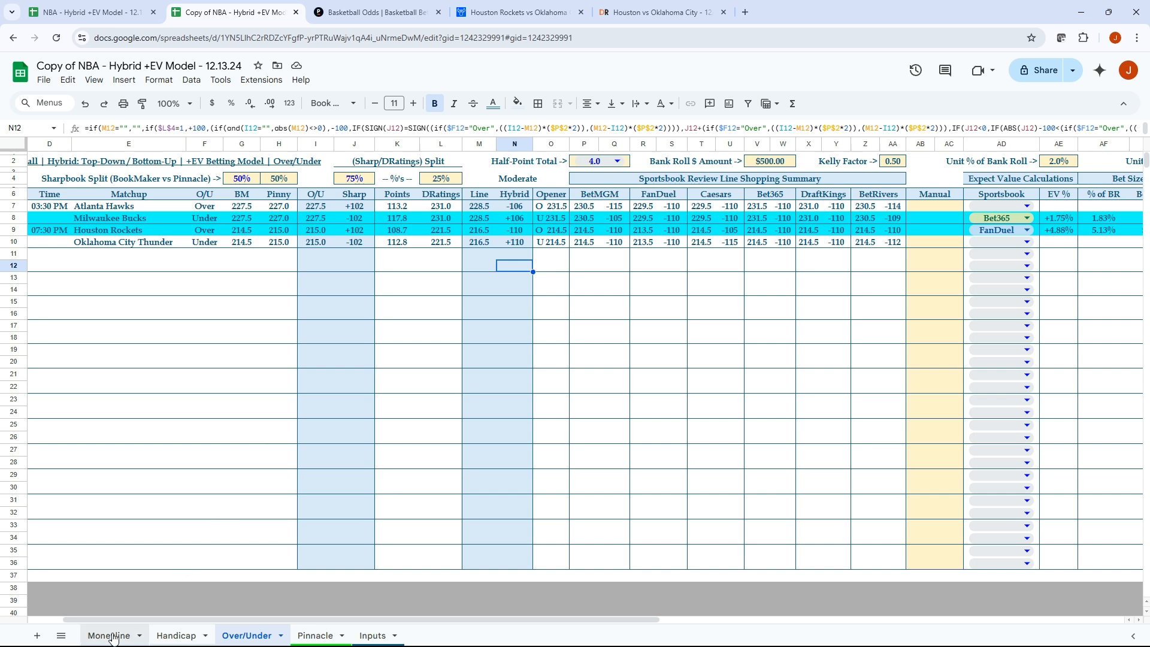
Switch to the Moneyline sheet showing both games' odds and win percentages.
{"action": "left_click", "coordinate": [109, 634]}
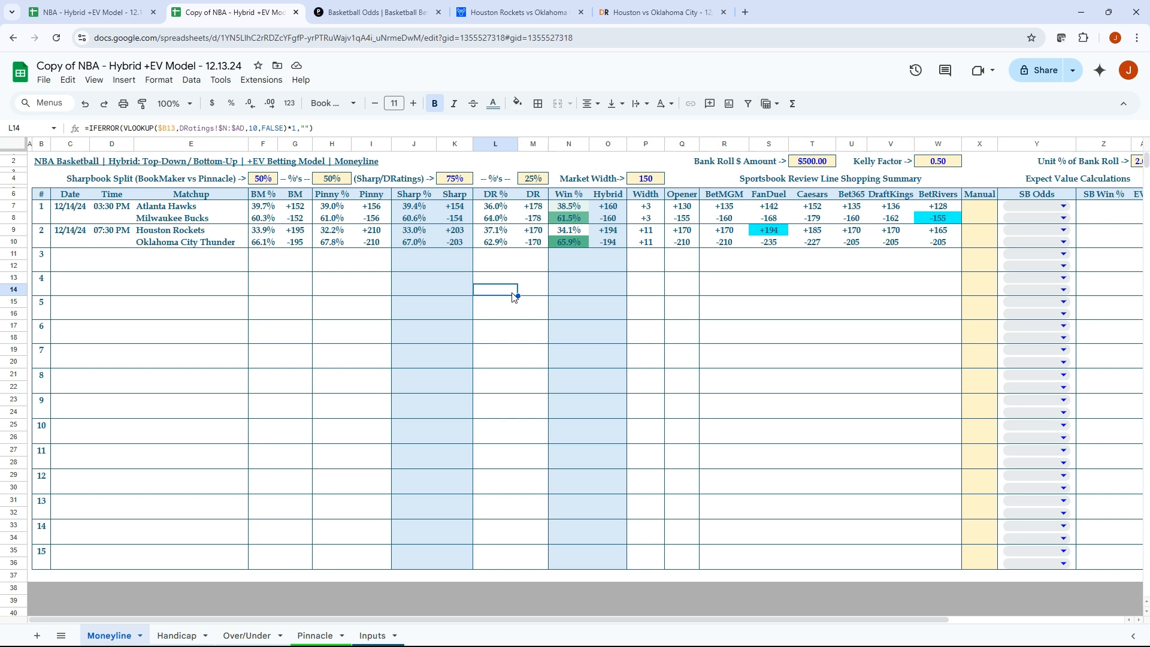
{"action": "mouse_move", "coordinate": [387, 280]}
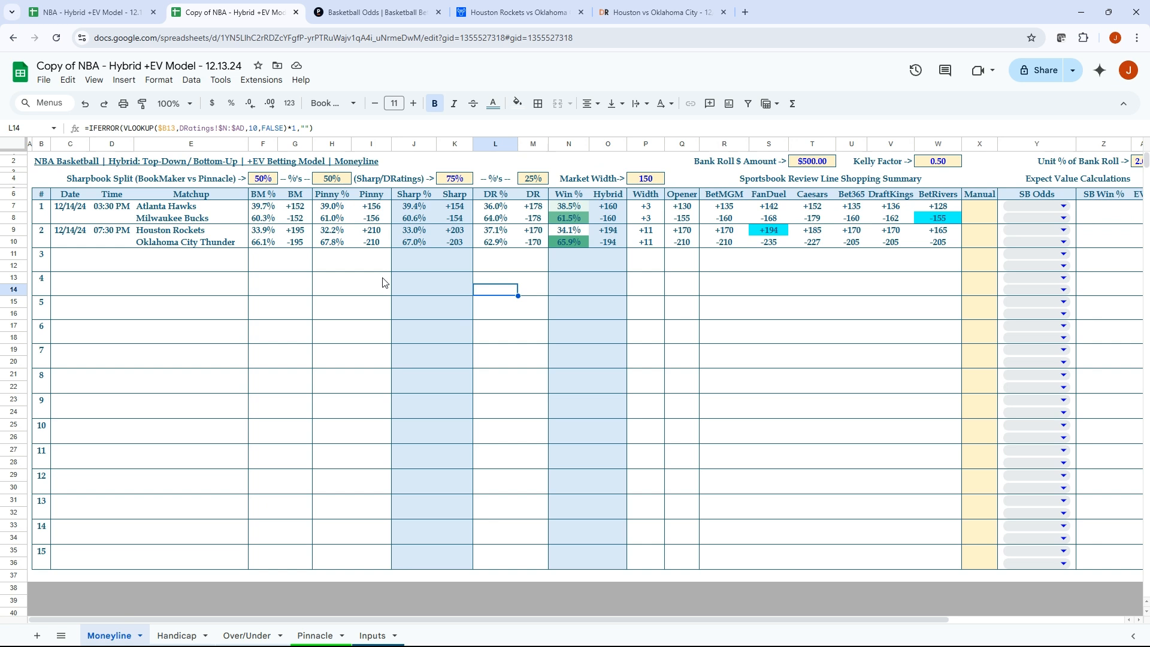
{"action": "mouse_move", "coordinate": [371, 295]}
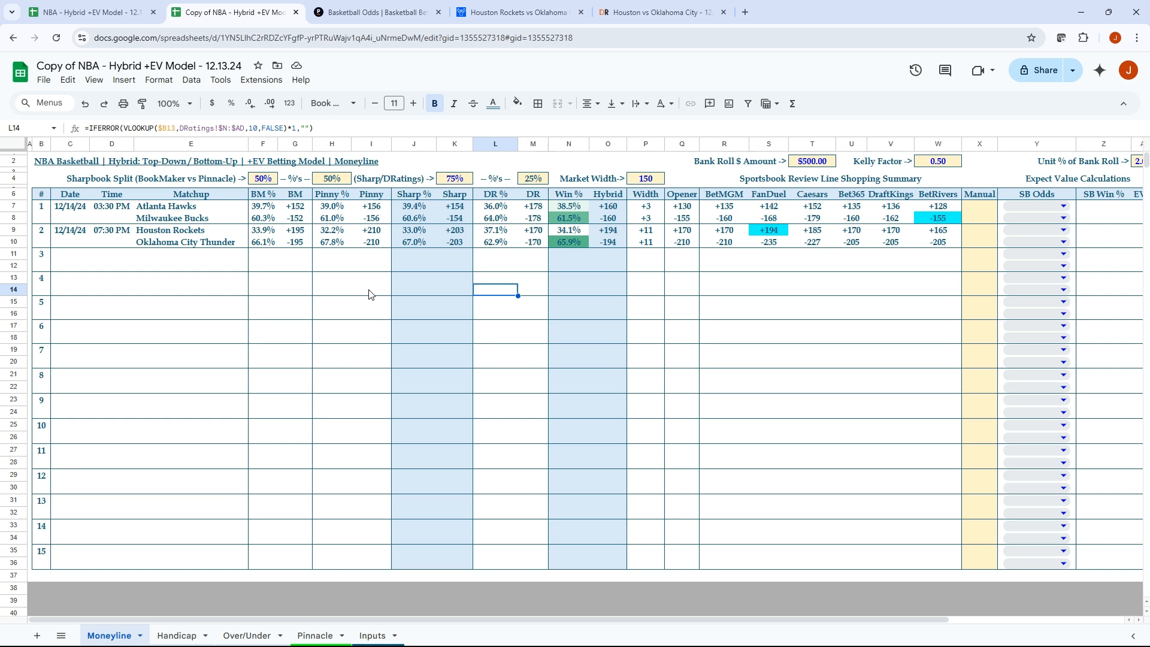
{"action": "mouse_move", "coordinate": [369, 295]}
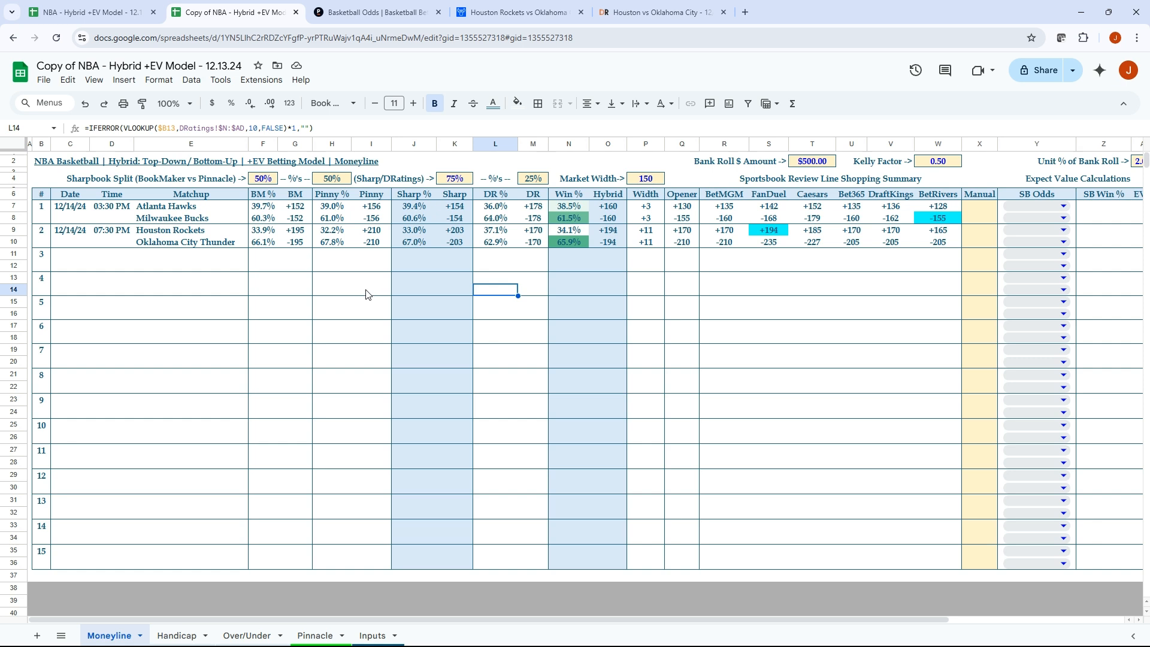
{"action": "mouse_move", "coordinate": [365, 295]}
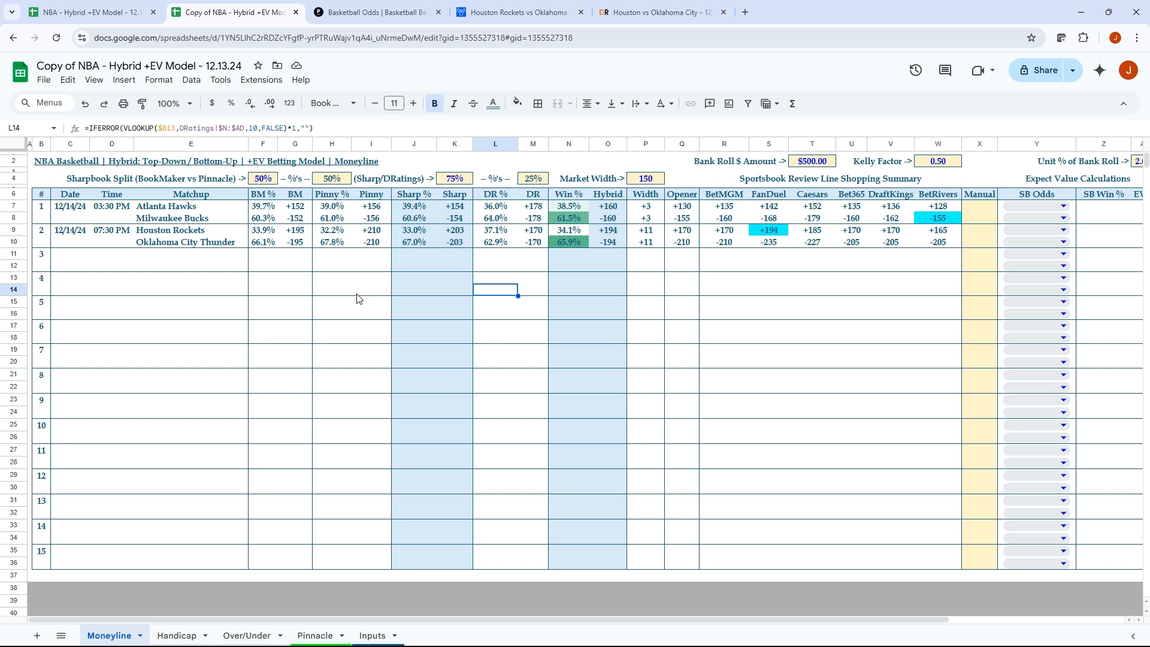
{"action": "mouse_move", "coordinate": [357, 299]}
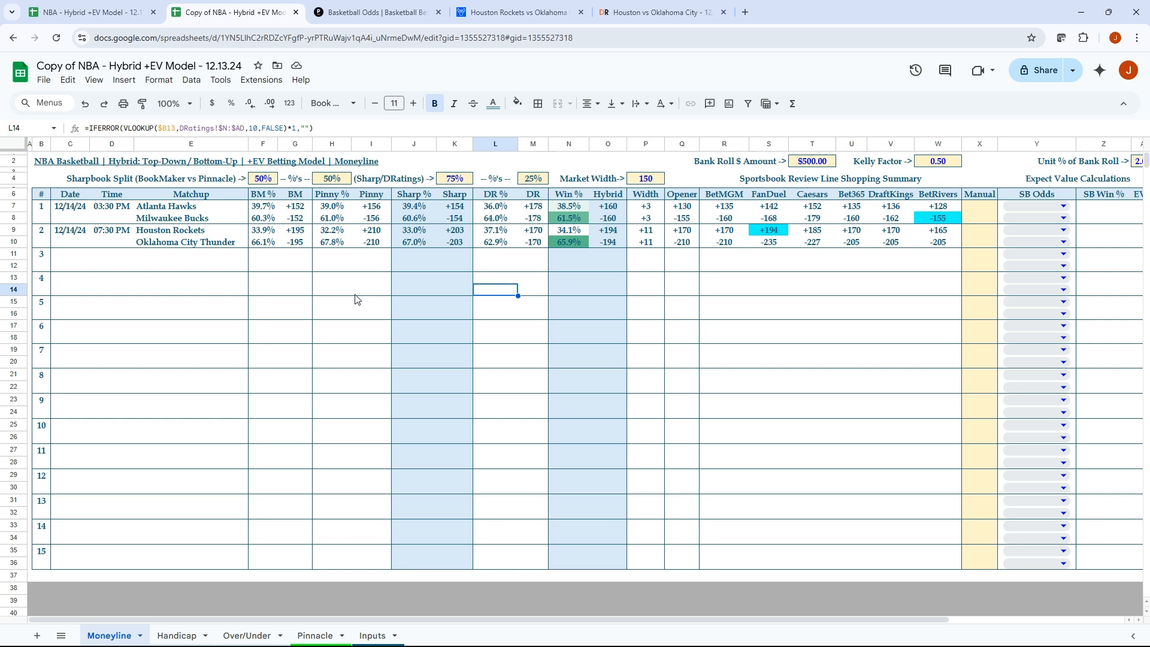
{"action": "mouse_move", "coordinate": [361, 303]}
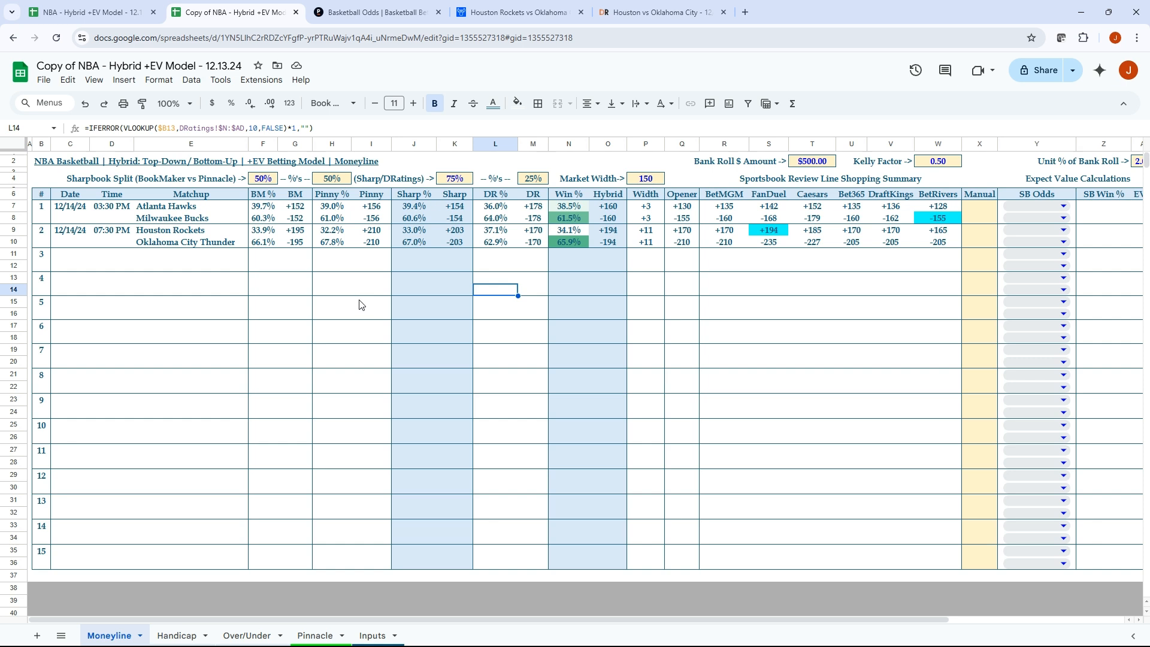
{"action": "mouse_move", "coordinate": [361, 303]}
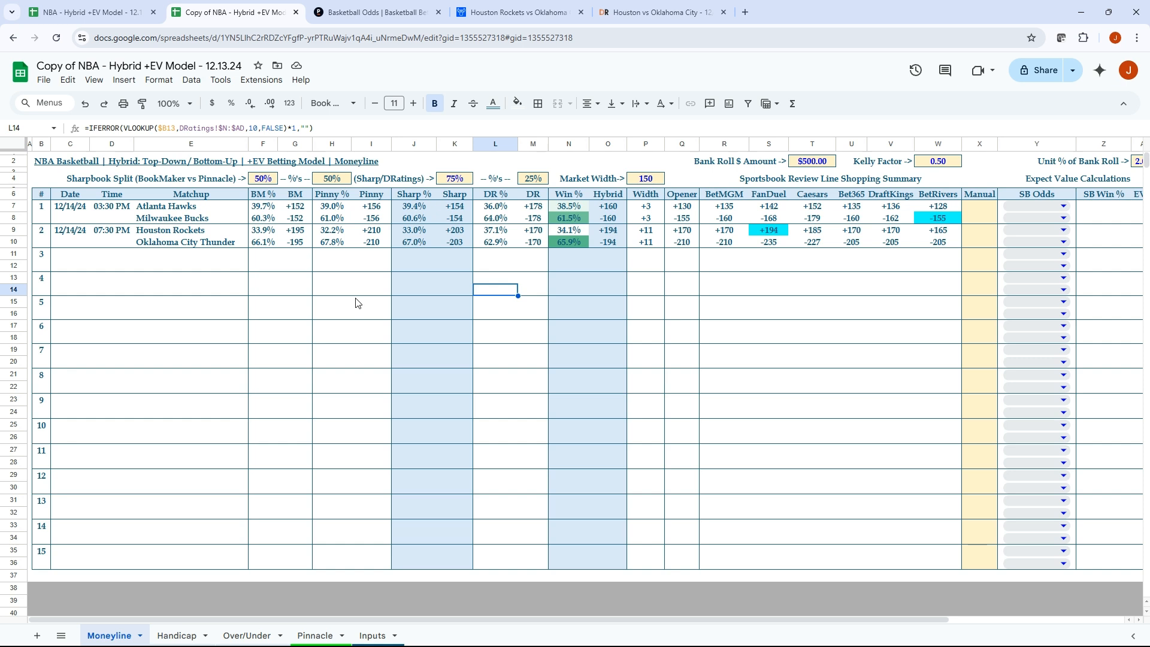
{"action": "mouse_move", "coordinate": [355, 303]}
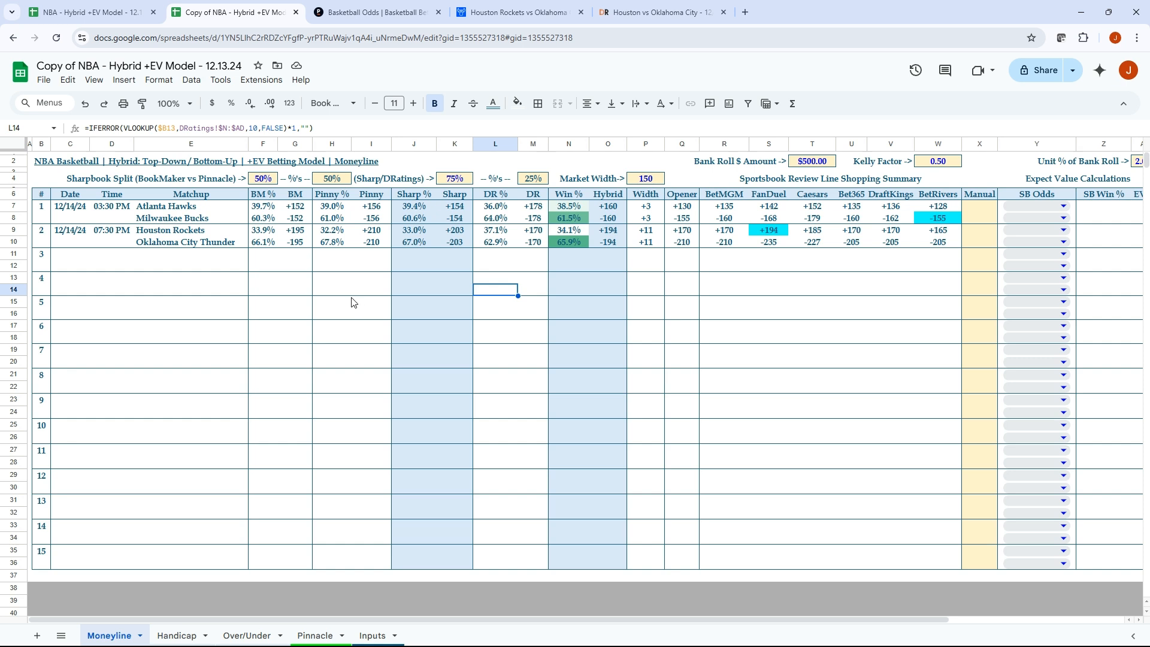
Set the Moneyline BookMaker share to 75%, trying 100% first, for a 75/25 Pinnacle split.
{"action": "left_click", "coordinate": [262, 179]}
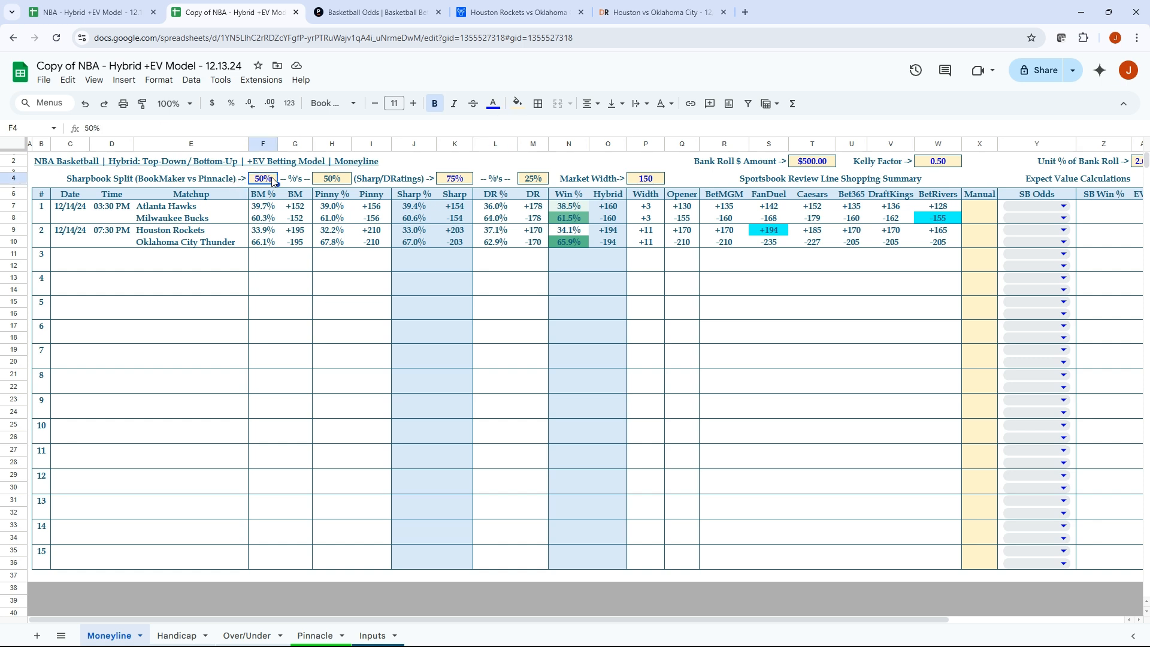
{"action": "type", "text": "100%"}
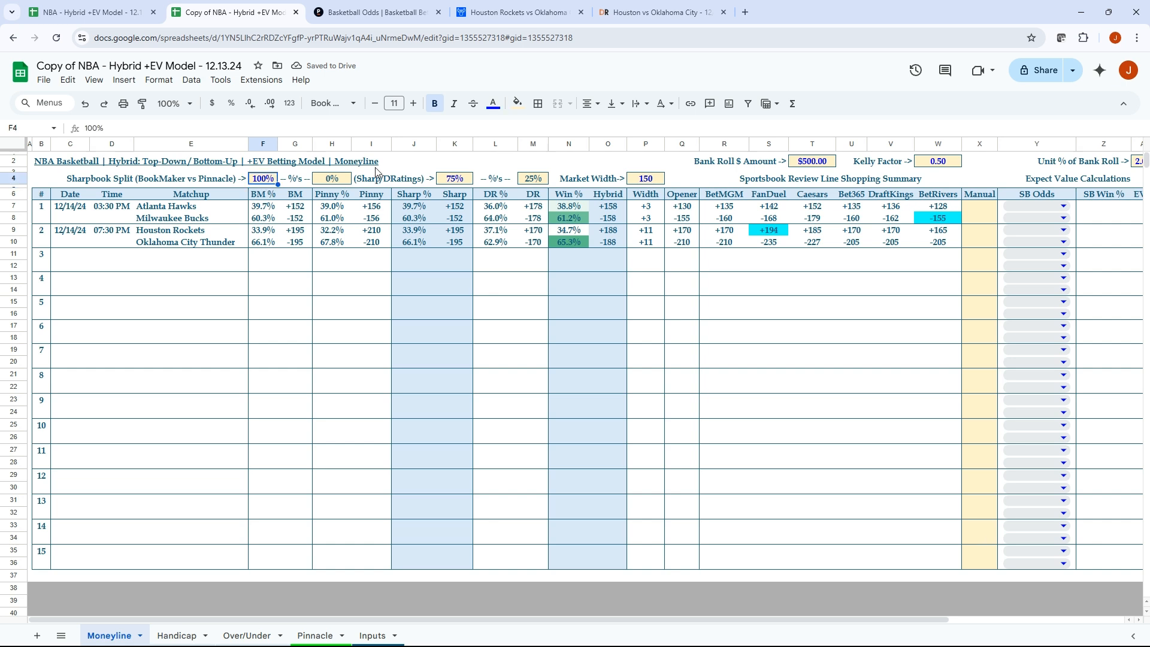
{"action": "type", "text": "75%"}
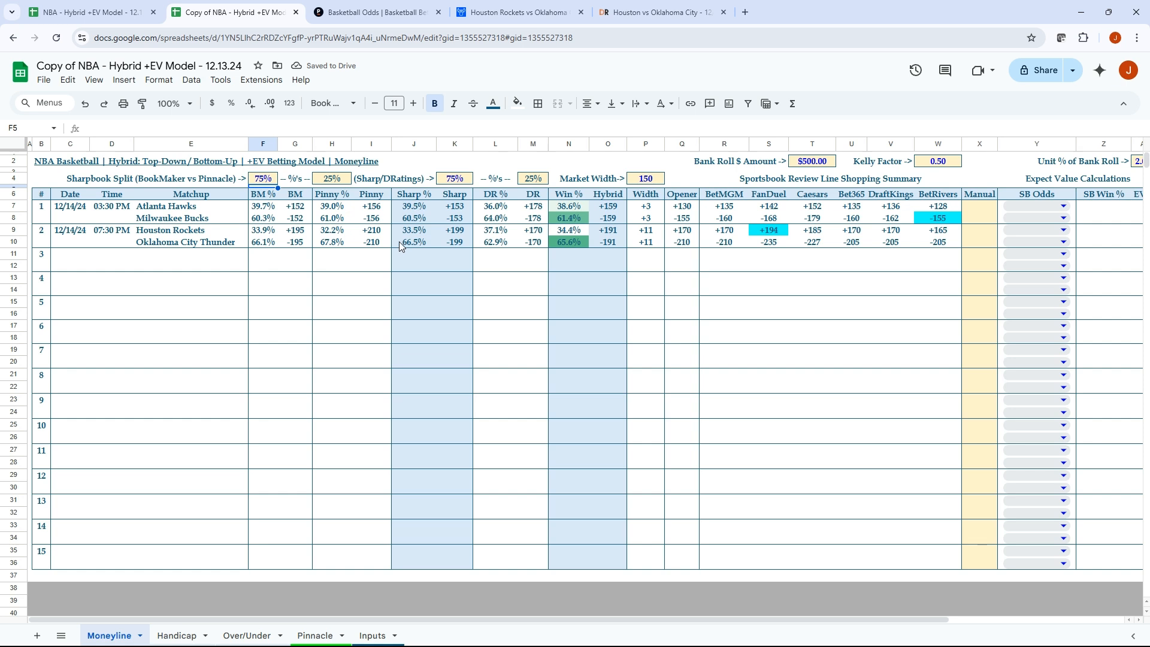
{"action": "mouse_move", "coordinate": [400, 246]}
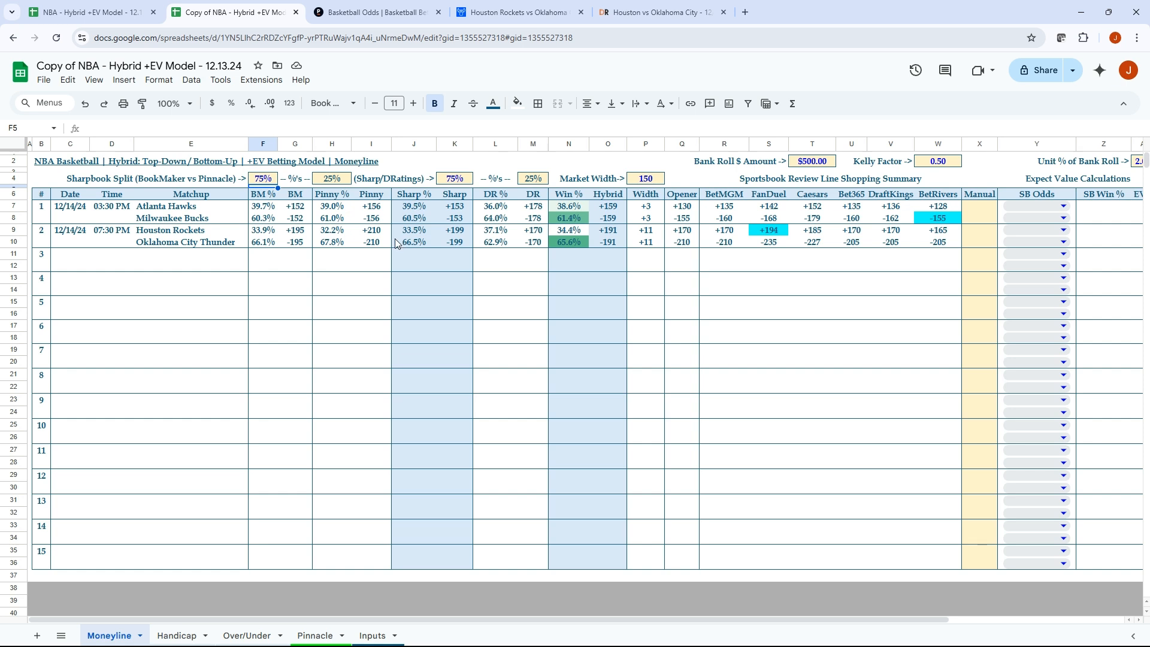
{"action": "mouse_move", "coordinate": [415, 253]}
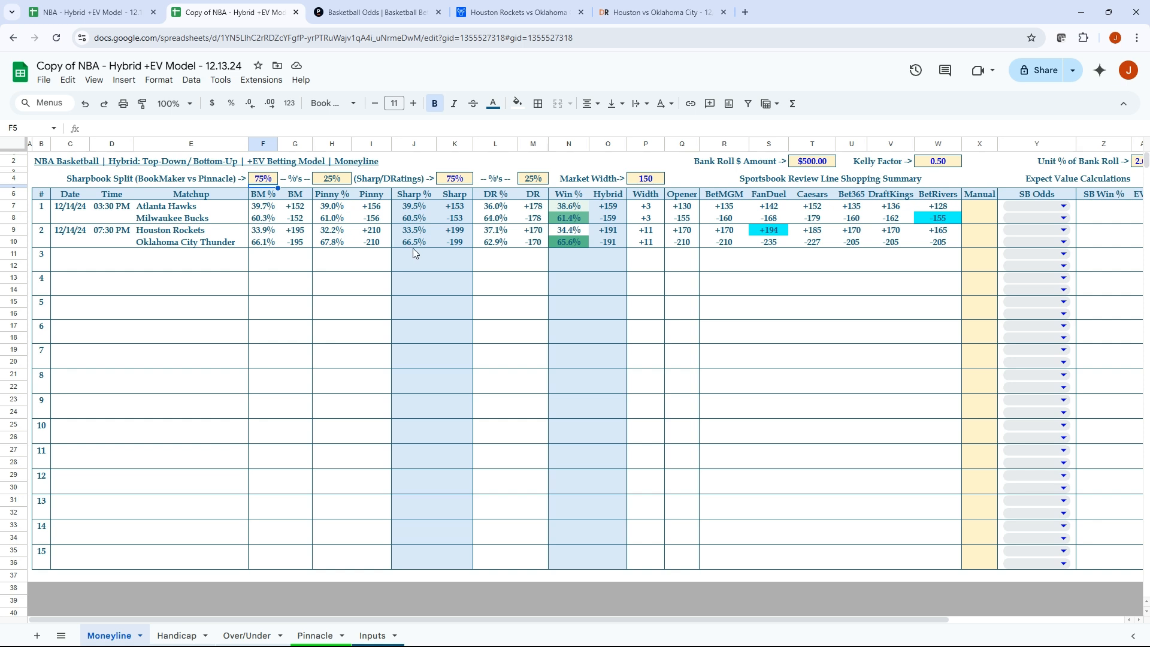
{"action": "mouse_move", "coordinate": [419, 272]}
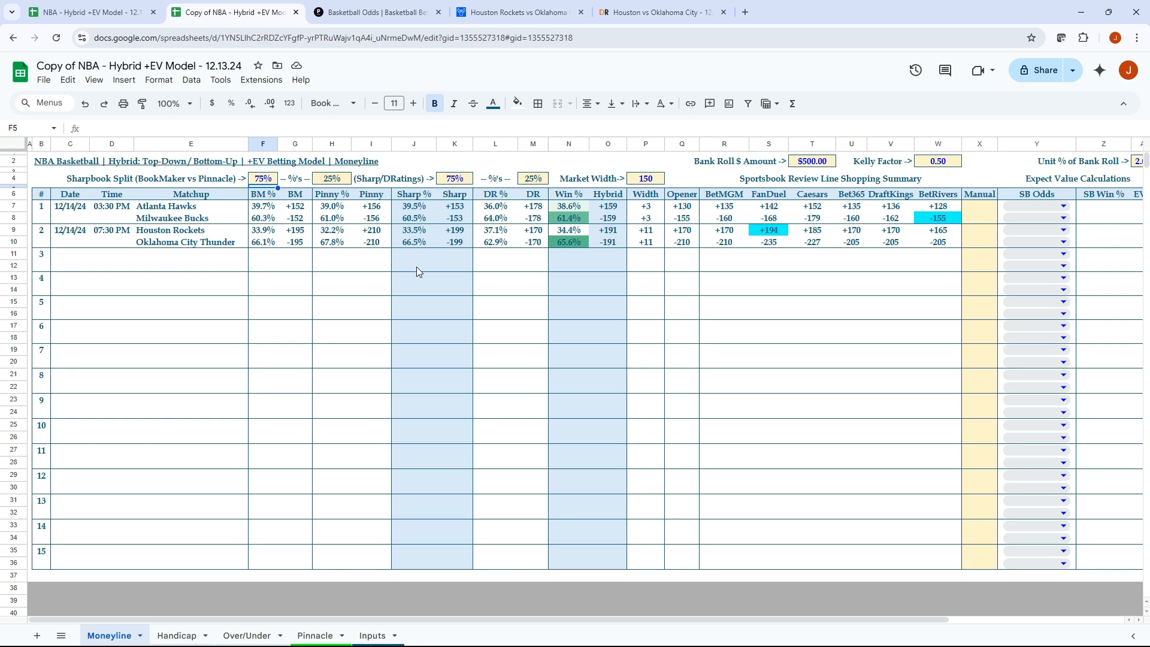